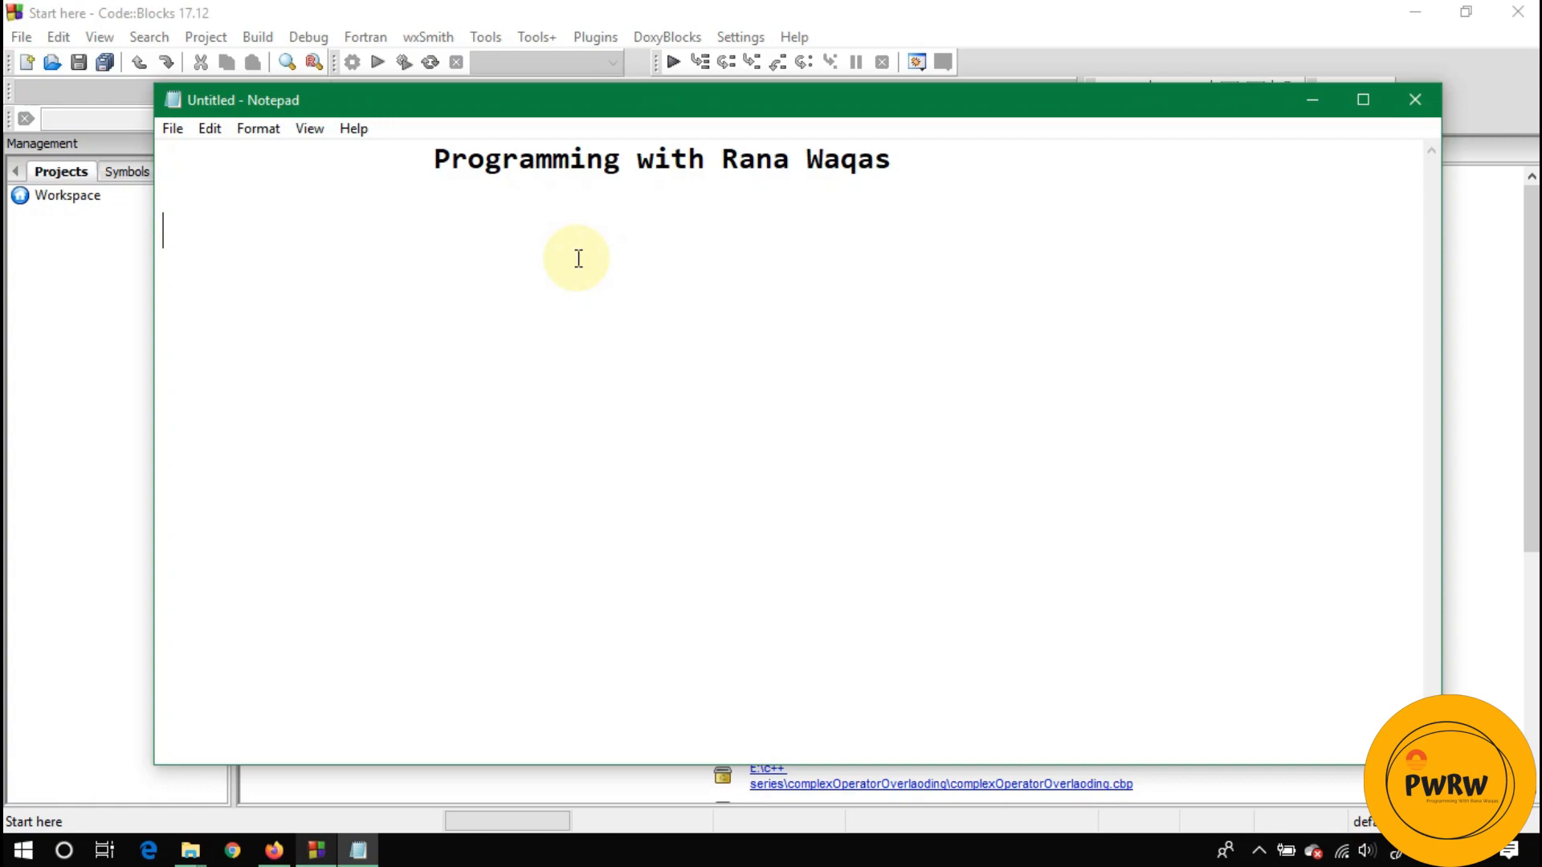
Step: Write the 'Class vs Object' heading and 'class is a package of anything', fixing 'an' to 'a'
{"action": "type", "text": "Clas"}
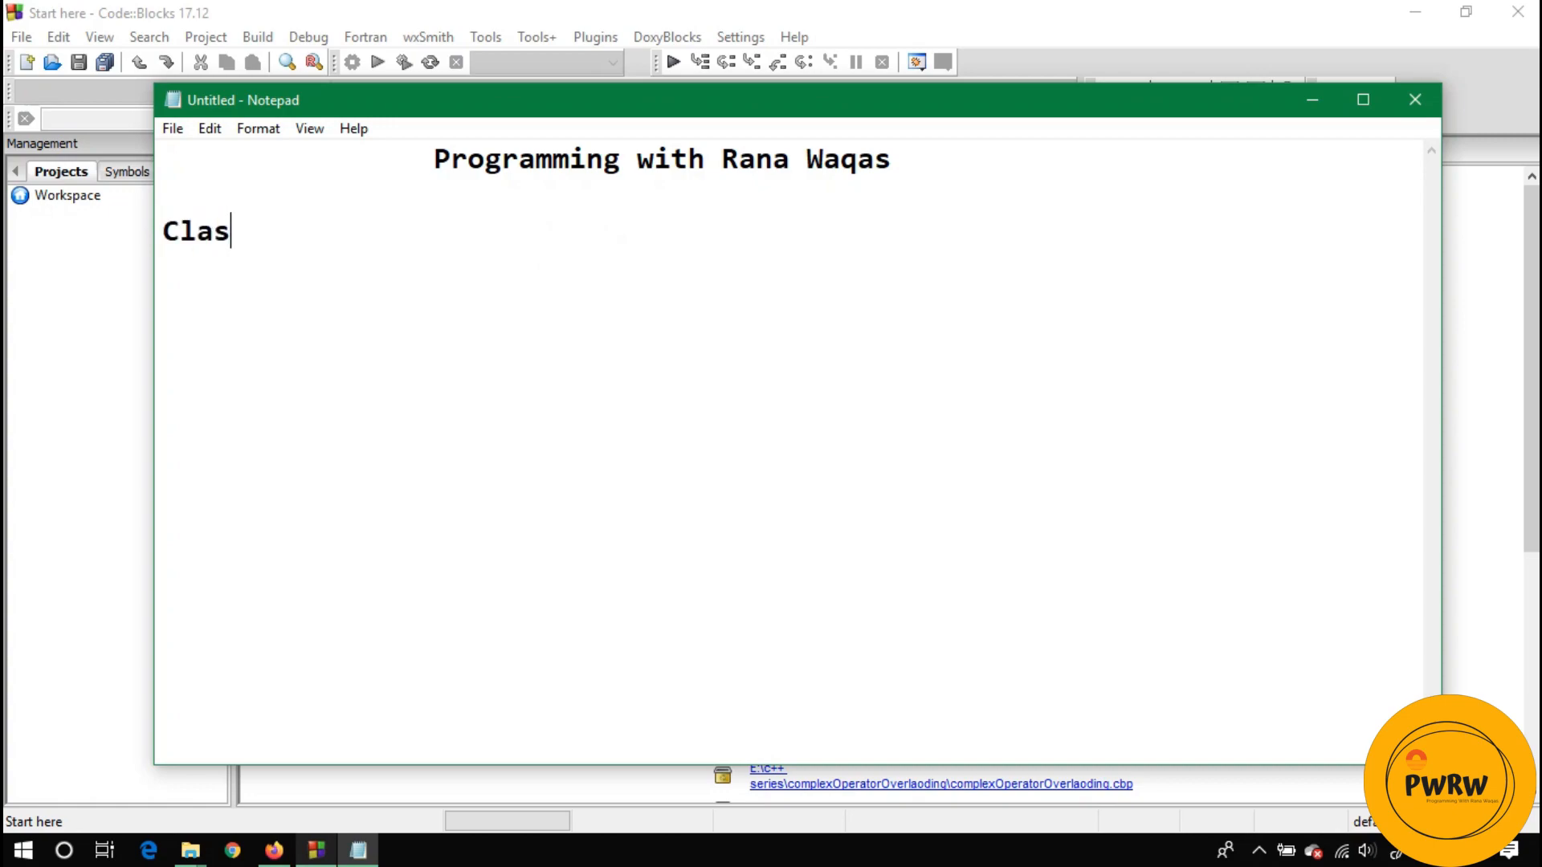
{"action": "type", "text": "s vs Objec"}
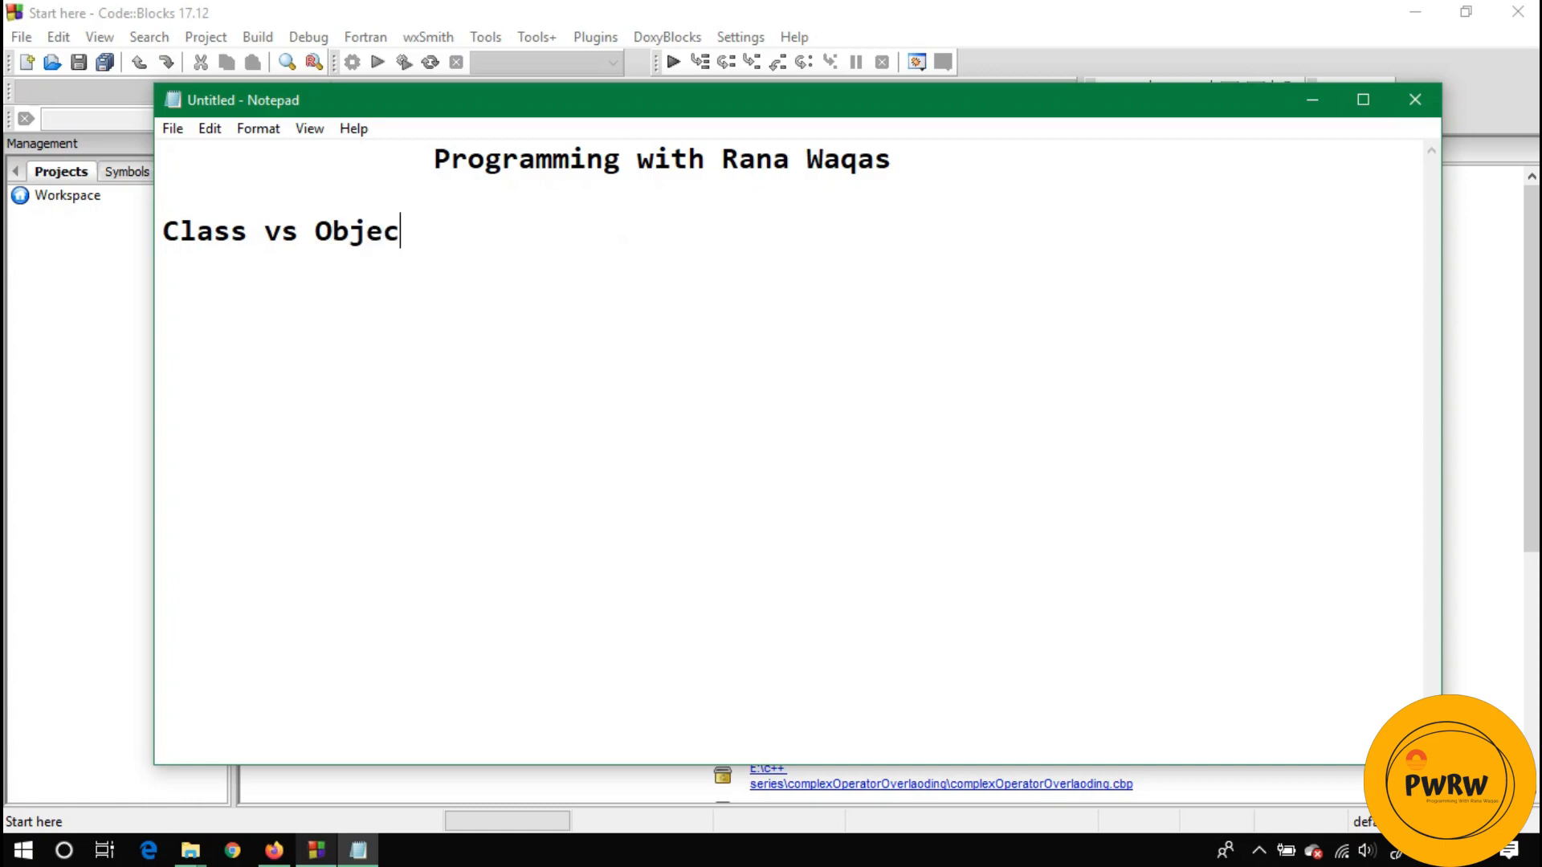
{"action": "type", "text": "t"}
{"action": "type", "text": "class"}
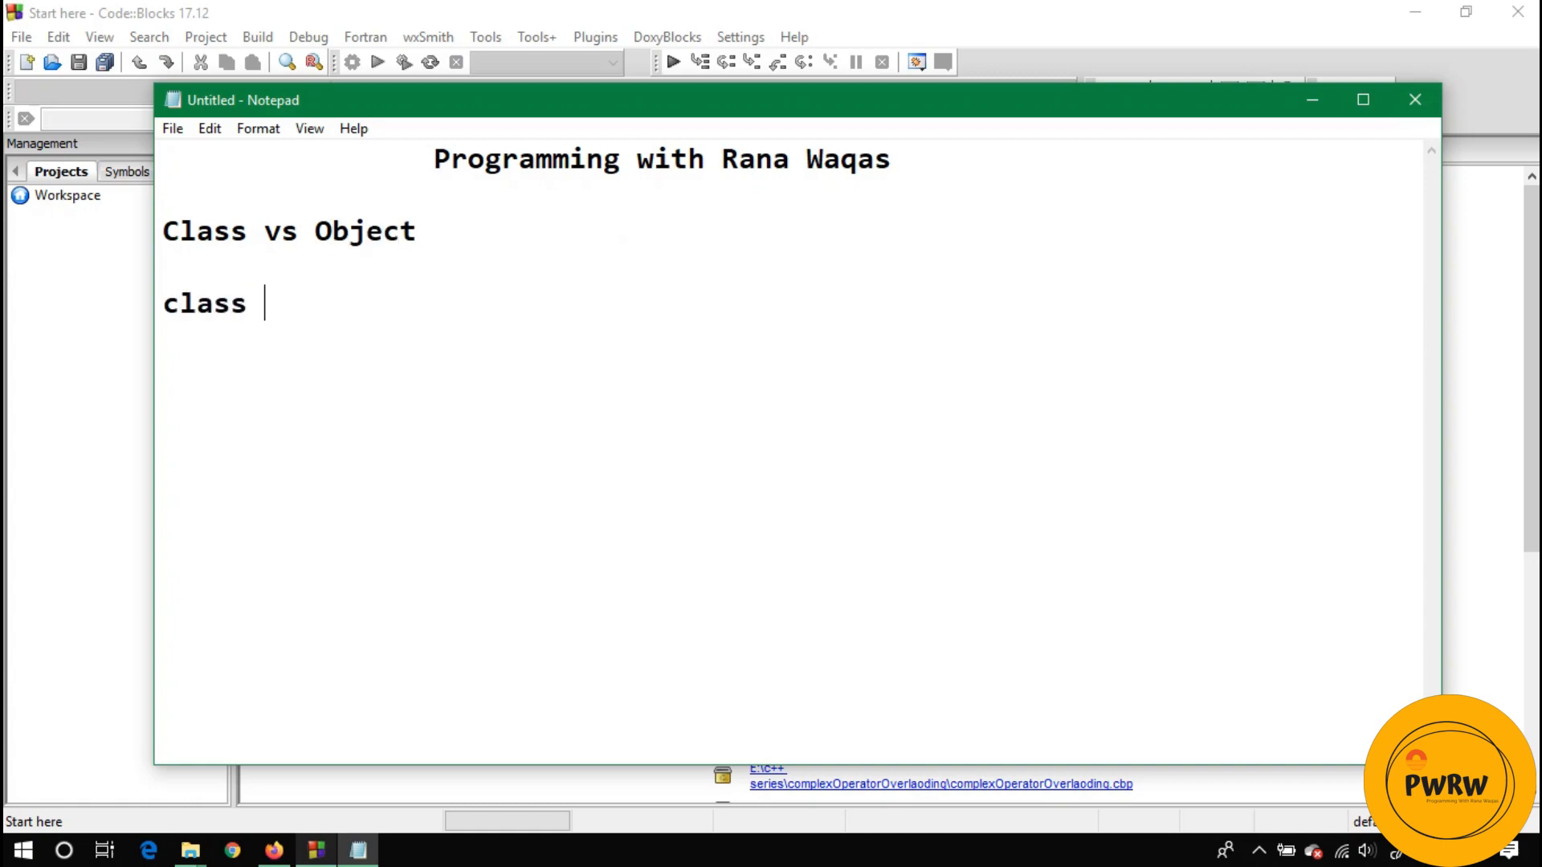
{"action": "type", "text": "is an"}
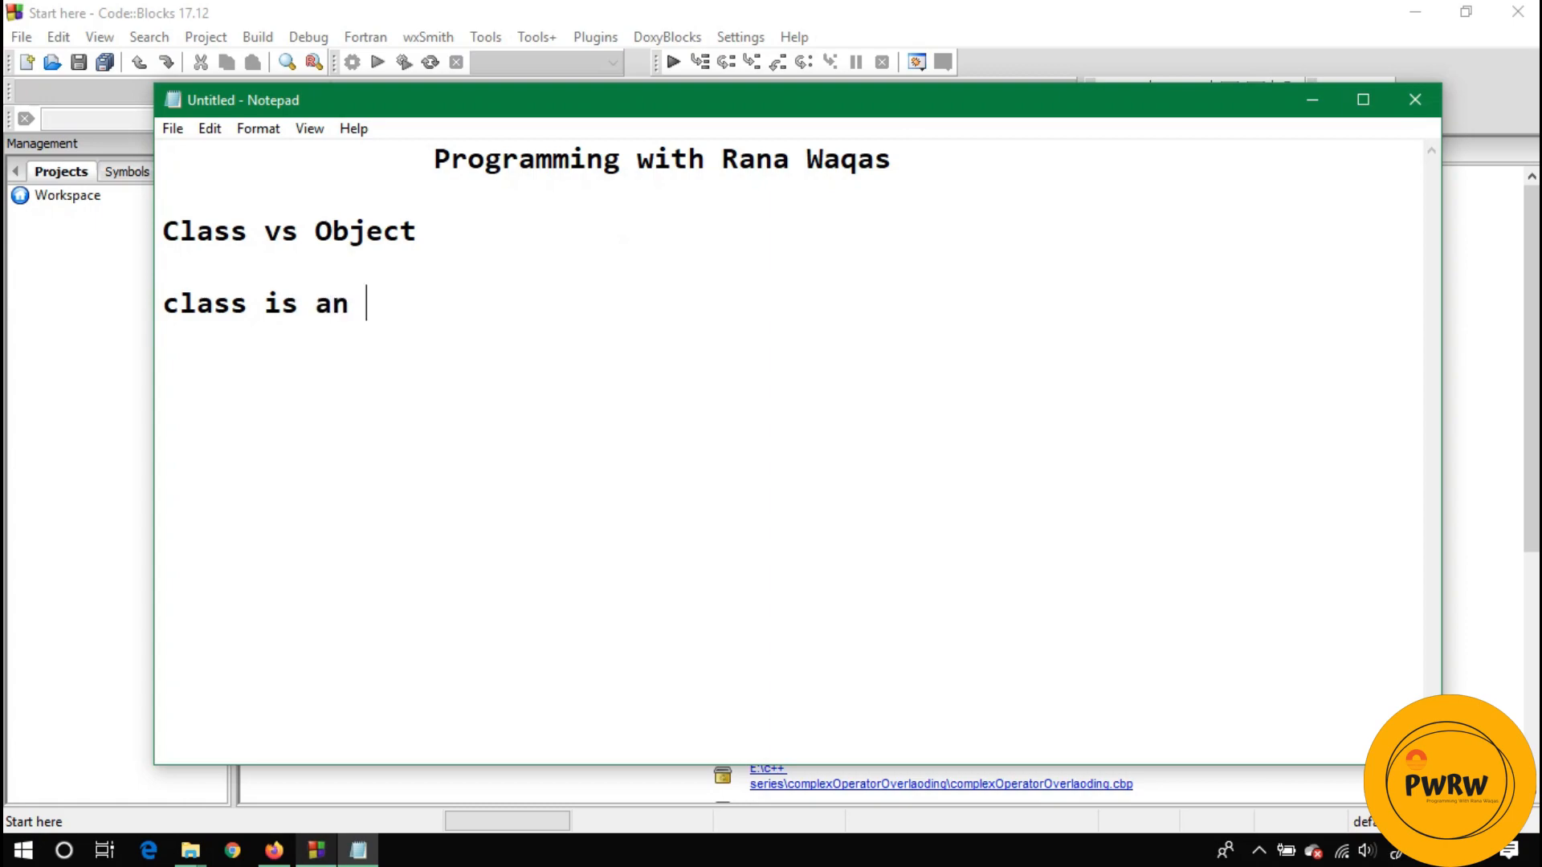
{"action": "type", "text": "package"}
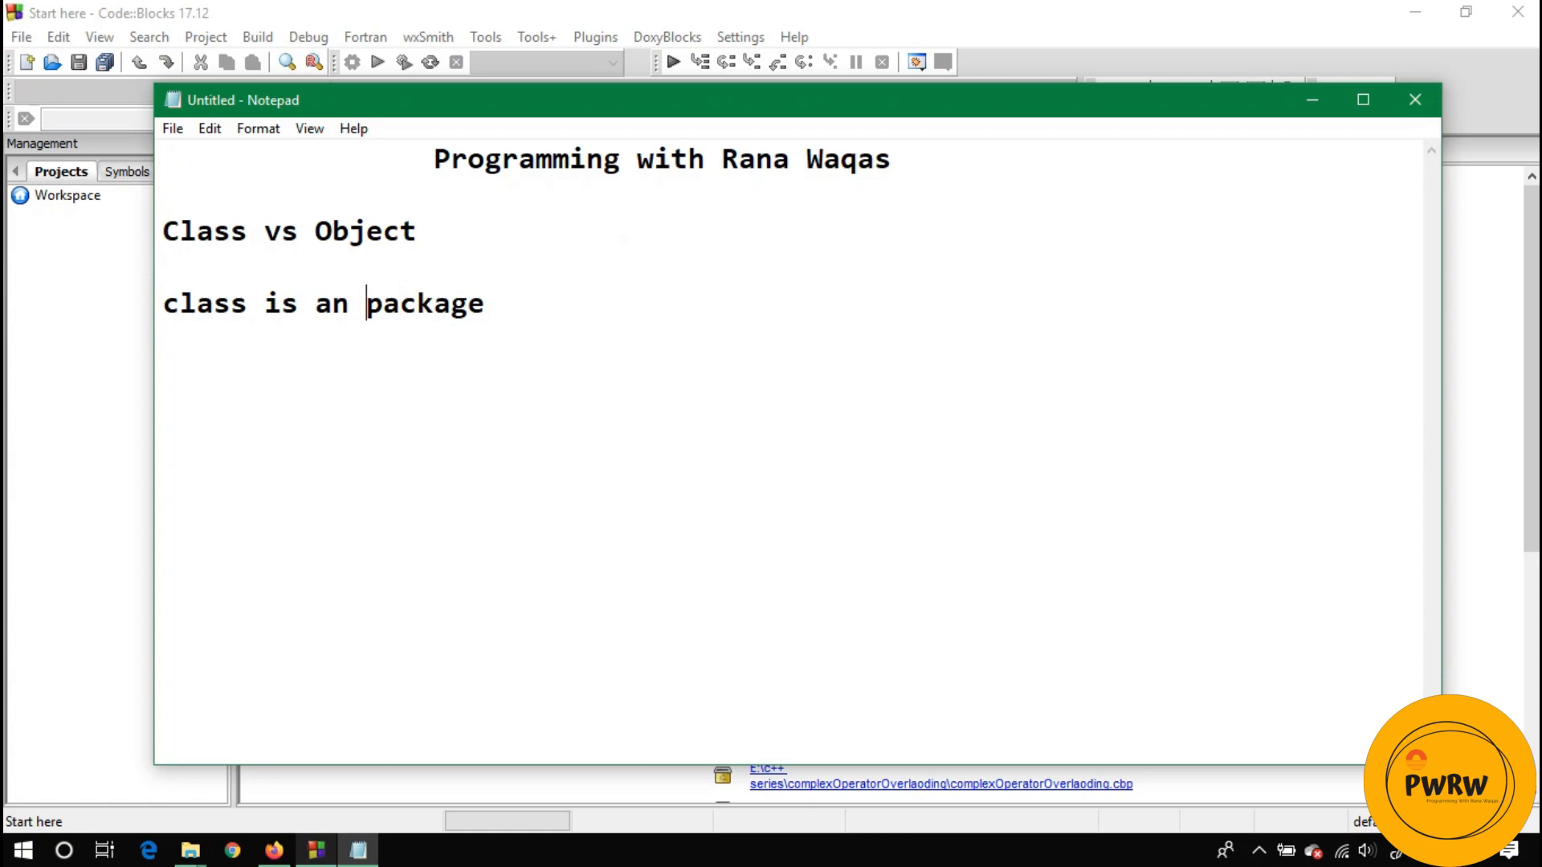
{"action": "key", "text": "Backspace"}
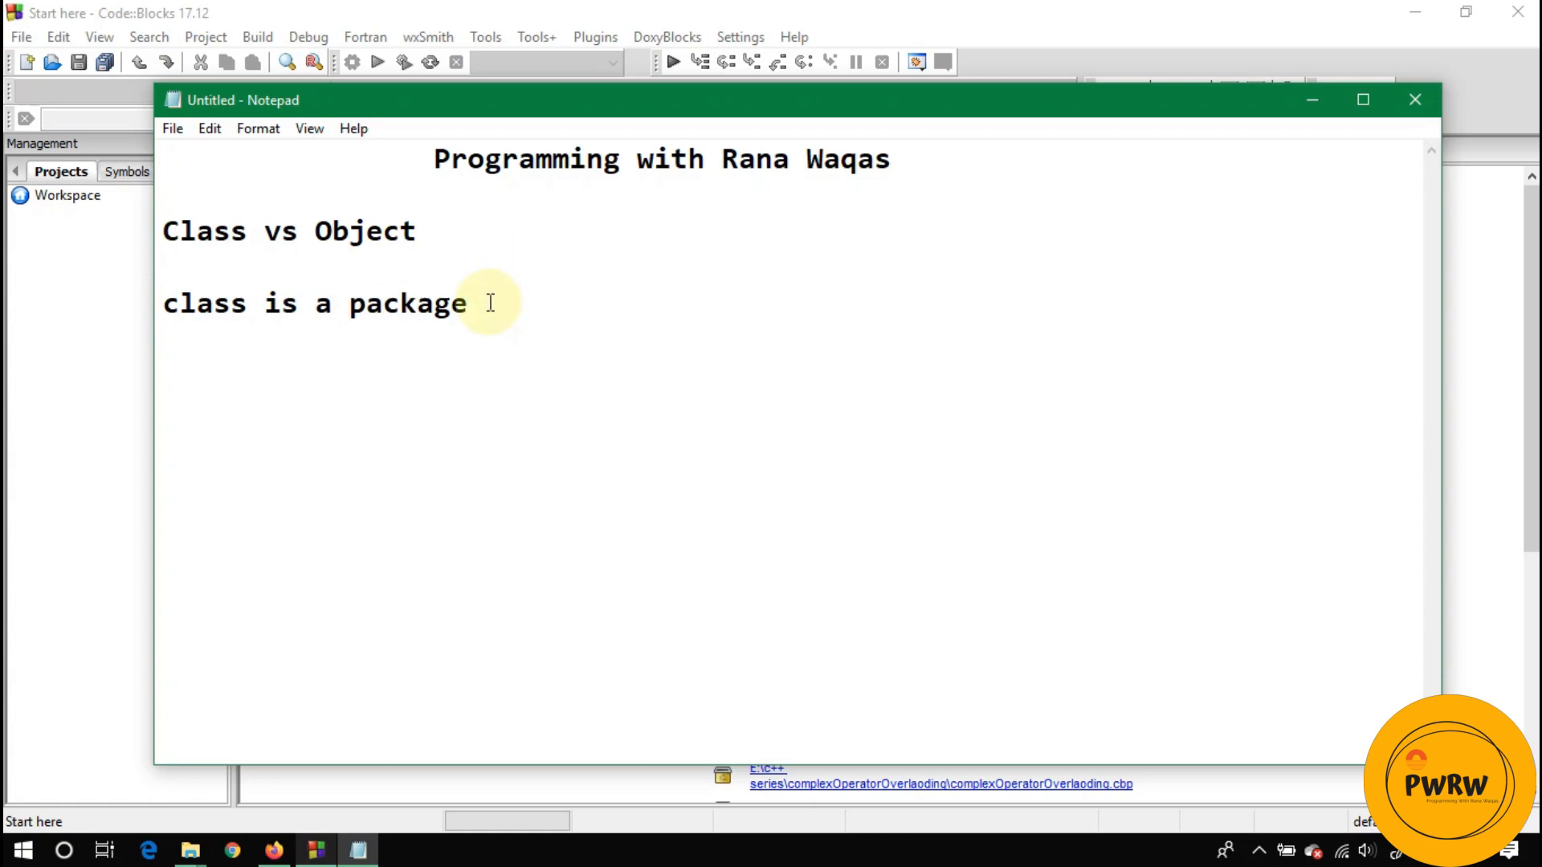
{"action": "type", "text": "o"}
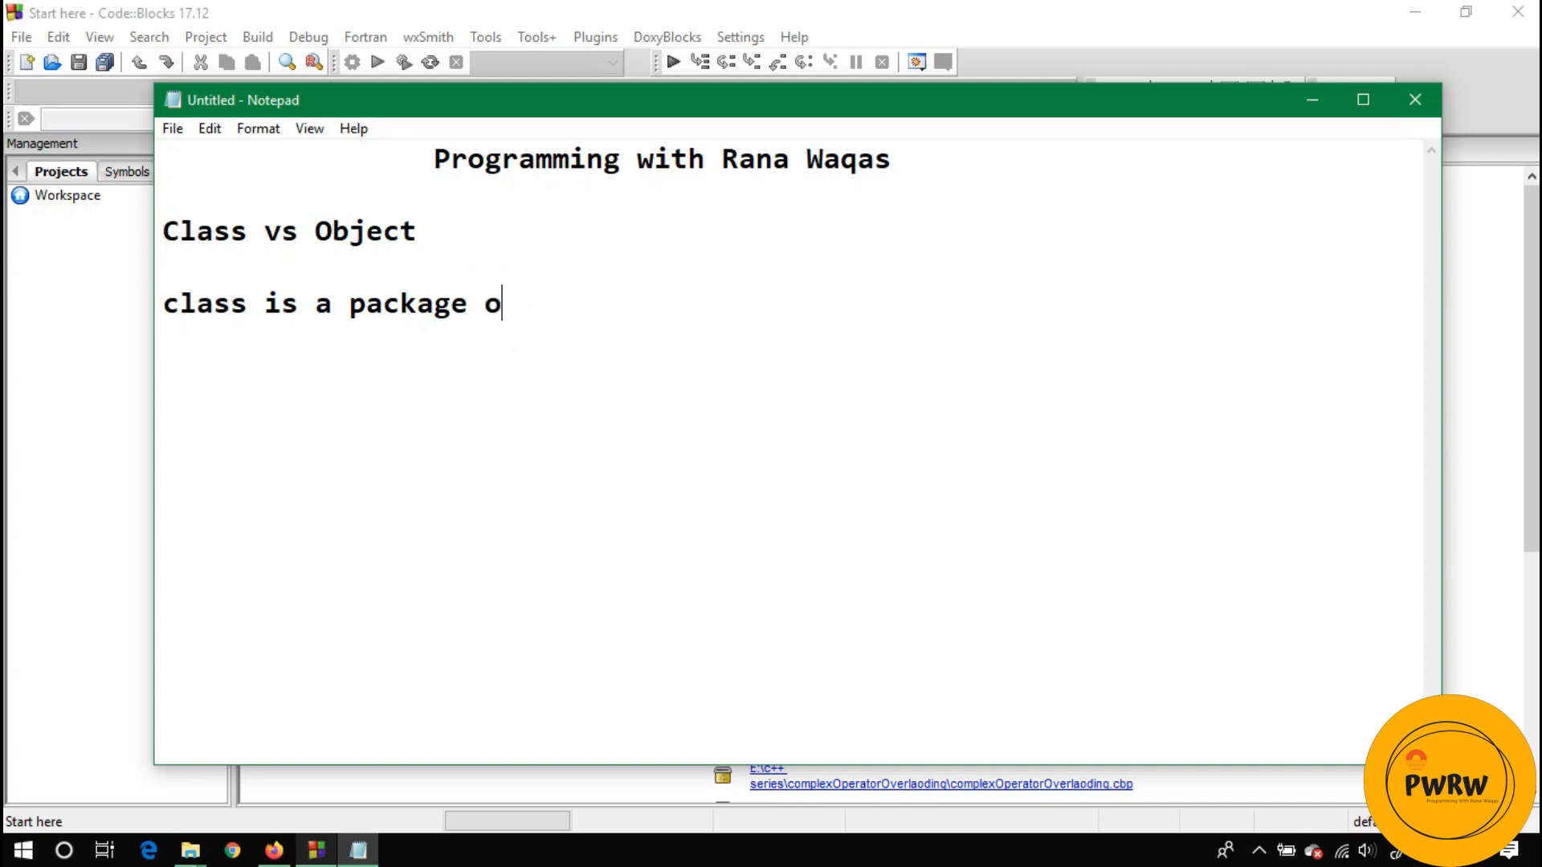
{"action": "type", "text": "f anything"}
{"action": "type", "text": "W"}
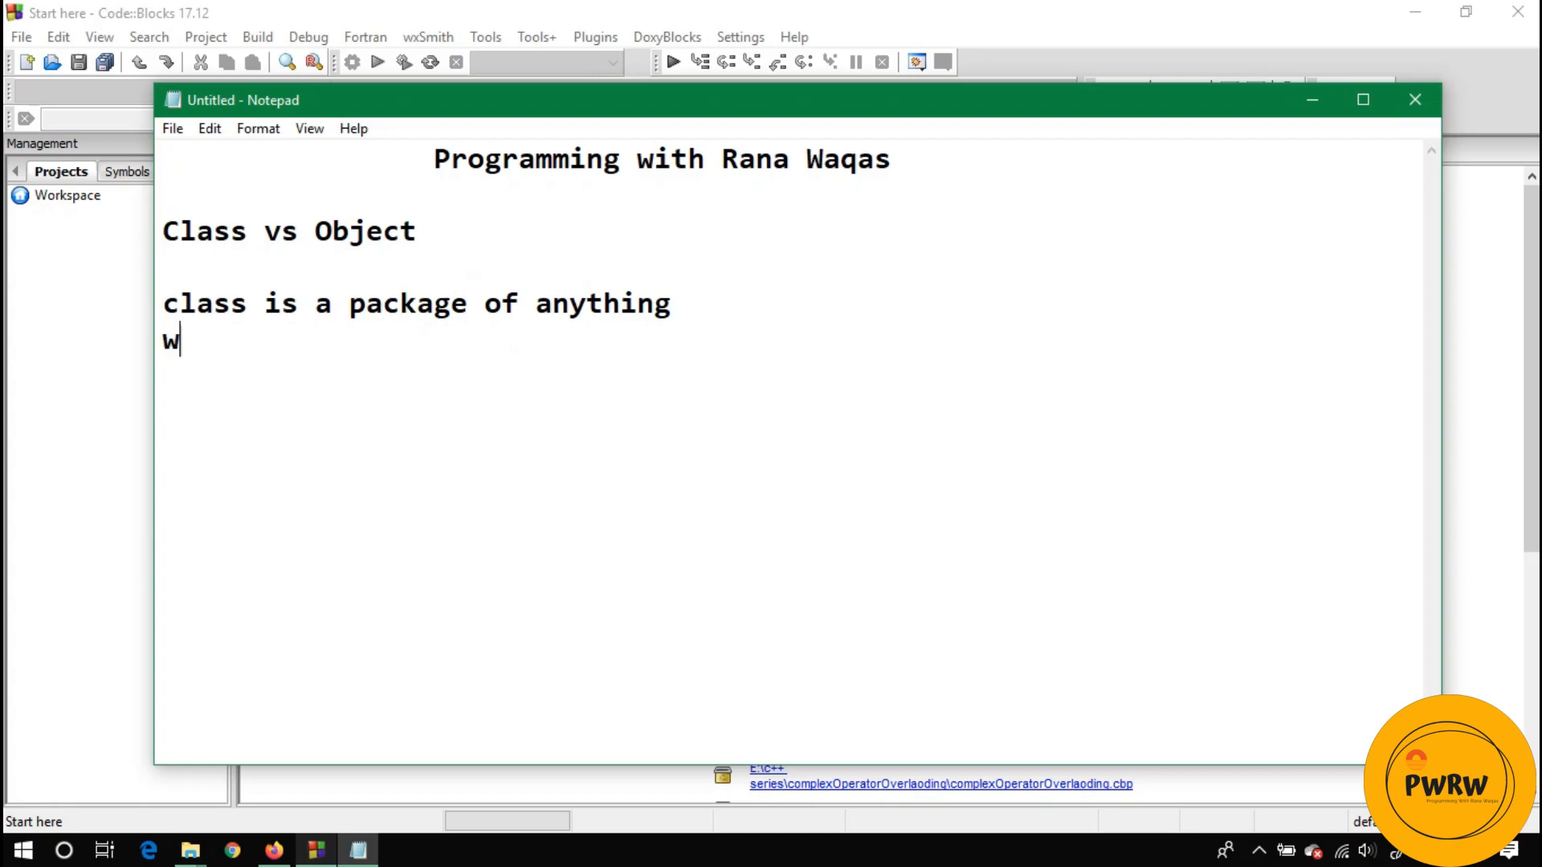
Step: Add 'while object is an instance of class. There is no limitation on objects.'
{"action": "type", "text": "hile object is"}
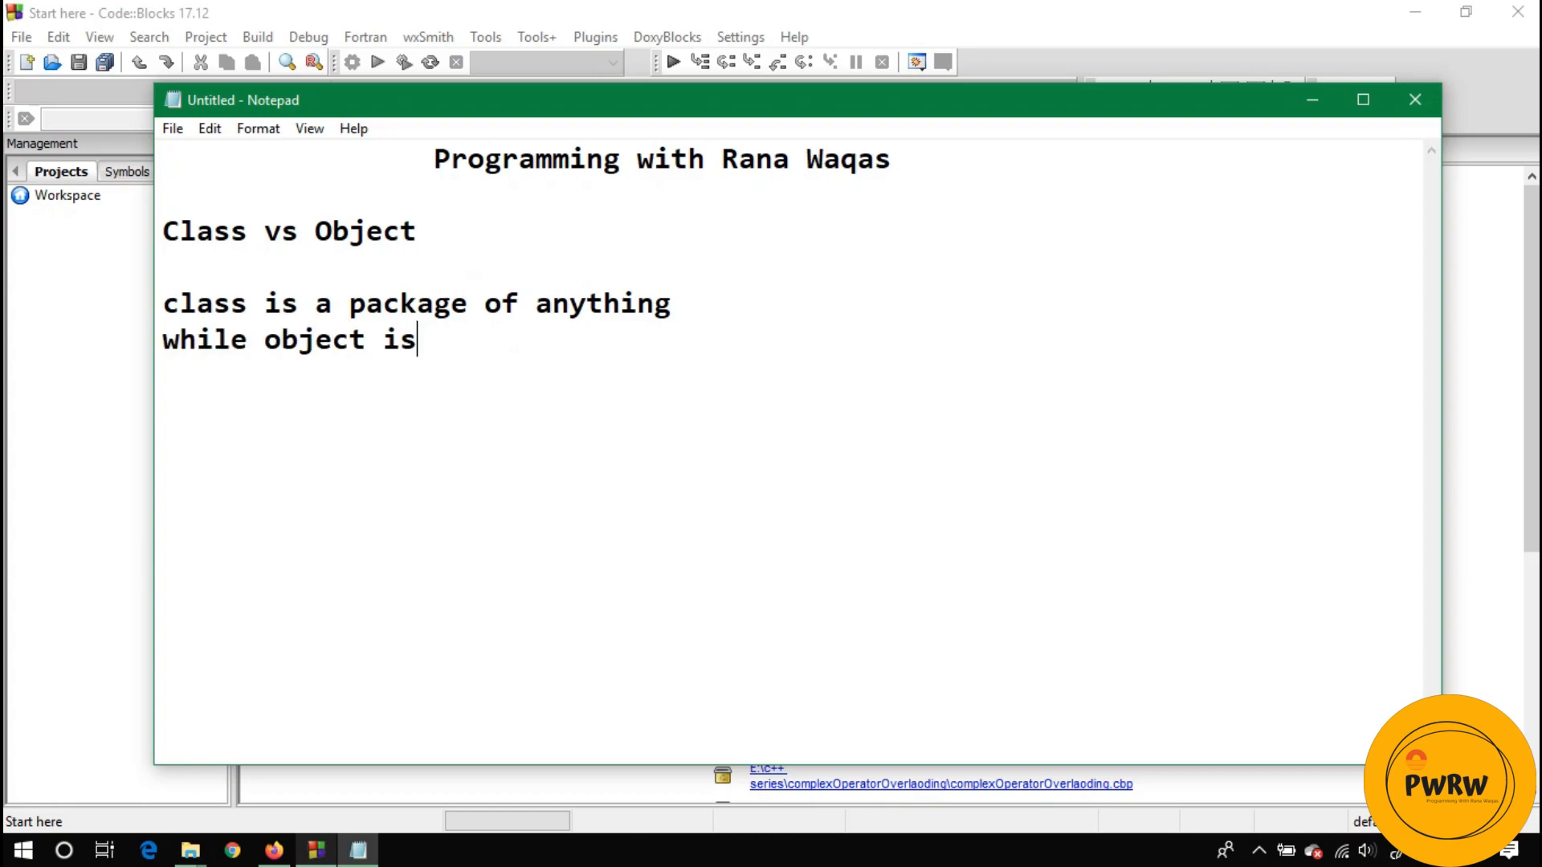
{"action": "type", "text": "an"}
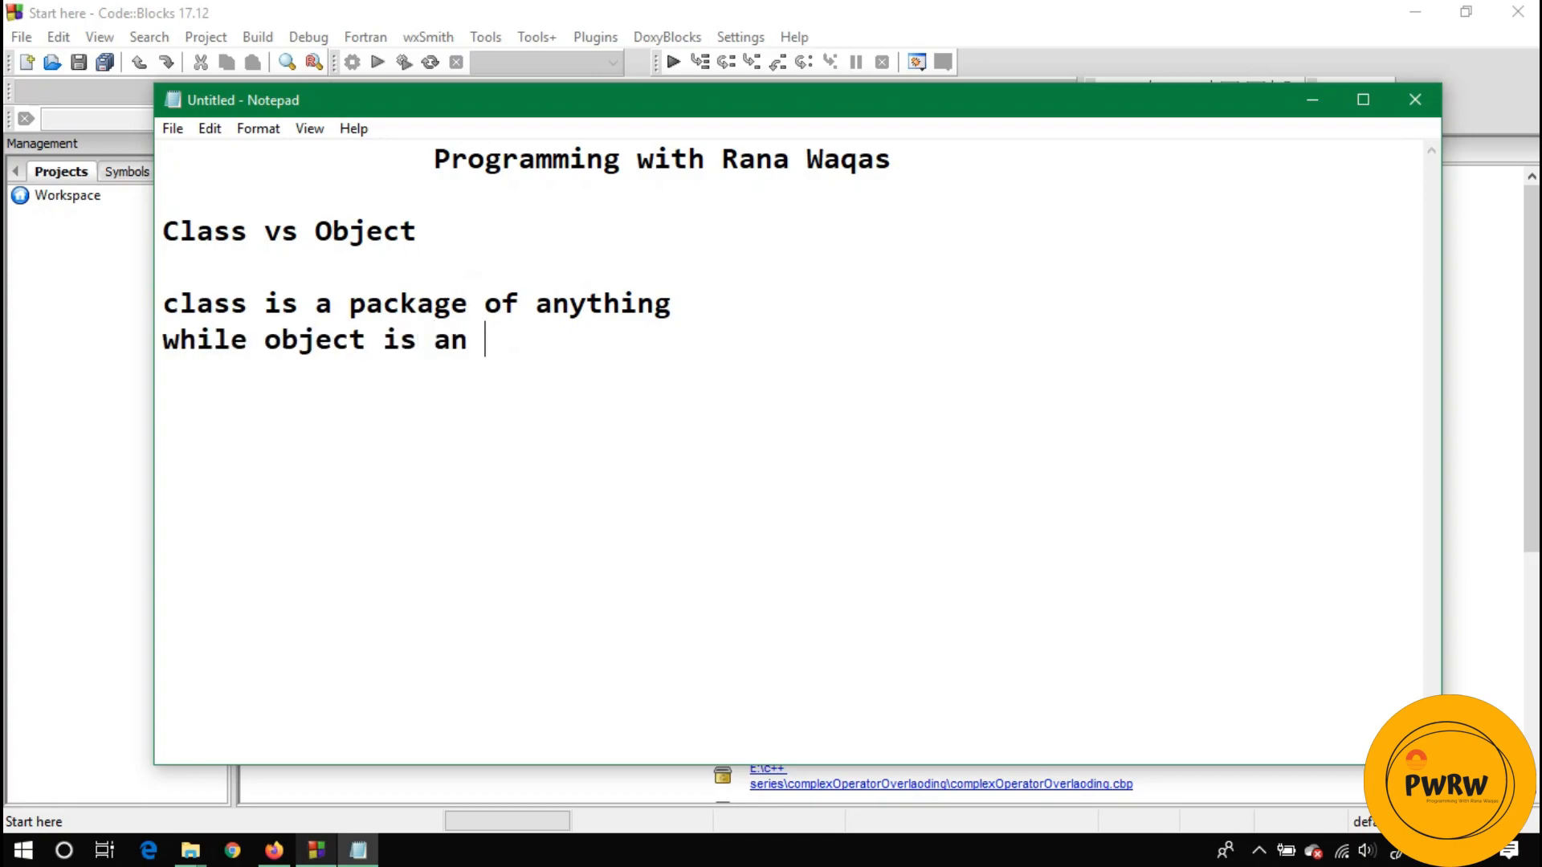
{"action": "type", "text": "instance of"}
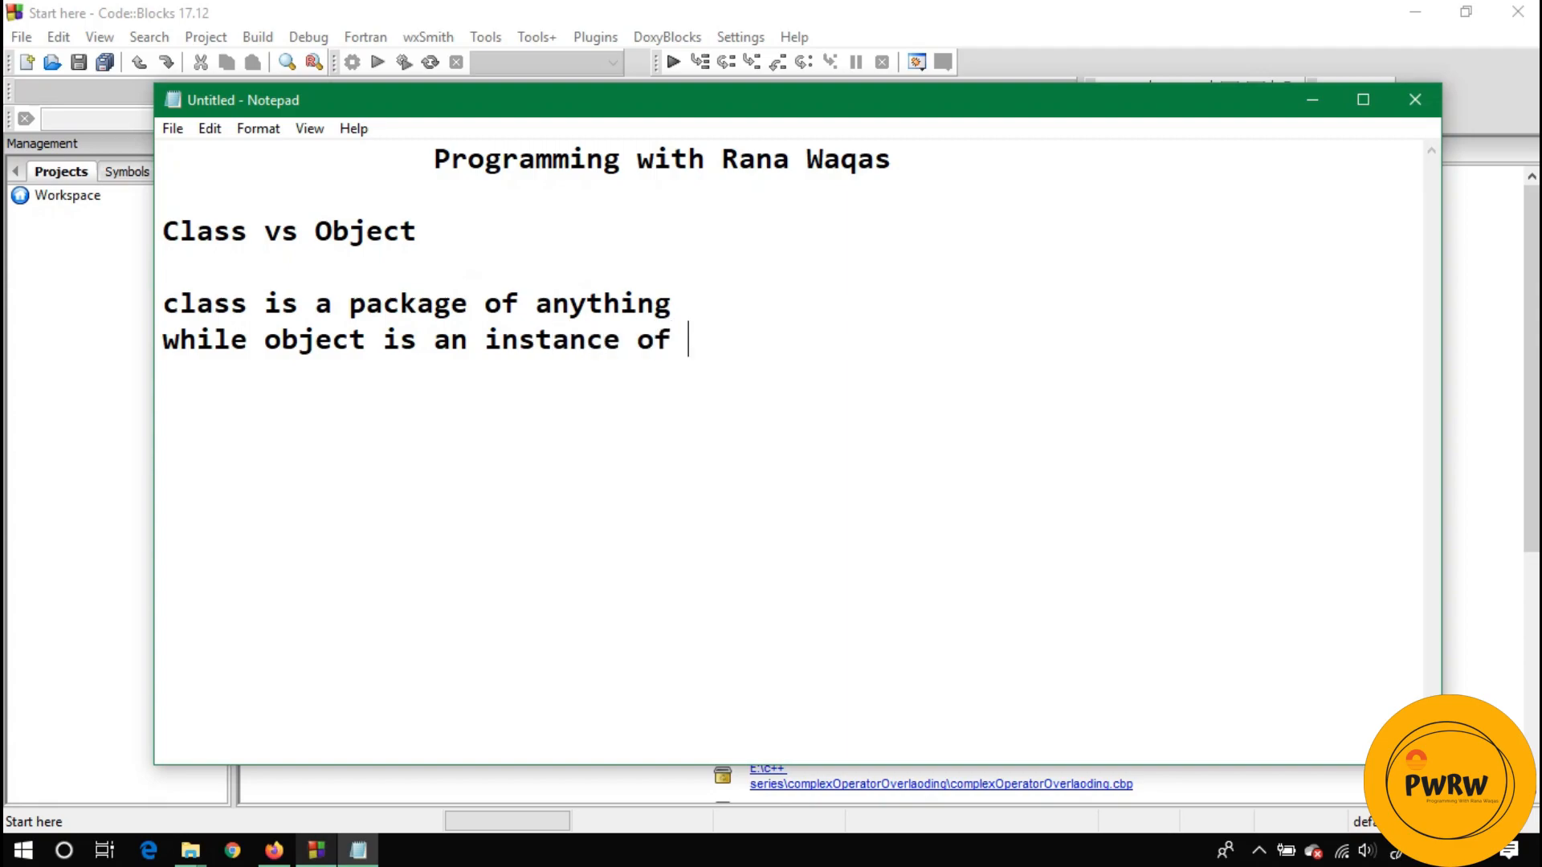
{"action": "type", "text": "class. Th"}
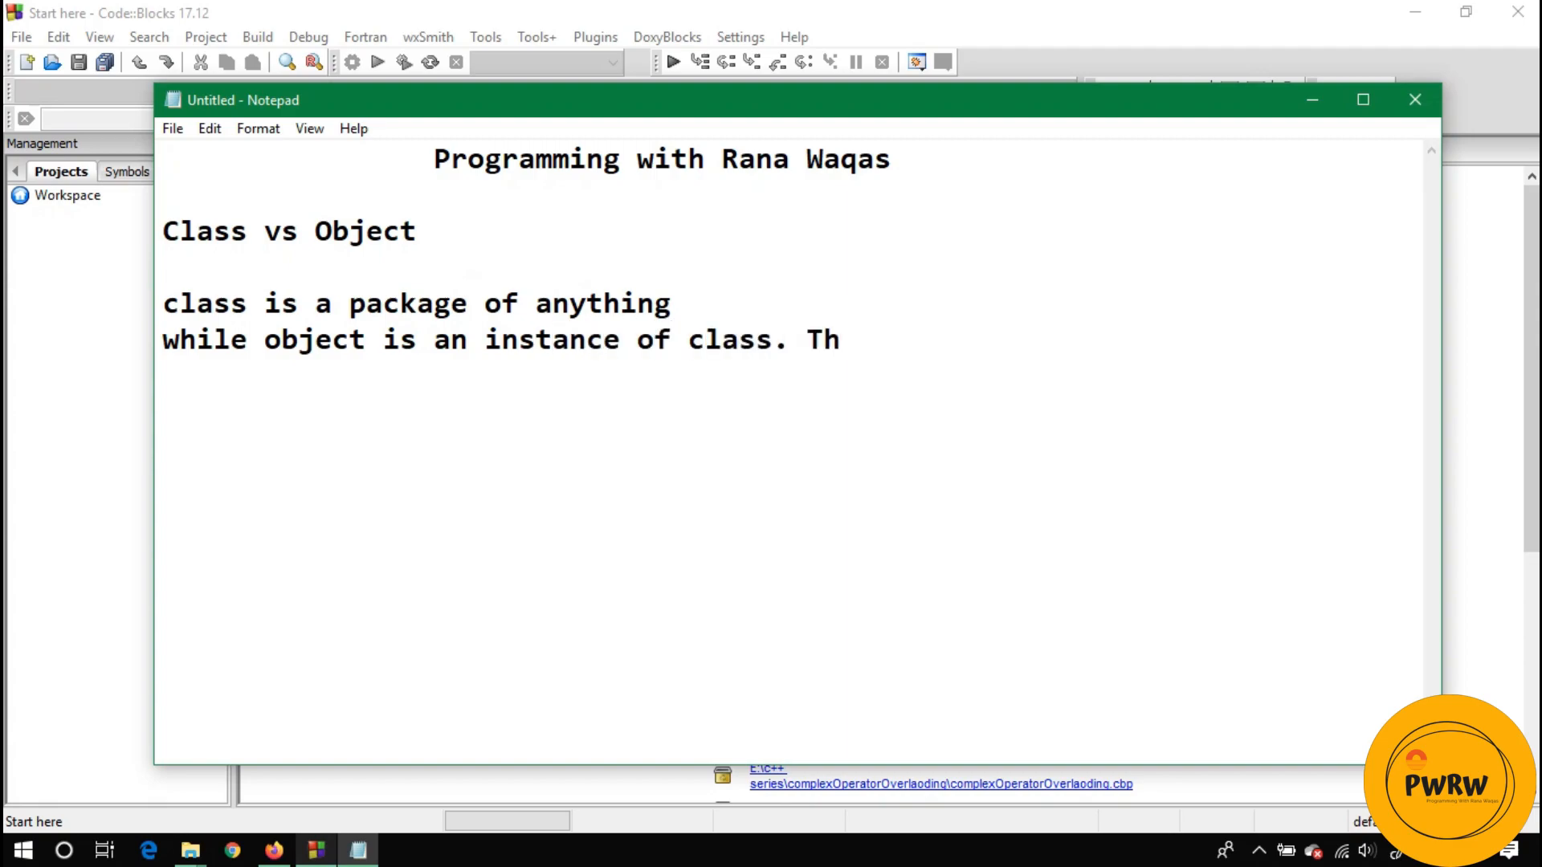
{"action": "type", "text": "ere is no li"}
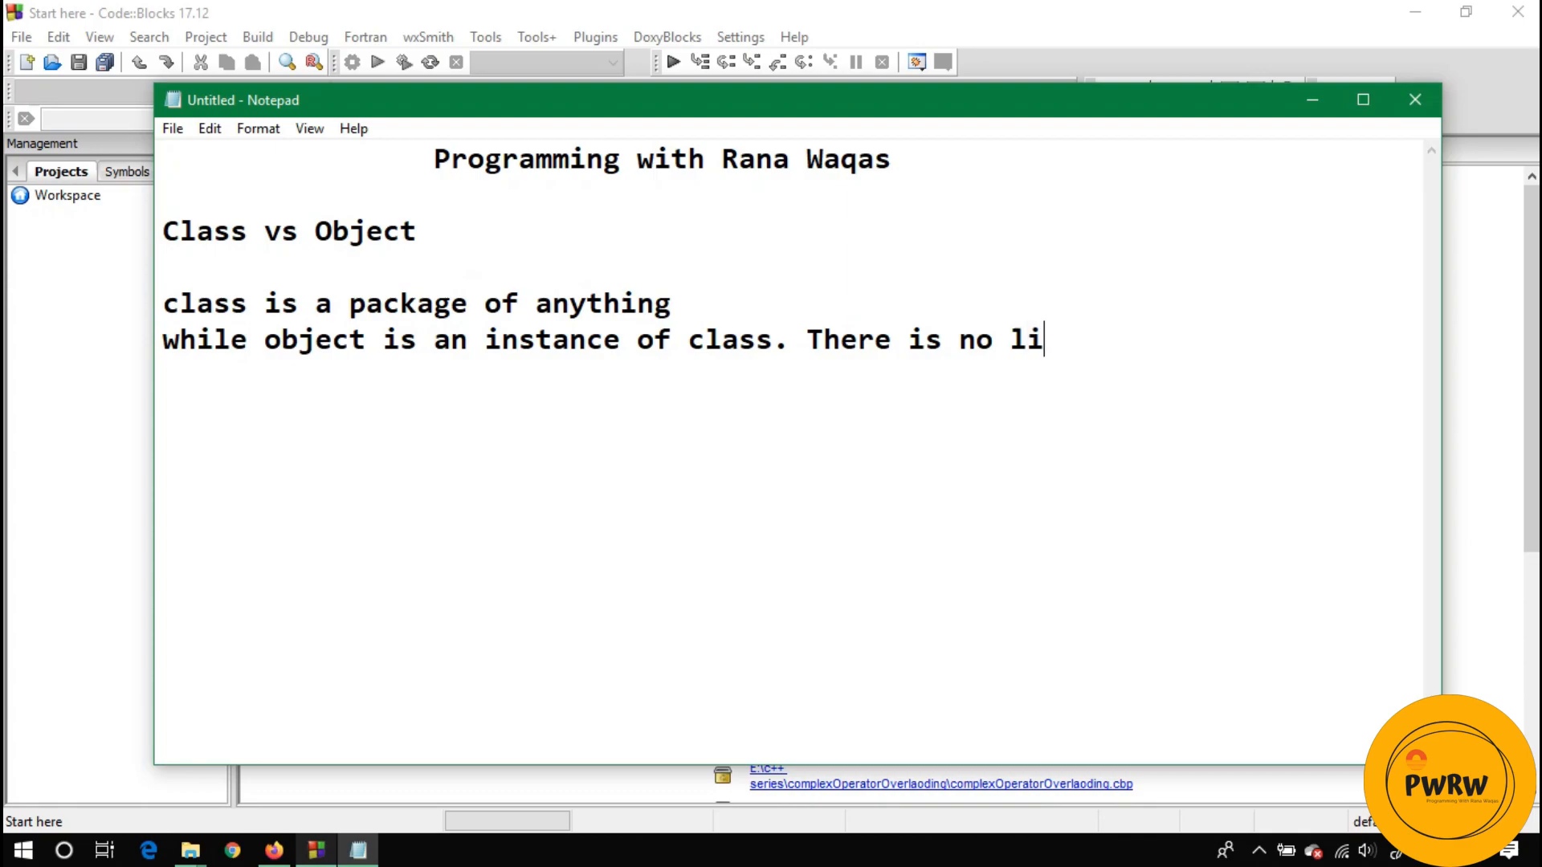
{"action": "type", "text": "mitation on cla"}
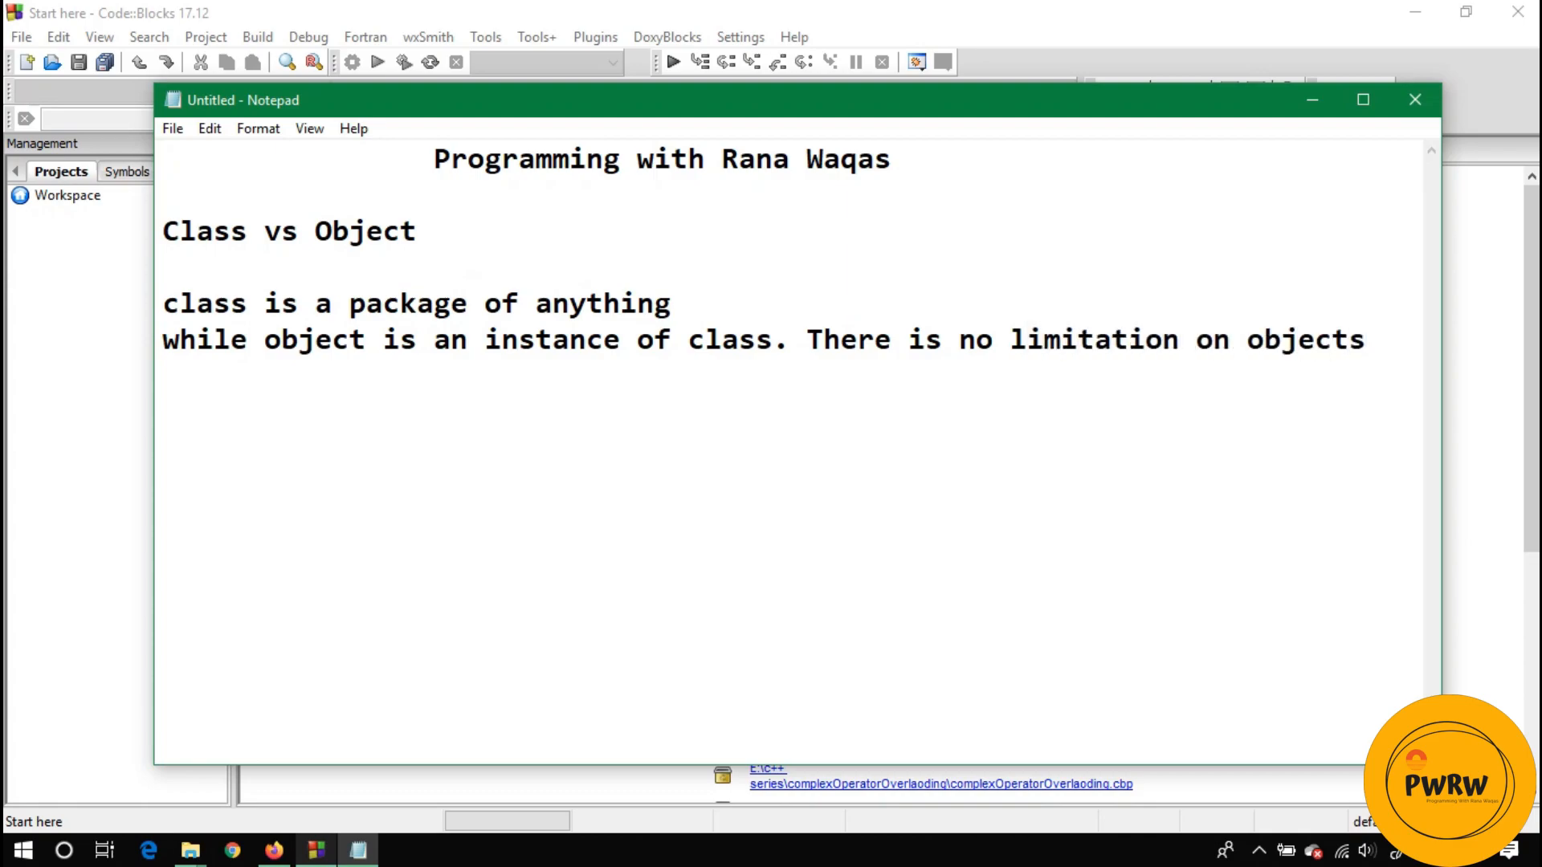
{"action": "type", "text": "."}
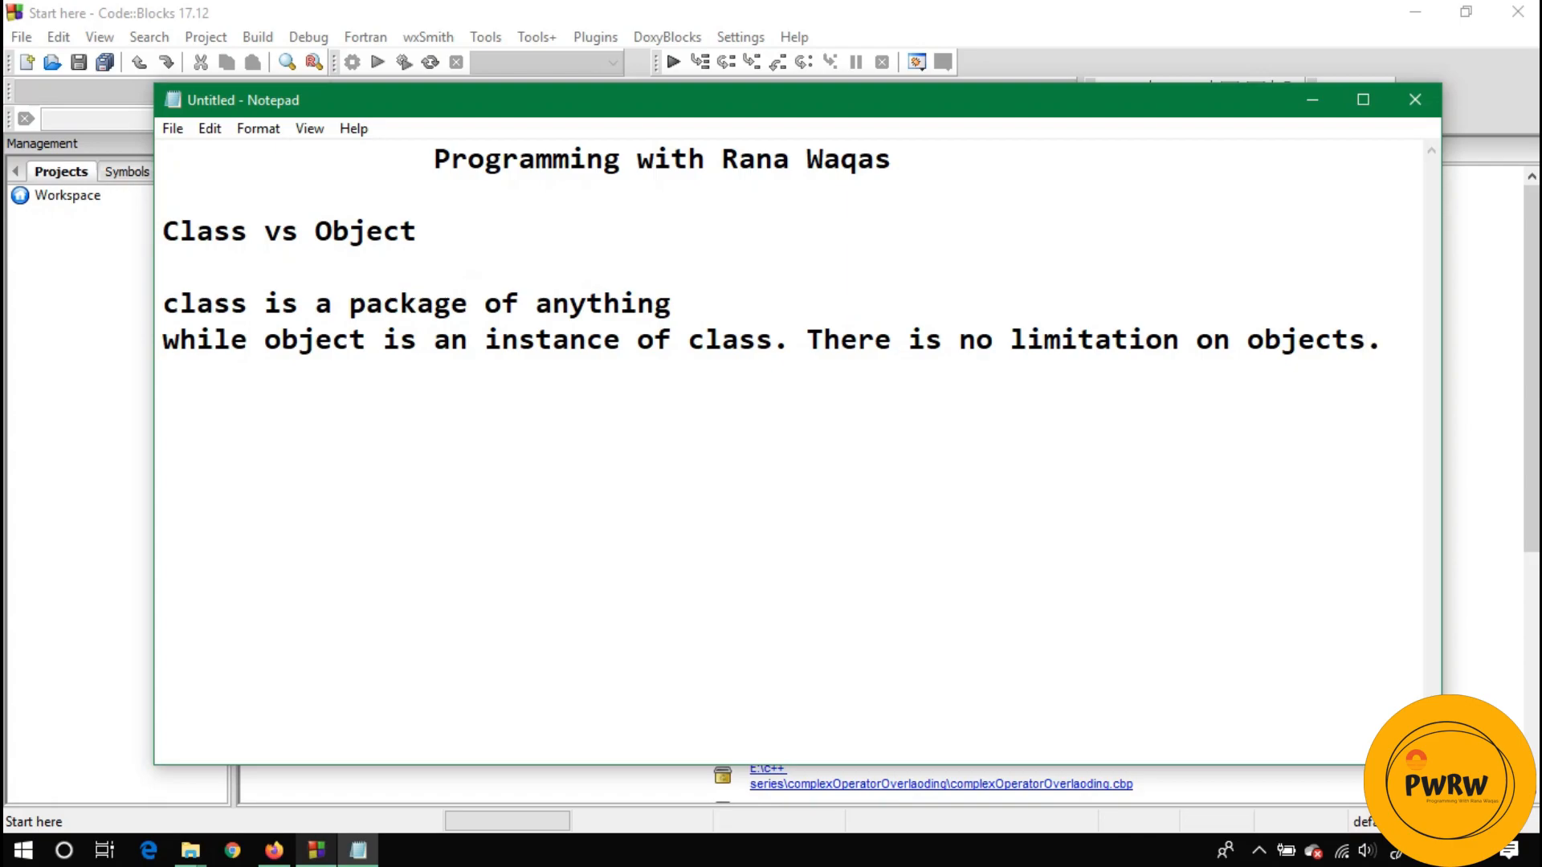
Step: Add 'means there can be multiple objects of a class.'
{"action": "type", "text": "mean"}
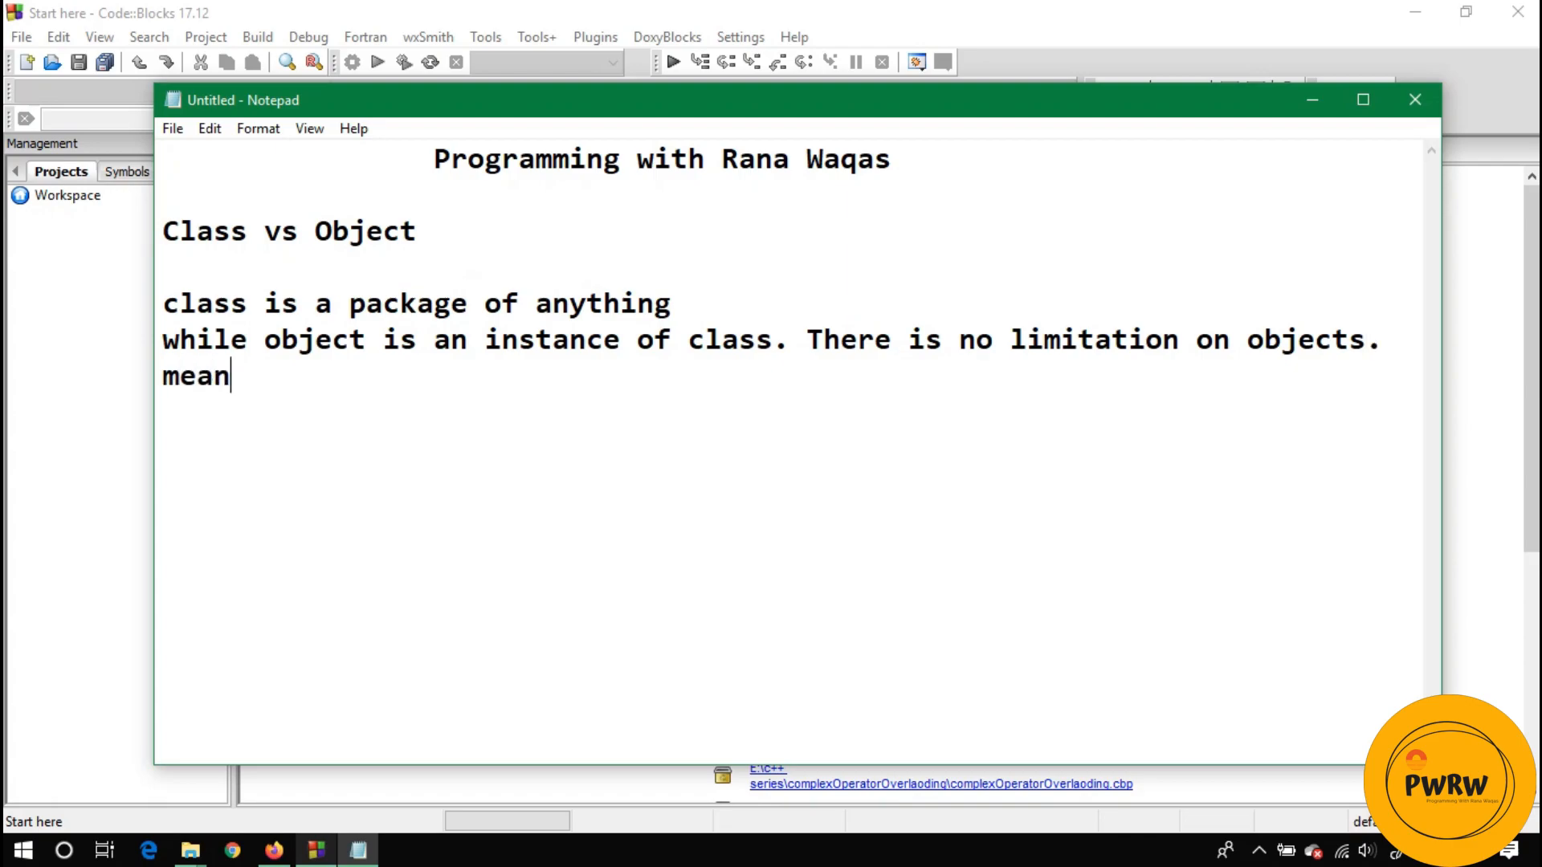
{"action": "type", "text": "s there c"}
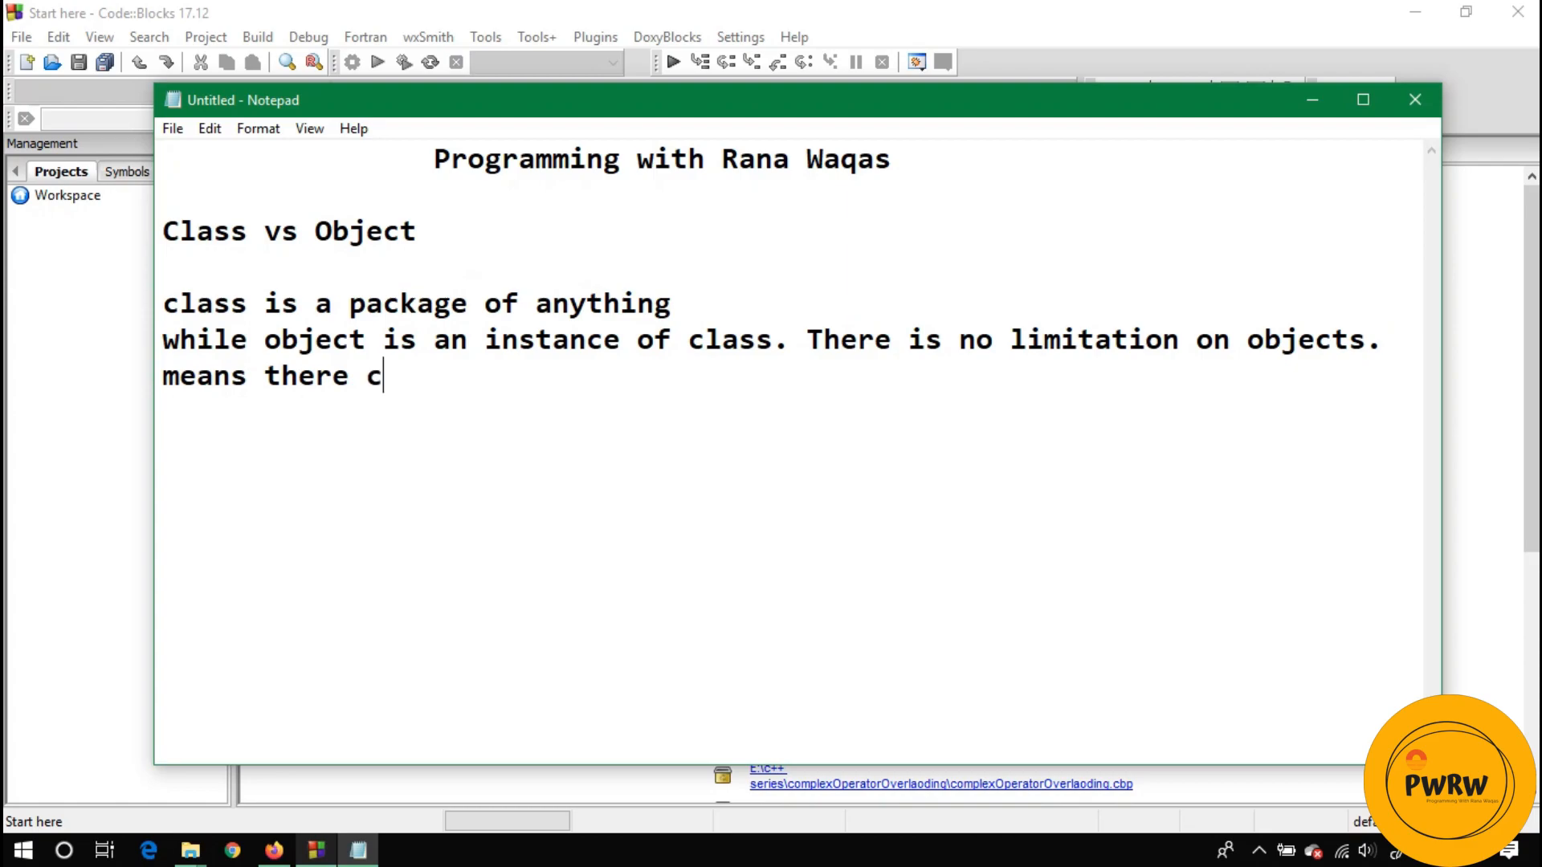
{"action": "type", "text": "an be multiple"}
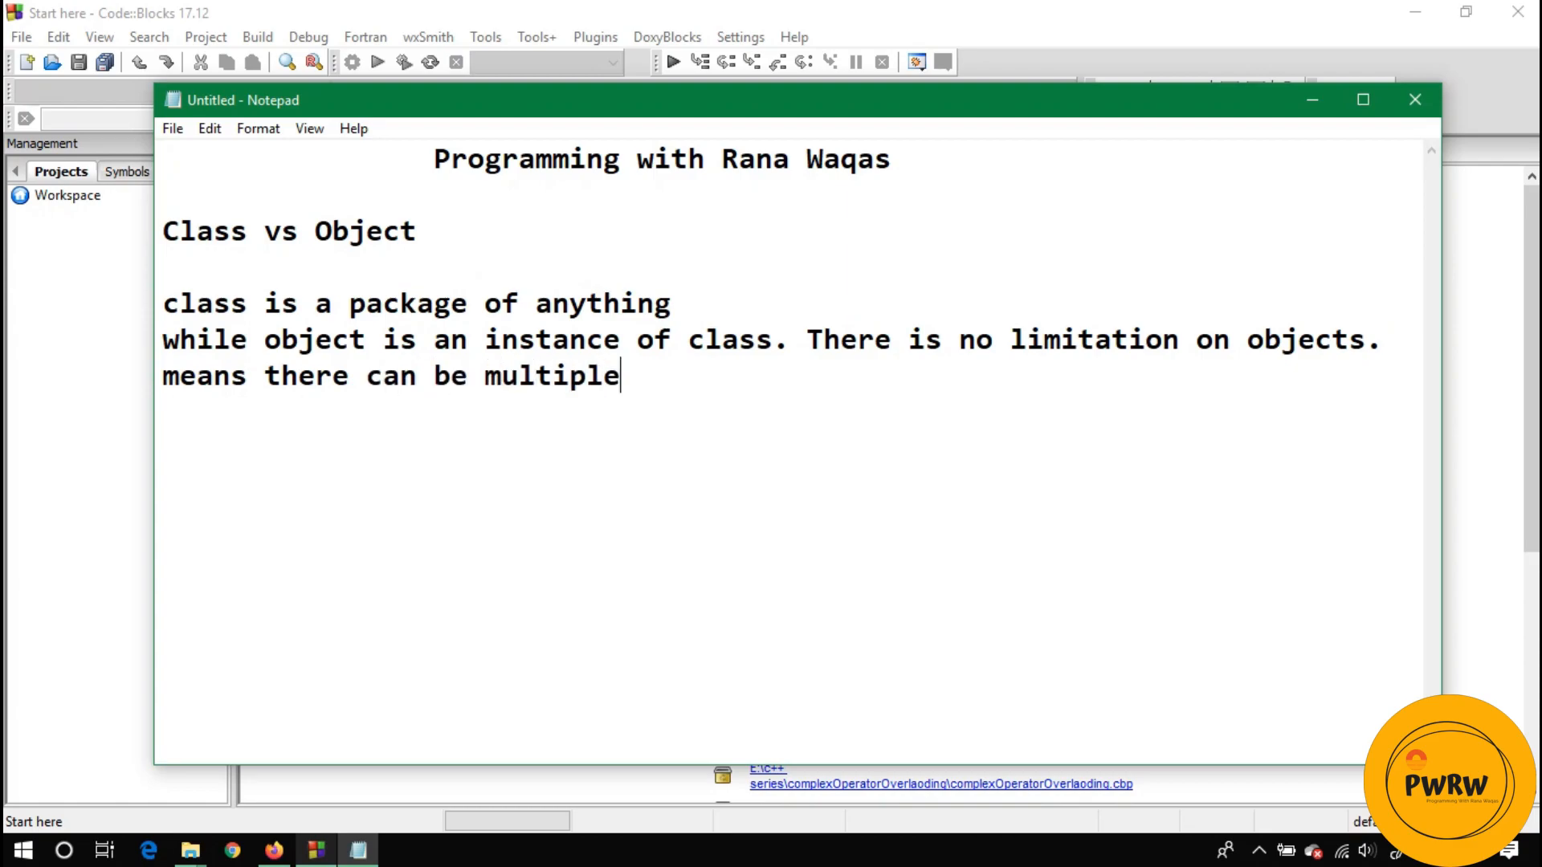
{"action": "type", "text": "obejcts"}
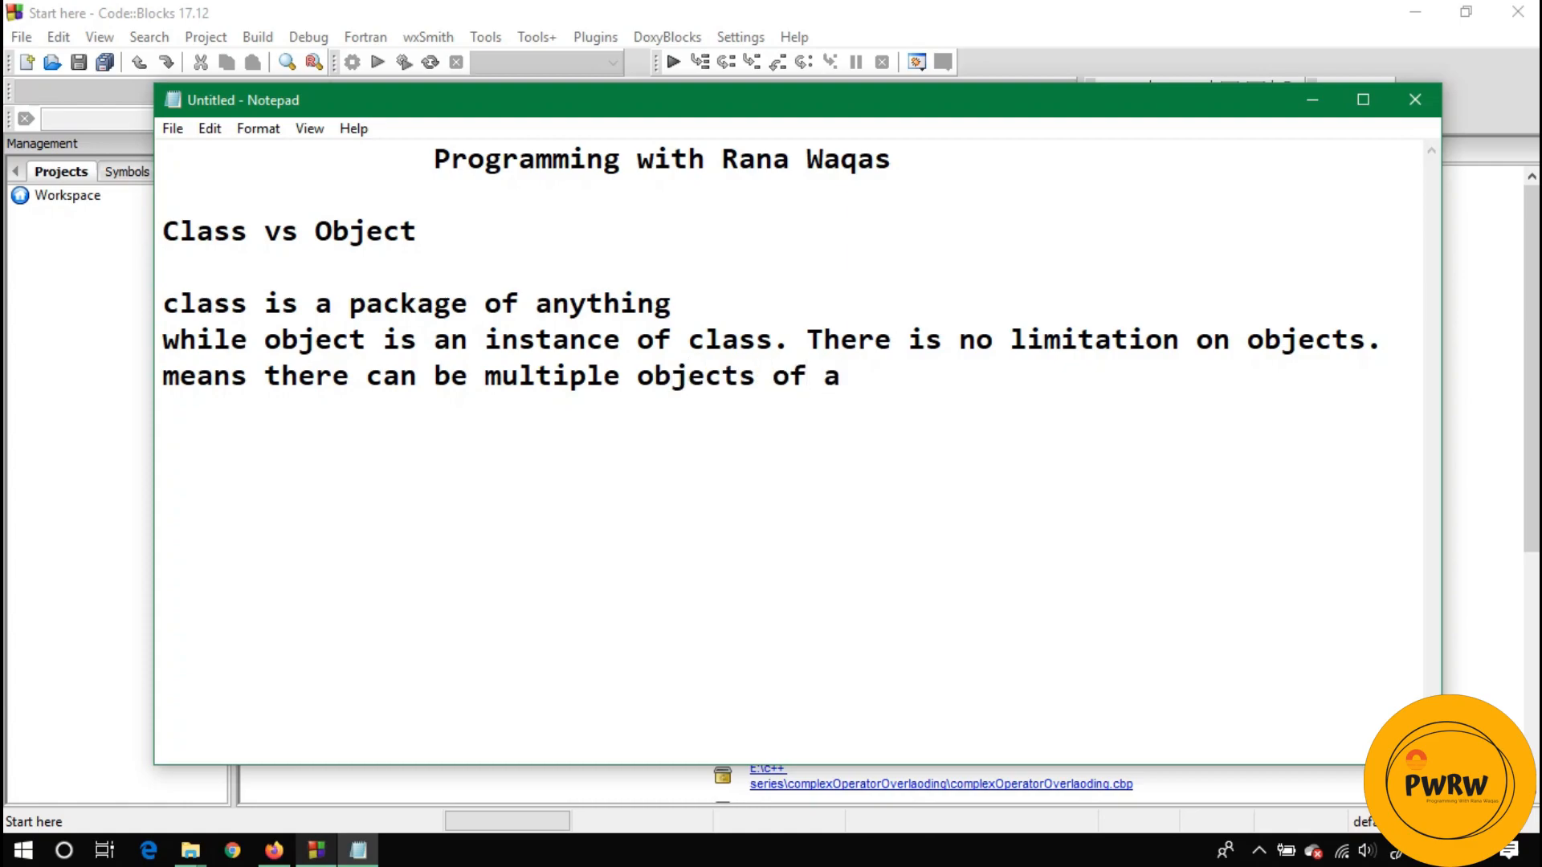
{"action": "type", "text": "cla"}
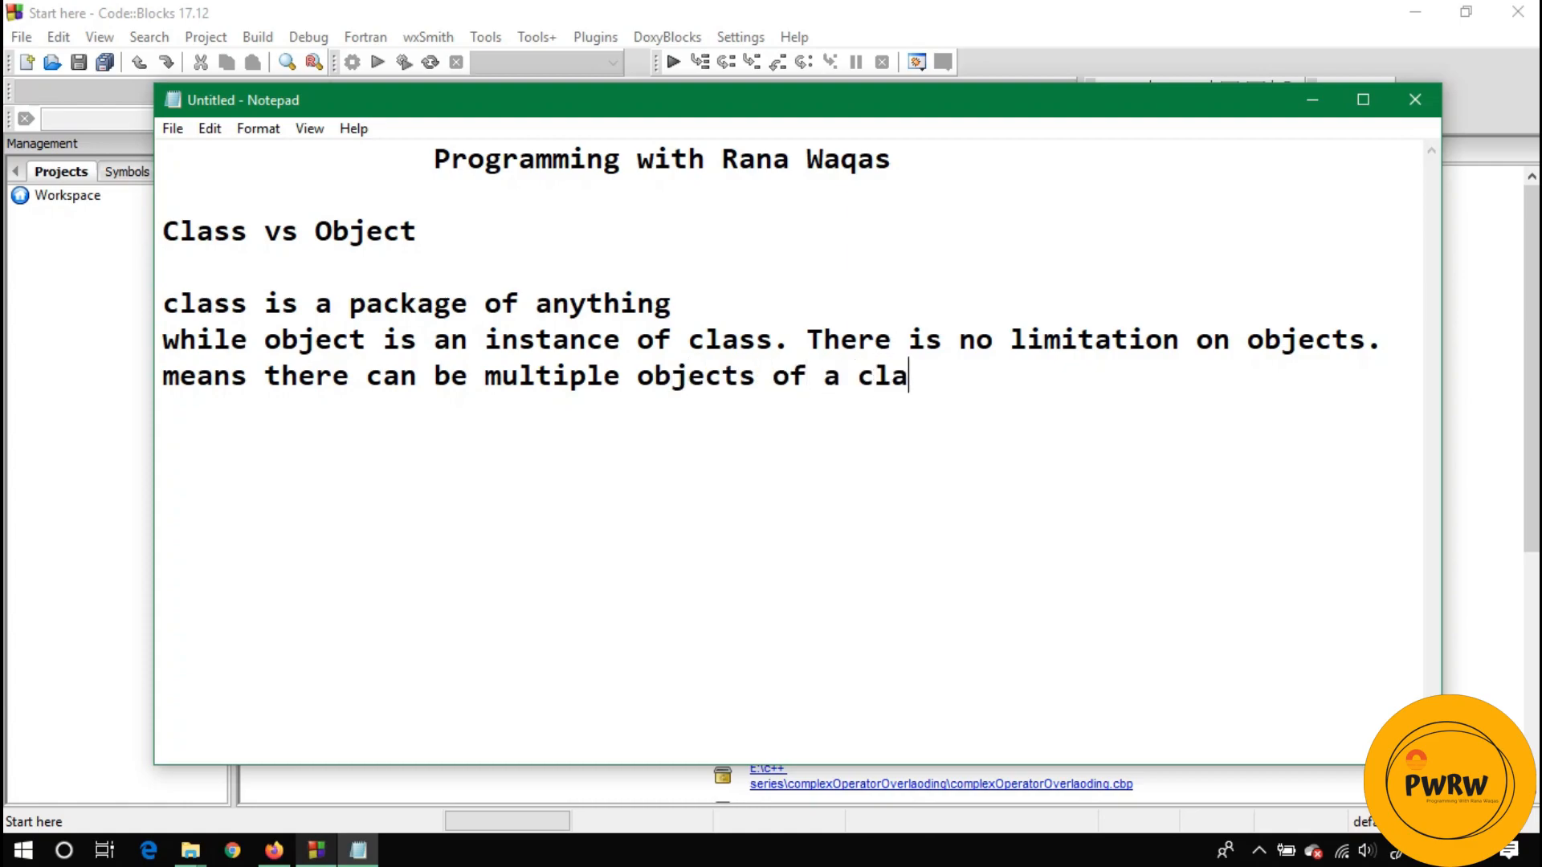
{"action": "type", "text": "ss."}
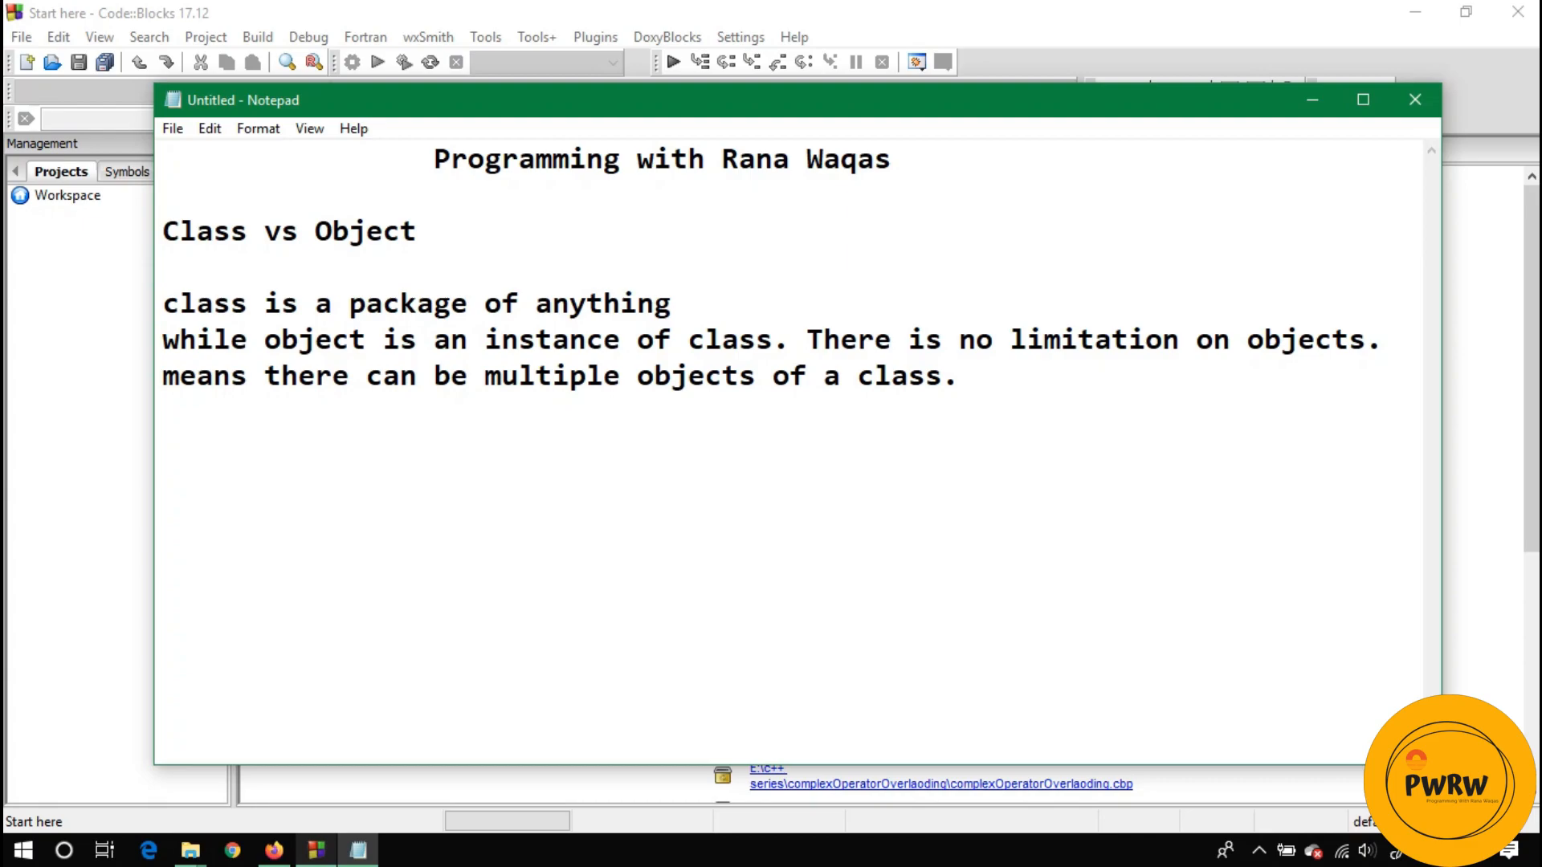
Step: Add the example: Human is a class; thanos, john, karrel are objects of class human
{"action": "type", "text": "F"}
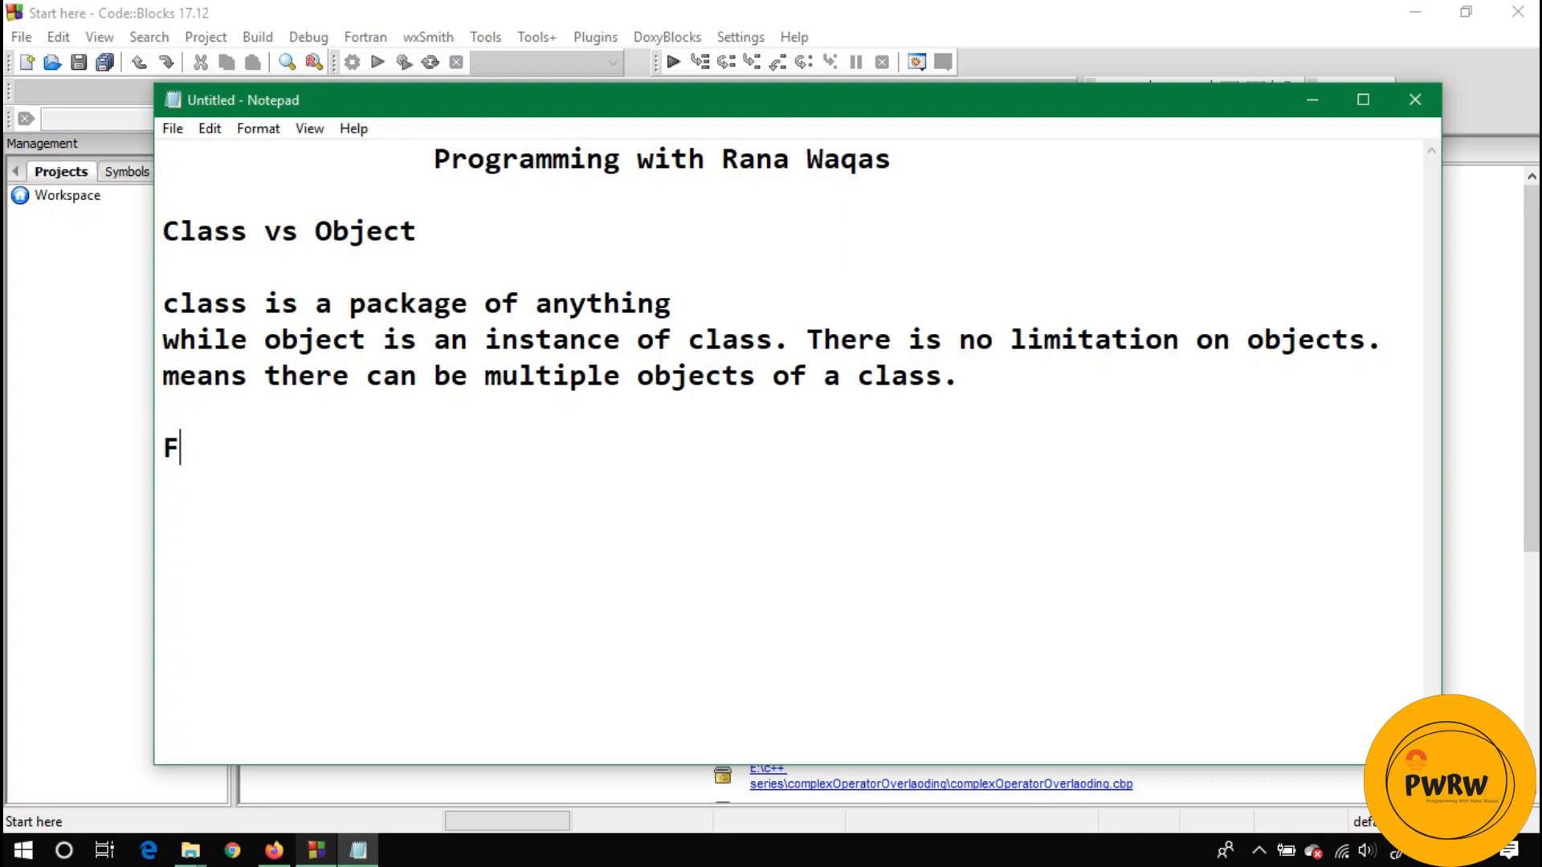
{"action": "type", "text": "or example"}
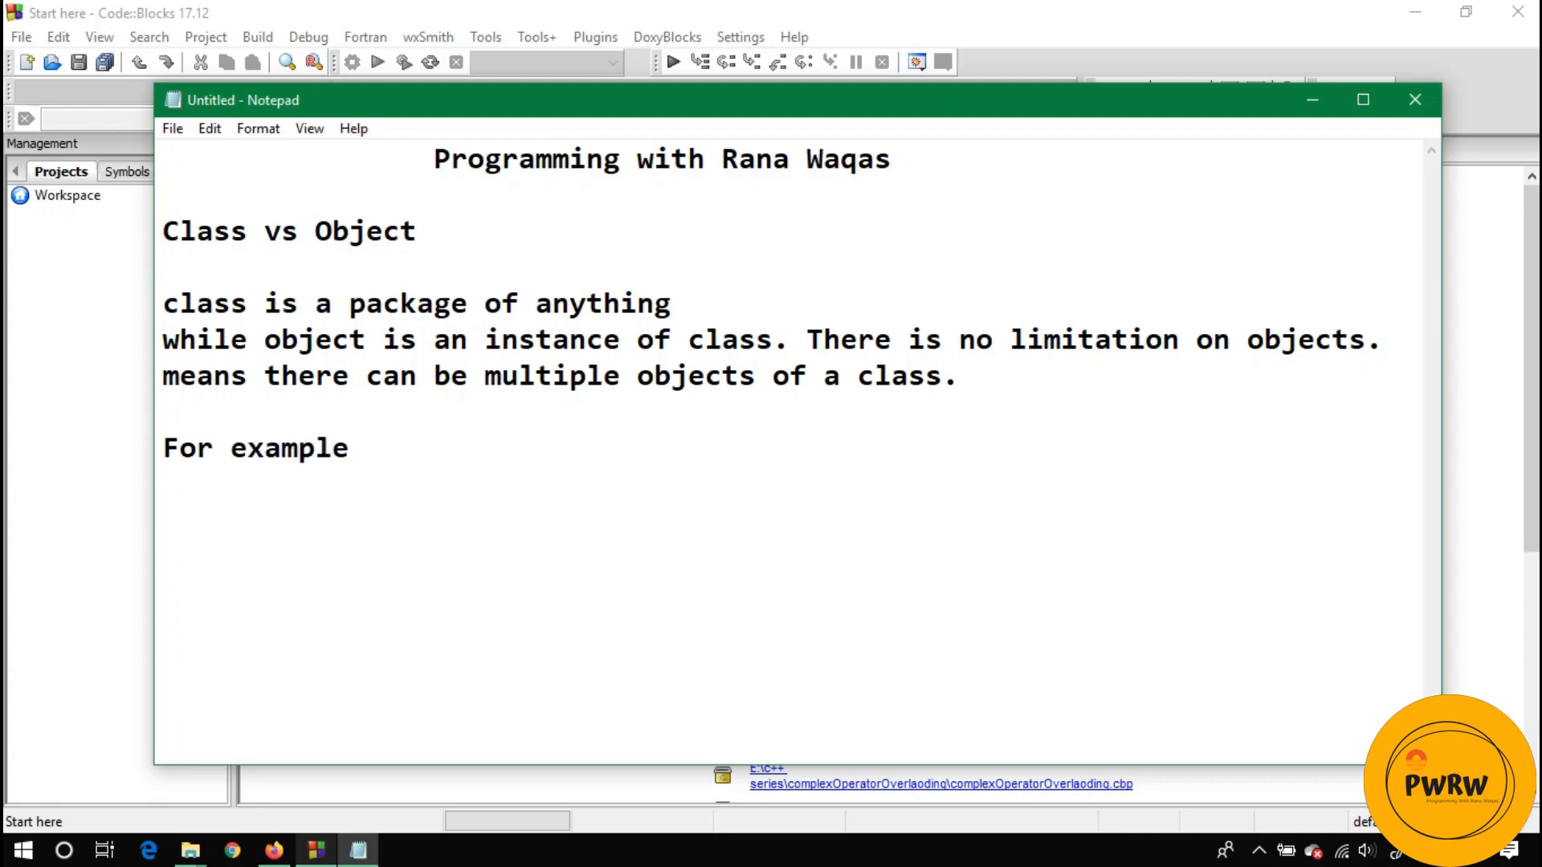
{"action": "type", "text": ":"}
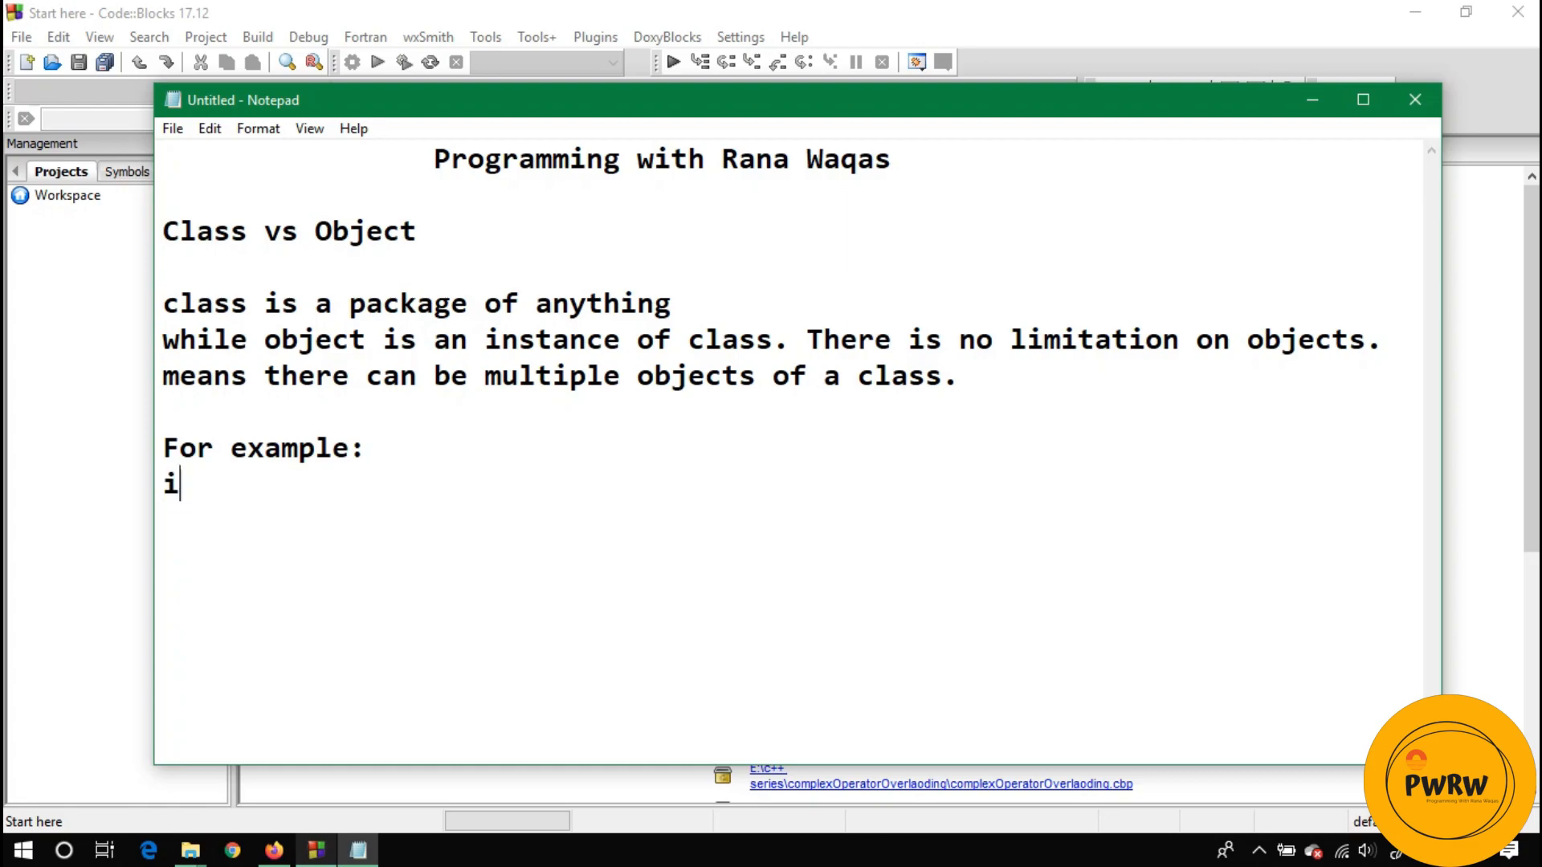
{"action": "type", "text": "f Human is a c"}
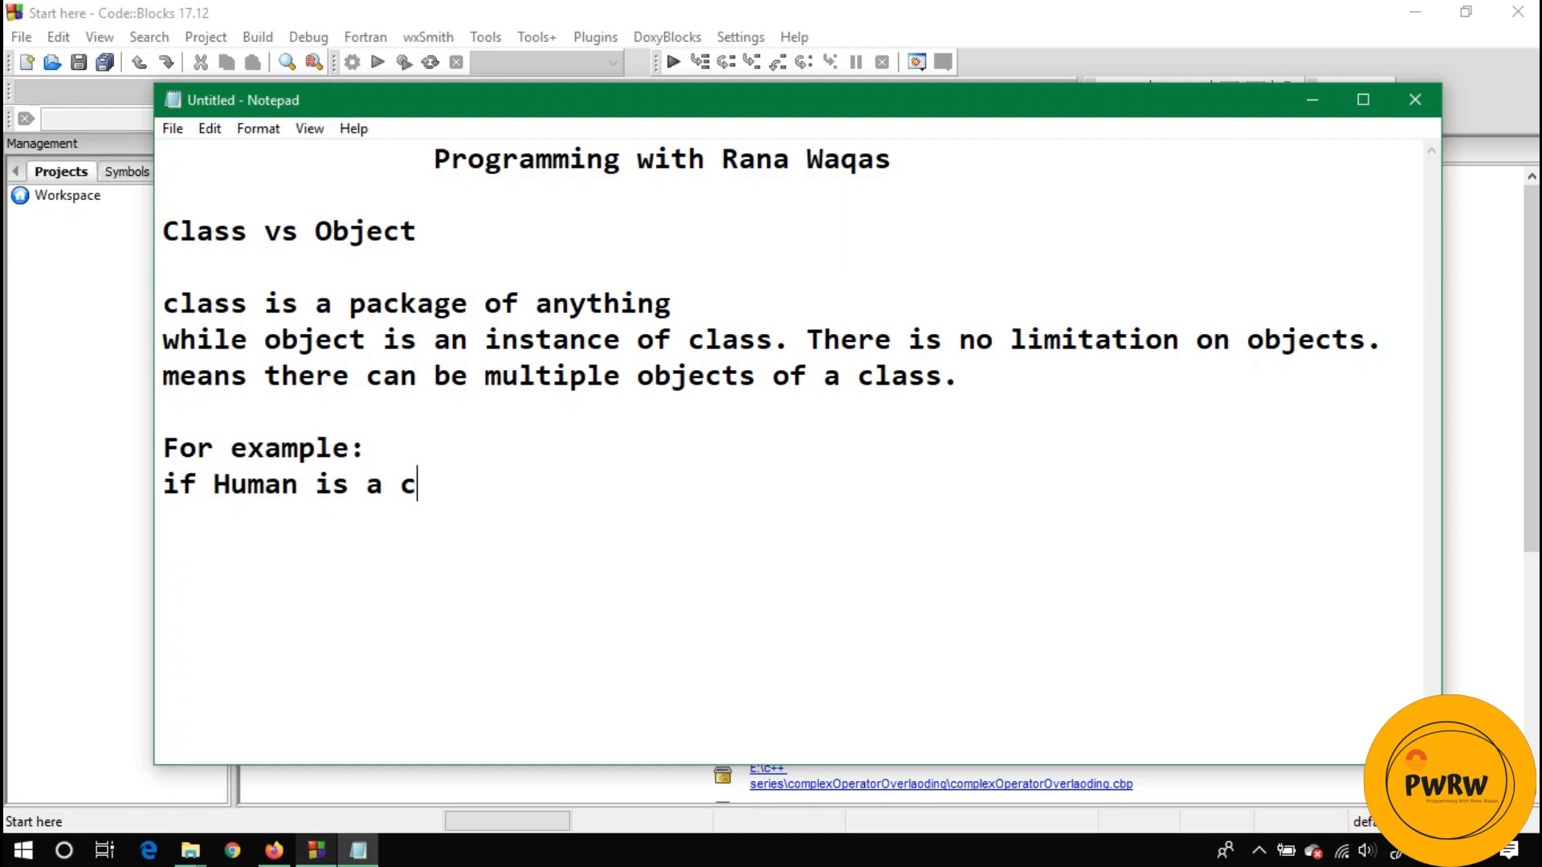
{"action": "type", "text": "lass,"}
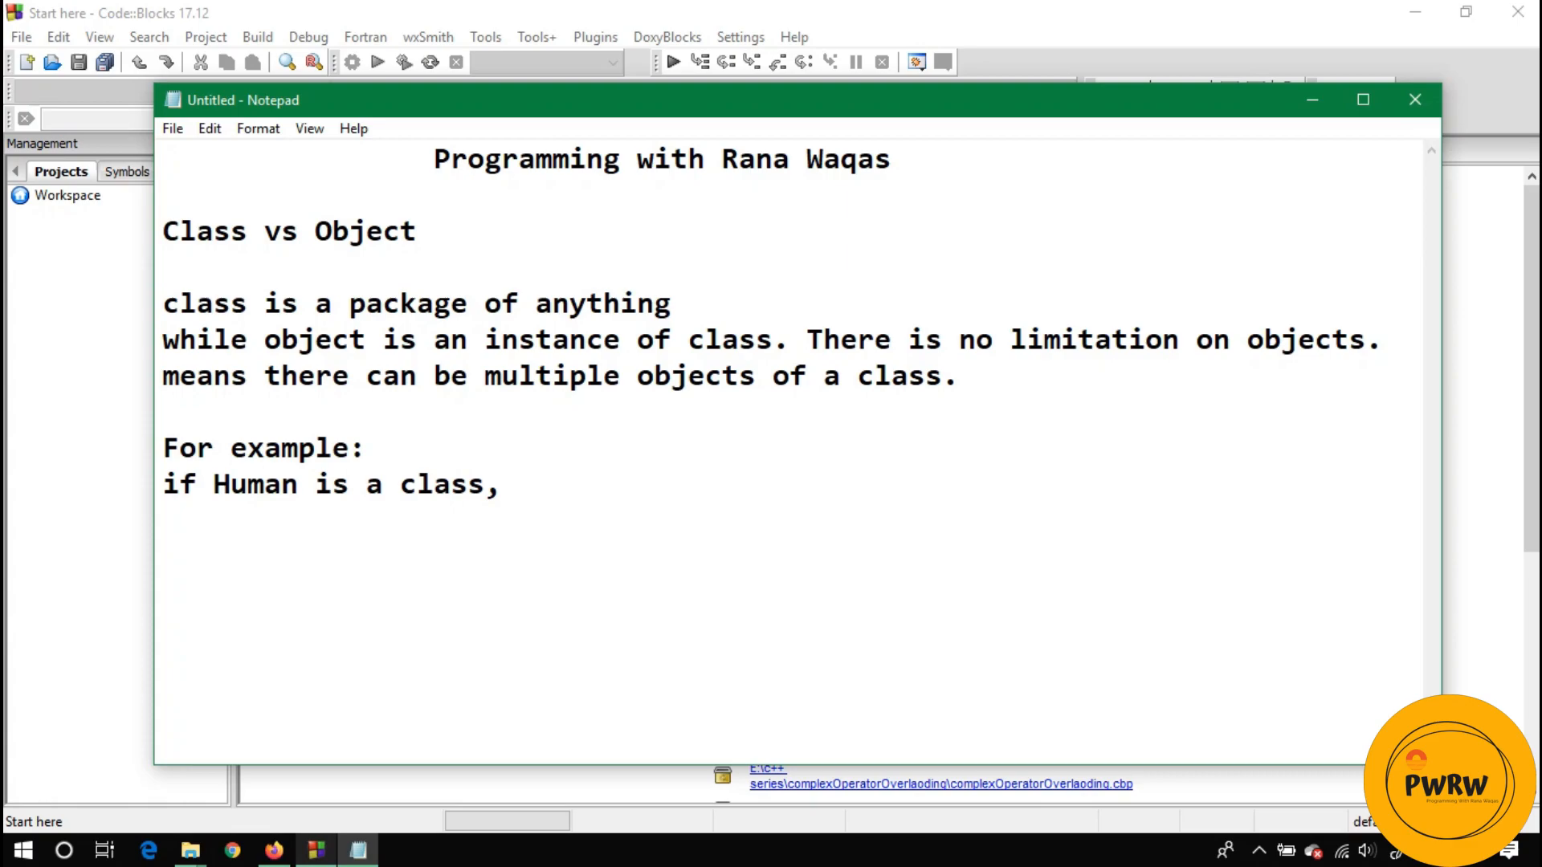
{"action": "type", "text": "thans"}
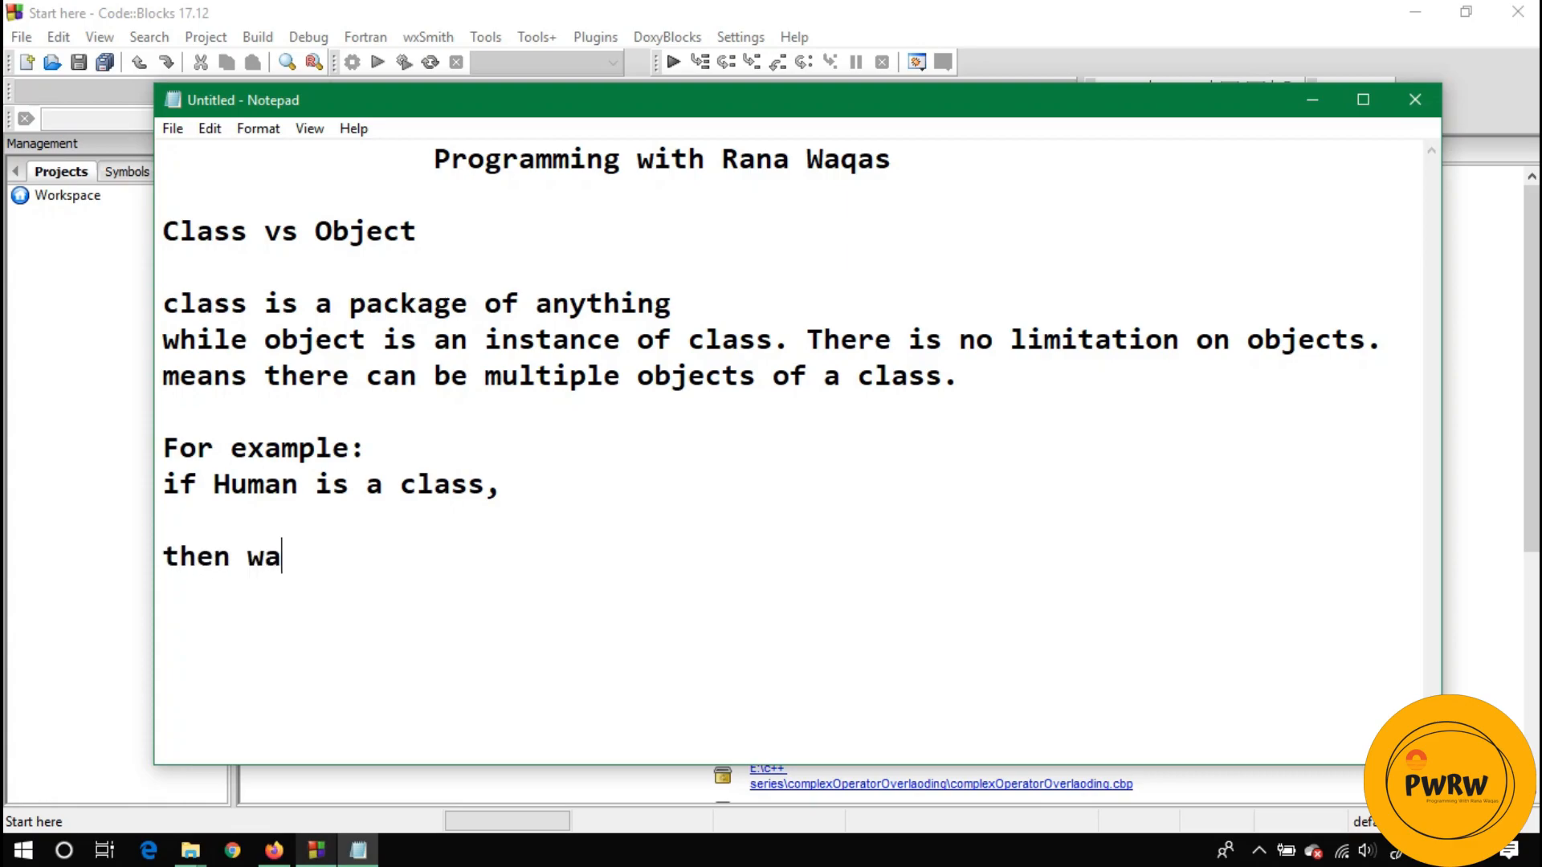
{"action": "type", "text": "qas,"}
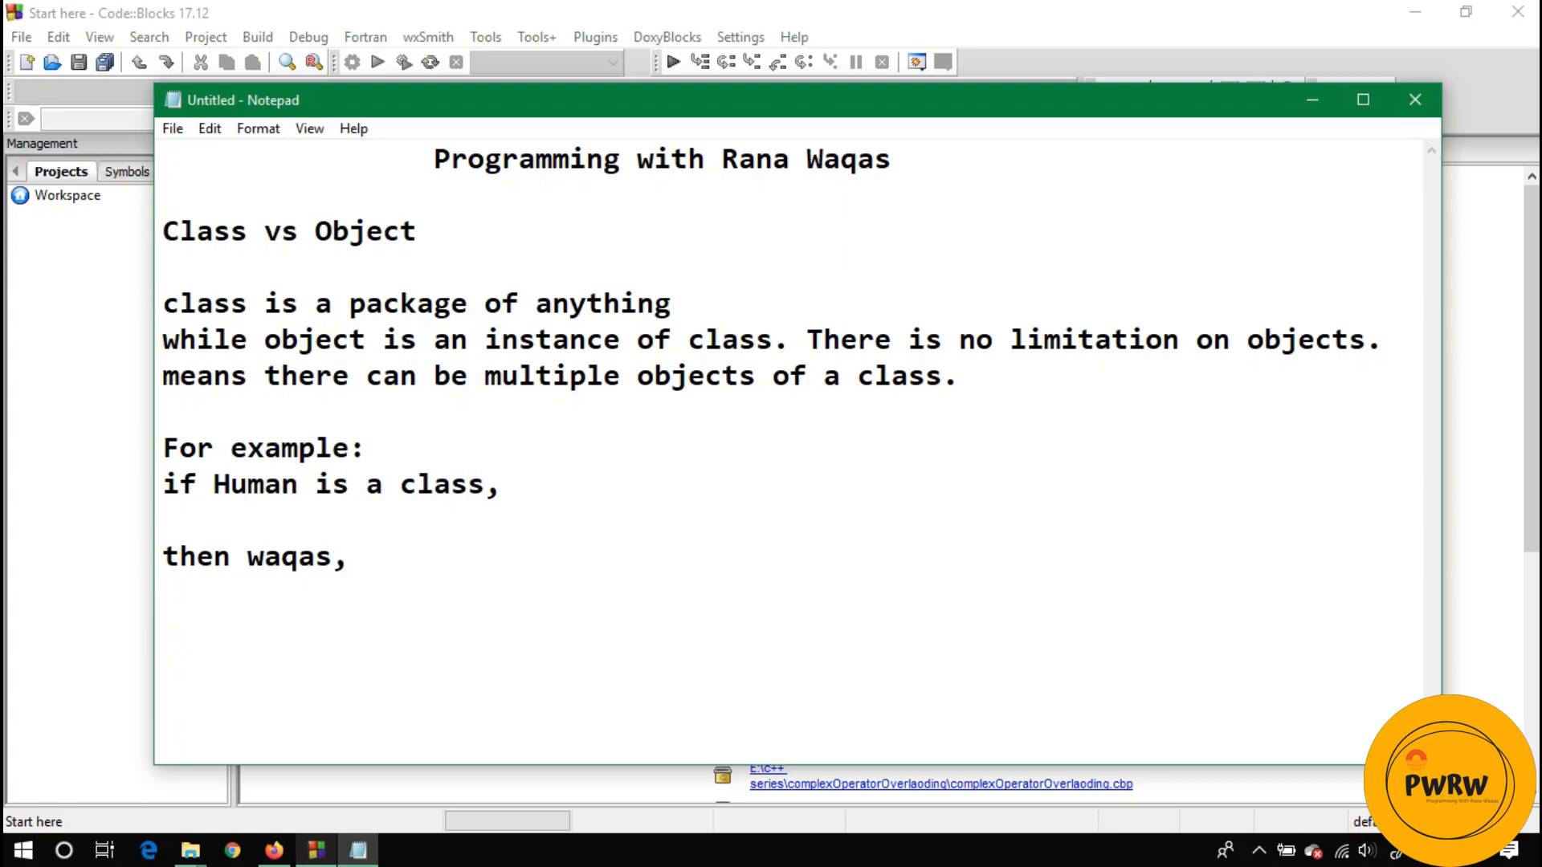
{"action": "type", "text": "joh"}
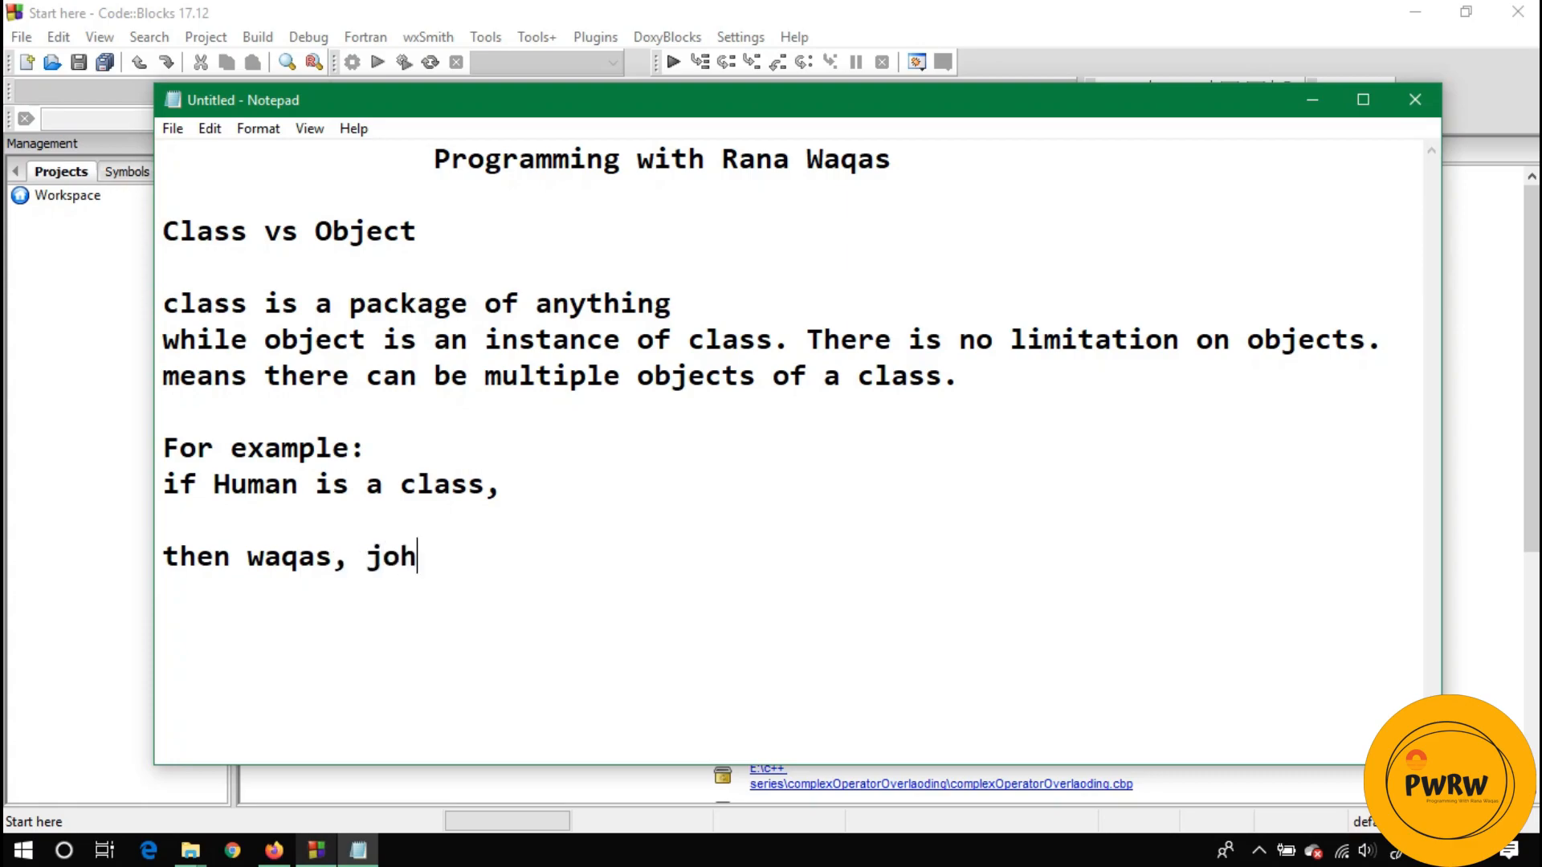
{"action": "type", "text": "n,"}
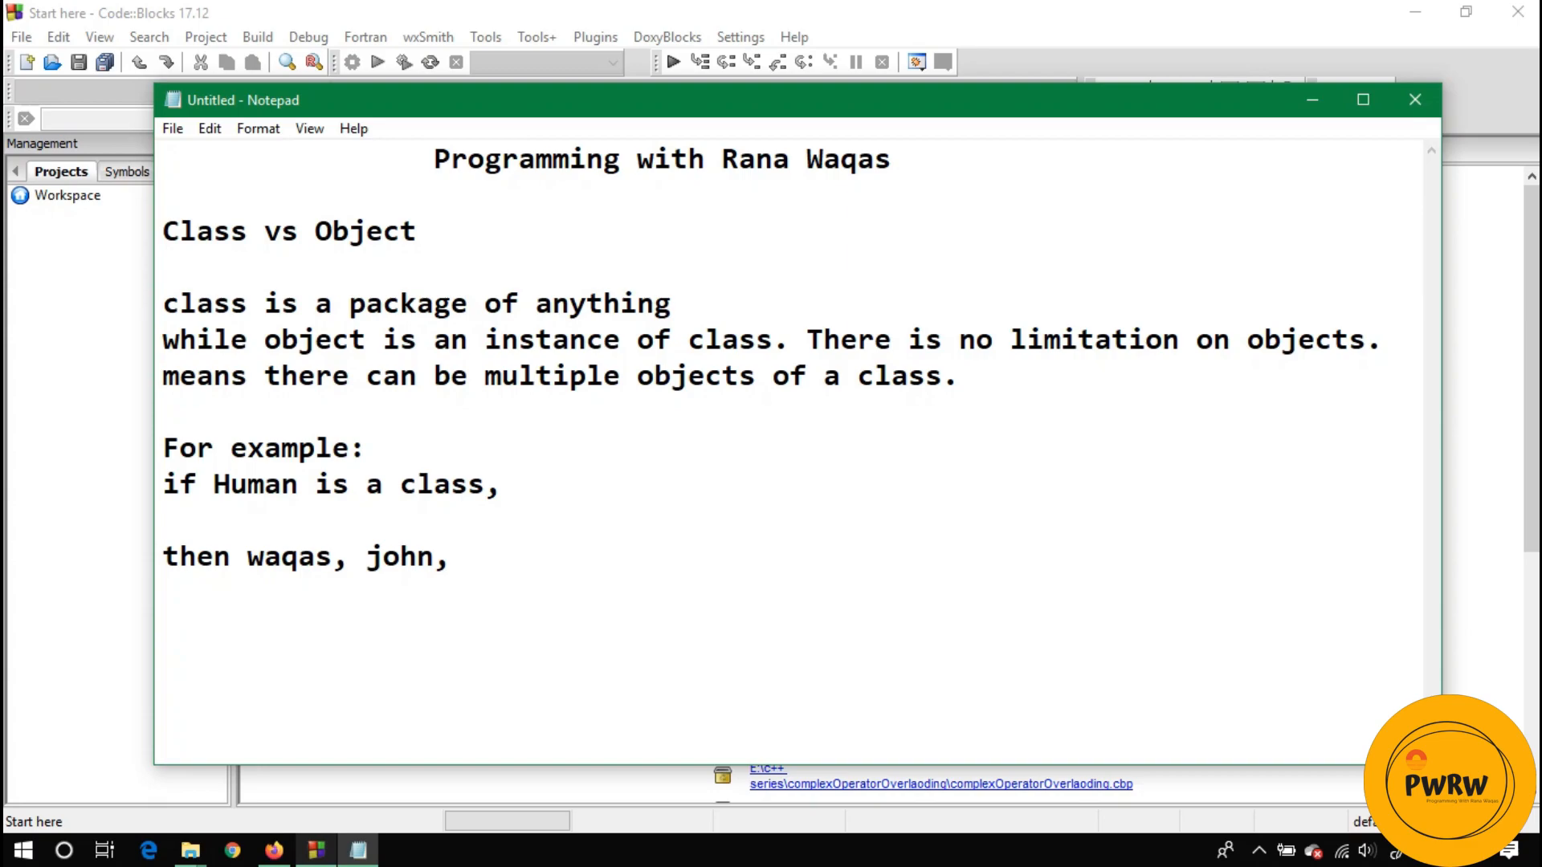
{"action": "type", "text": "kar"}
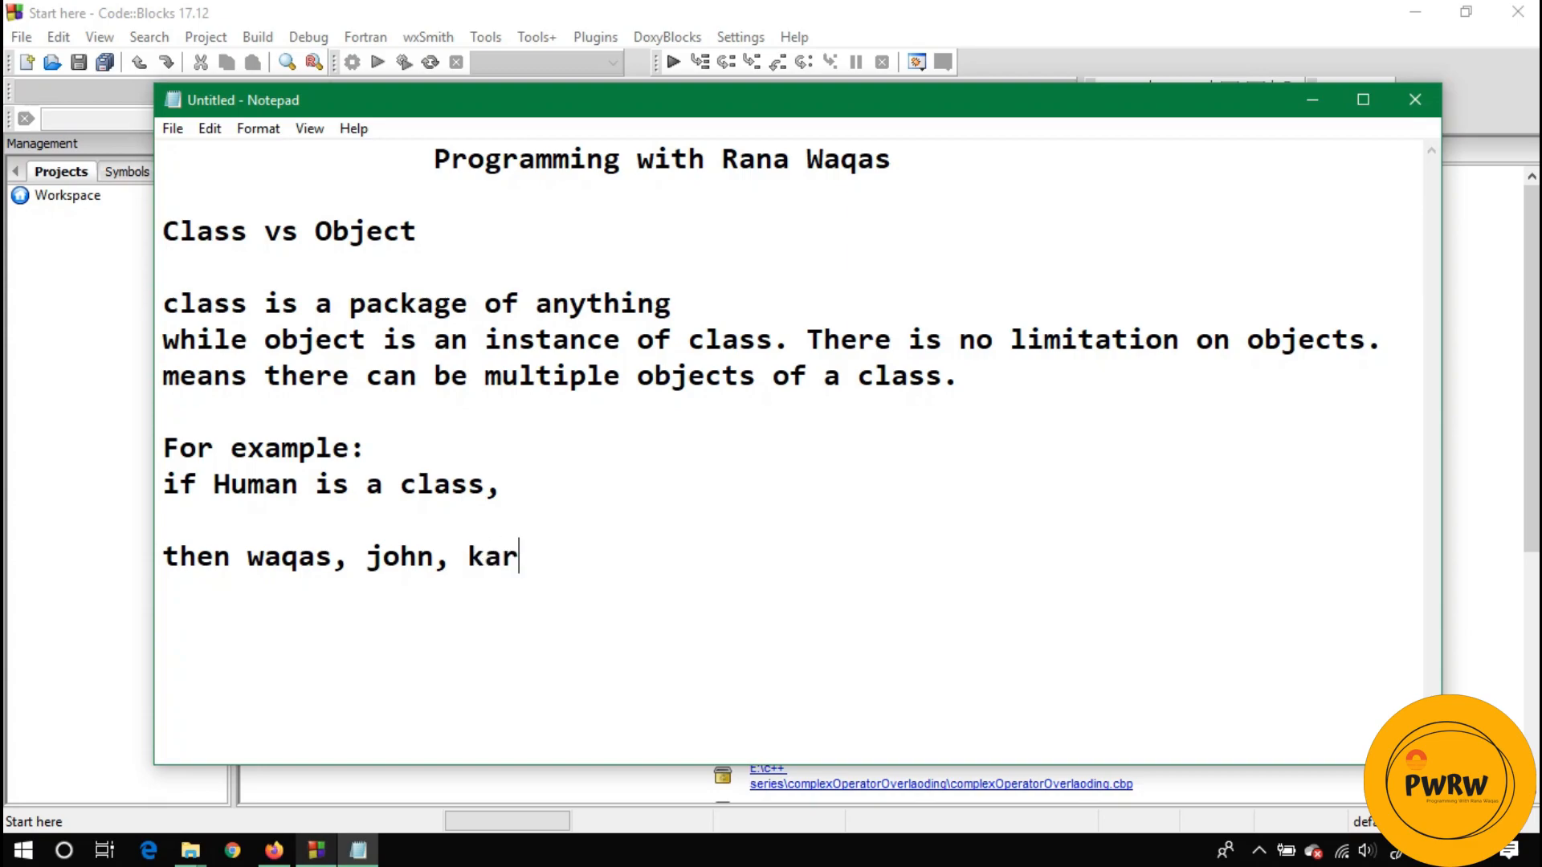
{"action": "type", "text": "rel, etc these"}
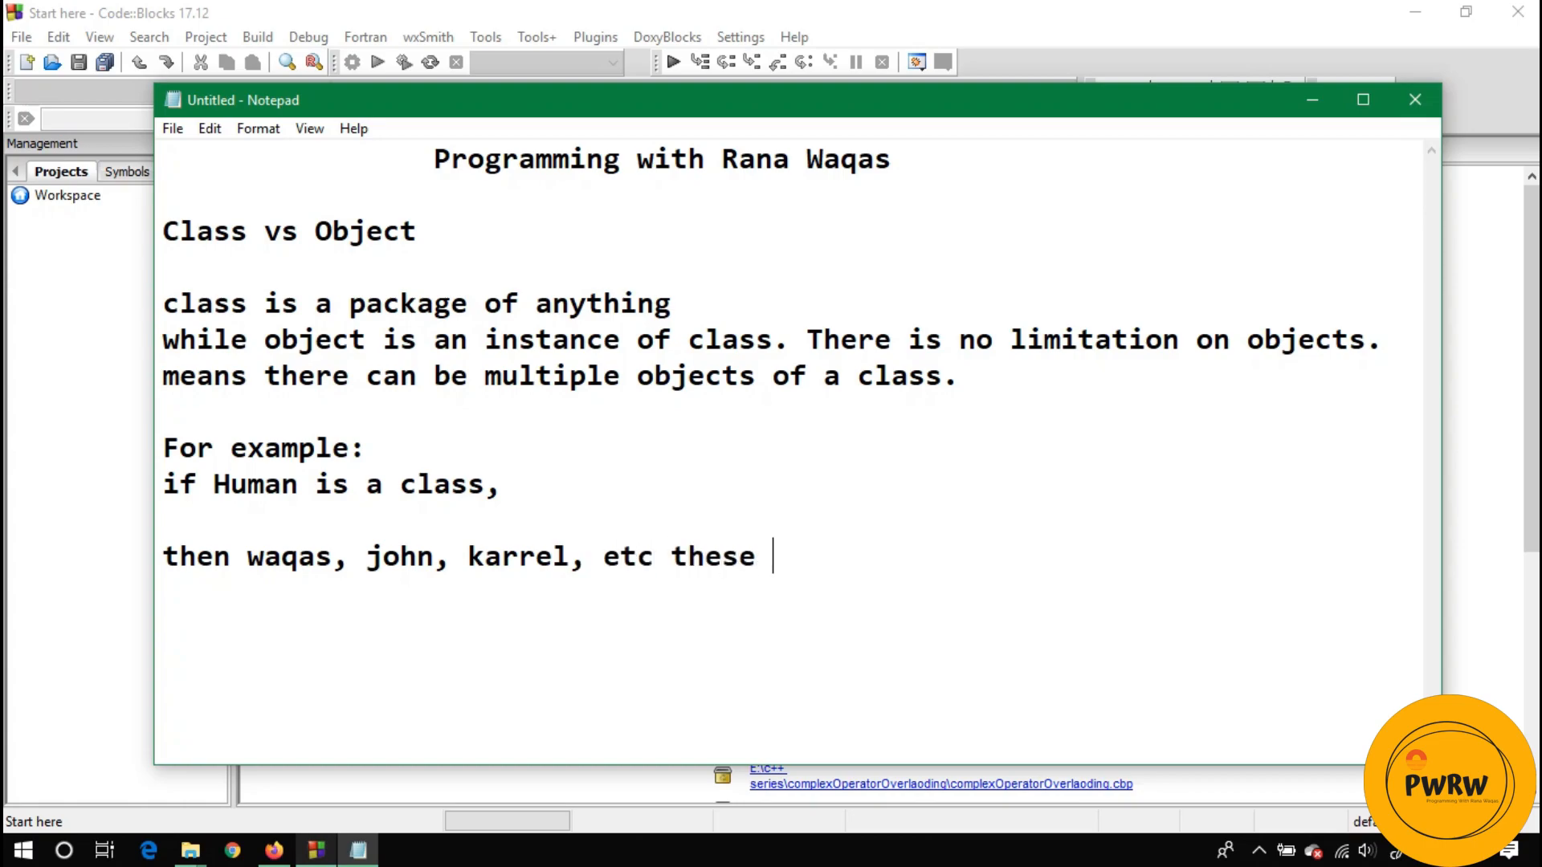
{"action": "type", "text": "all are o"}
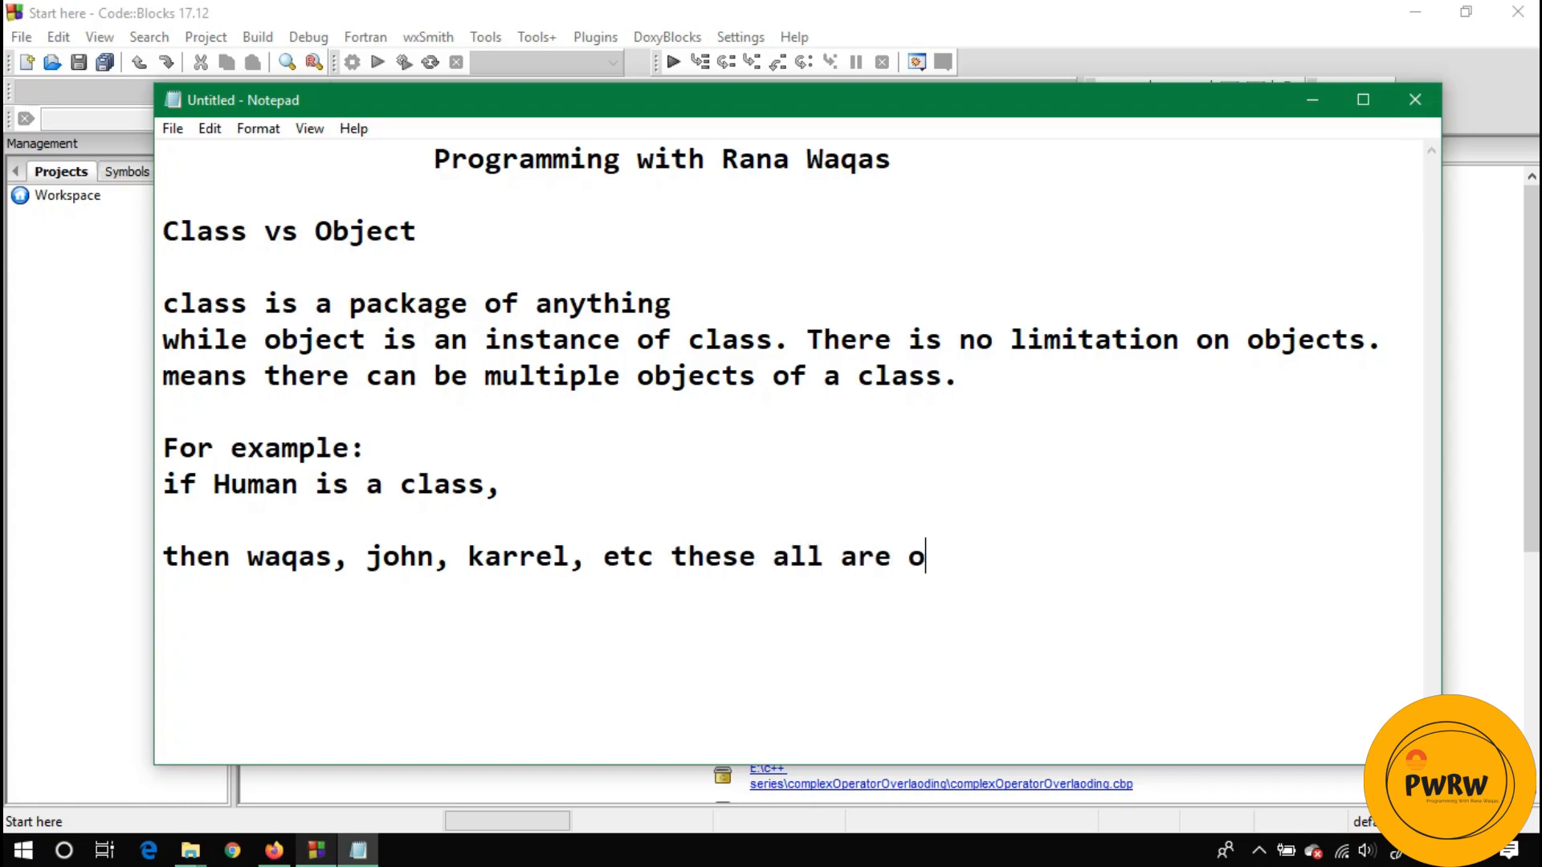
{"action": "type", "text": "bjects of same"}
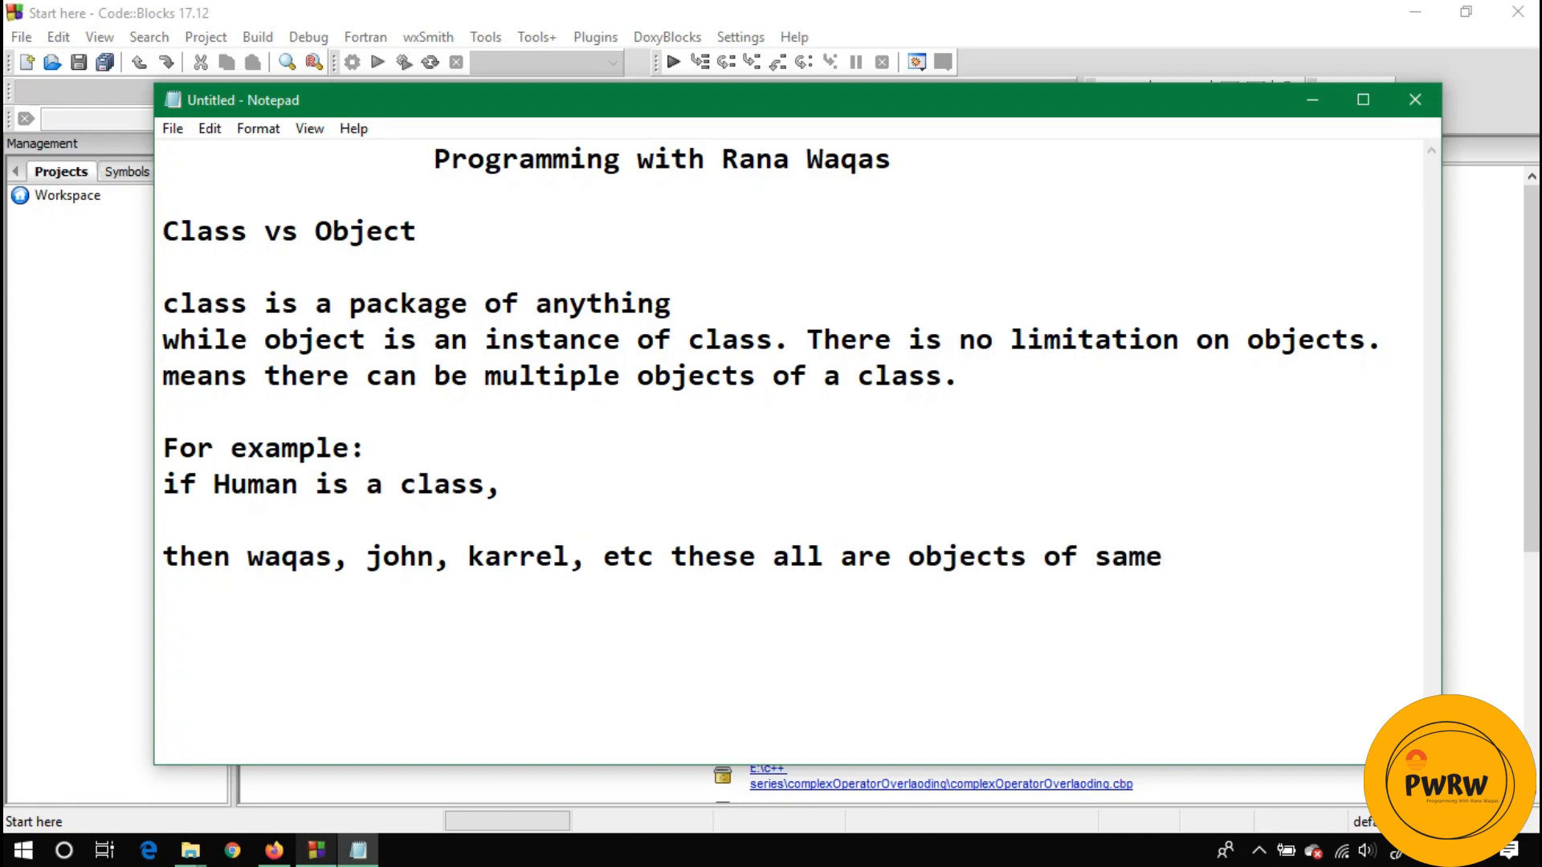
{"action": "type", "text": "class human."}
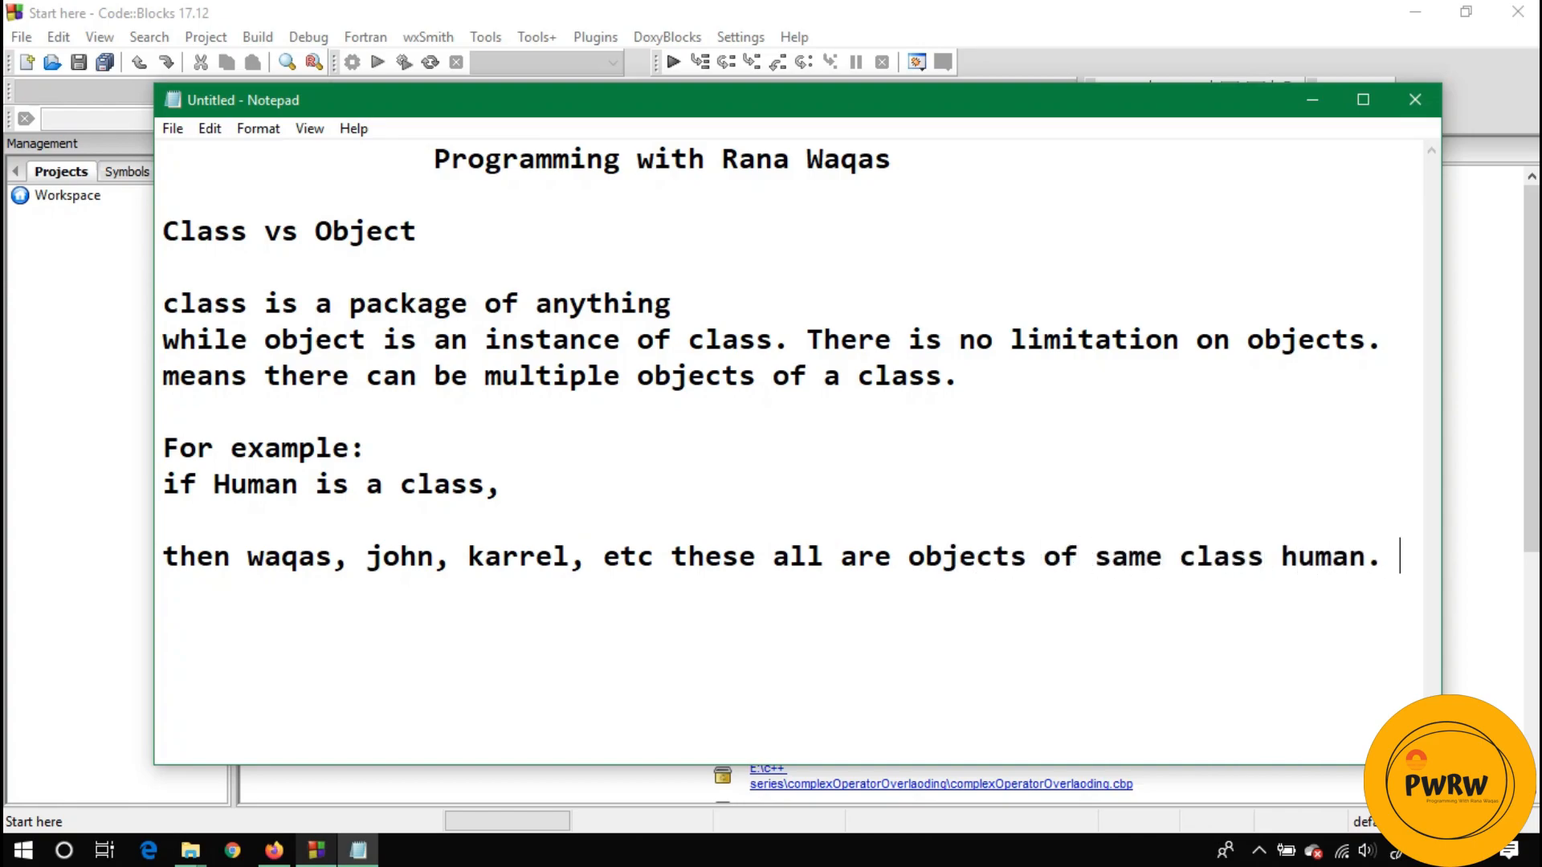
Step: Add 'They all have some characteristics, behaviour and uniqueness.'
{"action": "type", "text": "Th"}
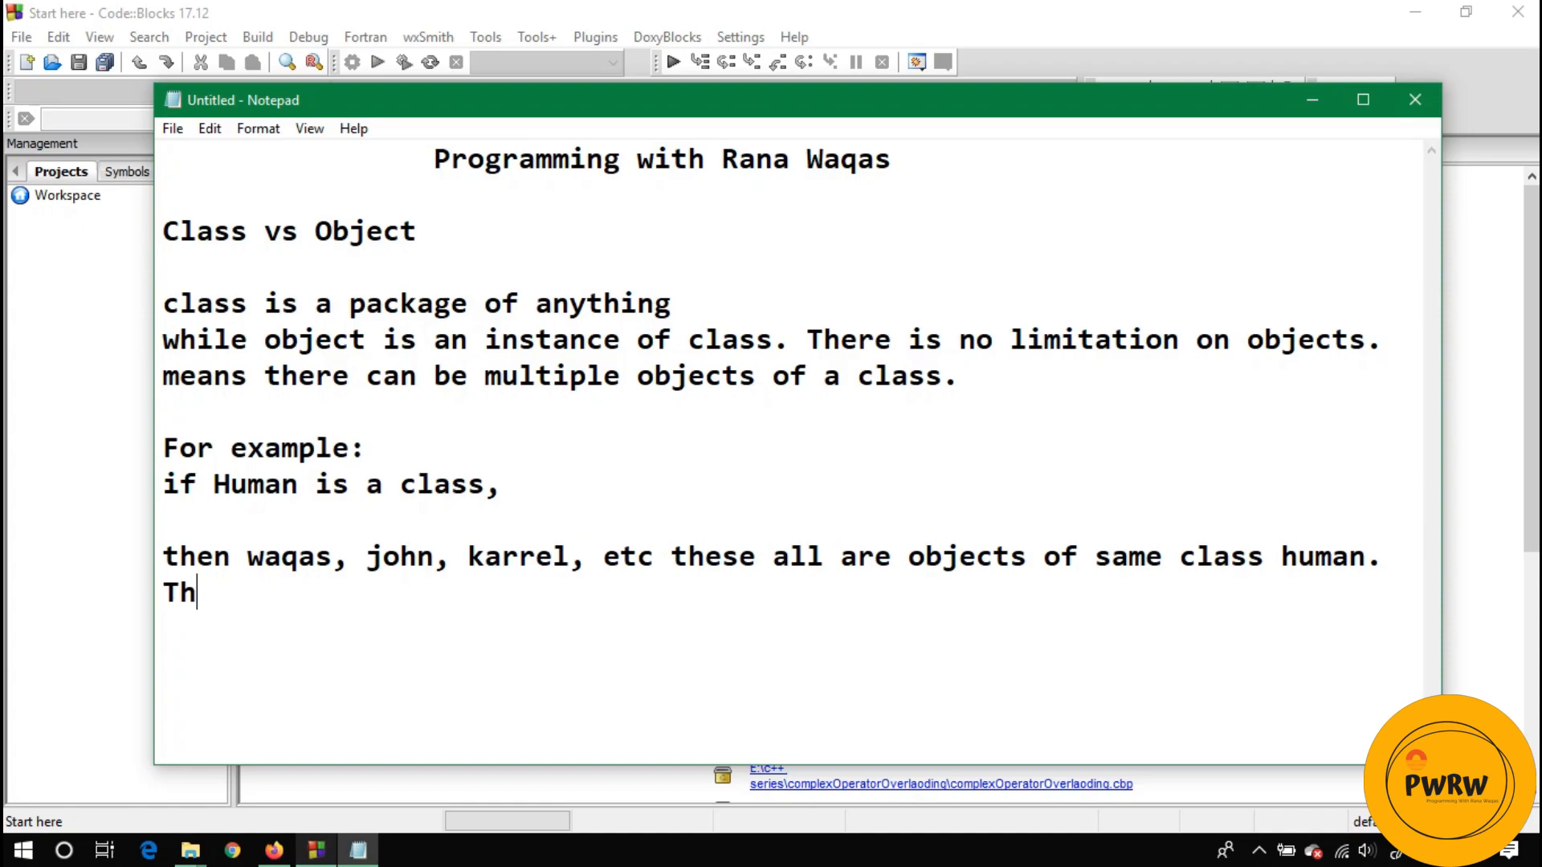
{"action": "type", "text": "ey all have"}
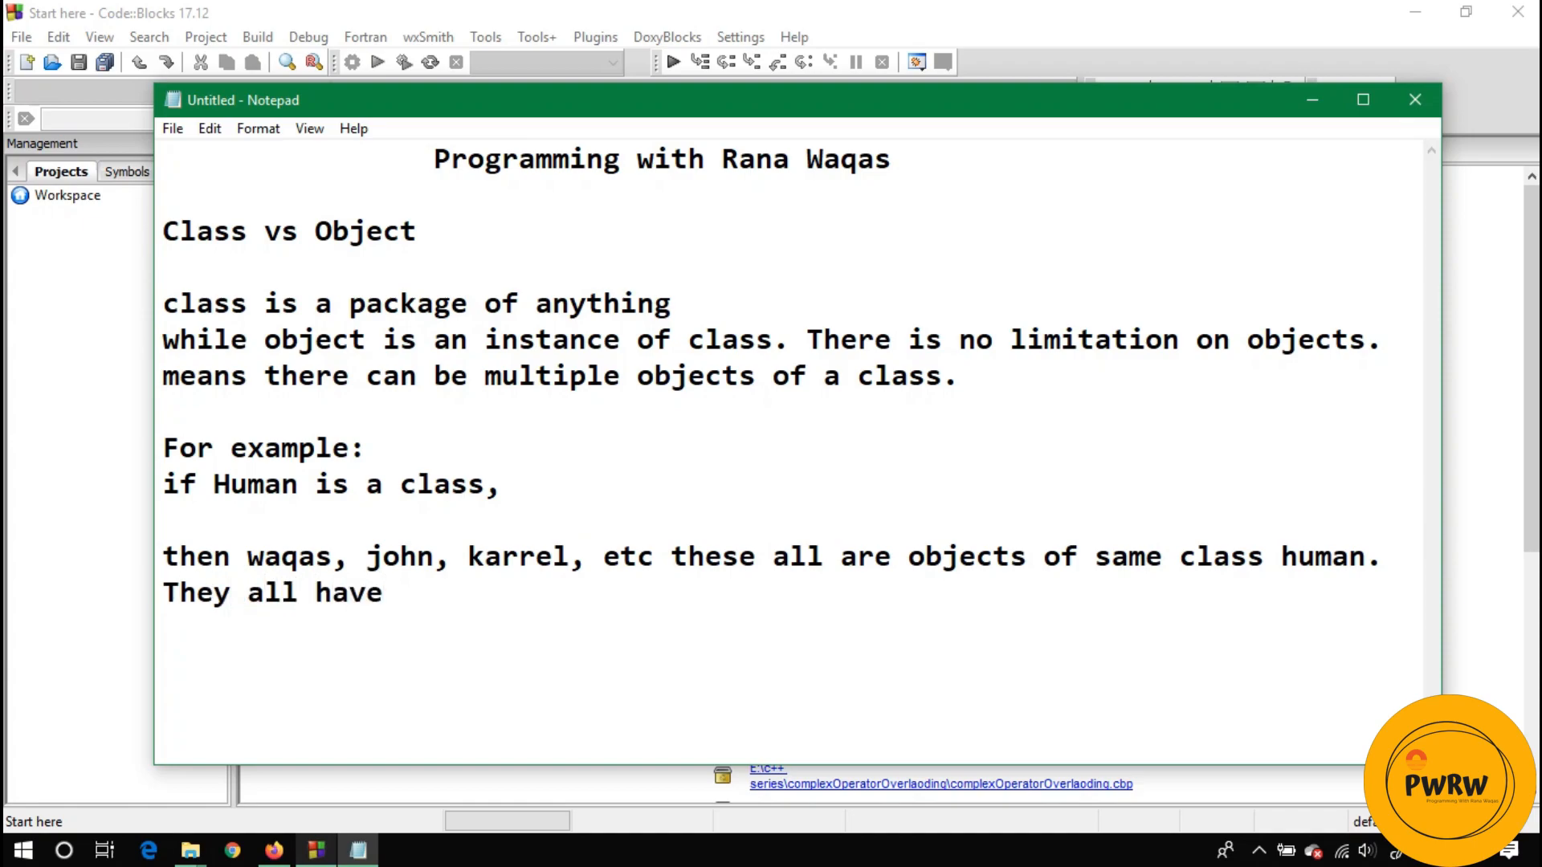
{"action": "type", "text": "some charac"}
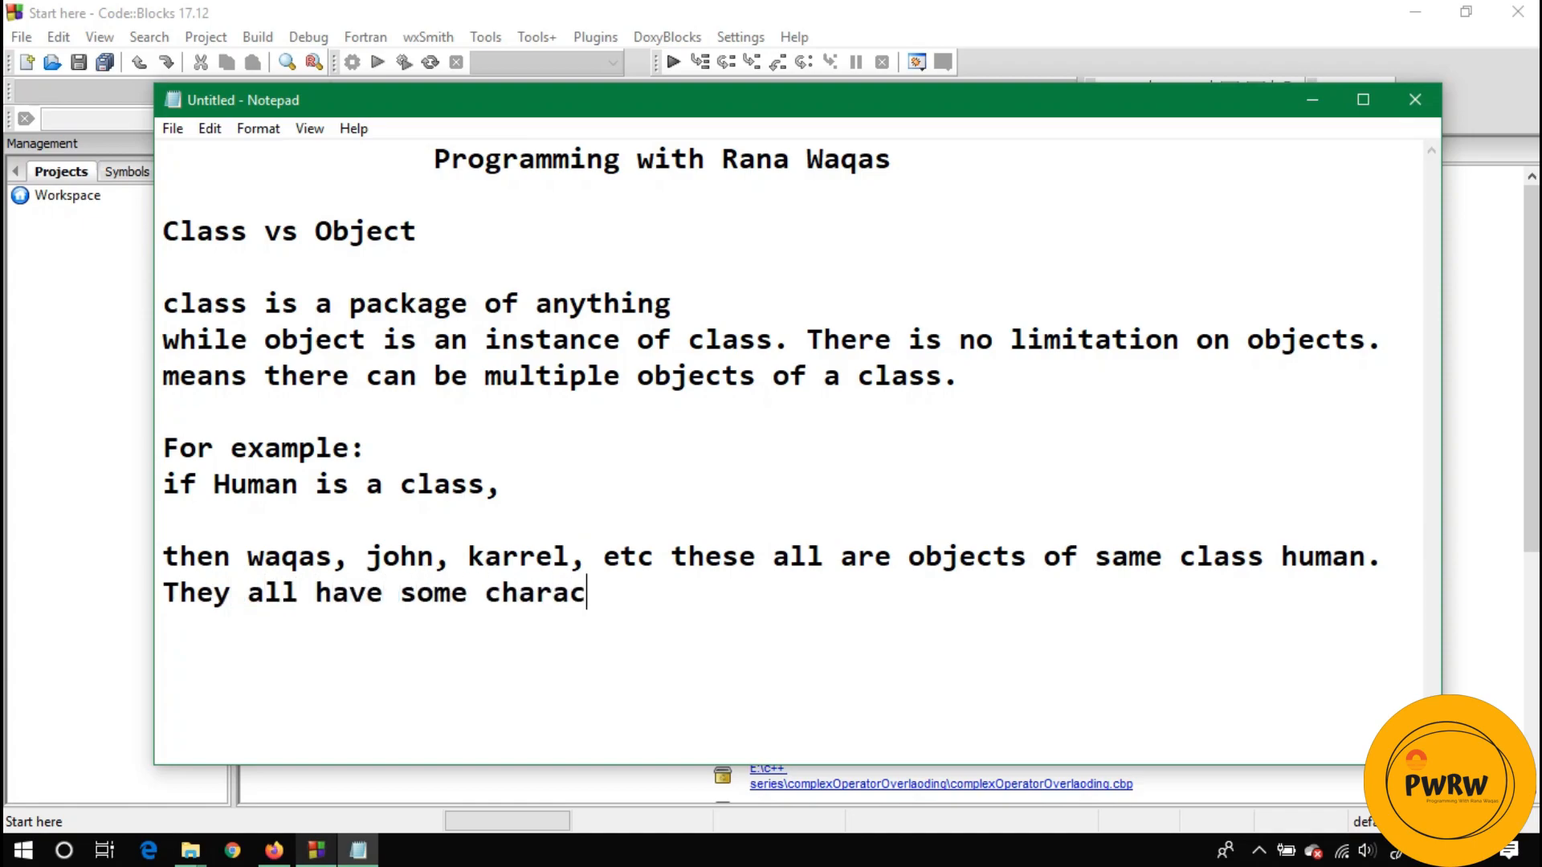
{"action": "type", "text": "teris"}
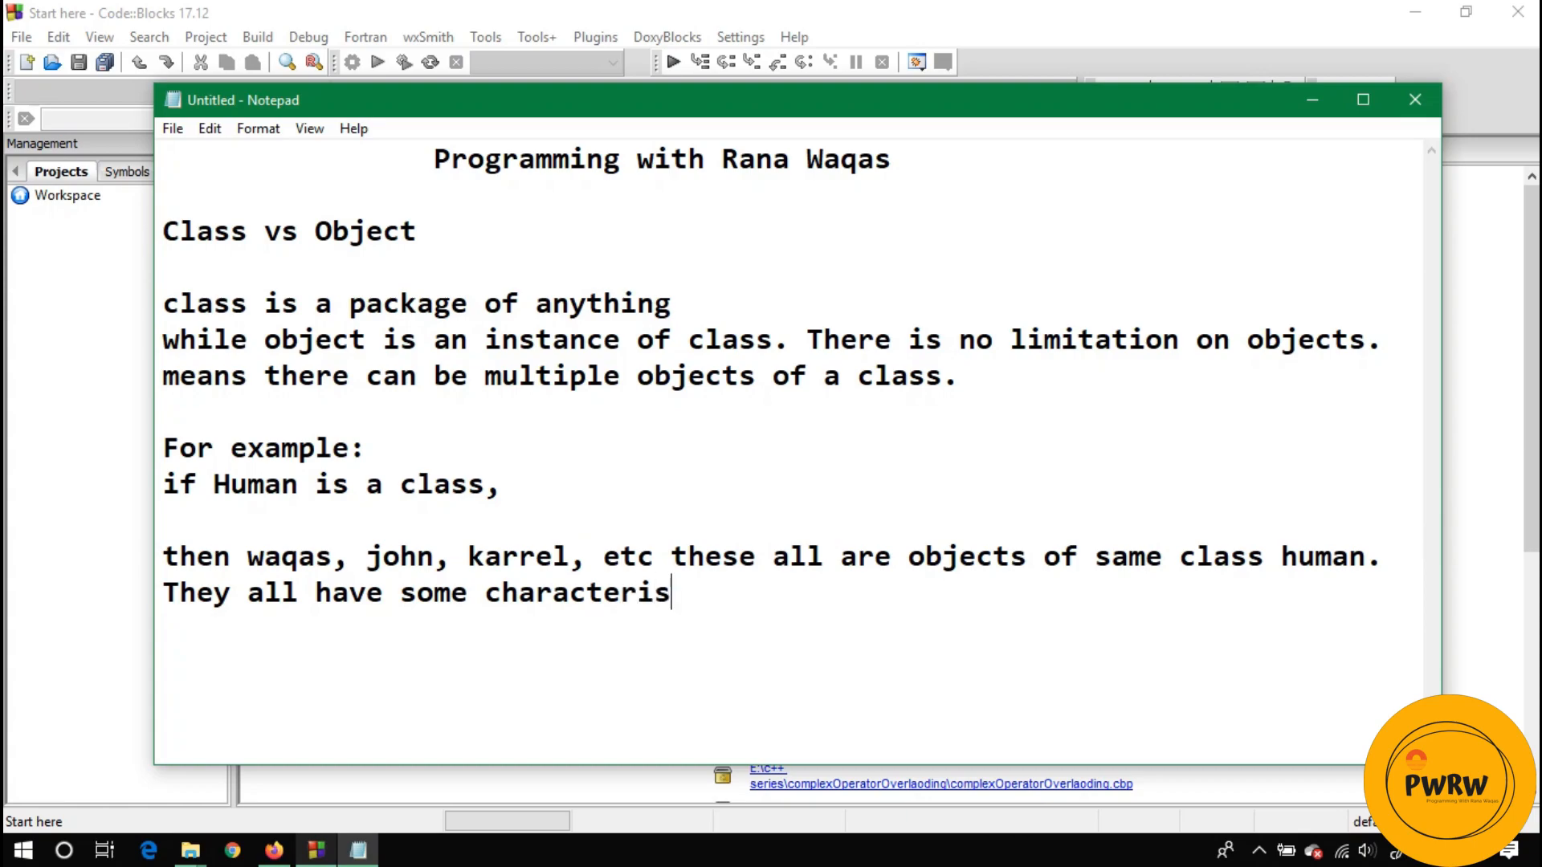
{"action": "type", "text": "tric"}
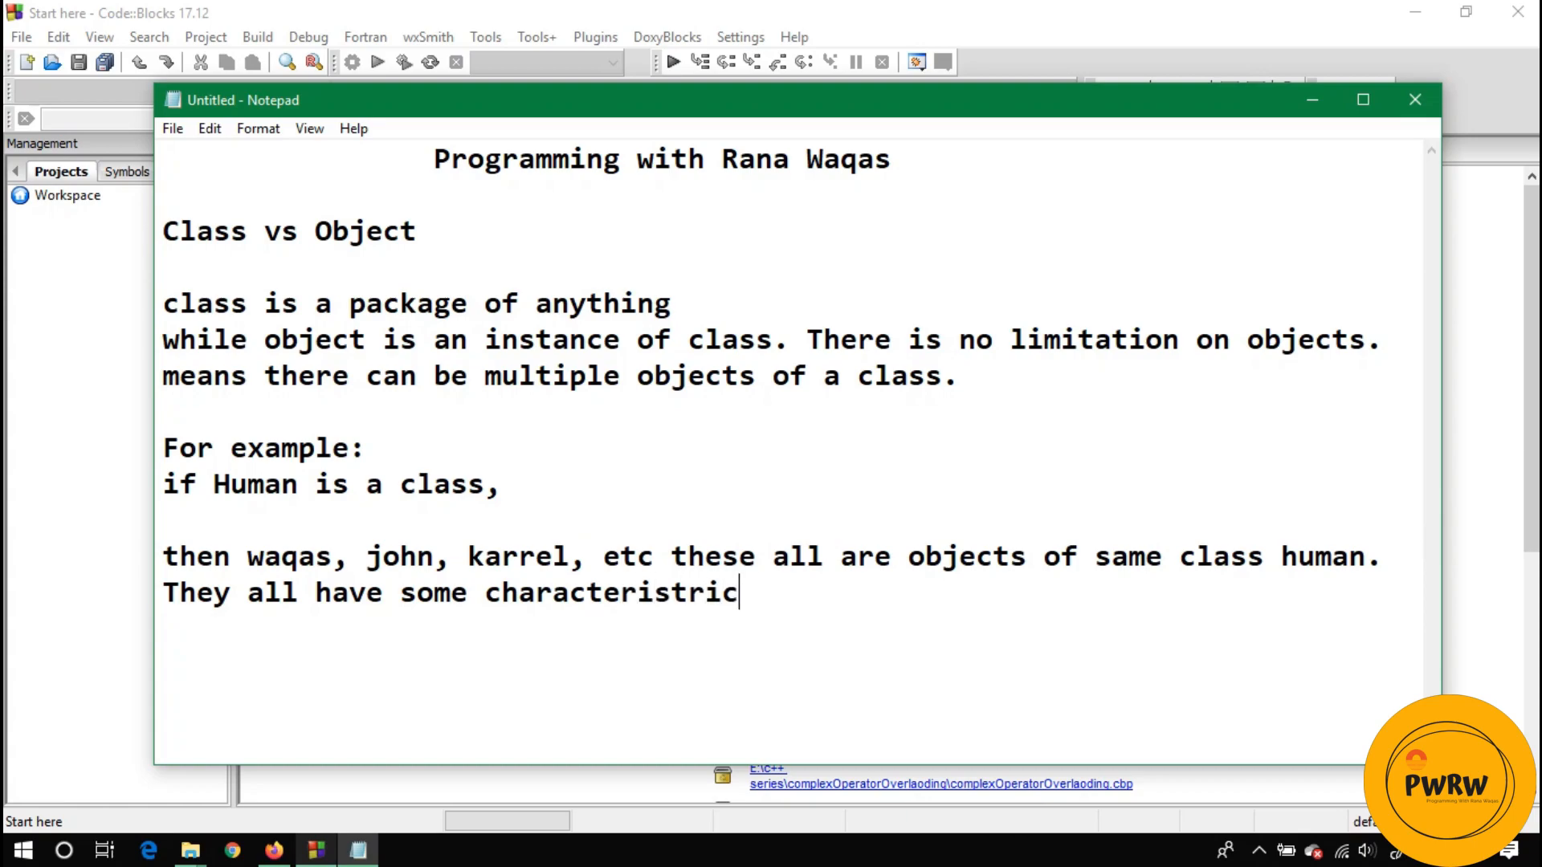
{"action": "type", "text": "s,"}
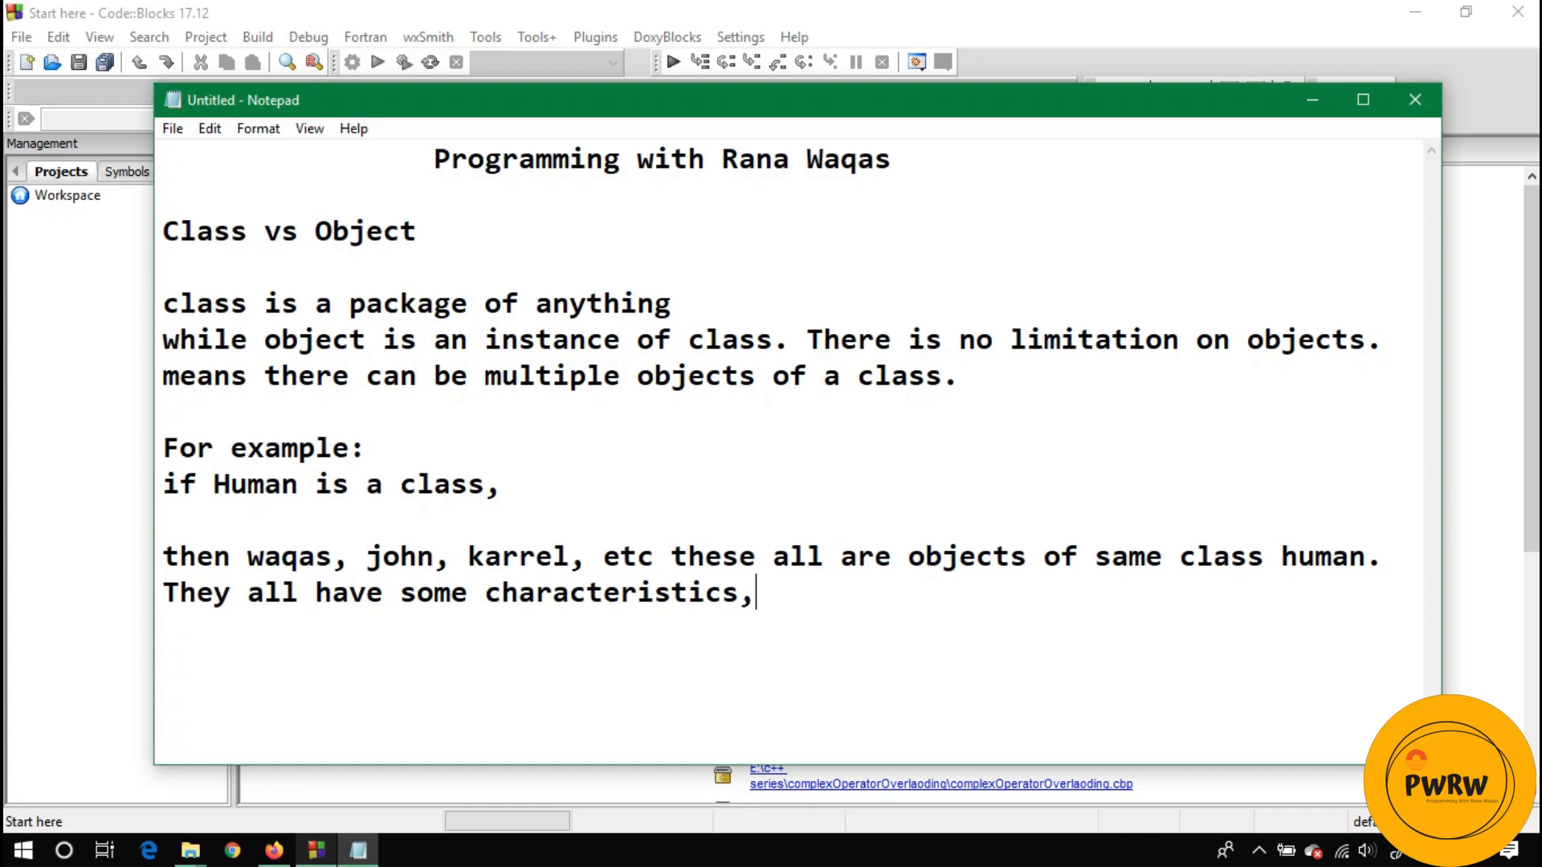
{"action": "type", "text": "behaviour a"}
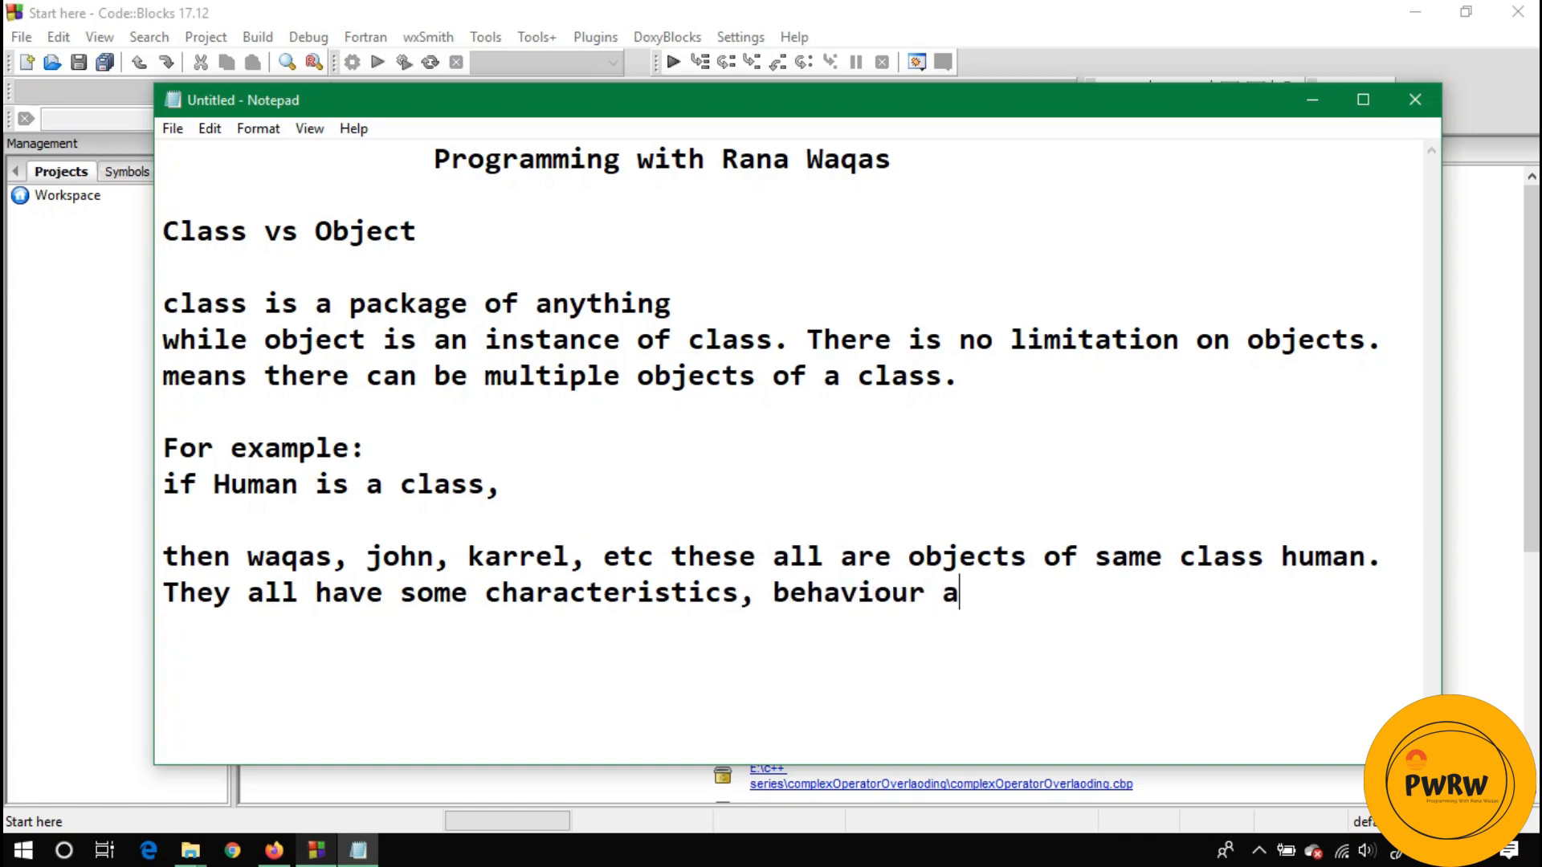
{"action": "type", "text": "nd uniquen"}
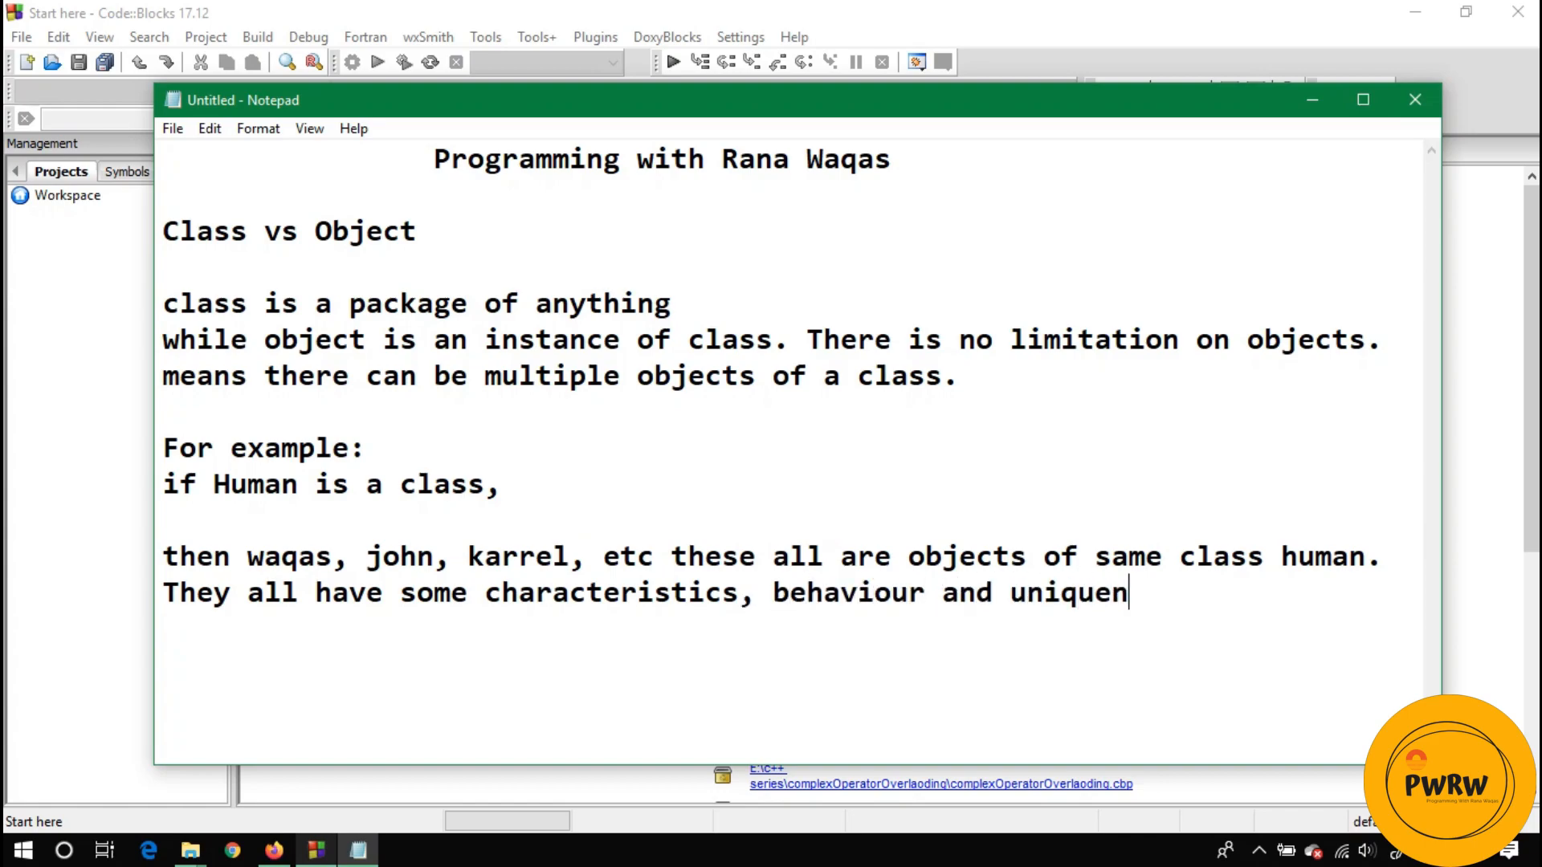
{"action": "type", "text": "ess."}
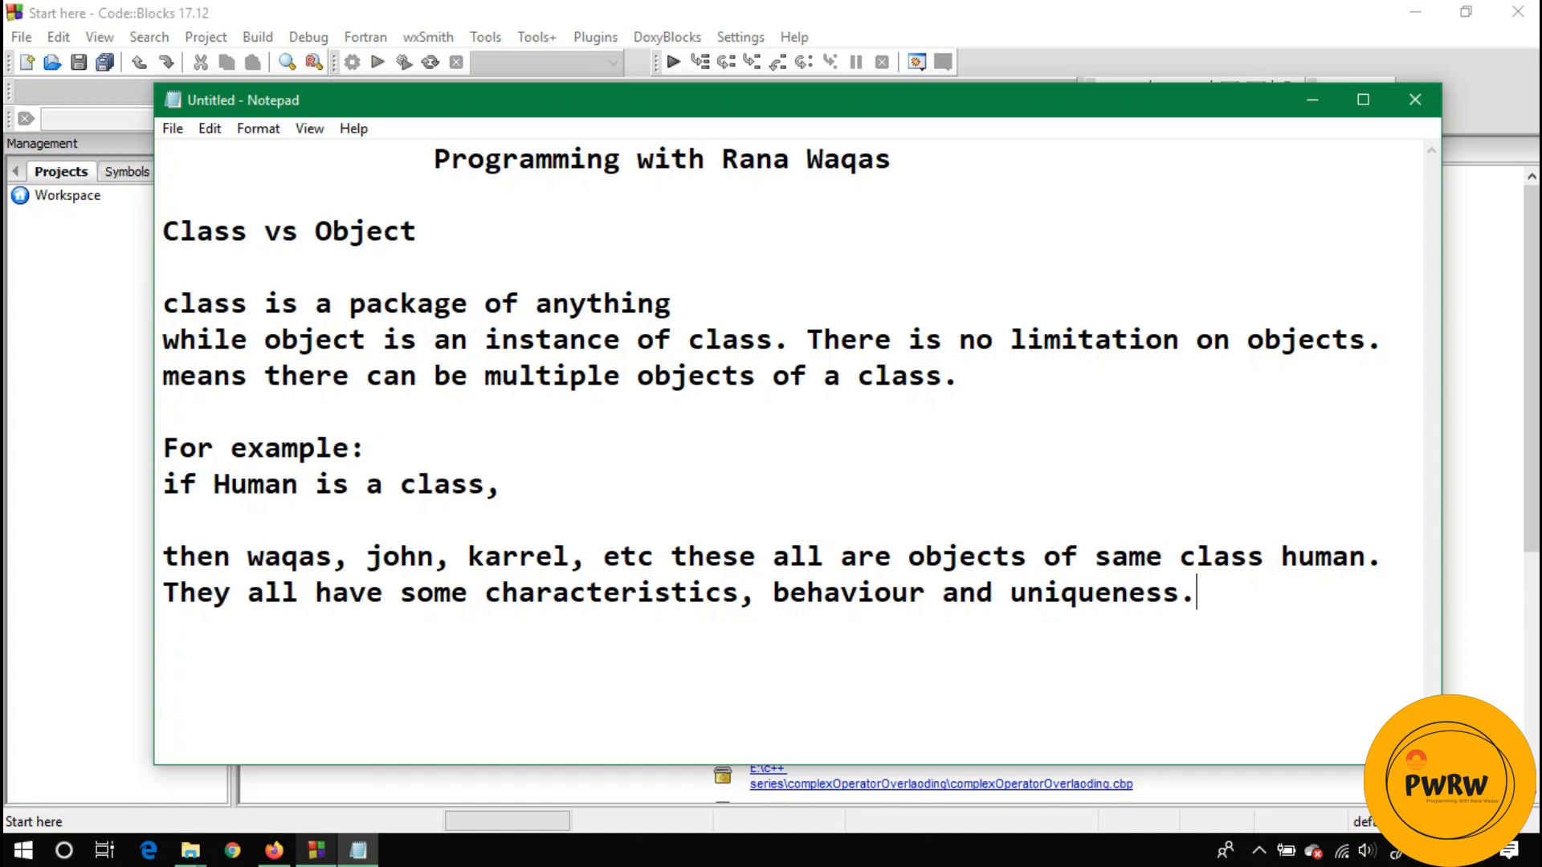
Step: Add the medicine example: brofon, panadol, amoxel are all objects of class medicine
{"action": "type", "text": "Si"}
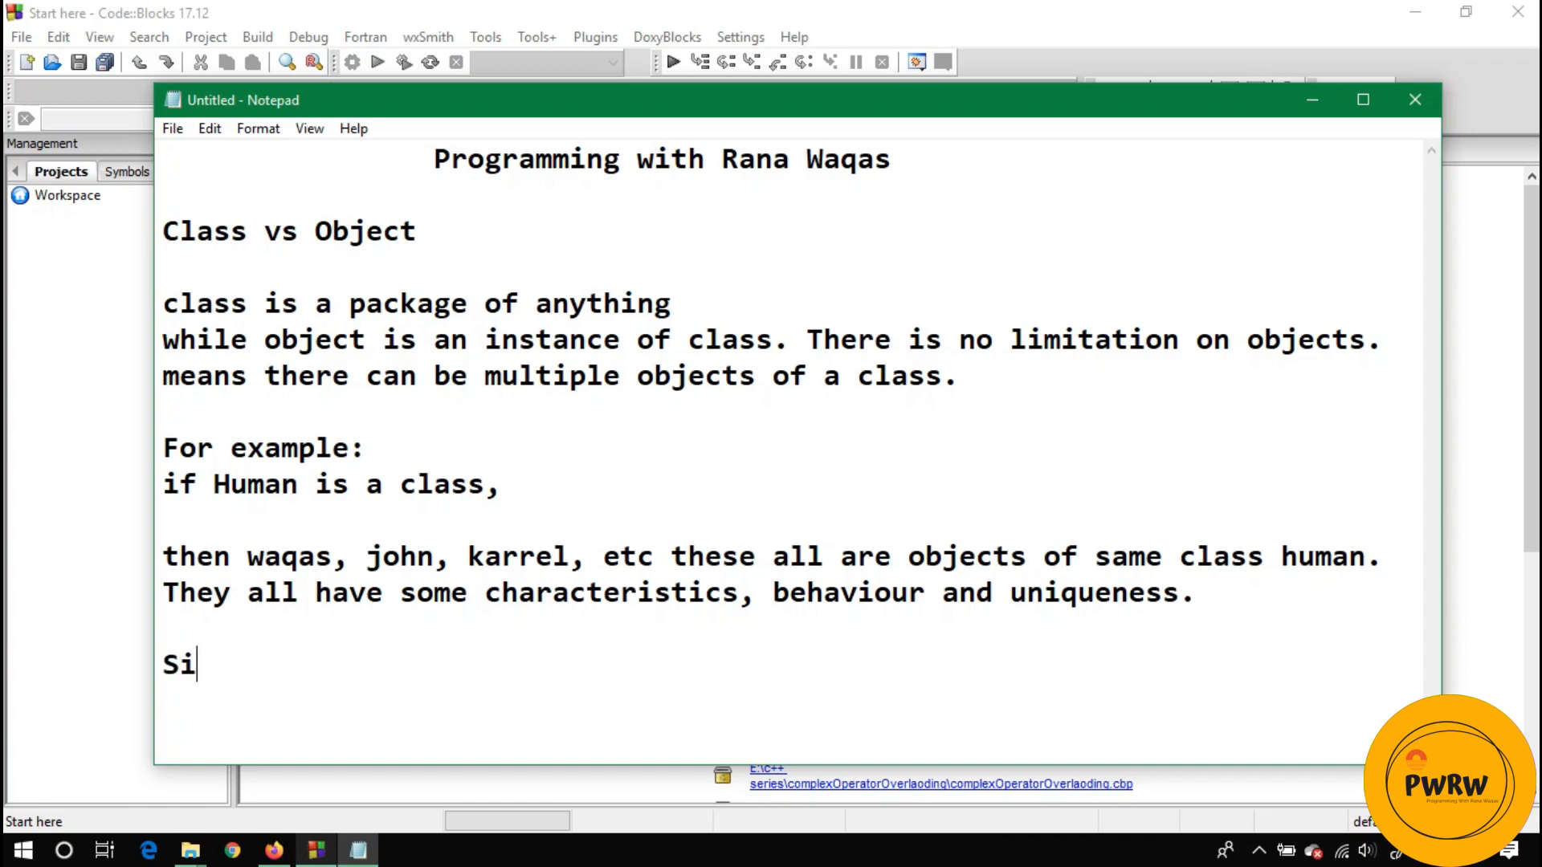
{"action": "type", "text": "milarity"}
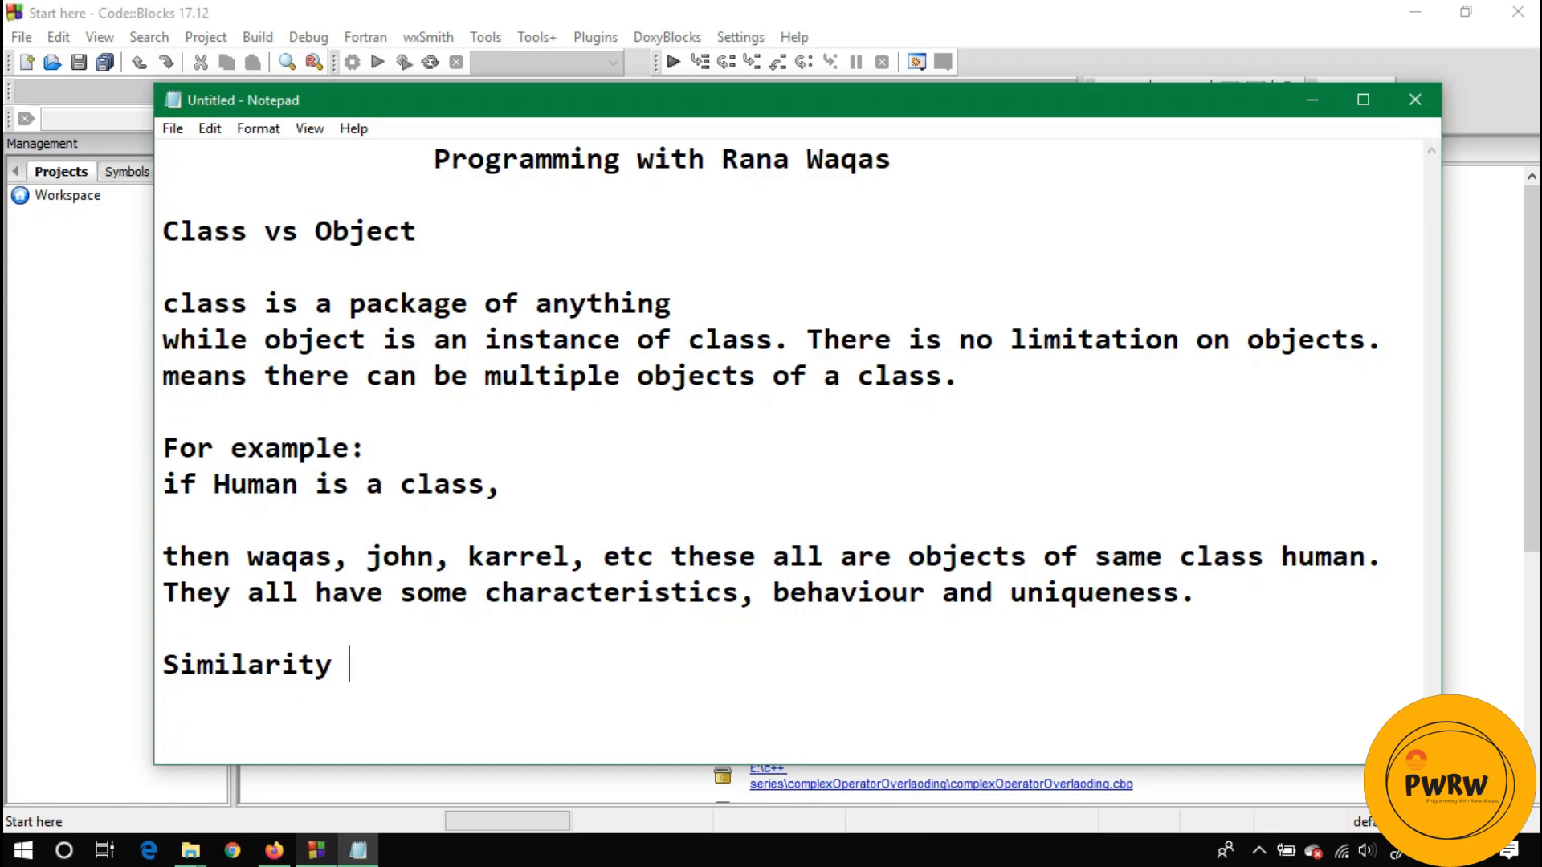
{"action": "type", "text": "if t"}
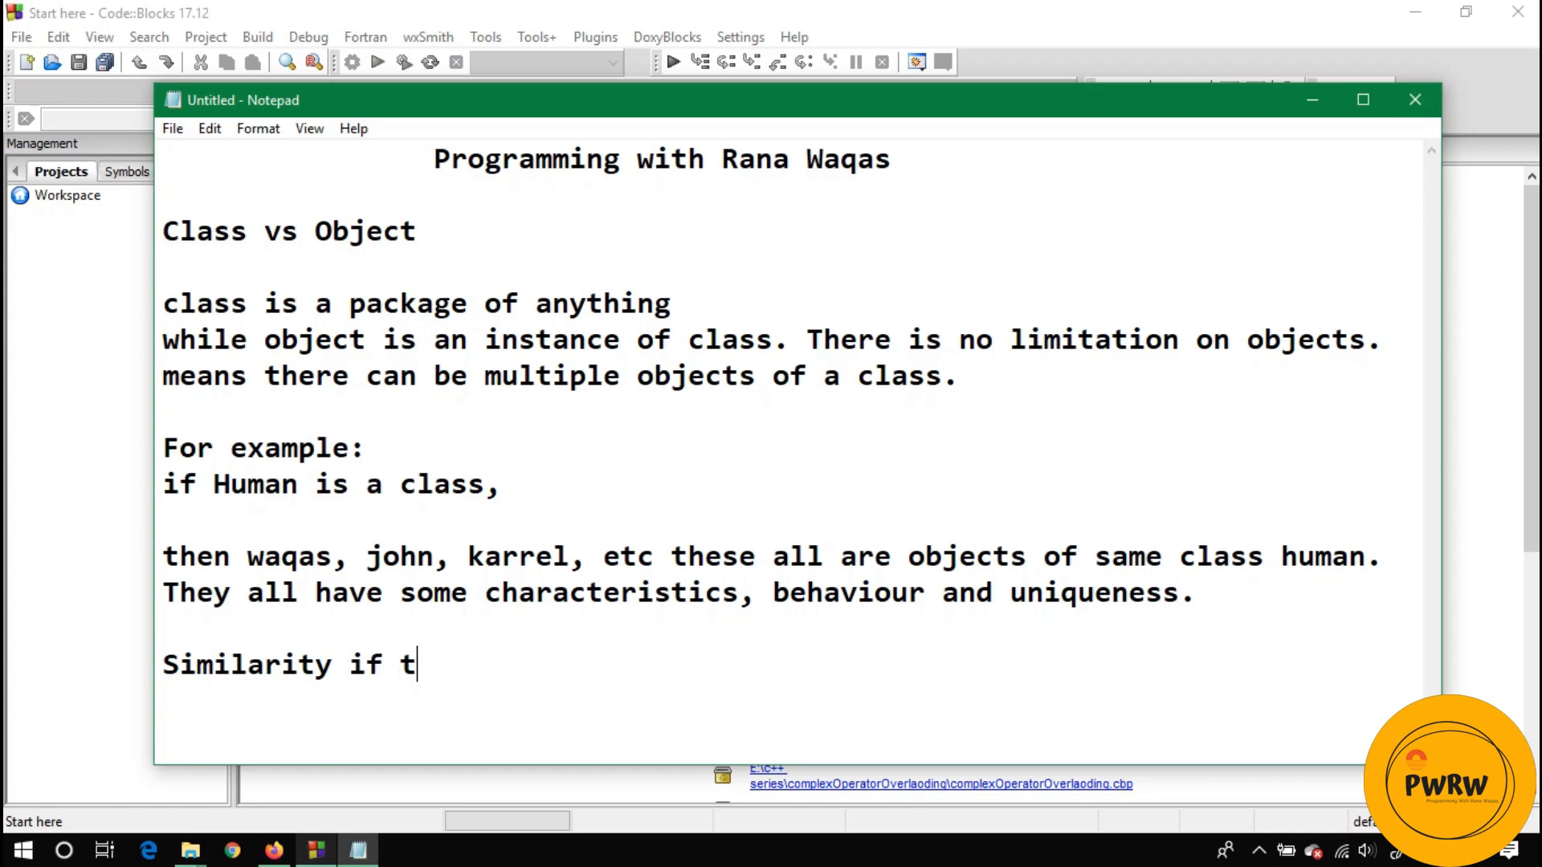
{"action": "type", "text": "here is a"}
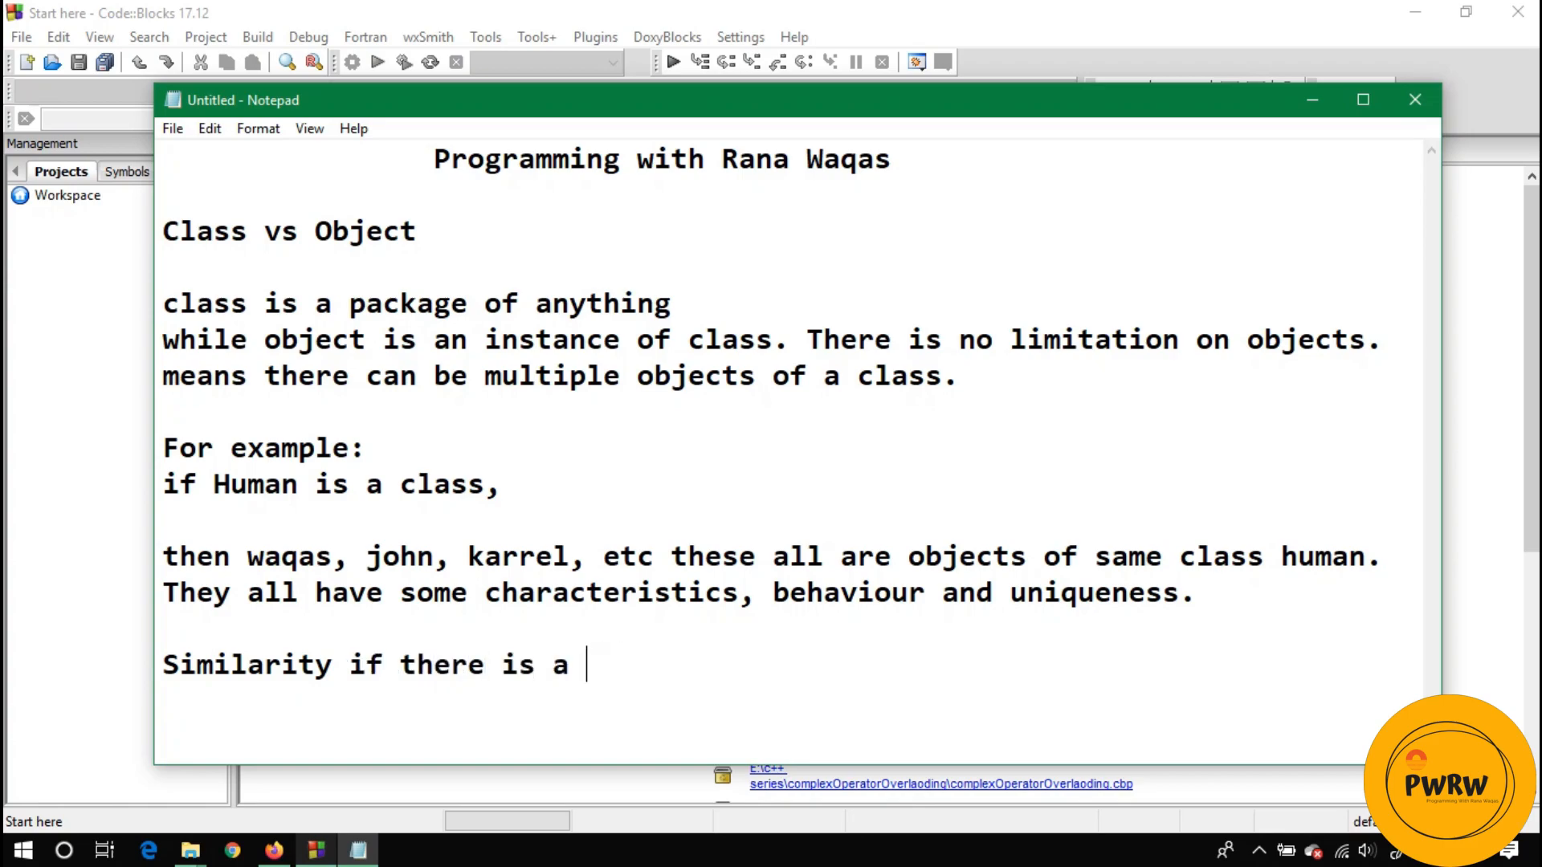
{"action": "type", "text": "class of"}
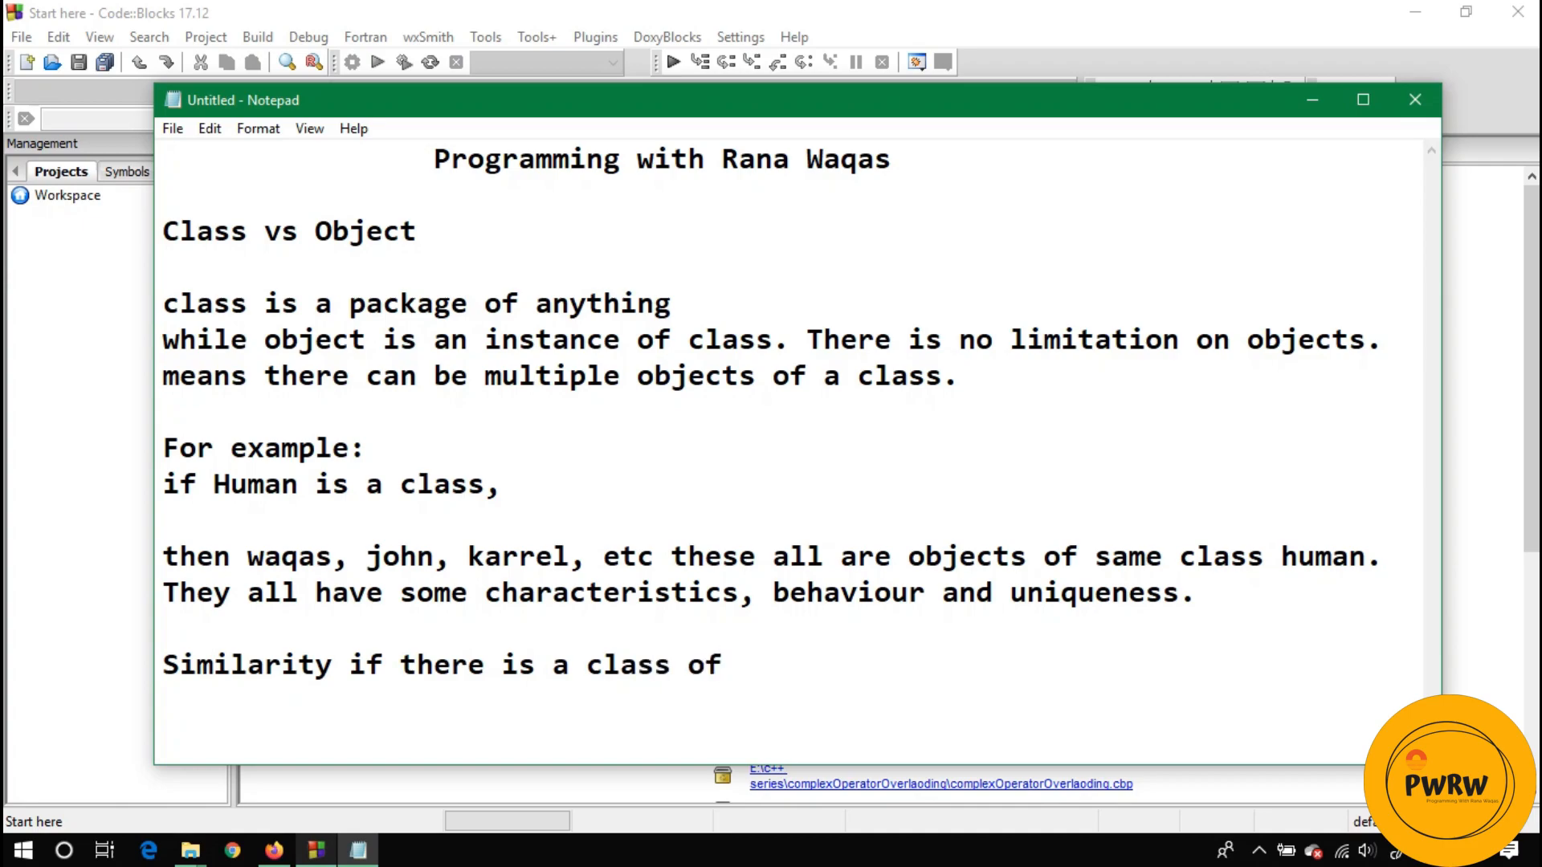
{"action": "type", "text": "medicin"}
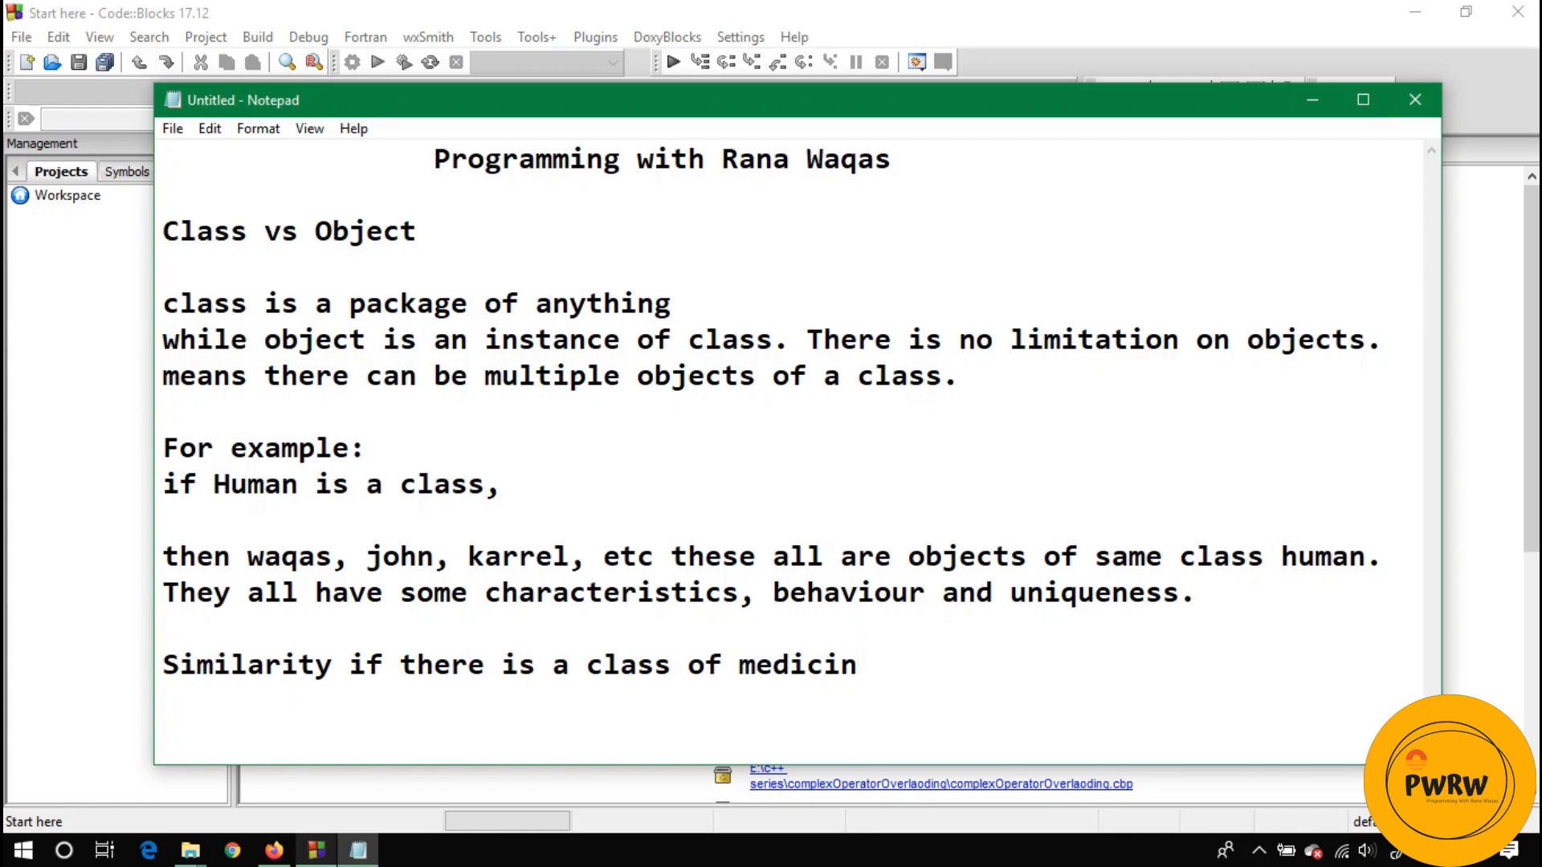
{"action": "type", "text": "e"}
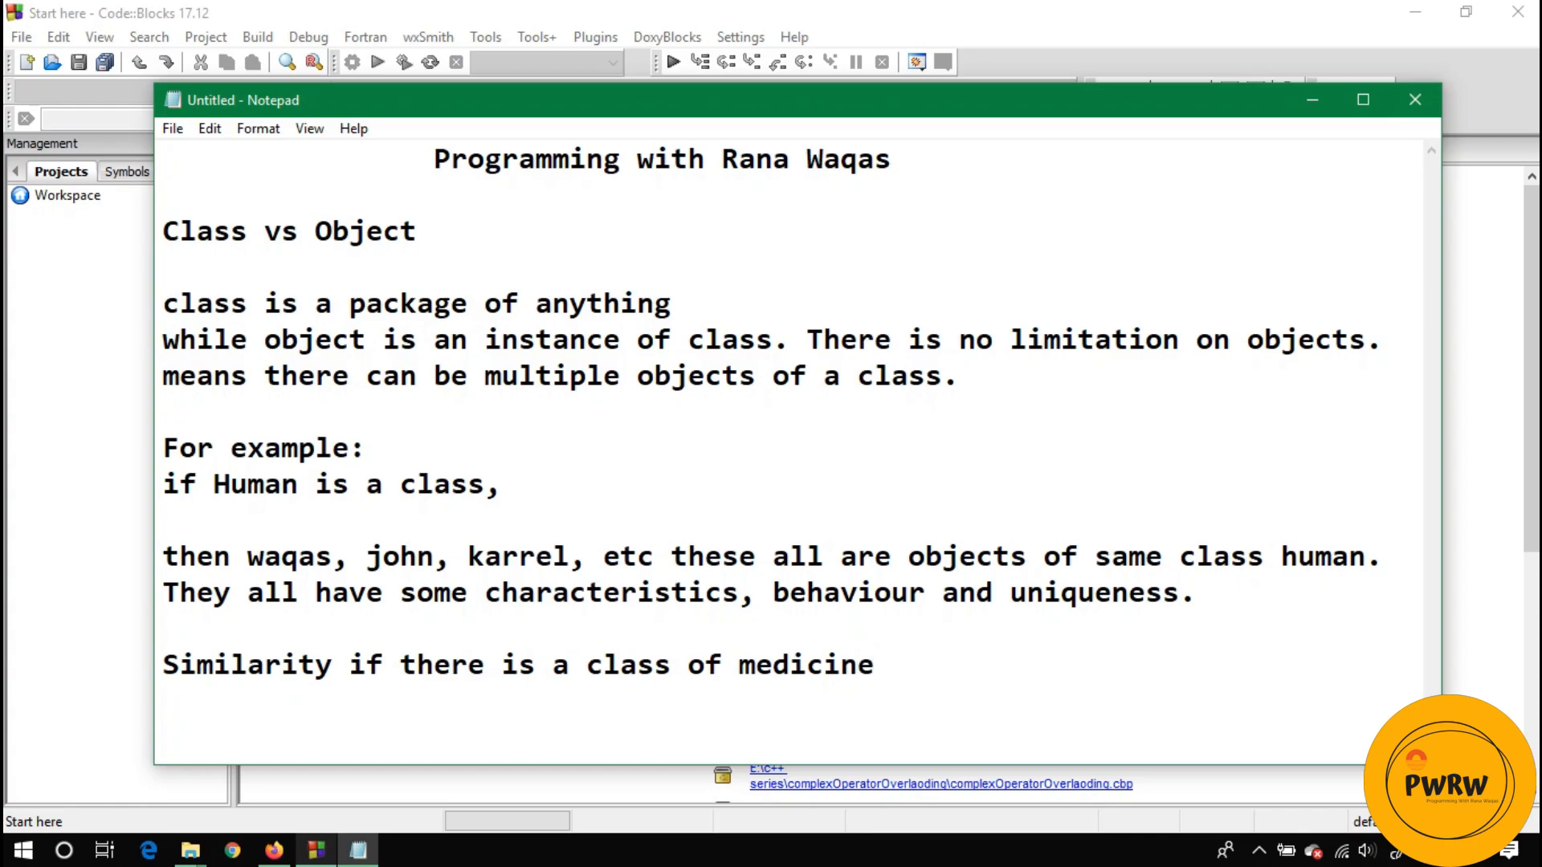
{"action": "type", "text": "then"}
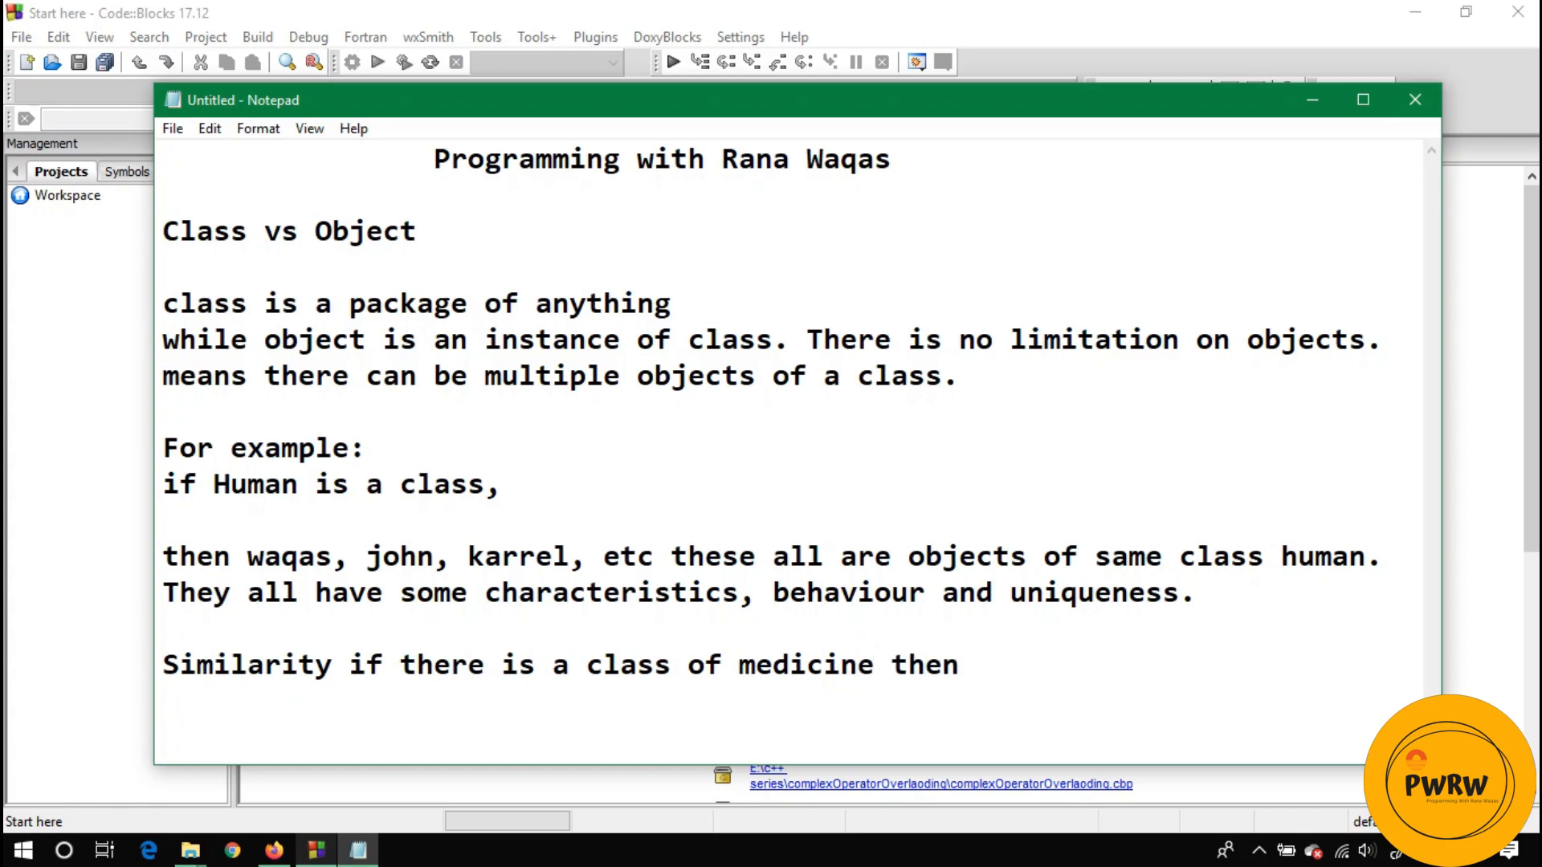
{"action": "type", "text": "brofon"}
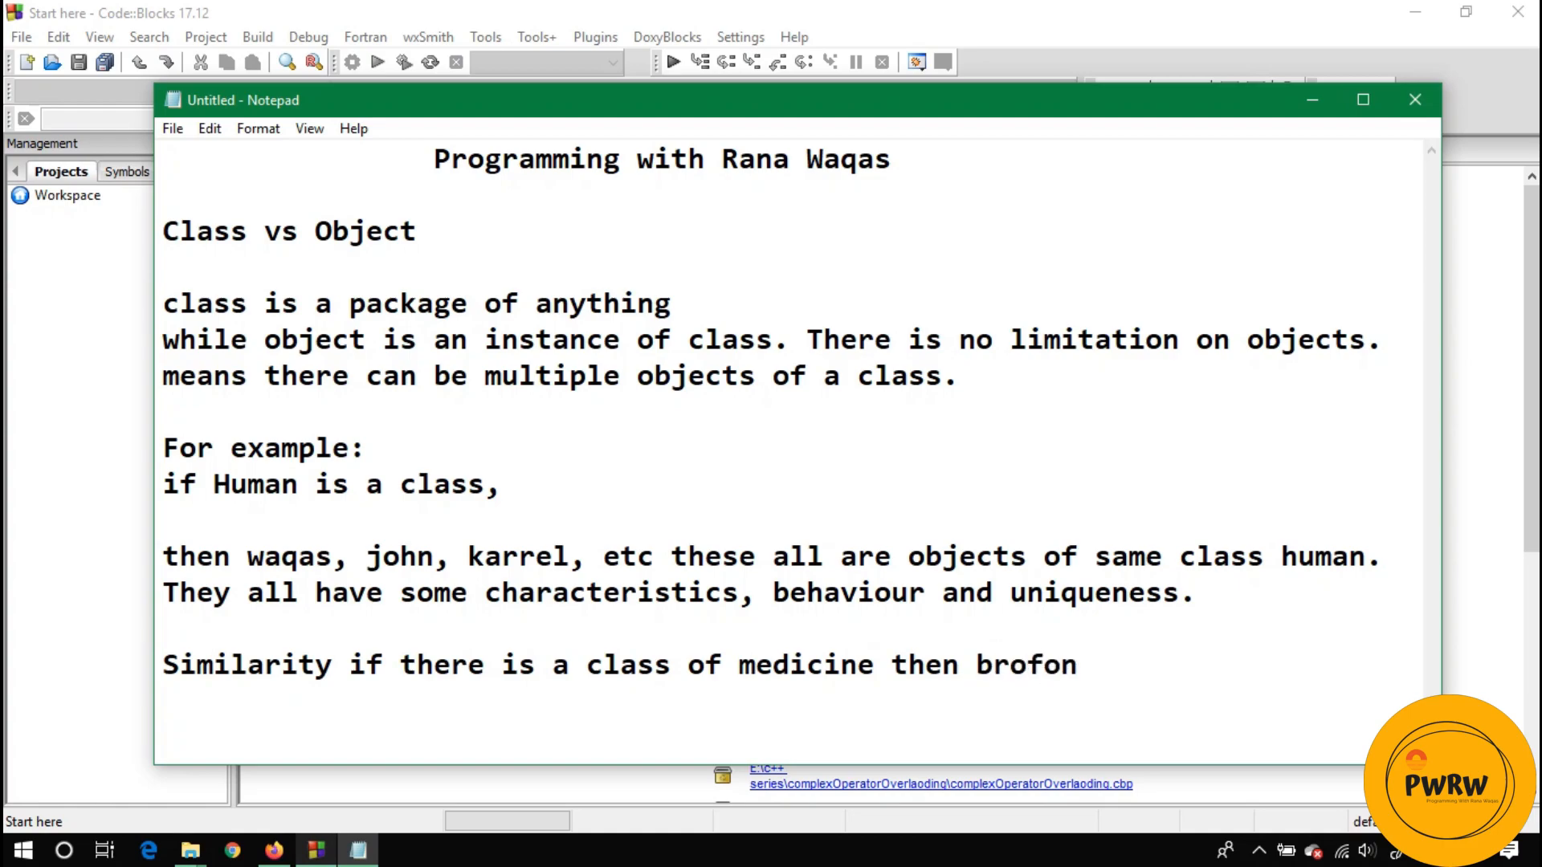
{"action": "type", "text": ", panado"}
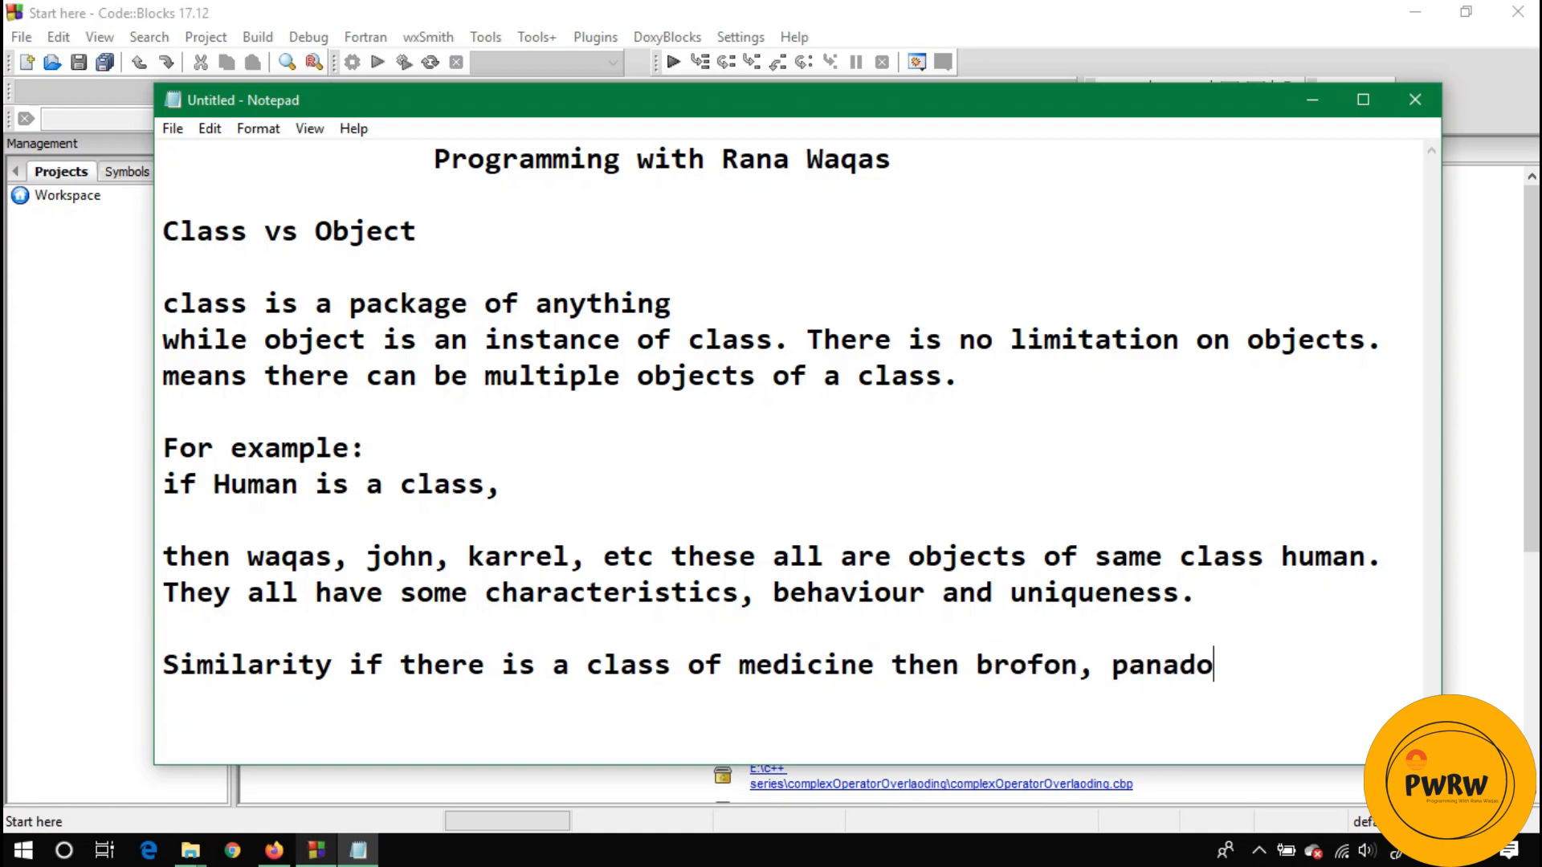
{"action": "type", "text": "l"}
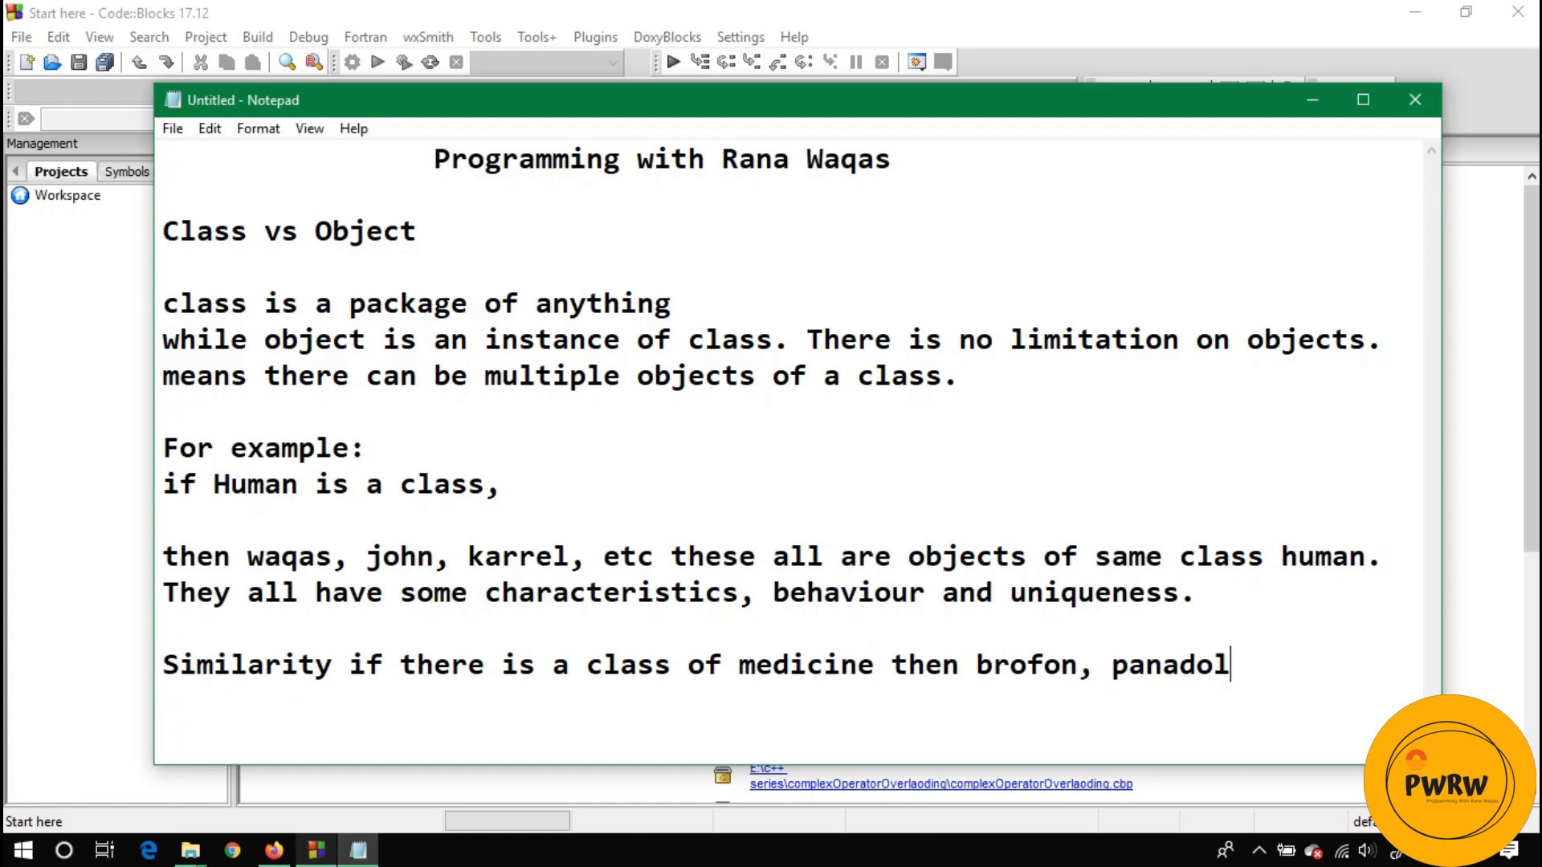
{"action": "type", "text": ", a"}
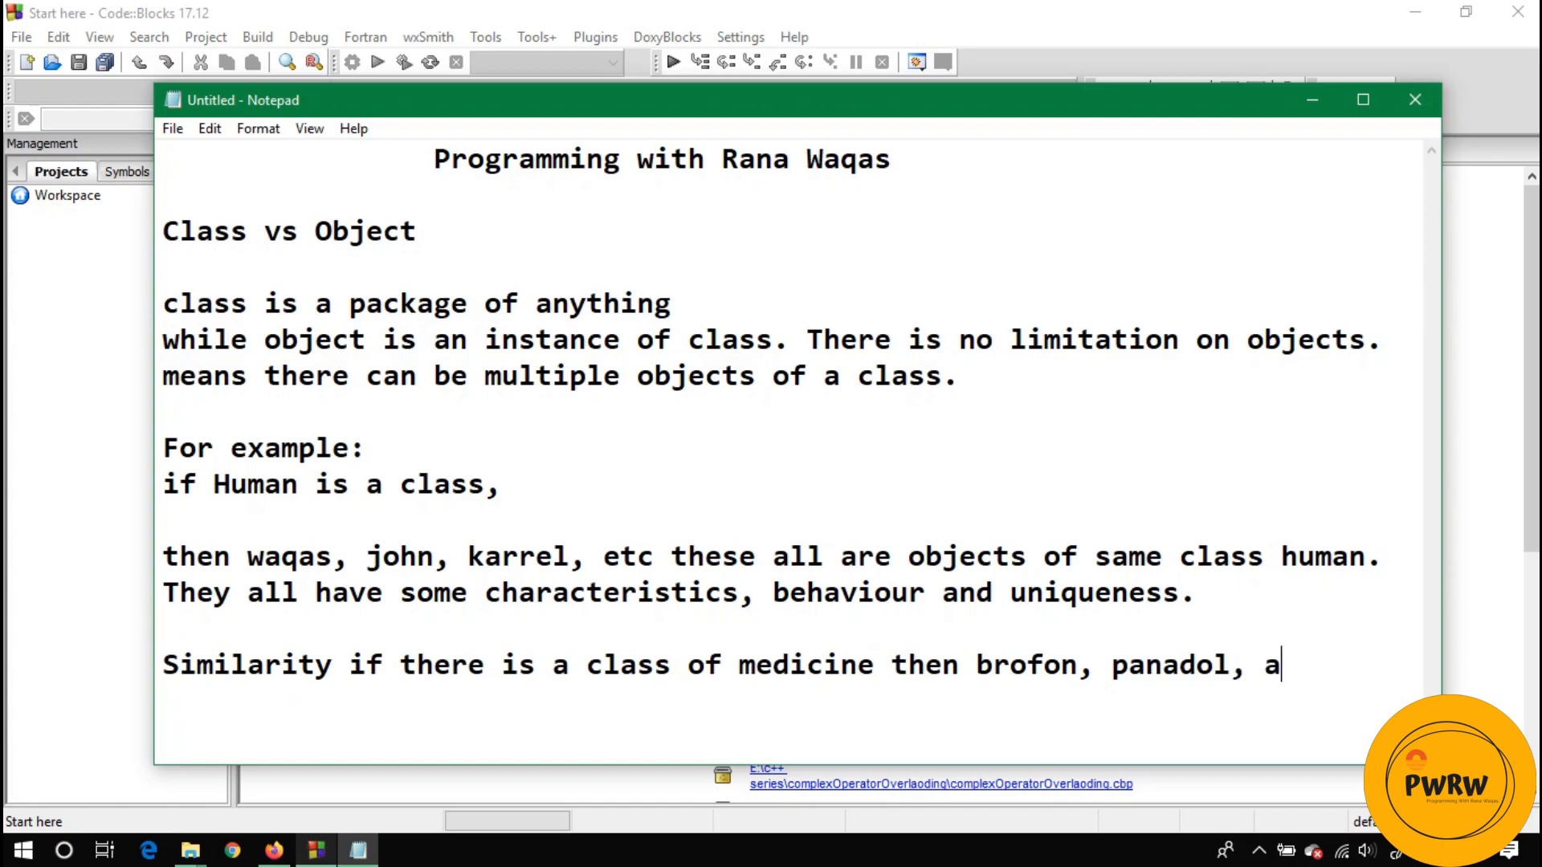
{"action": "type", "text": "moxel,"}
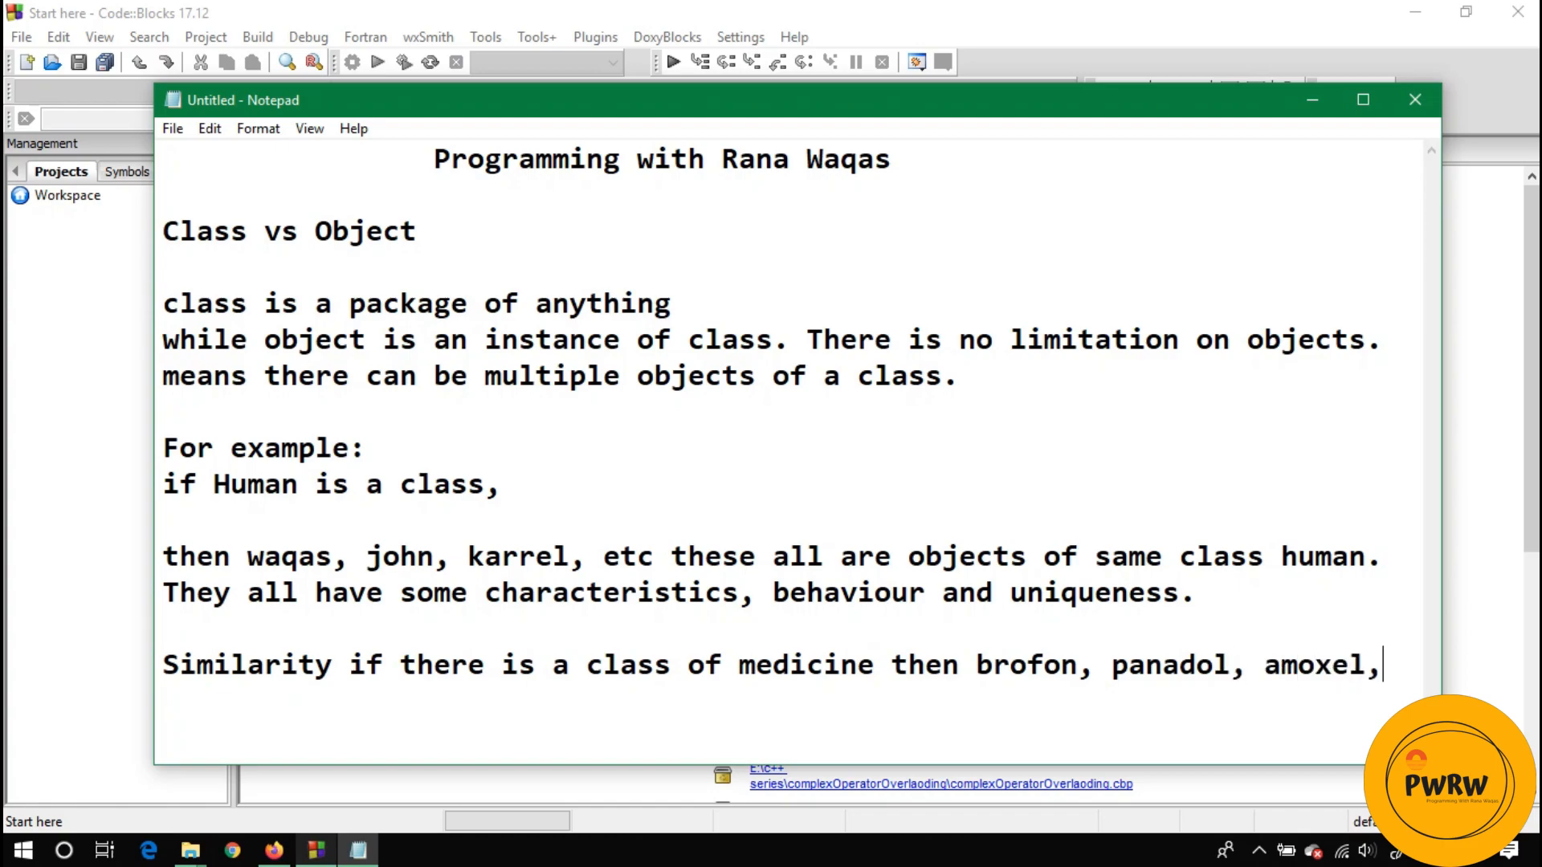
{"action": "type", "text": "these all ar"}
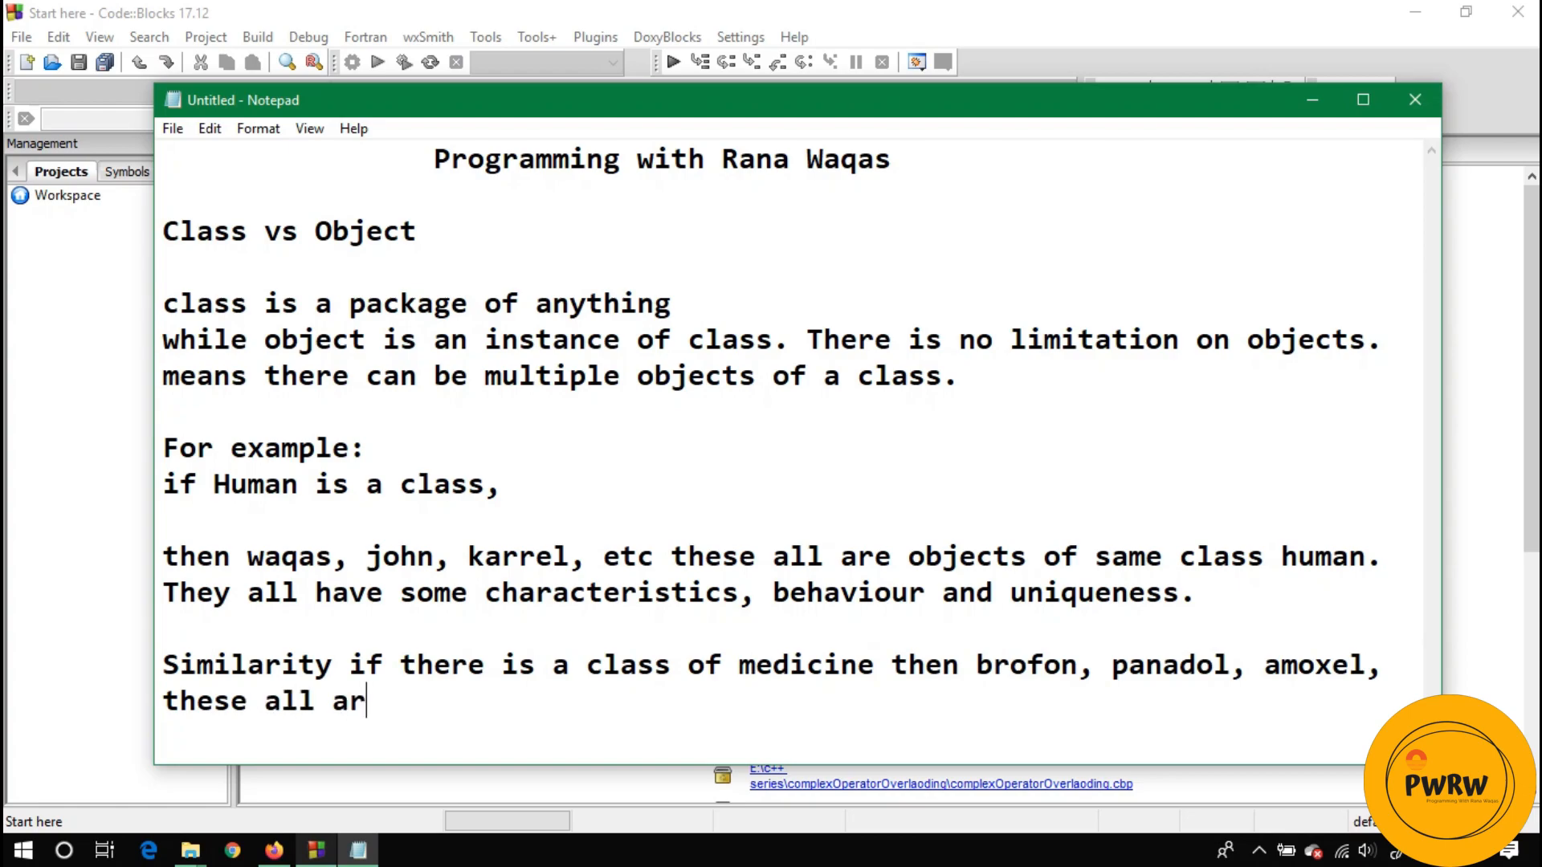
{"action": "type", "text": "e objects of"}
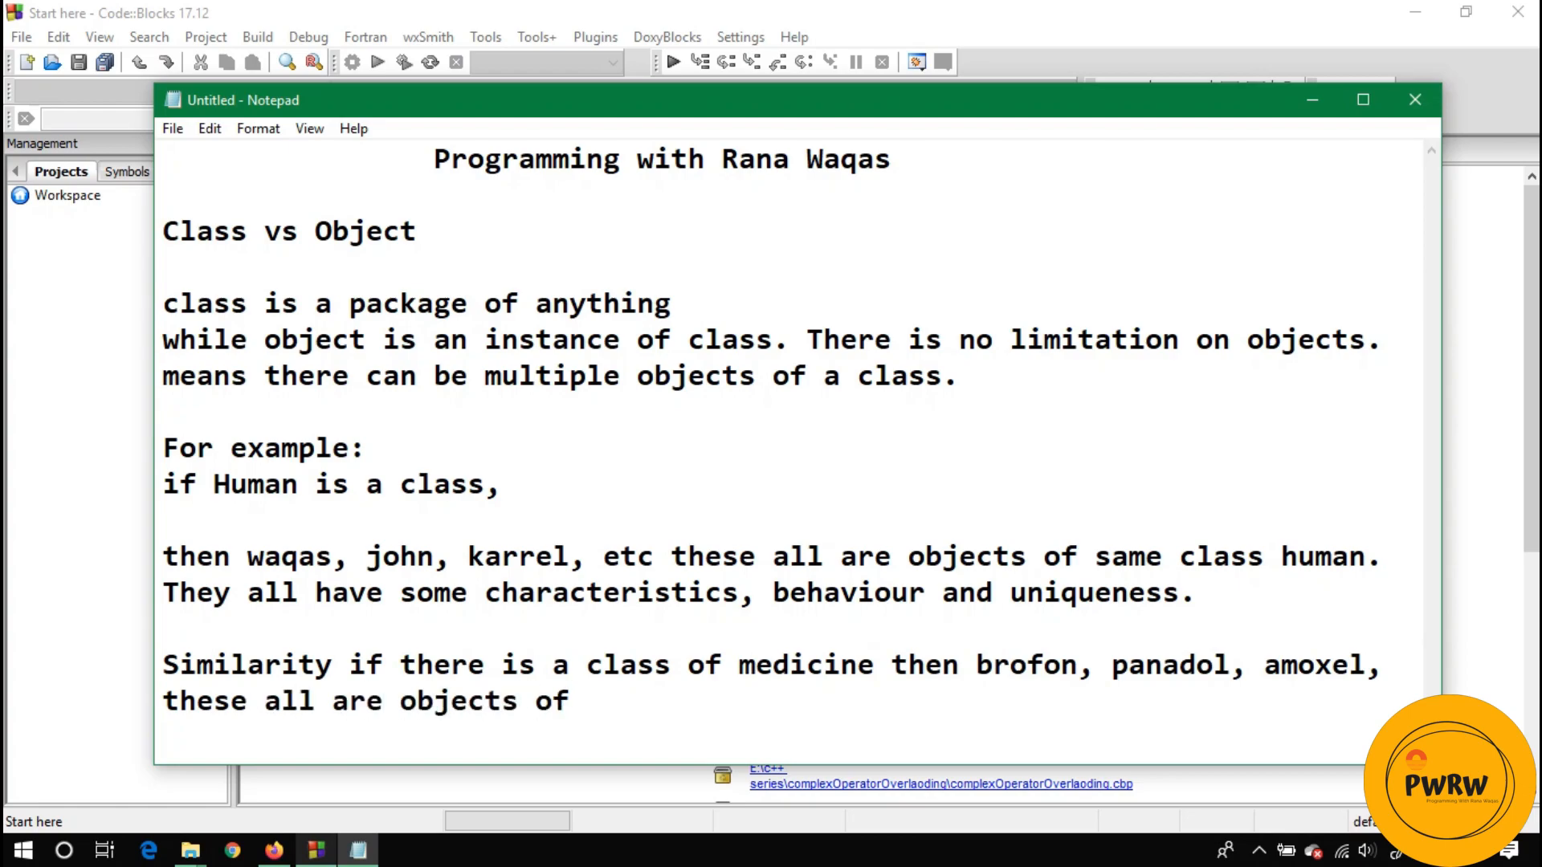
{"action": "type", "text": "same class me"}
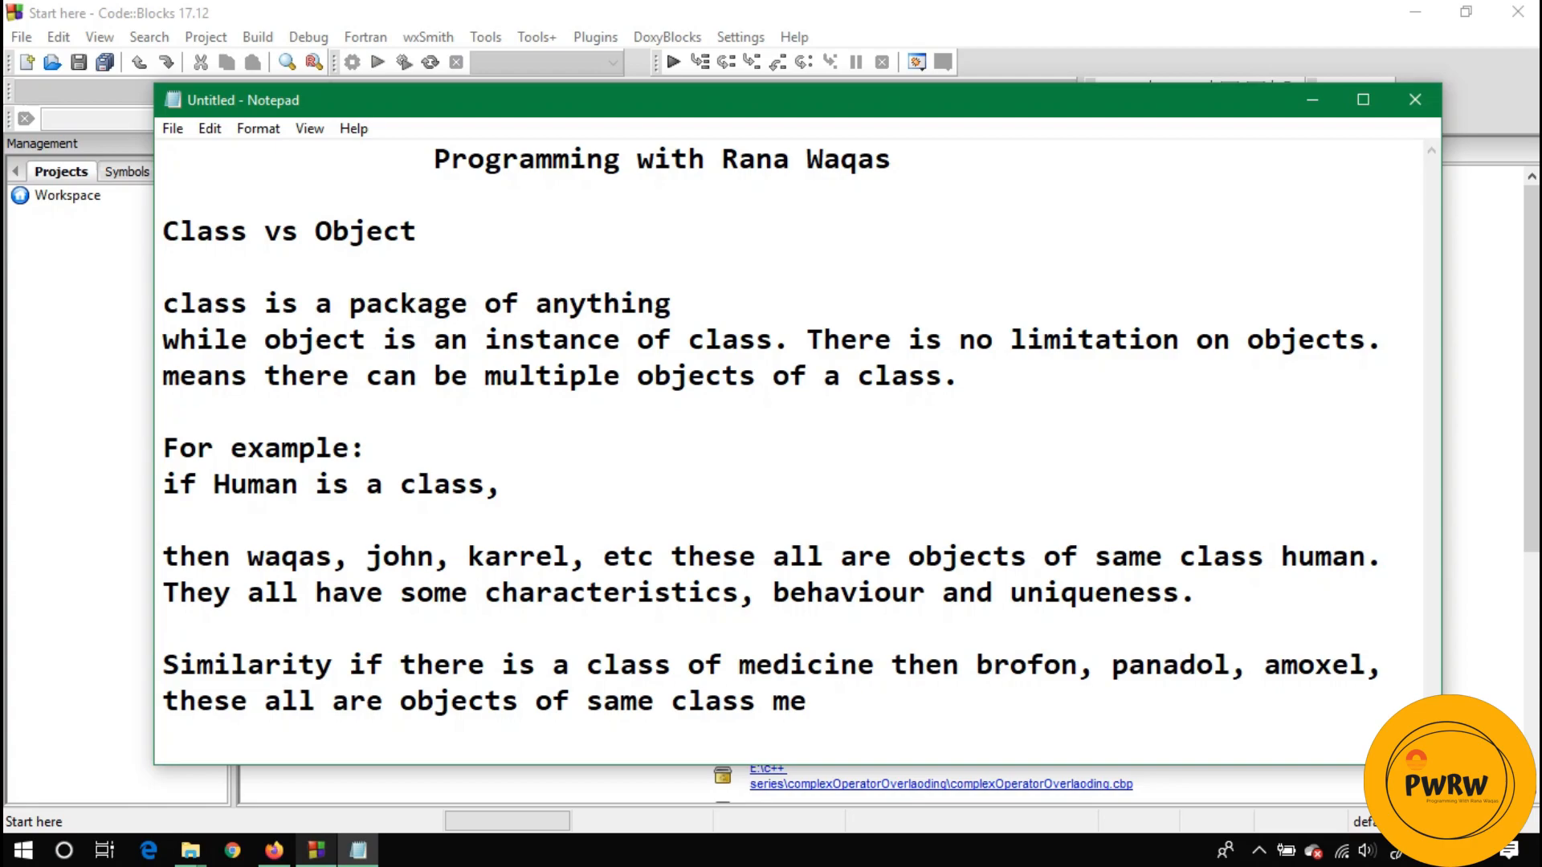
{"action": "type", "text": "dicine."}
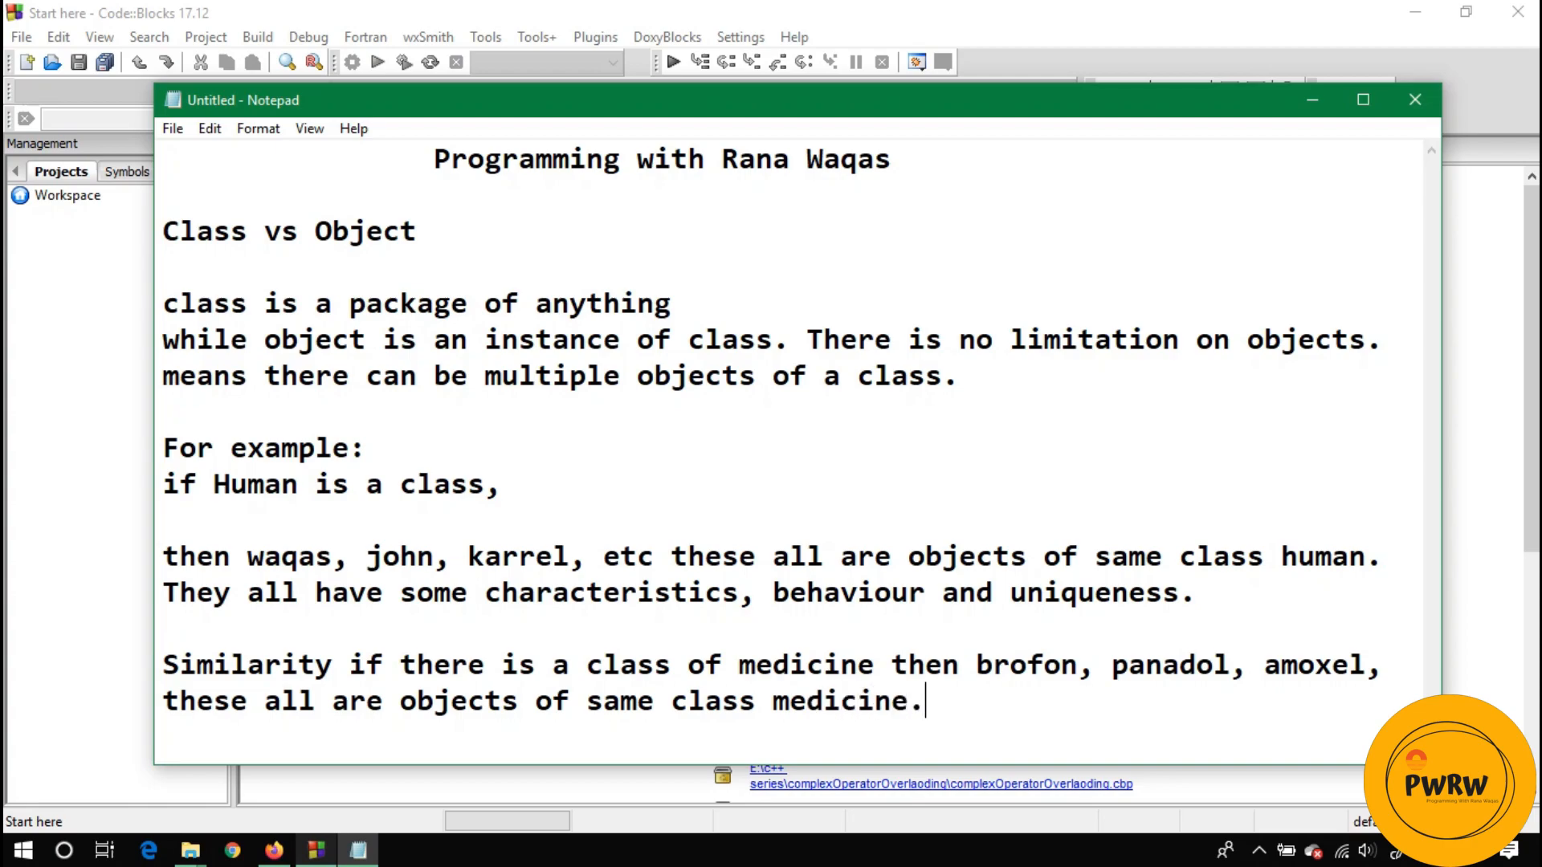
{"action": "scroll", "scroll_direction": "up", "scroll_amount": 3}
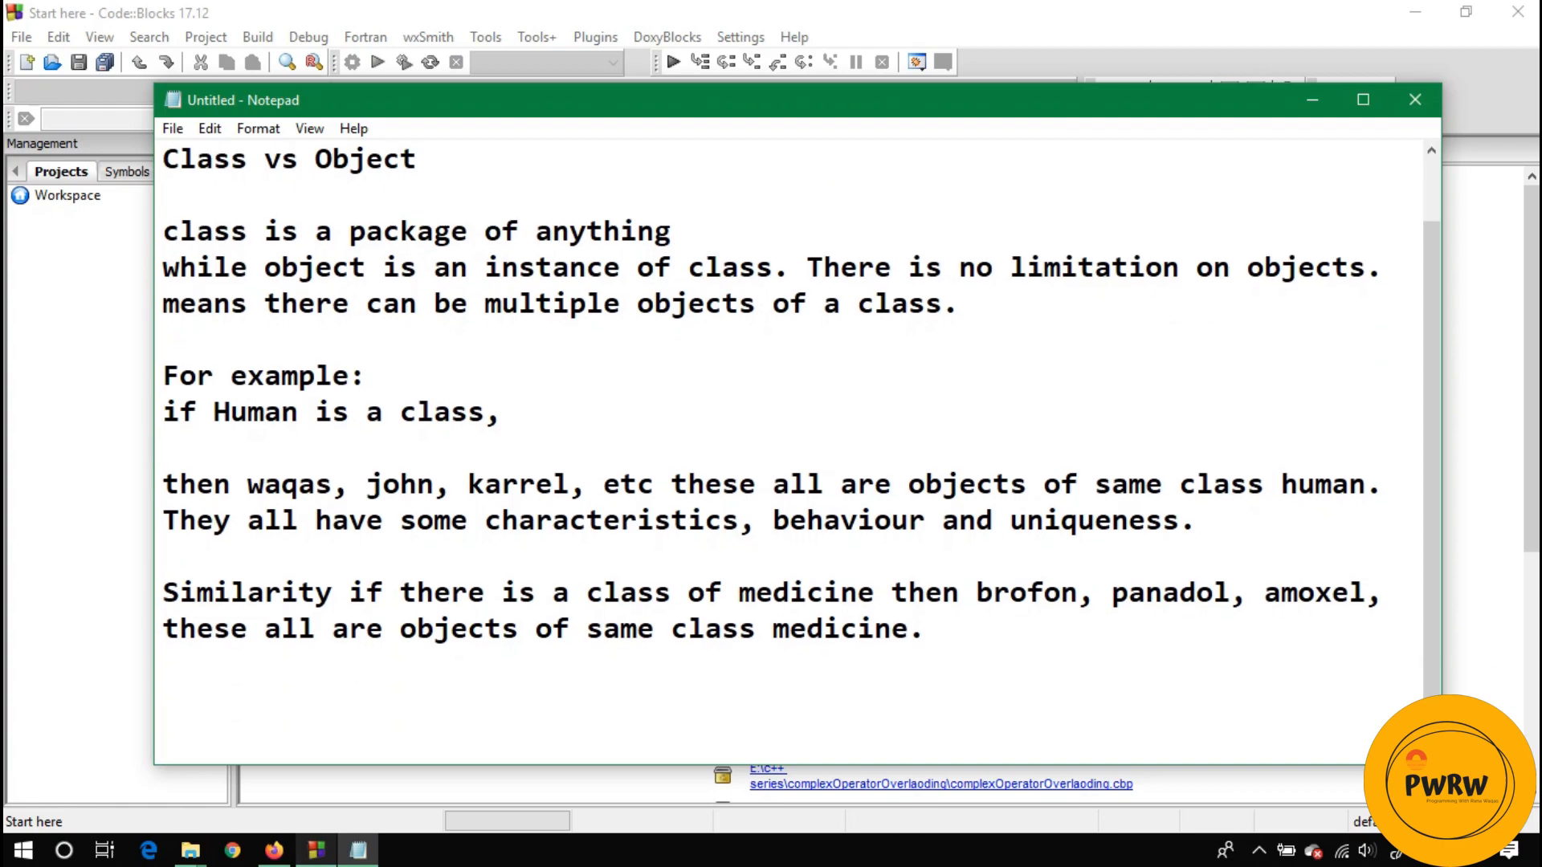
Step: Add the closing line 'So lets go on codeblock and make a class of product let suppose'
{"action": "type", "text": "So lets go"}
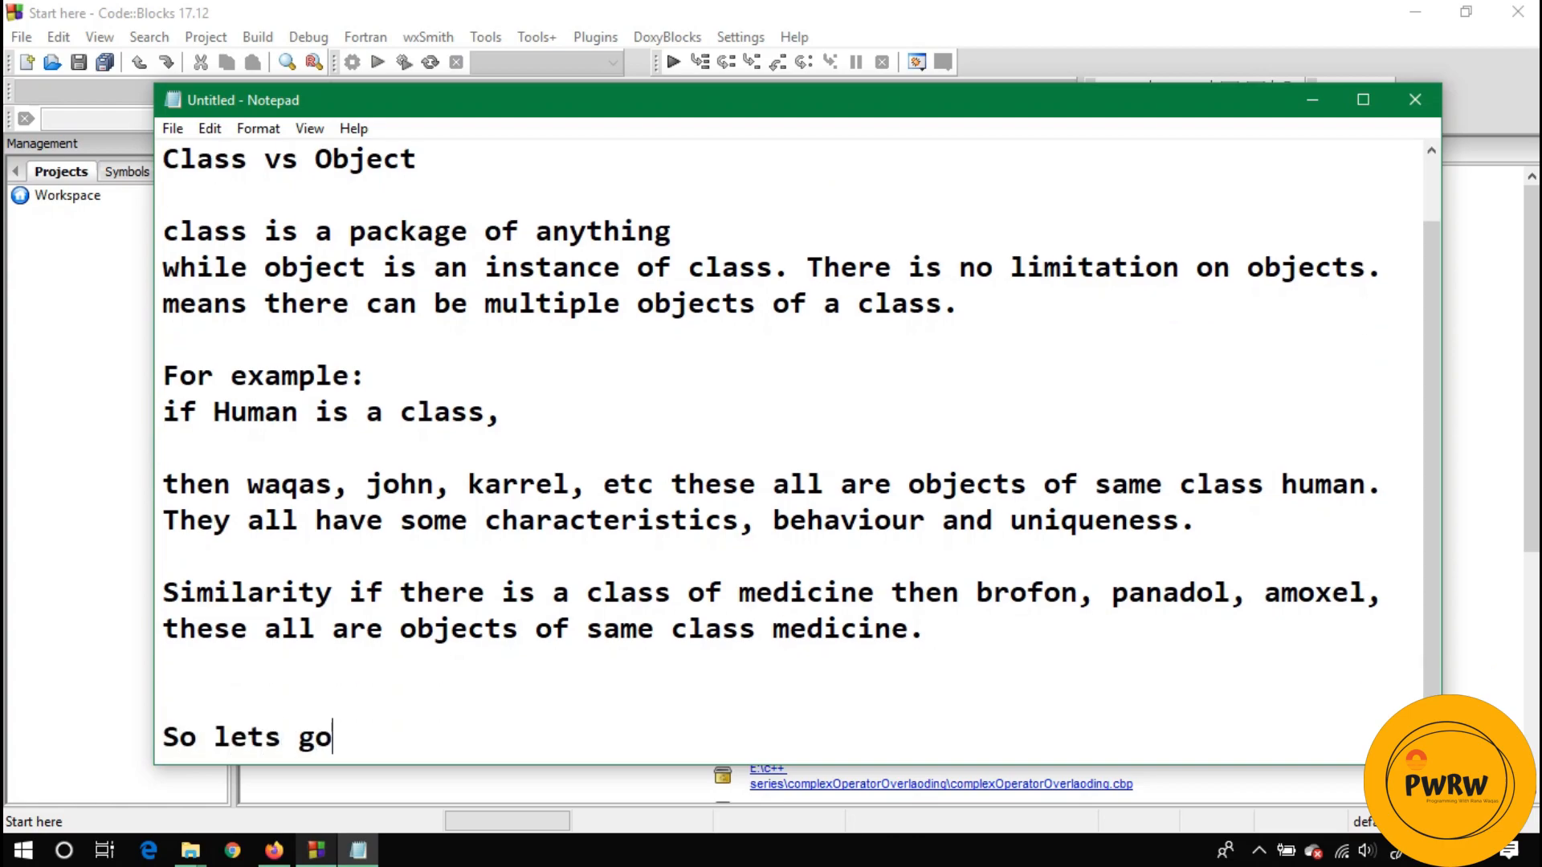
{"action": "type", "text": "o"}
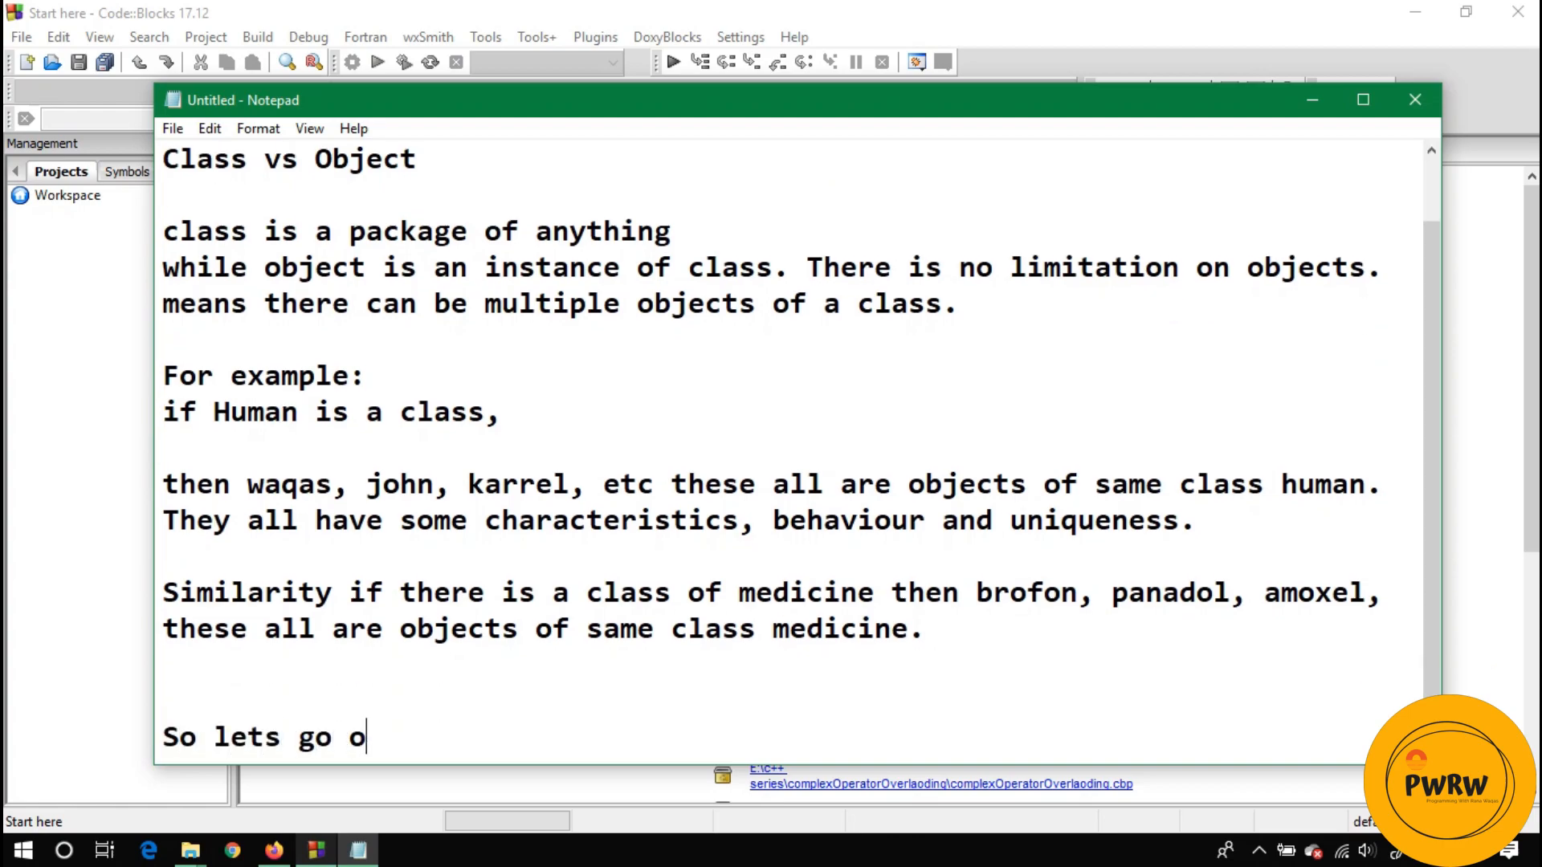
{"action": "type", "text": "n codeblock and mak"}
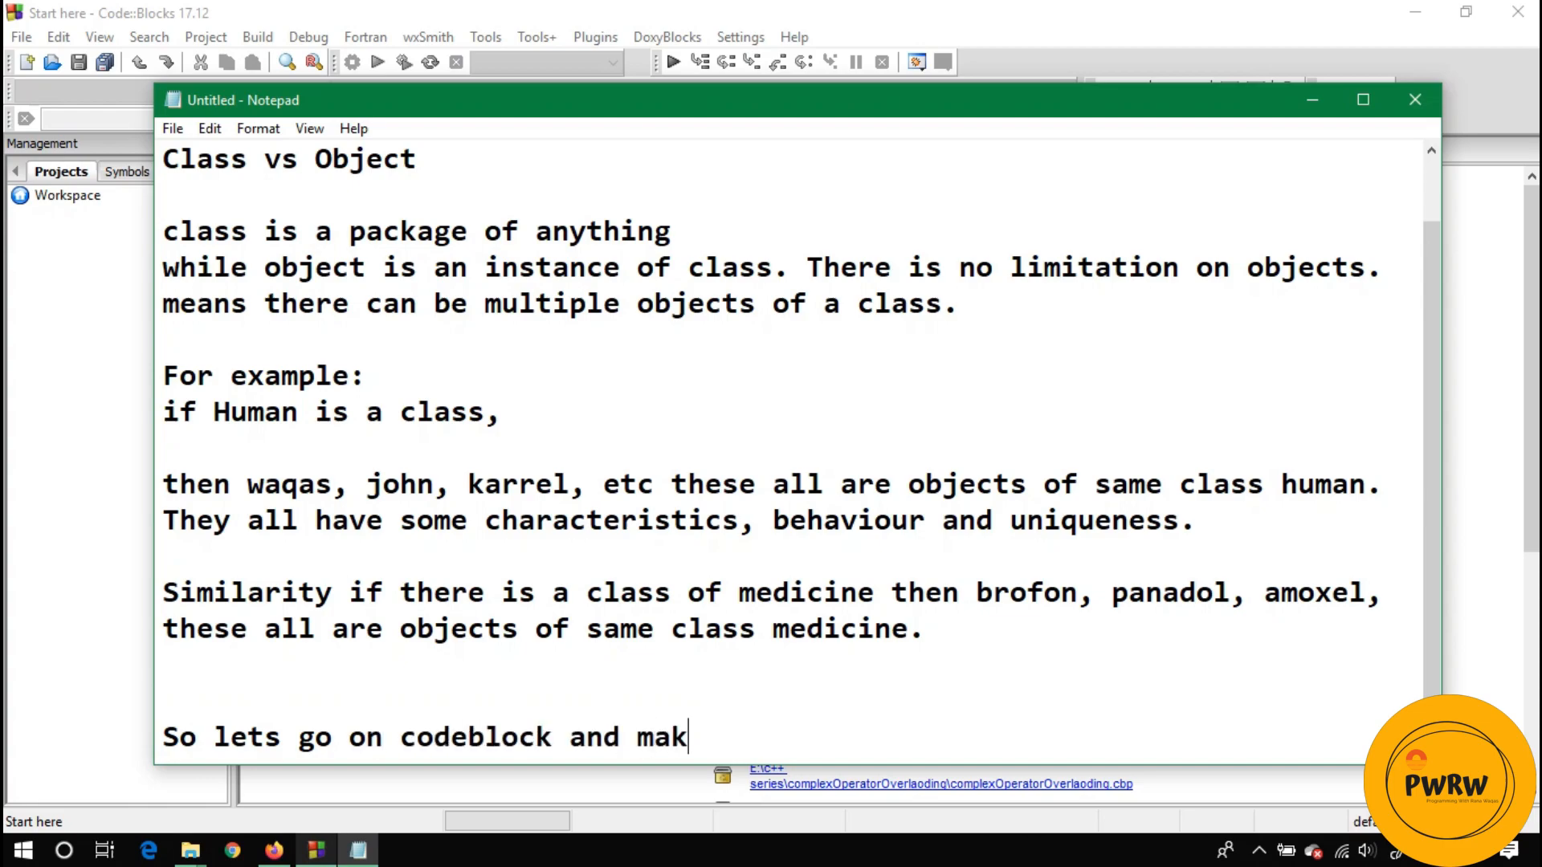
{"action": "type", "text": "e a class of"}
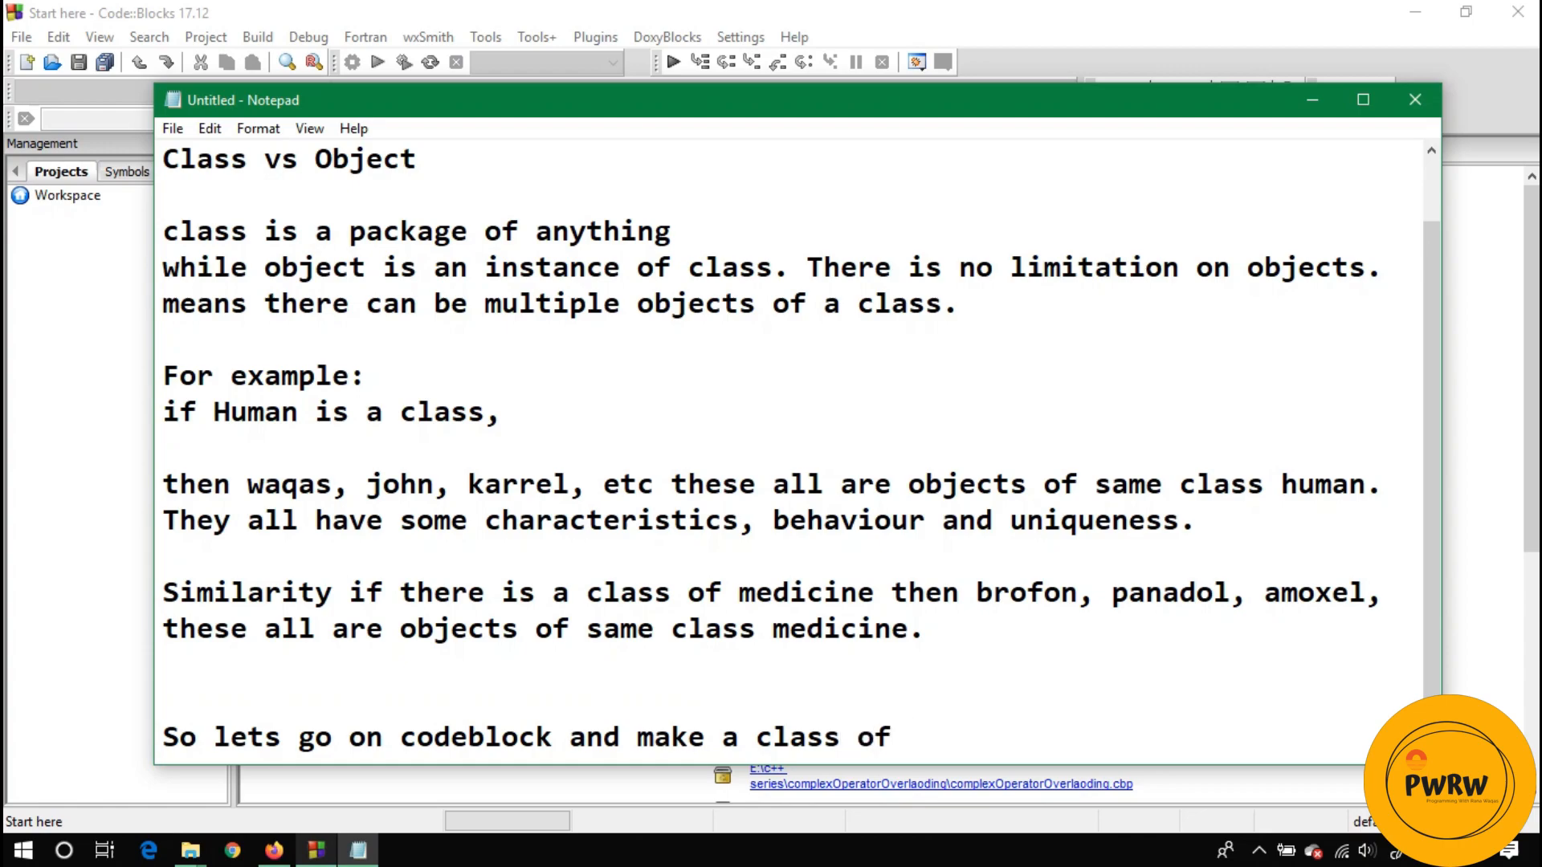
{"action": "left_click", "coordinate": [907, 736]}
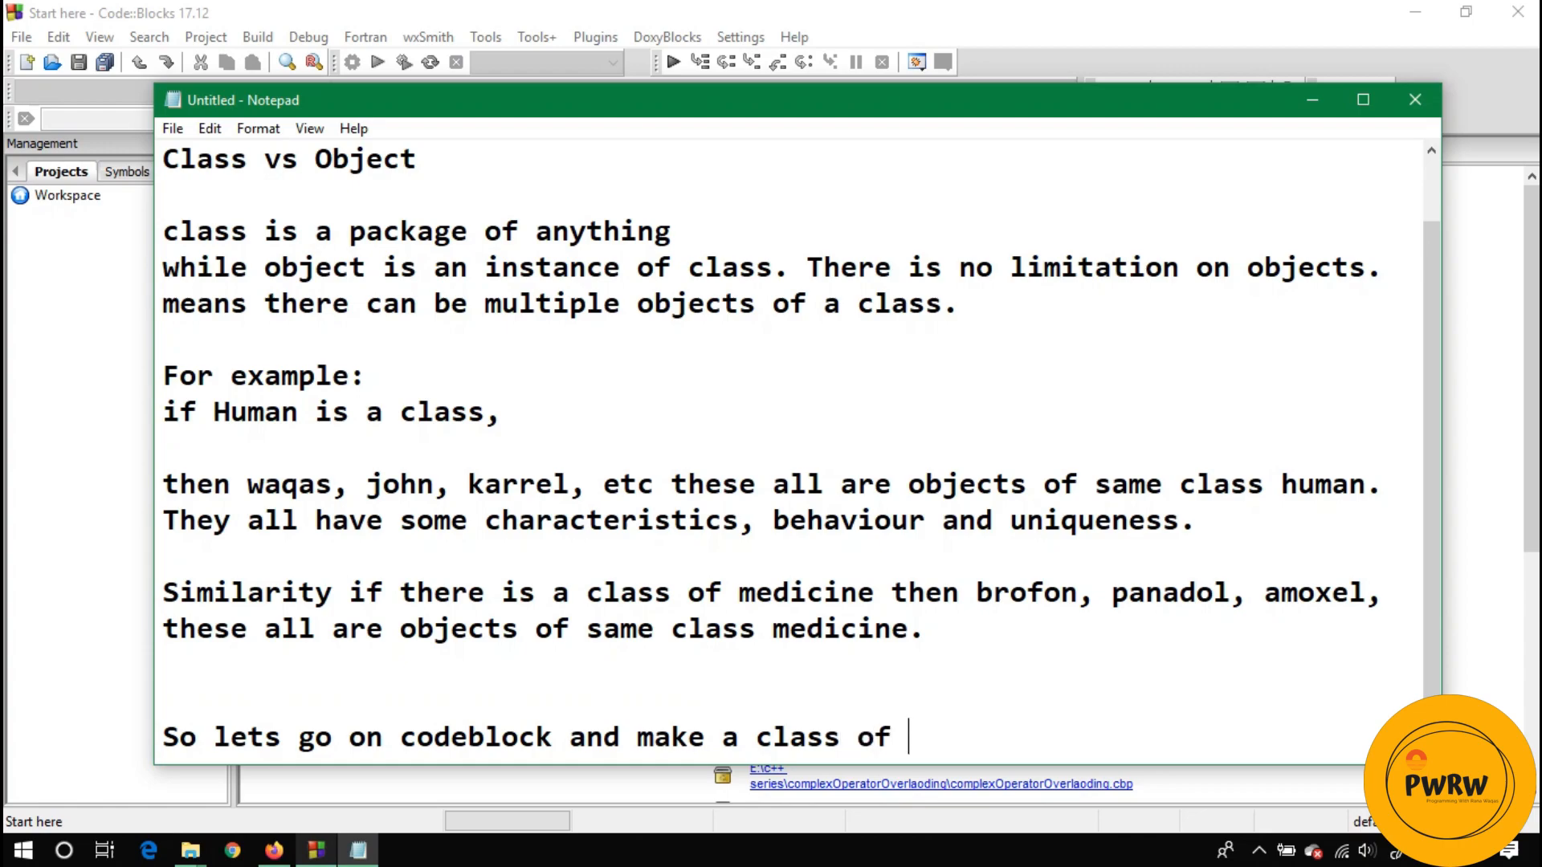
{"action": "type", "text": "product le"}
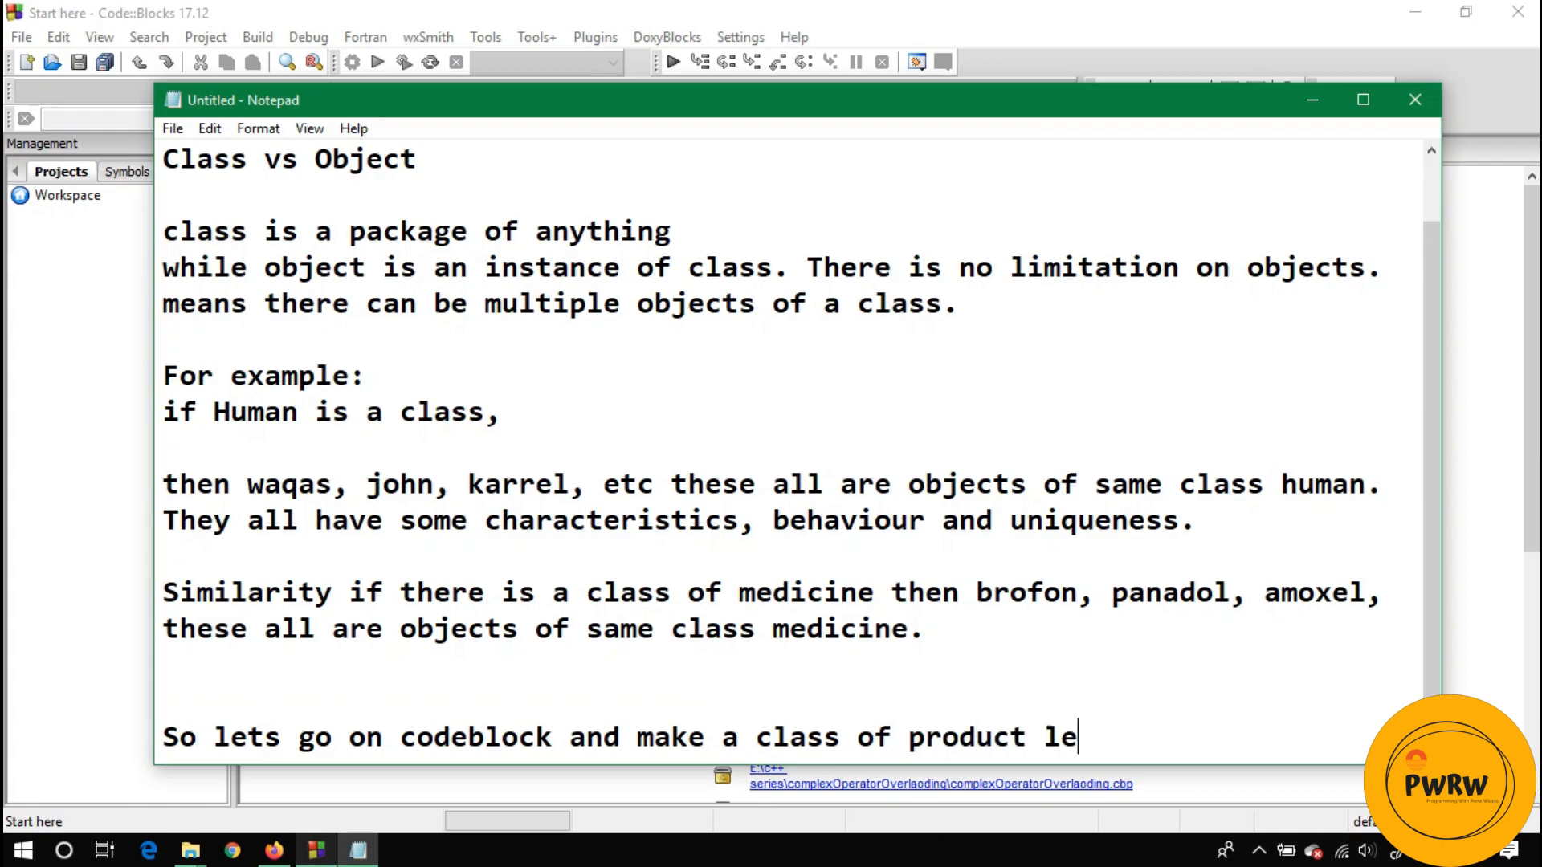
{"action": "type", "text": "t suppose"}
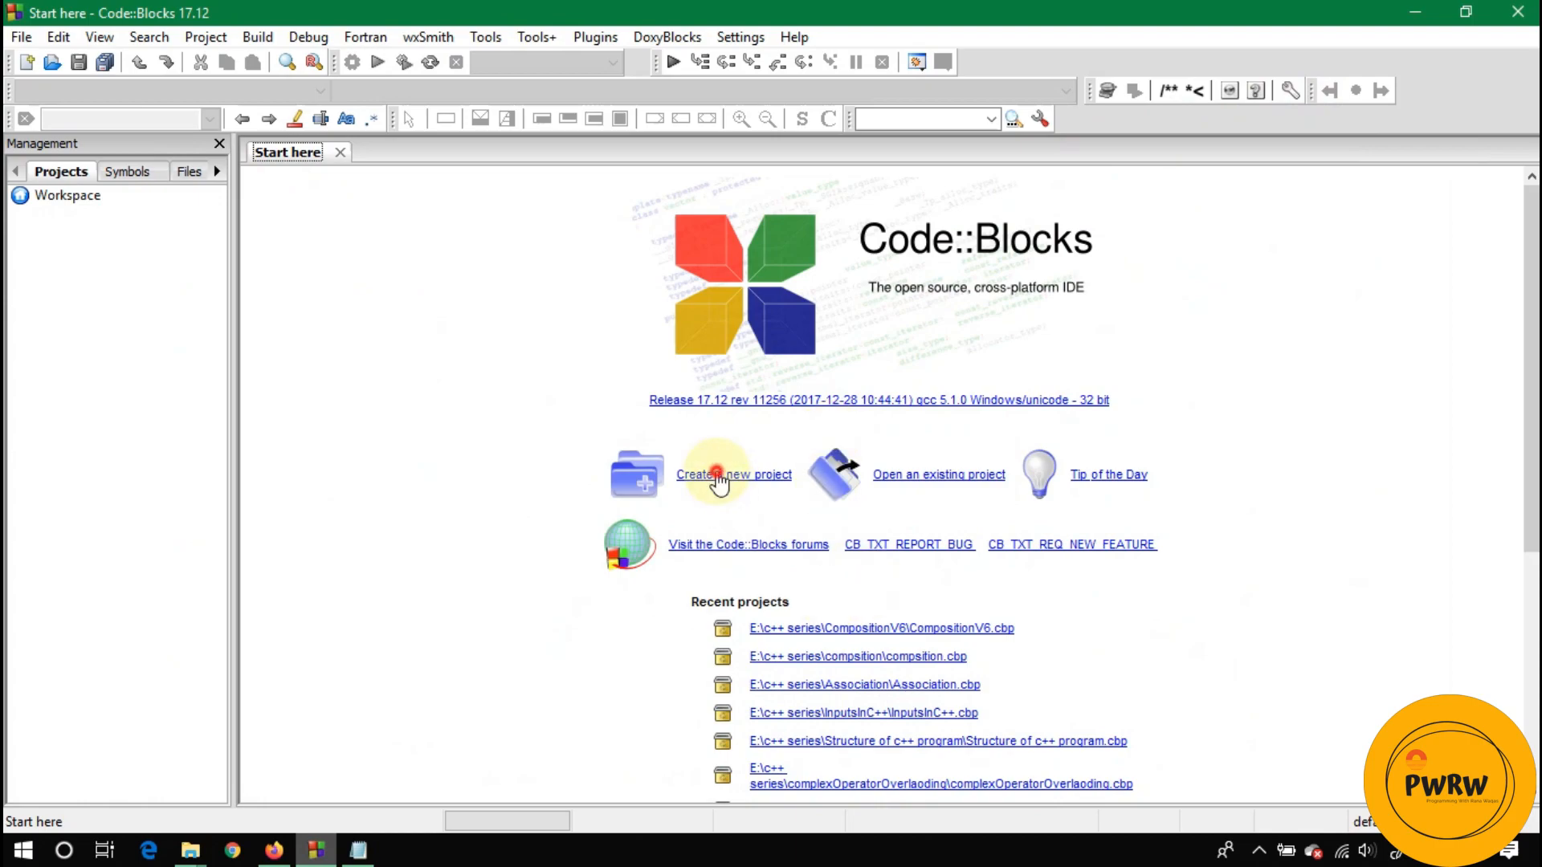
Step: Create a C++ console application project titled 'classesAndObject' with default build configurations
{"action": "left_click", "coordinate": [733, 474]}
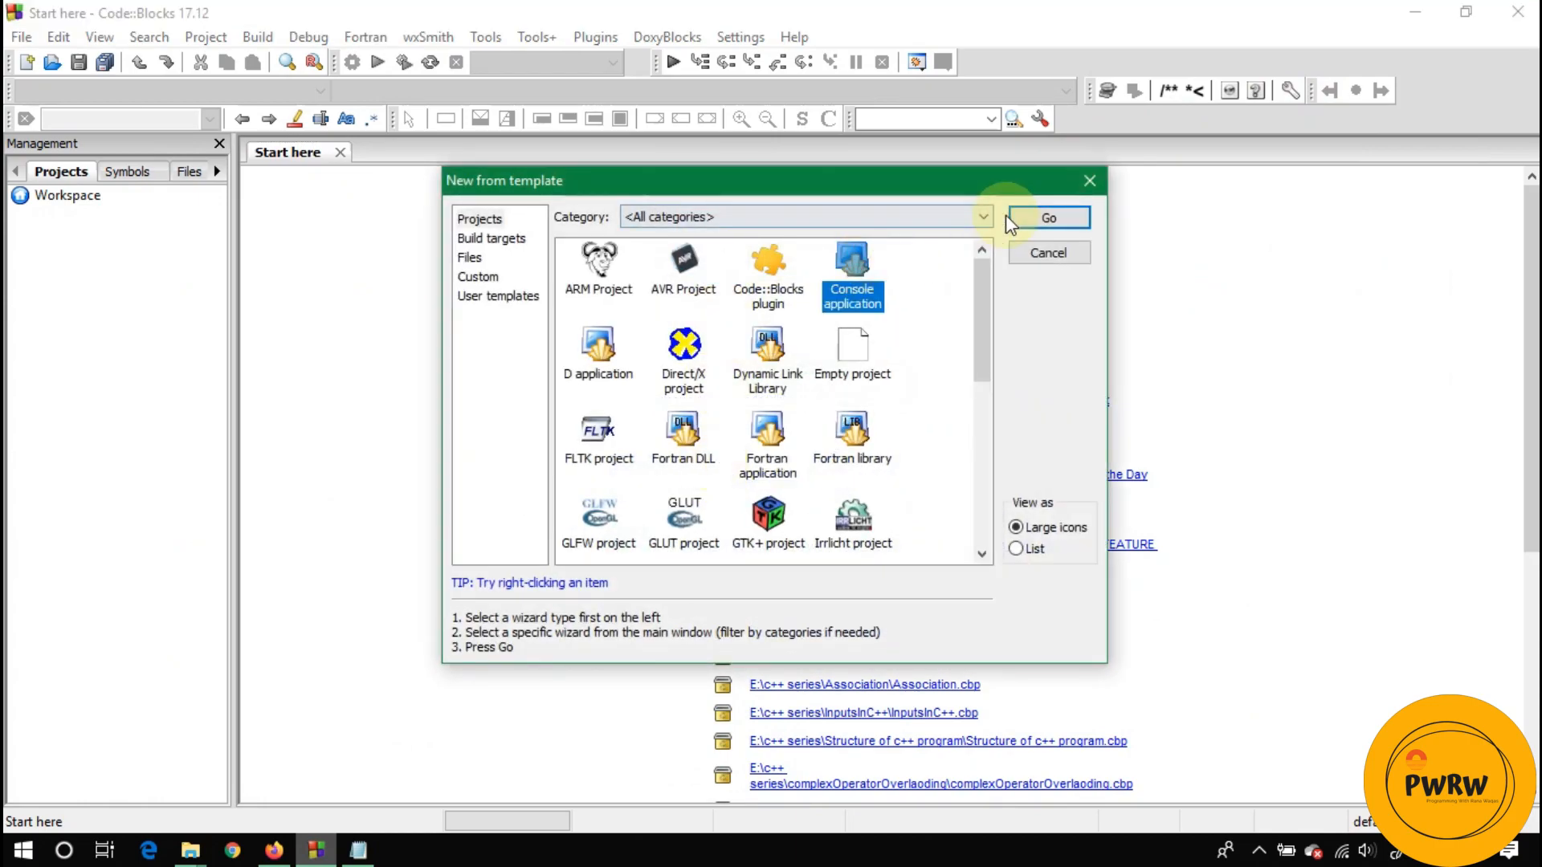
{"action": "left_click", "coordinate": [1047, 218]}
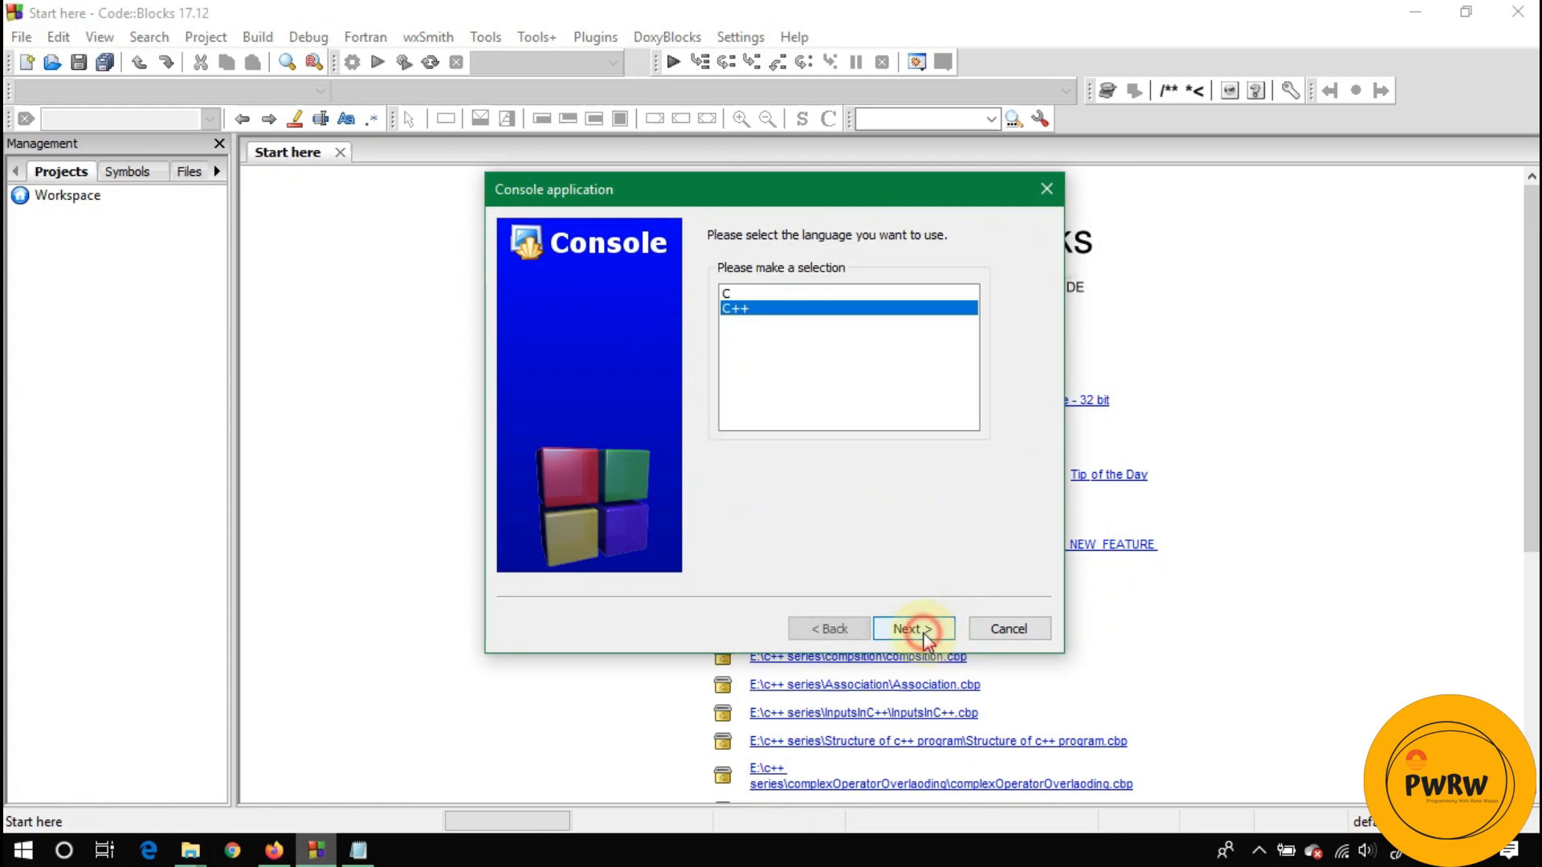
{"action": "left_click", "coordinate": [912, 628]}
{"action": "type", "text": "classes"}
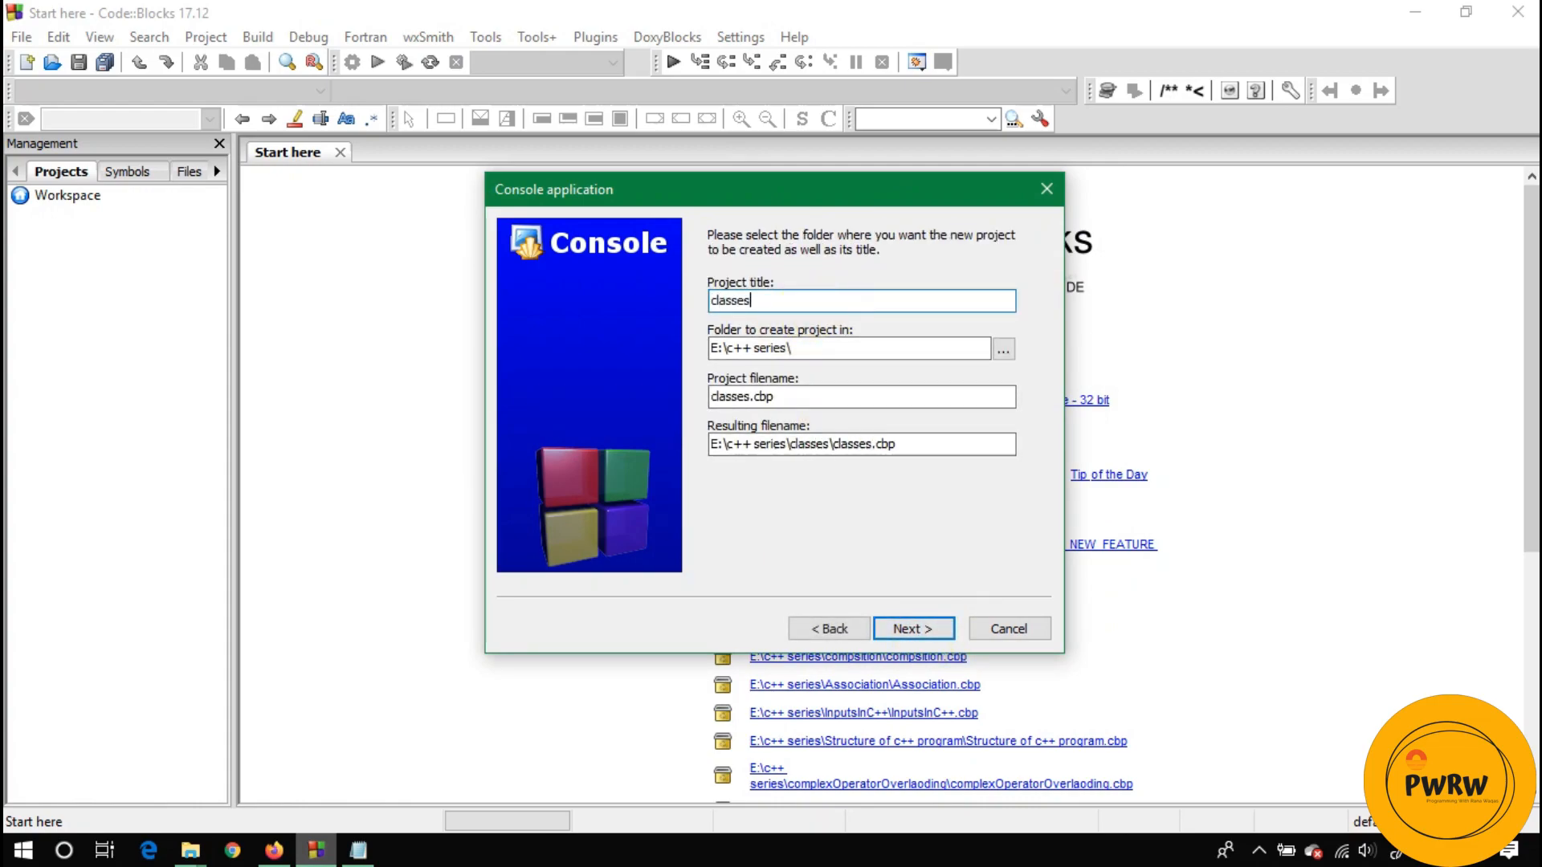
{"action": "type", "text": "AndObject"}
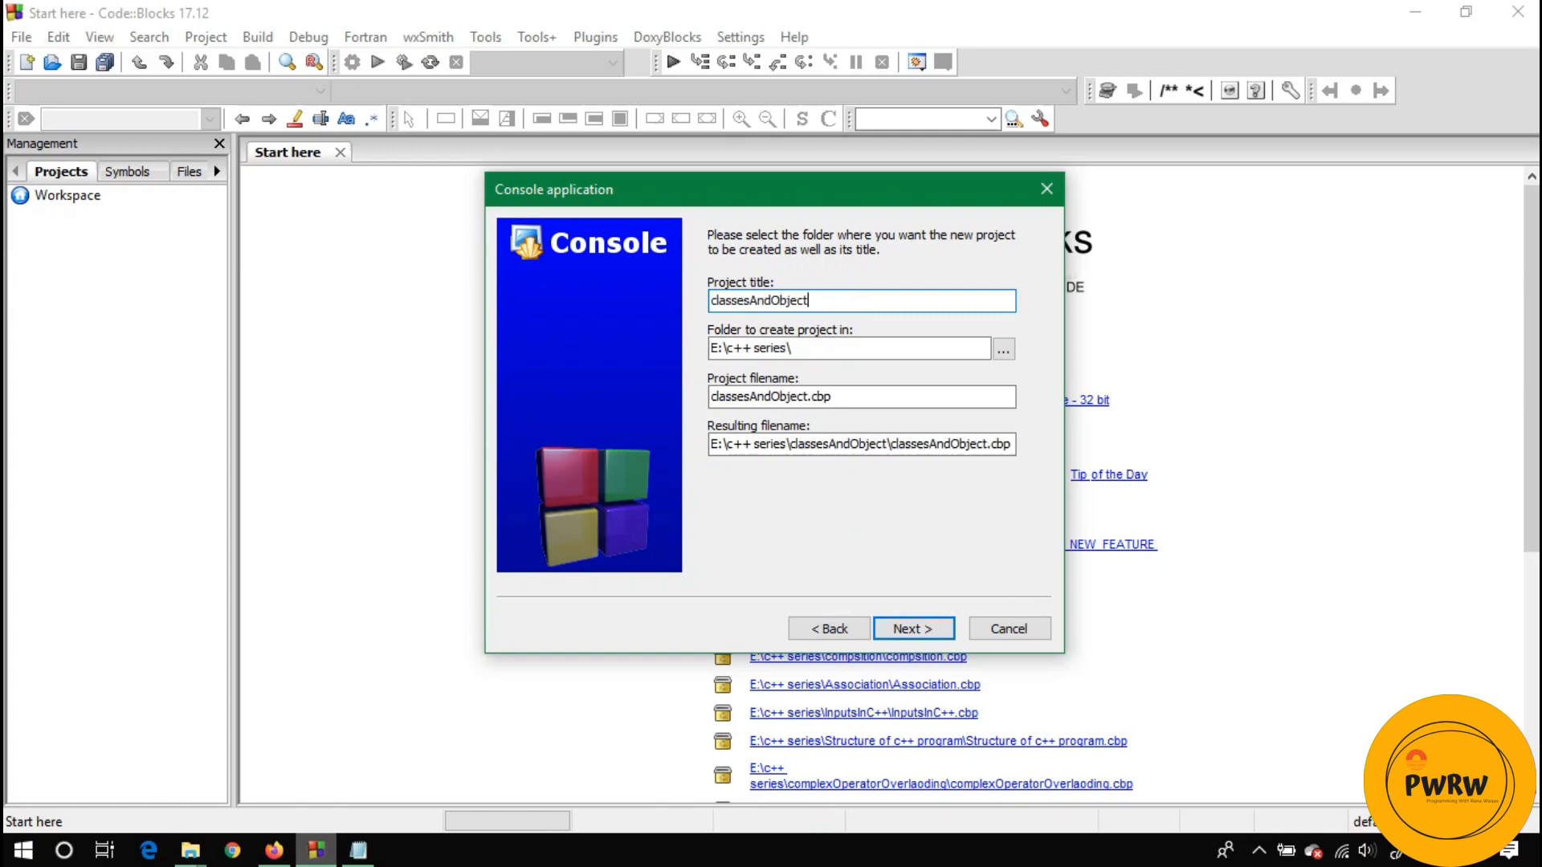
{"action": "left_click", "coordinate": [911, 628]}
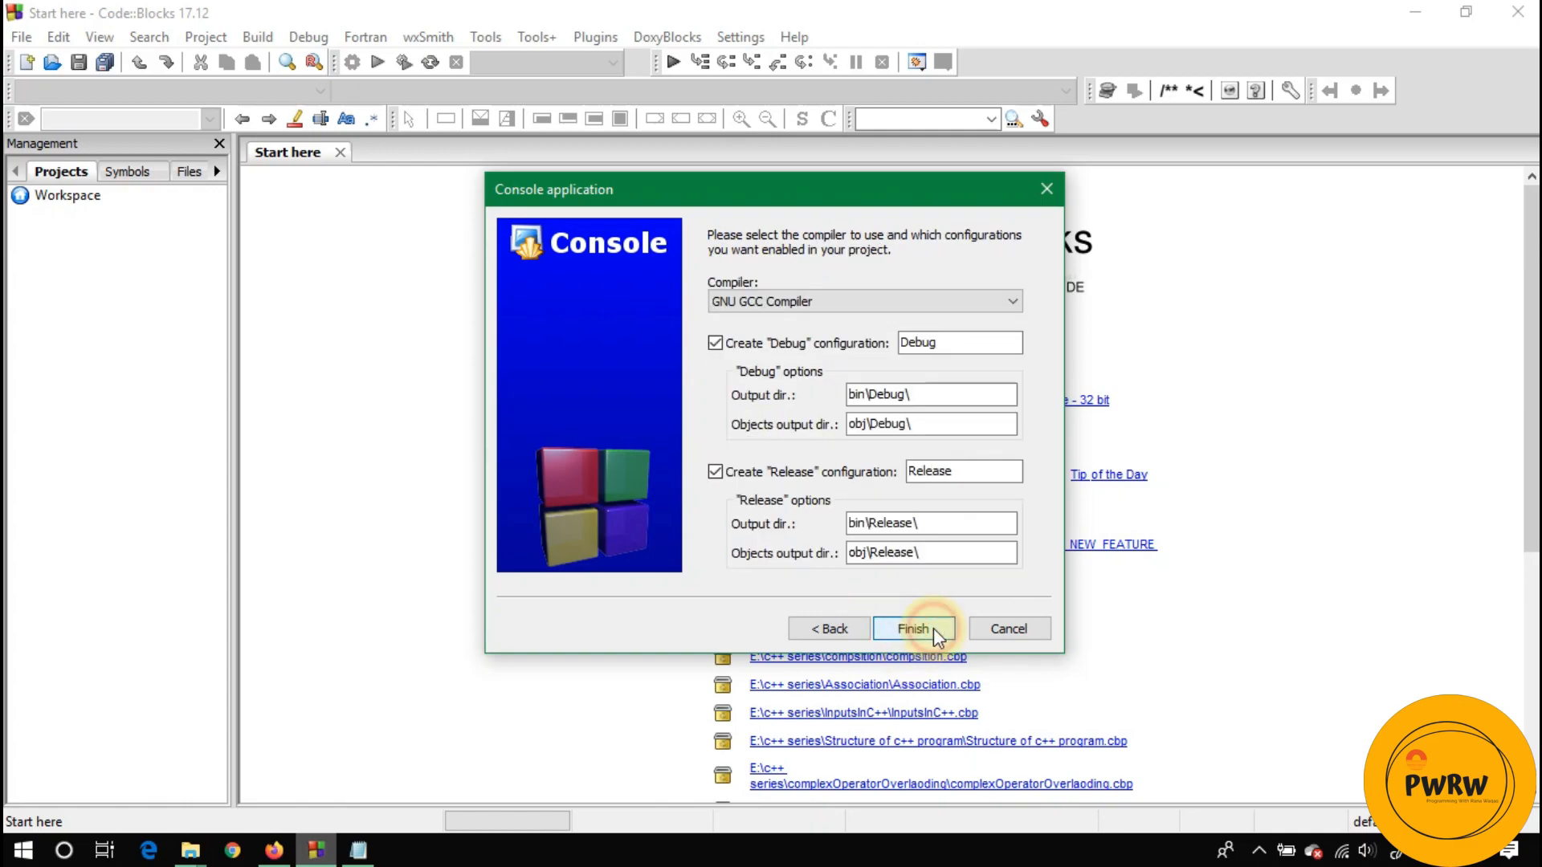
{"action": "left_click", "coordinate": [912, 628]}
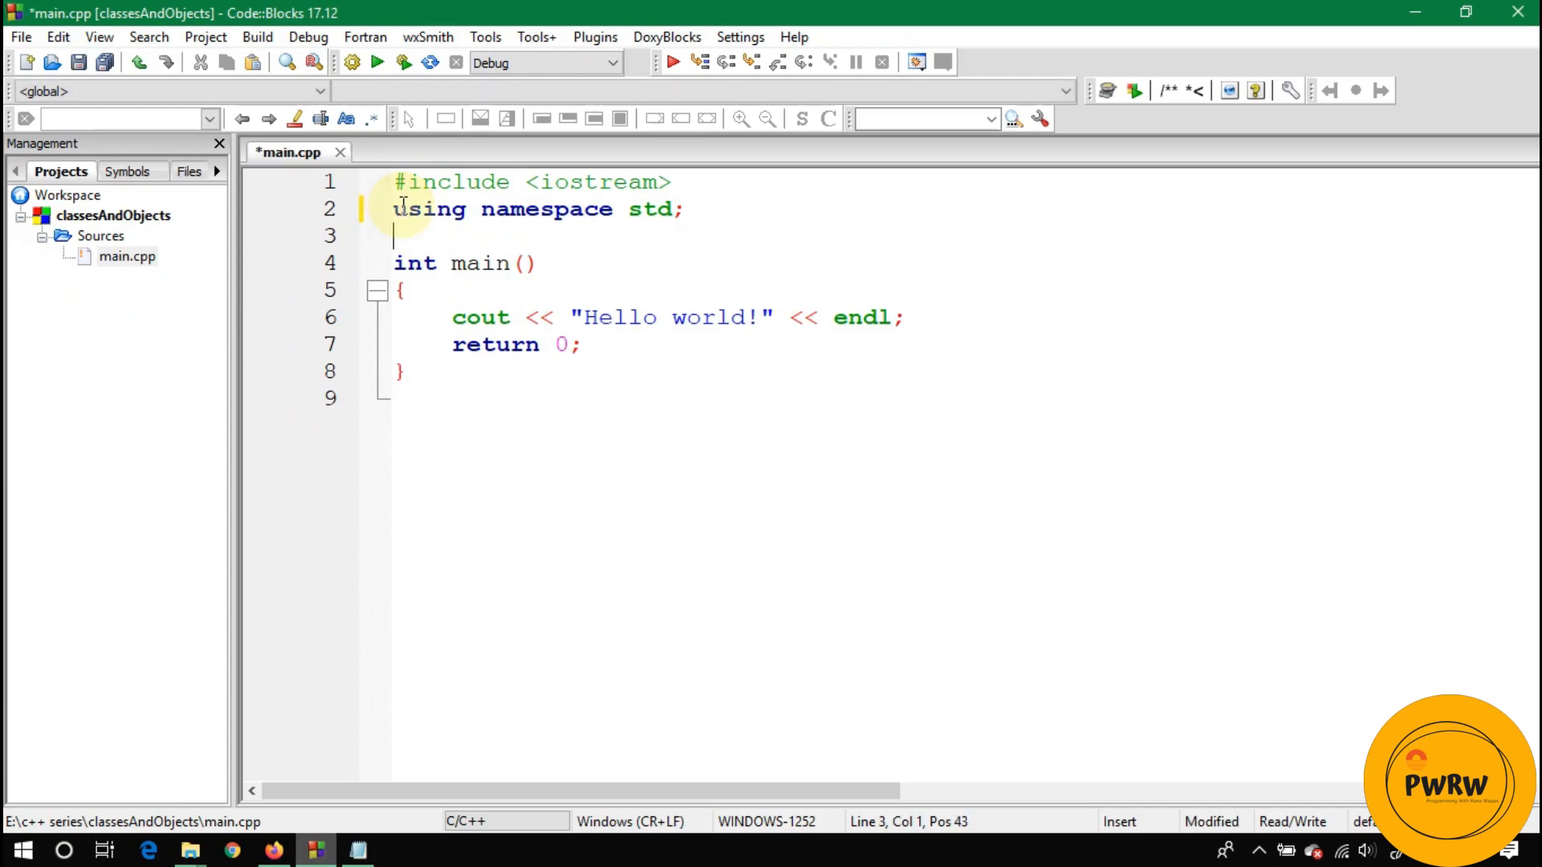
Step: Declare class Product with an int product_id member
{"action": "type", "text": "class"}
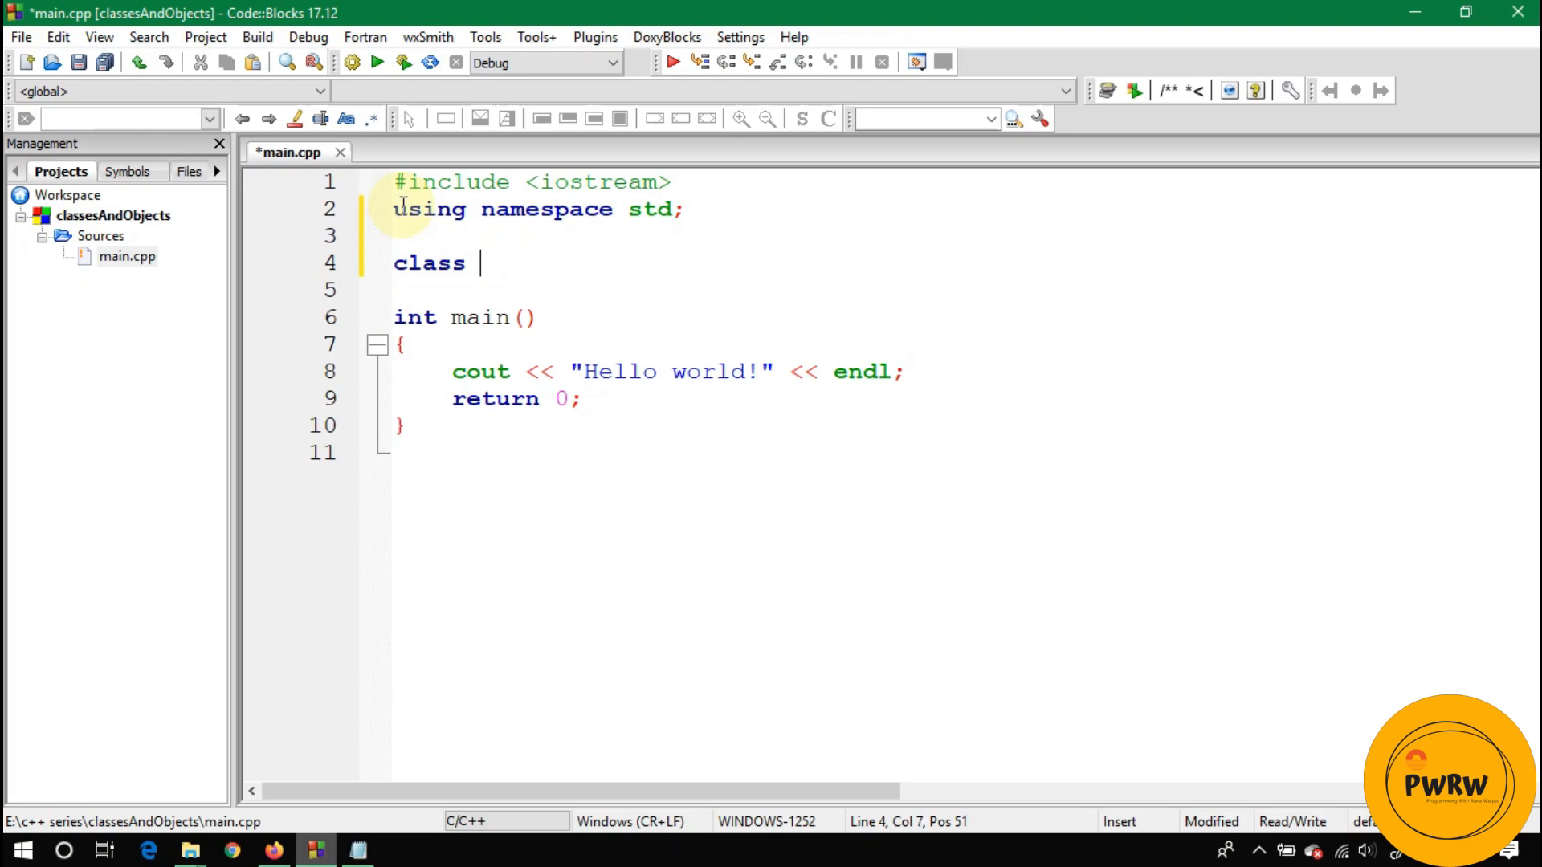
{"action": "type", "text": "Product"}
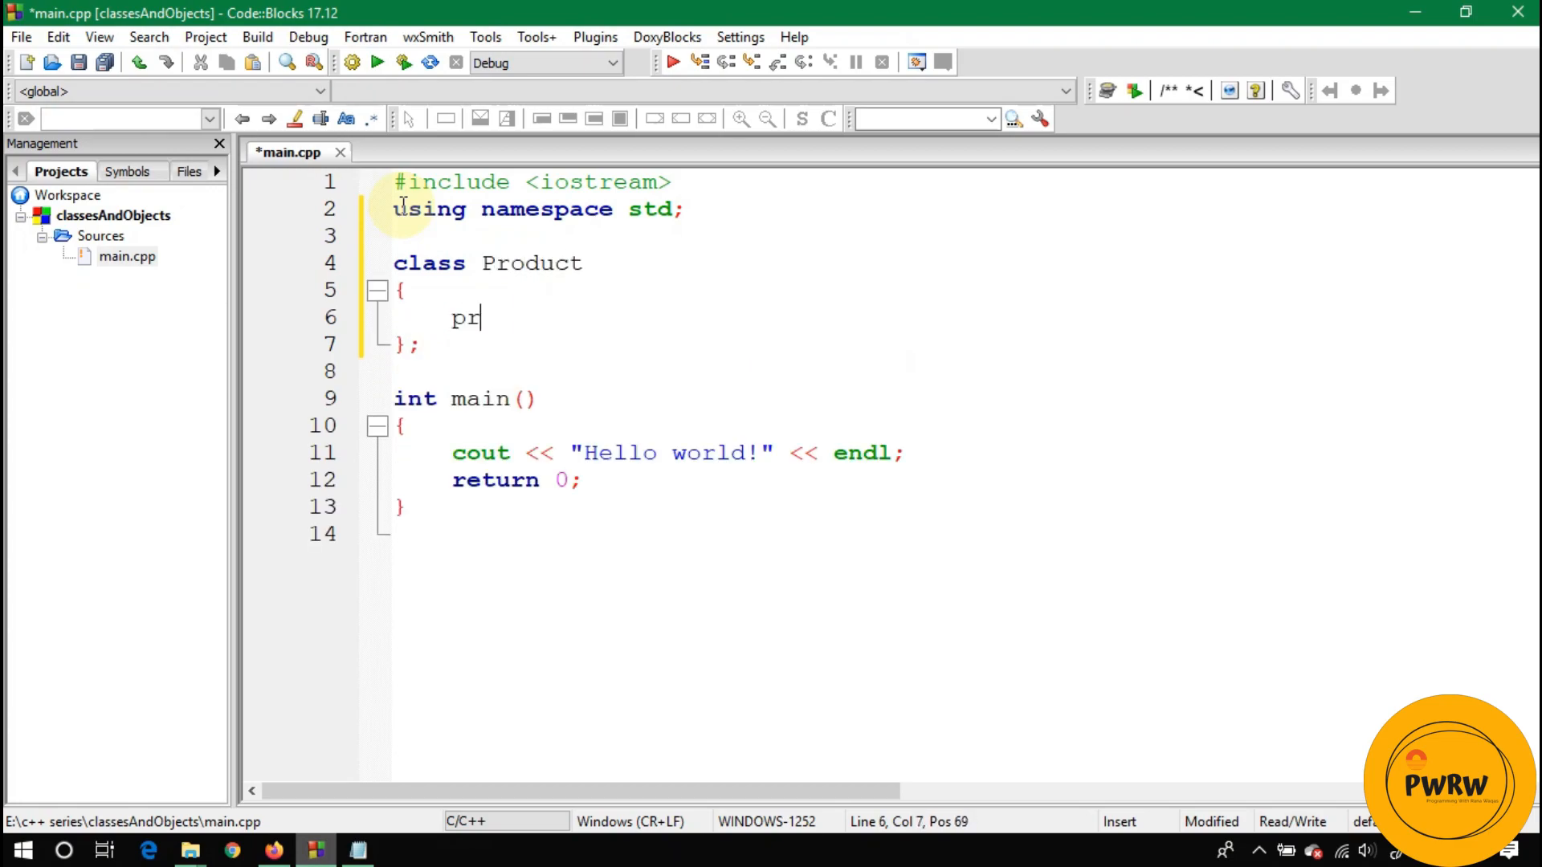
{"action": "type", "text": "oduct id"}
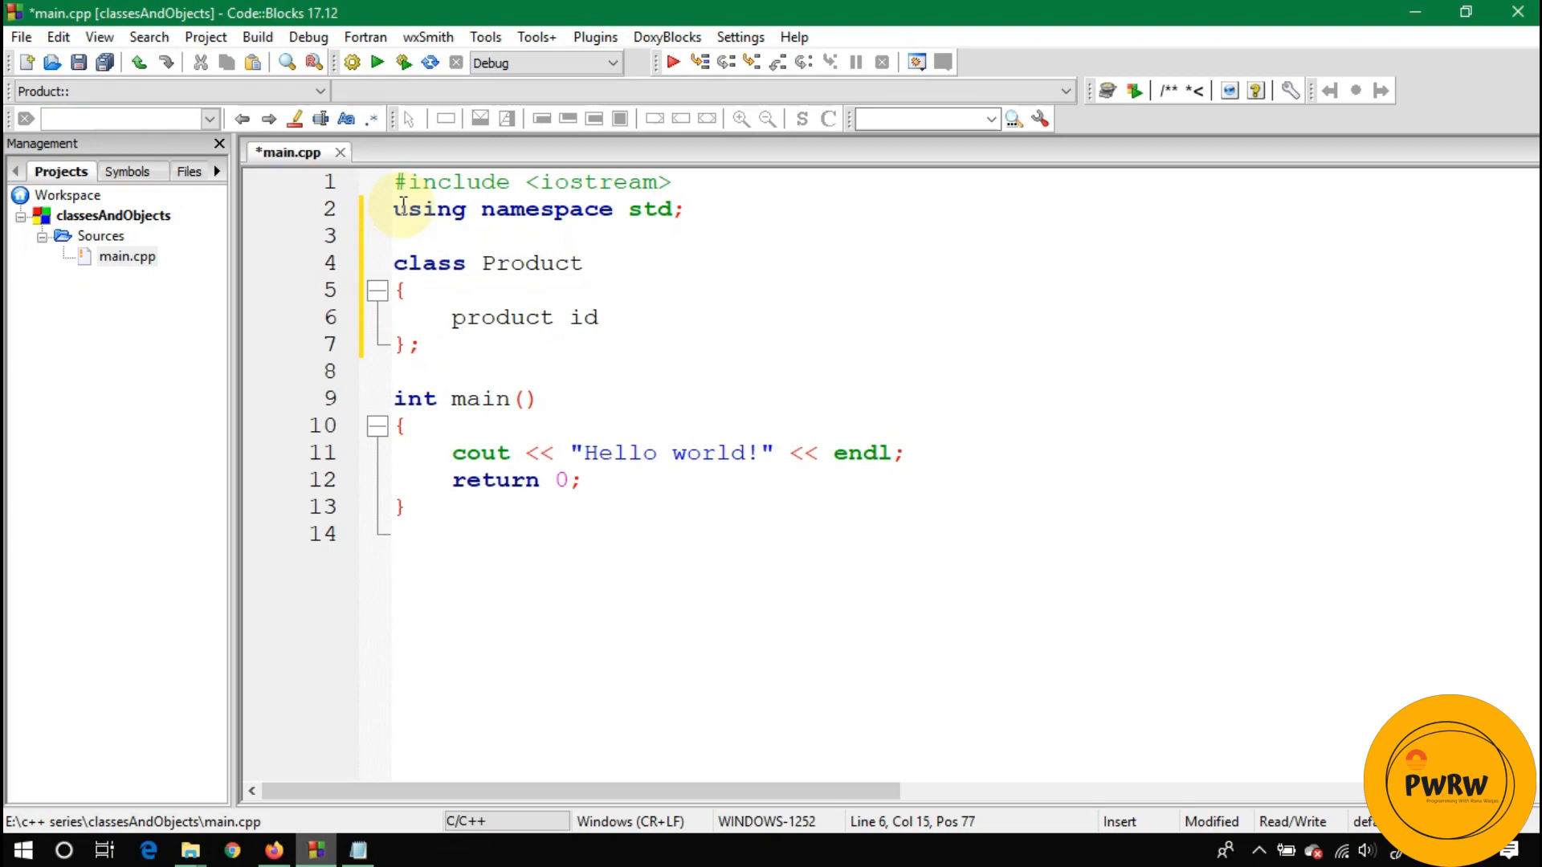
{"action": "type", "text": "_"}
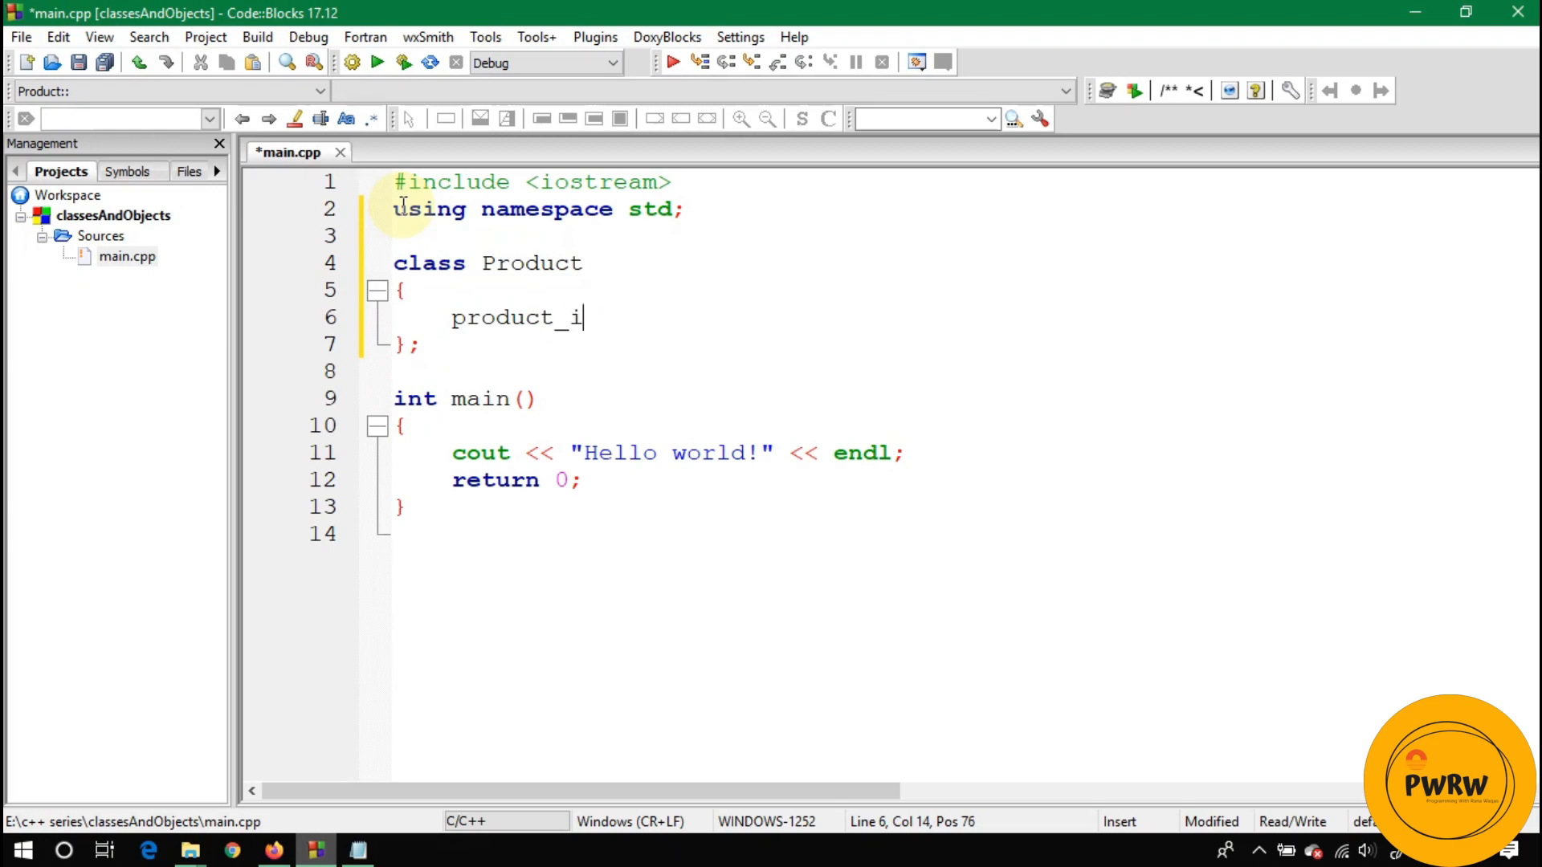
{"action": "type", "text": "d;"}
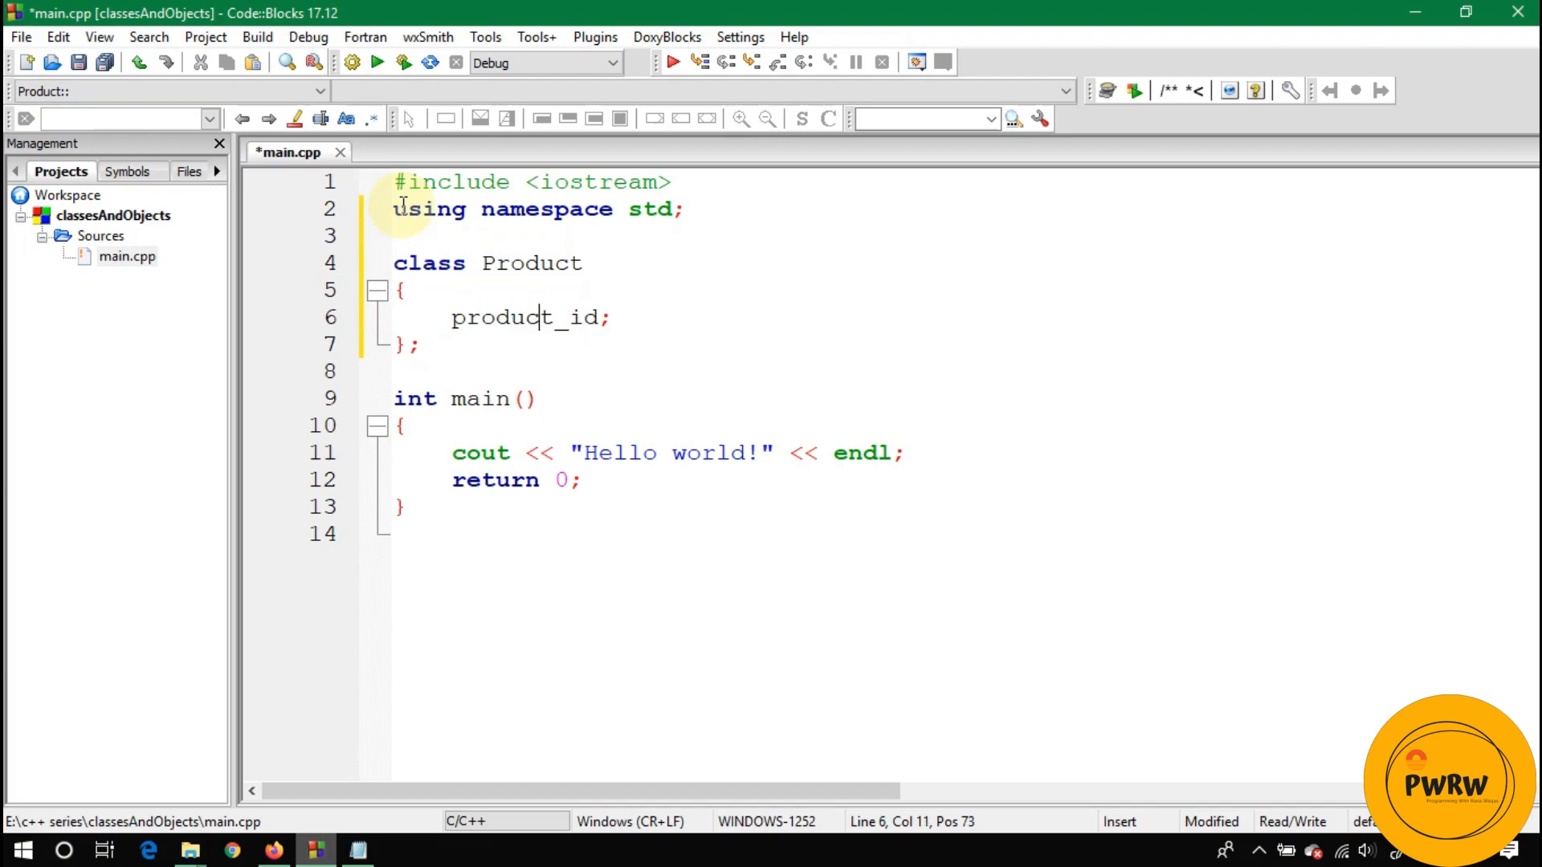
{"action": "type", "text": "int"}
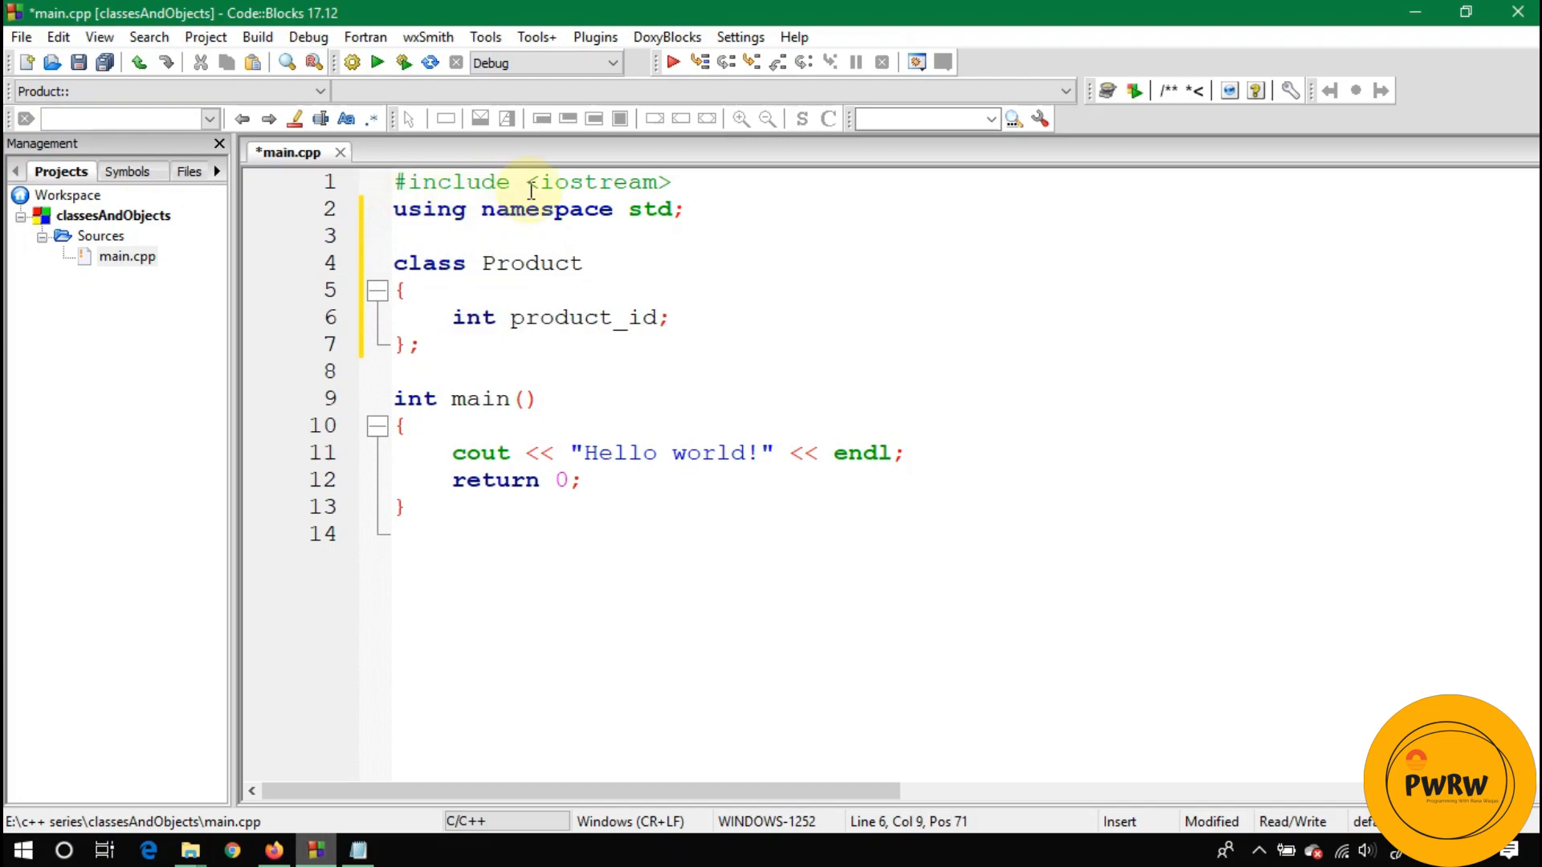
{"action": "key", "text": "Return"}
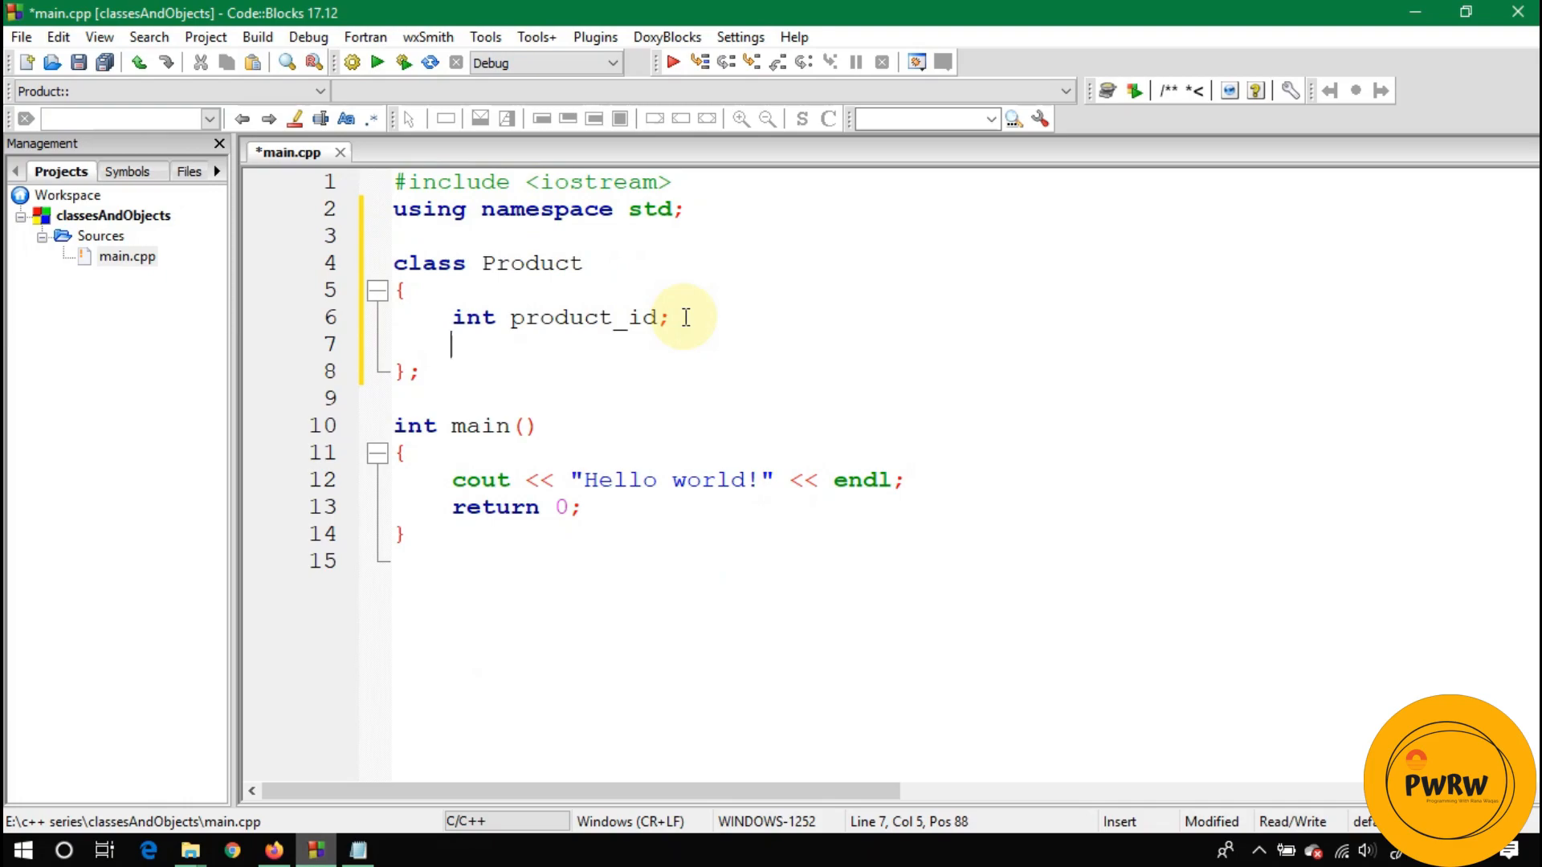
Step: Add float price and string name members under 'public: // access specifier'
{"action": "type", "text": "float pric"}
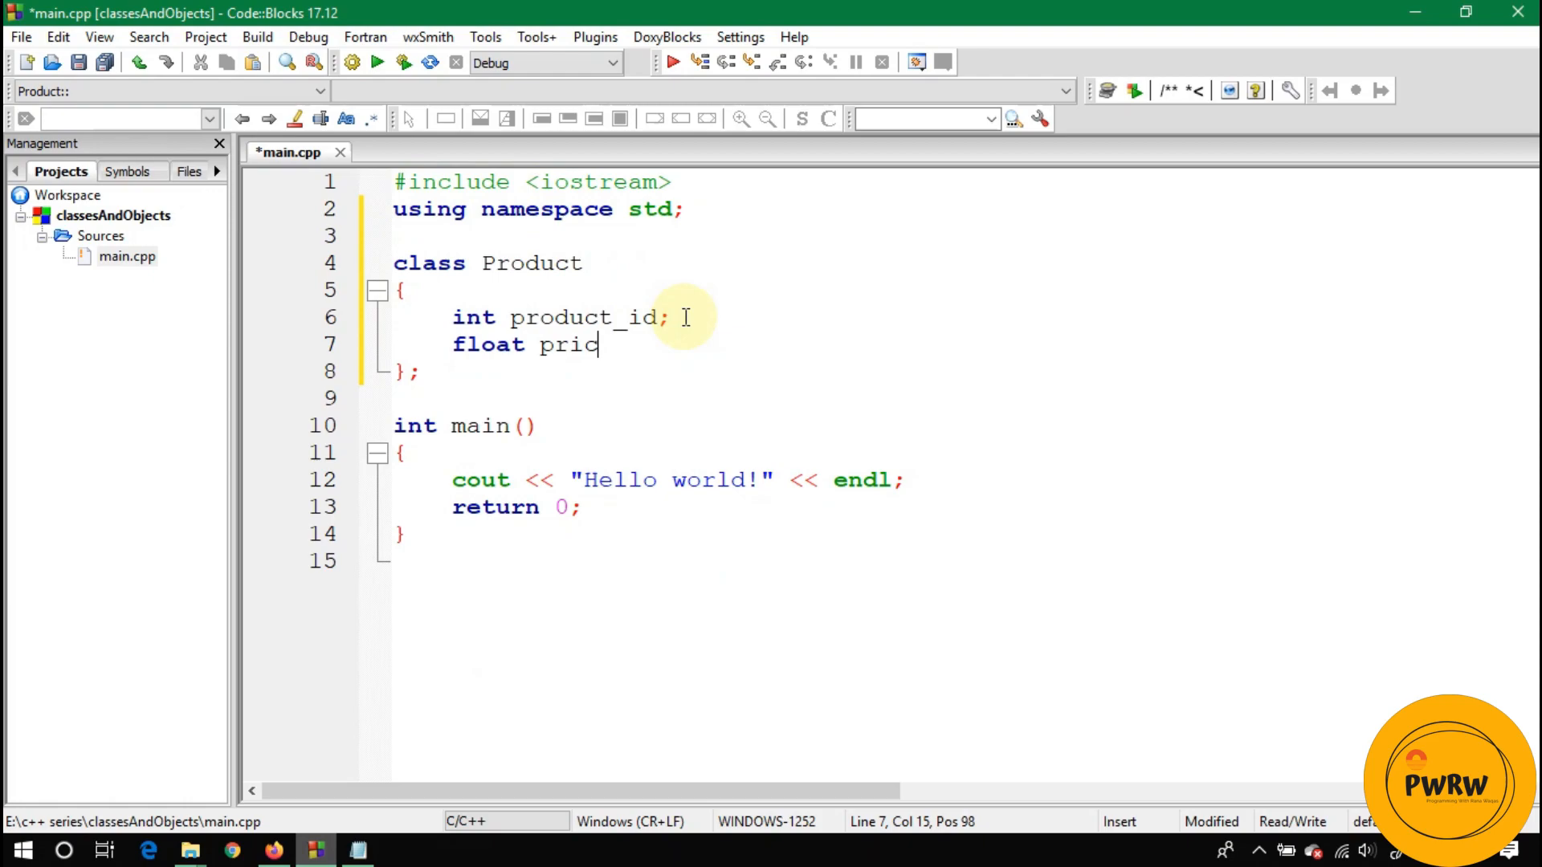
{"action": "type", "text": "e;"}
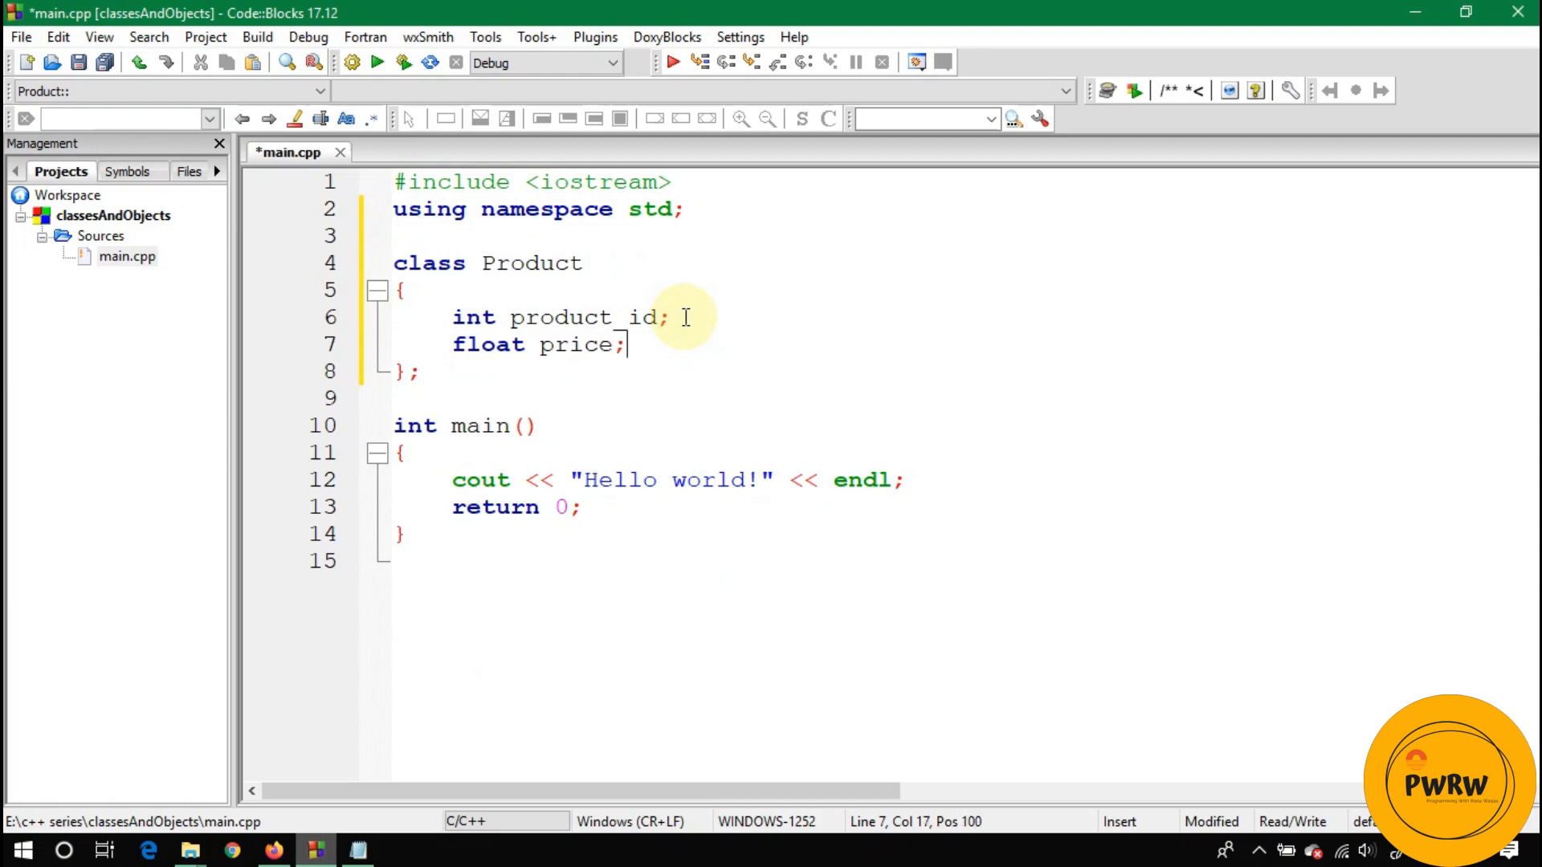
{"action": "key", "text": "Return"}
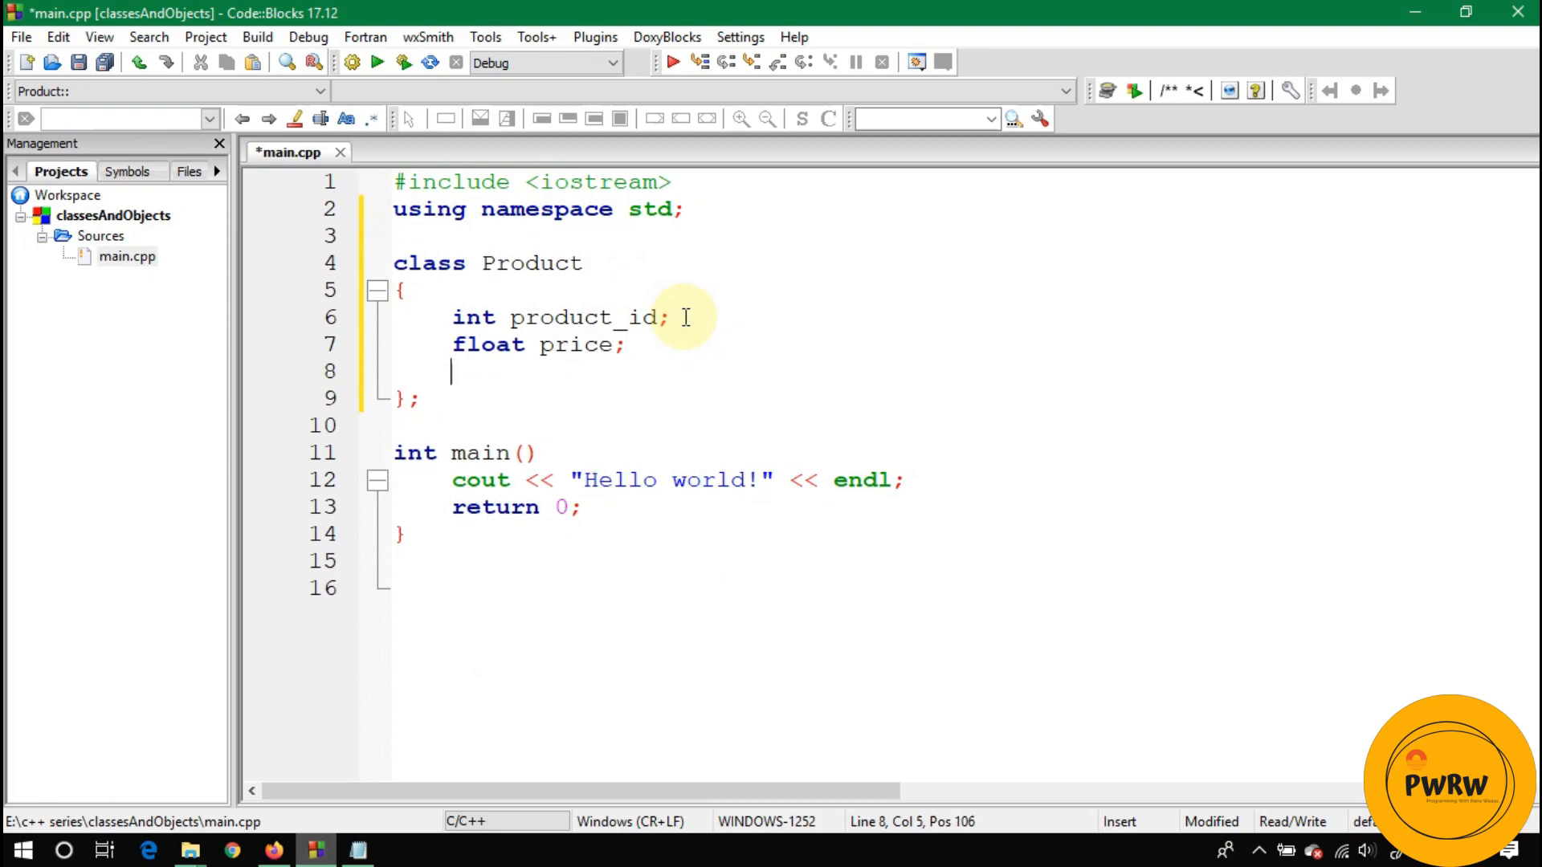
{"action": "type", "text": "string n"}
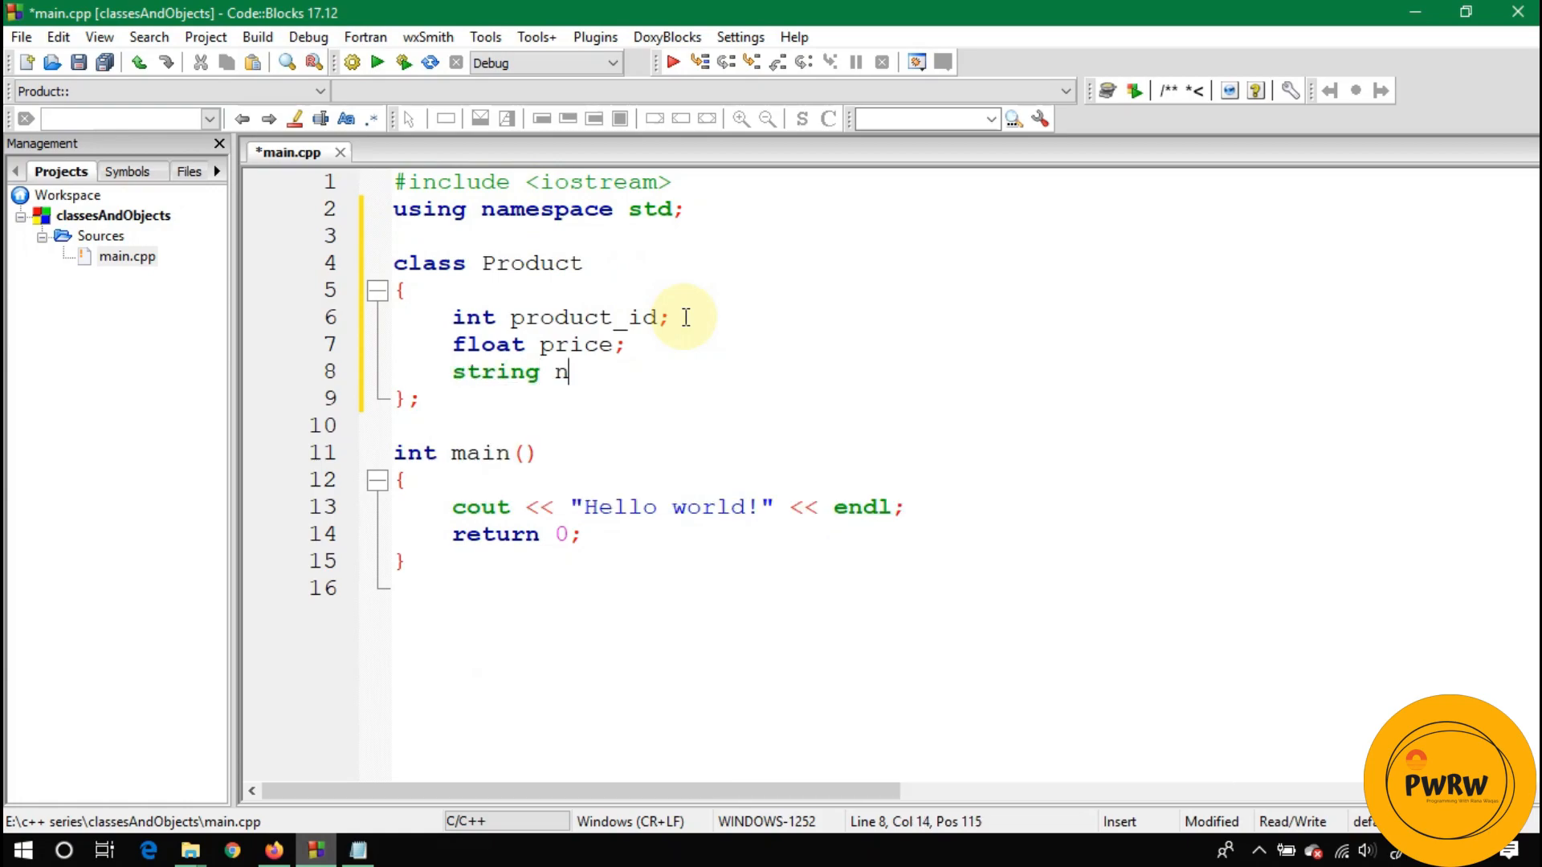
{"action": "type", "text": "ame;"}
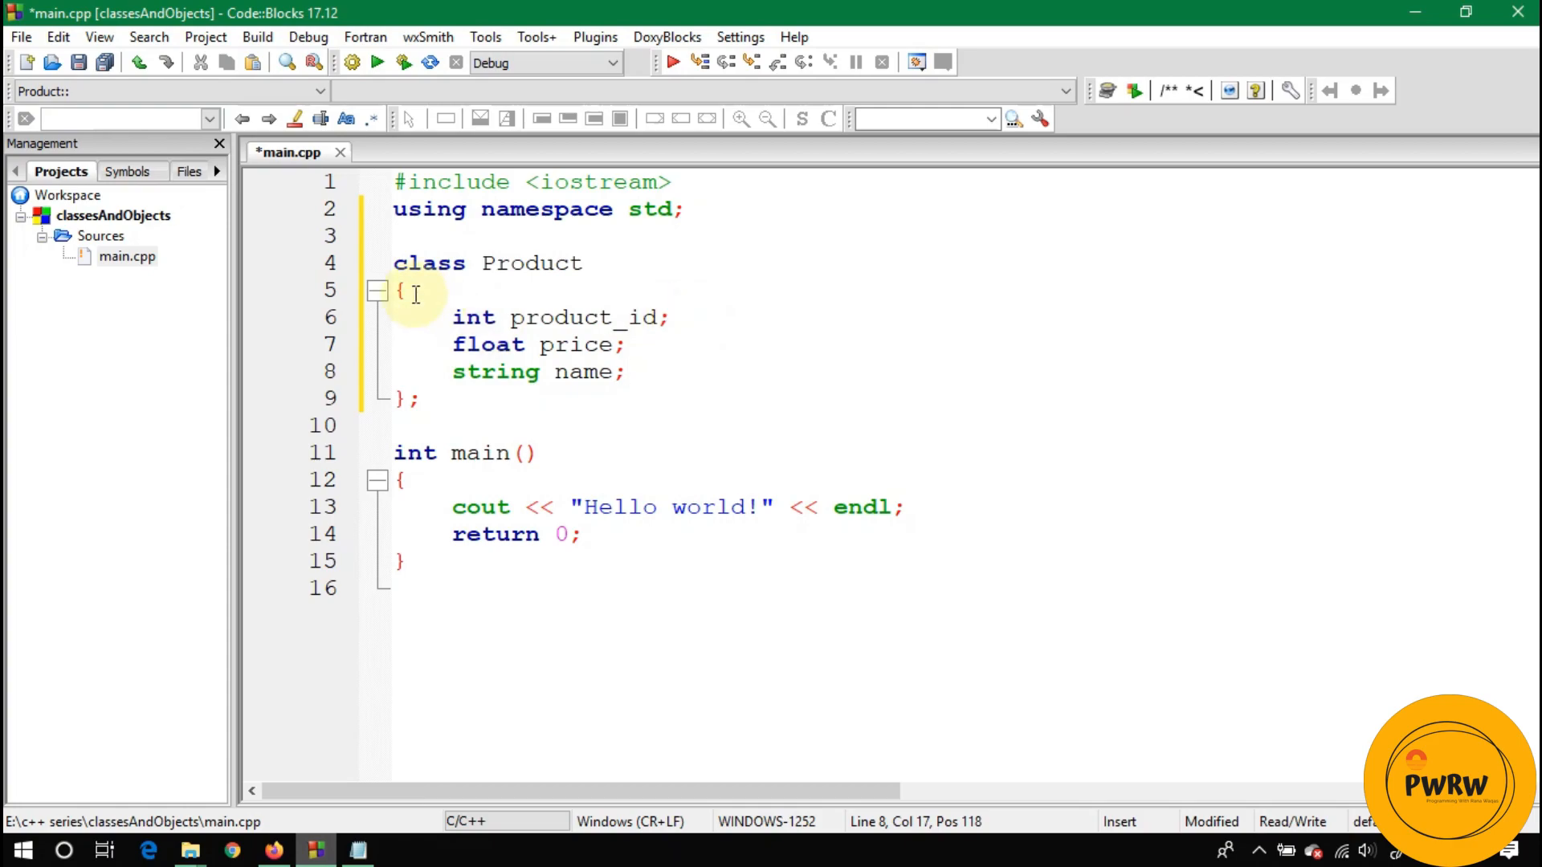
{"action": "type", "text": "pub"}
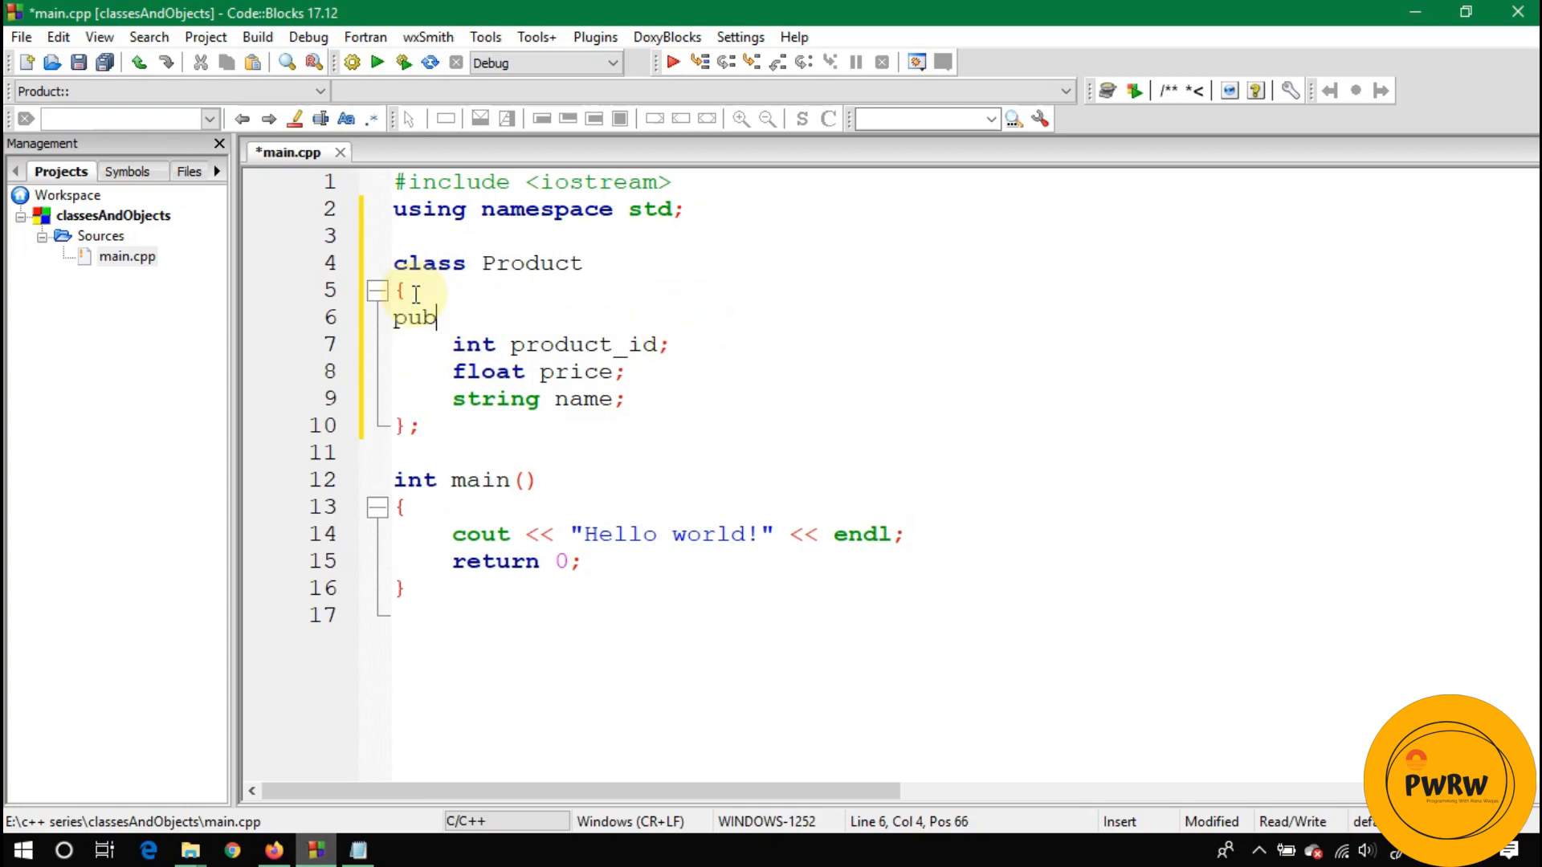
{"action": "type", "text": "lic: //"}
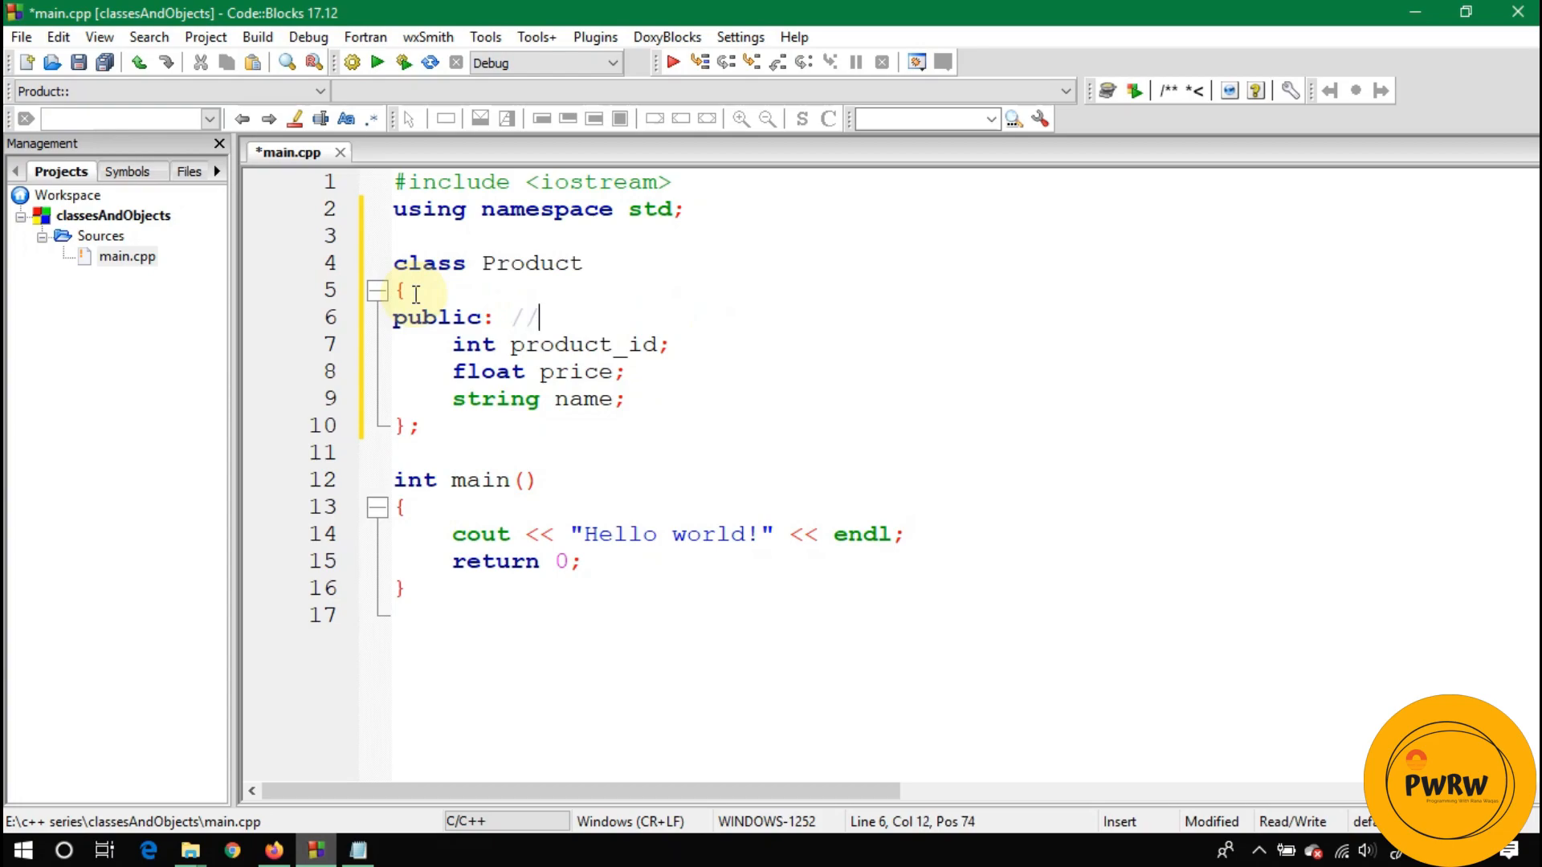
{"action": "type", "text": "access specifier"}
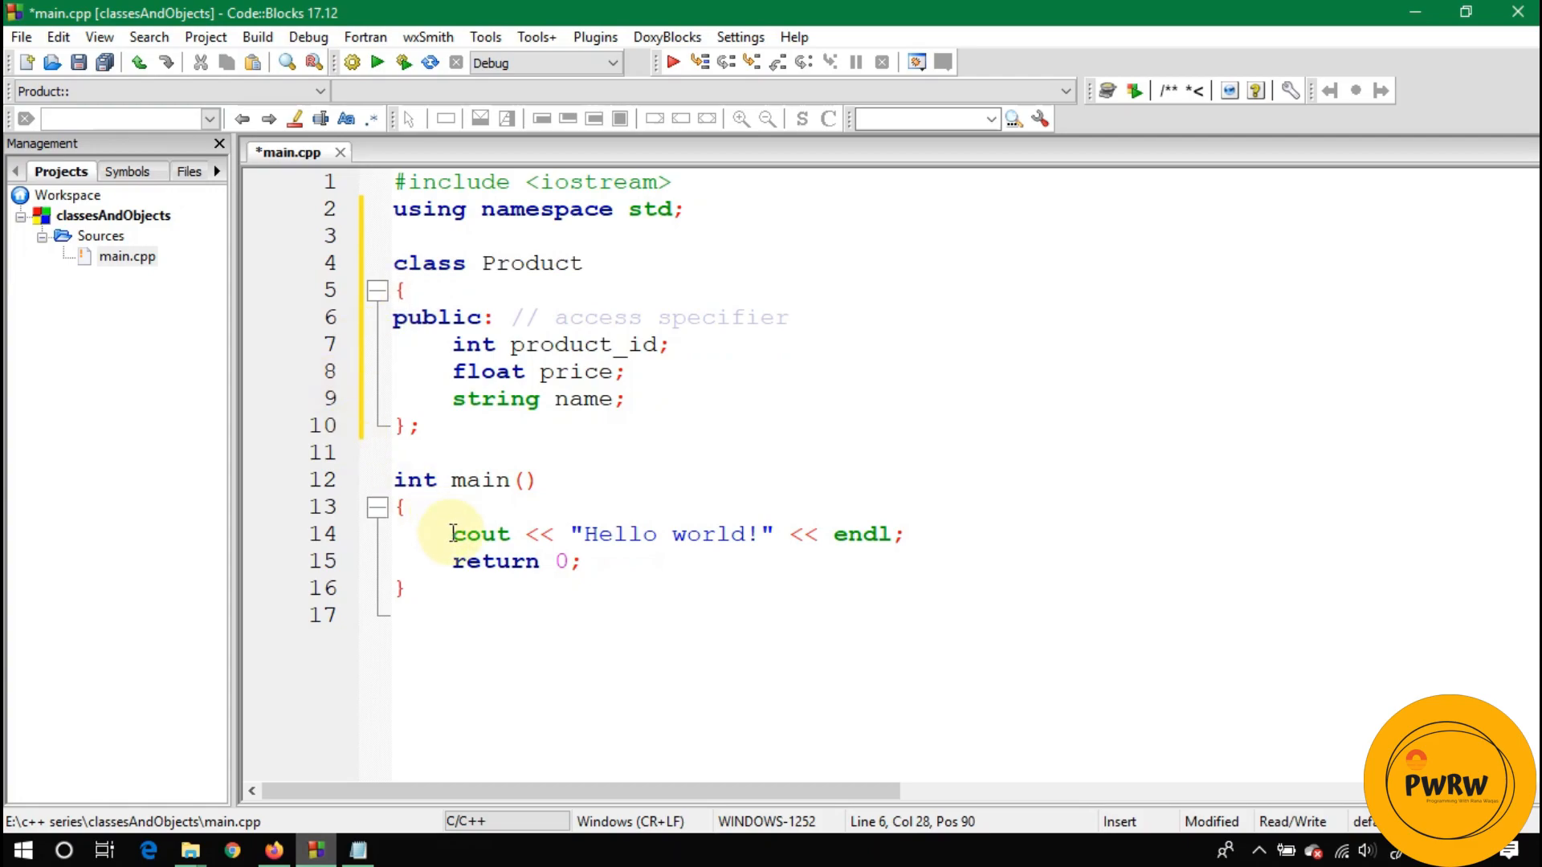
Step: Replace the Hello world line with Product p, setting product_id 12 and price 22.5f
{"action": "key", "text": "Delete"}
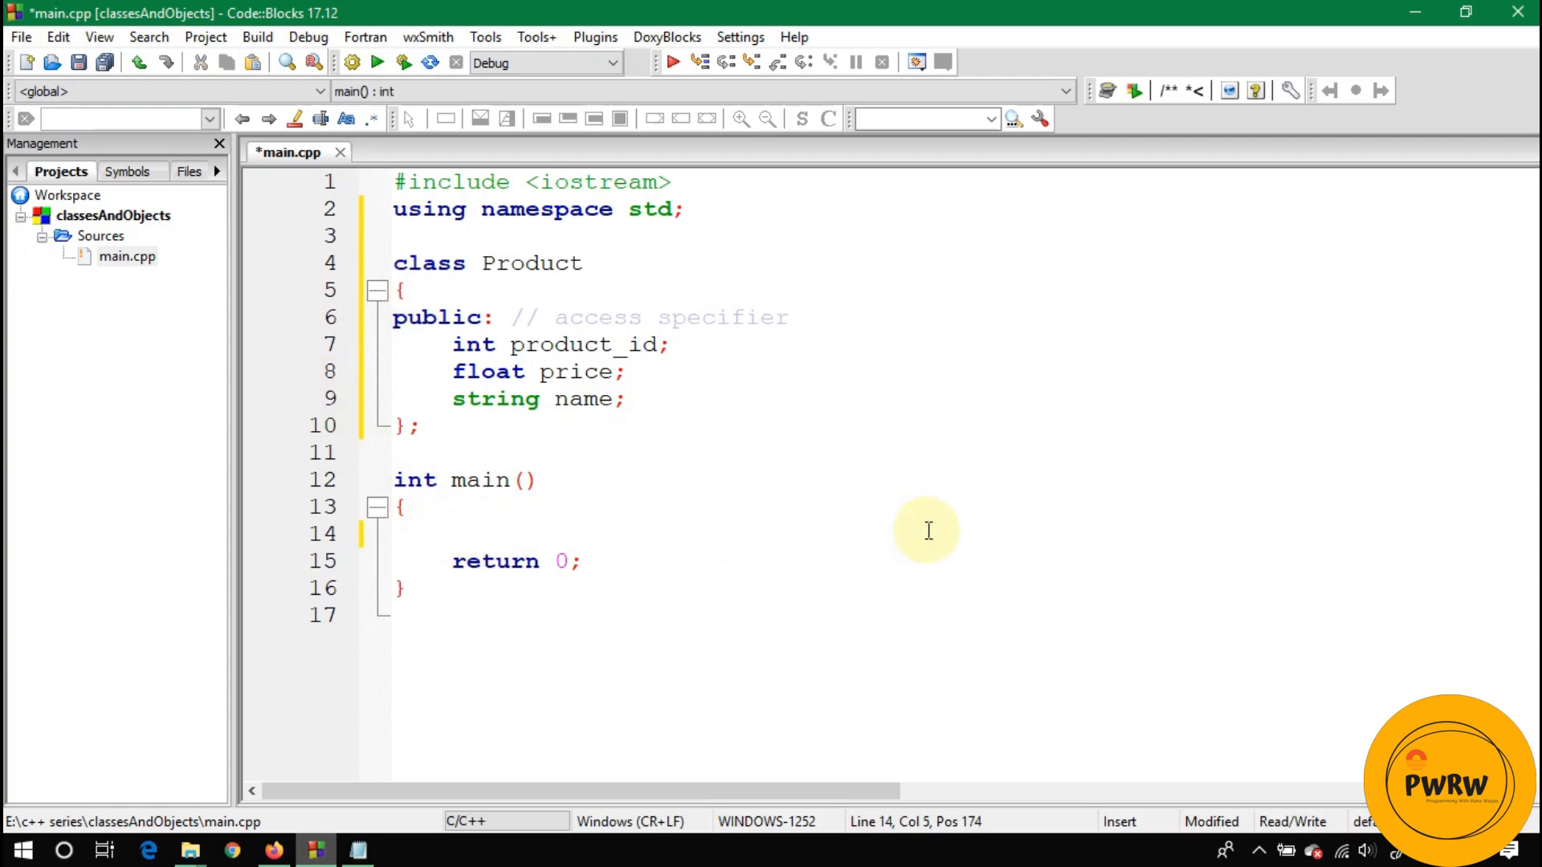
{"action": "type", "text": "// deval"}
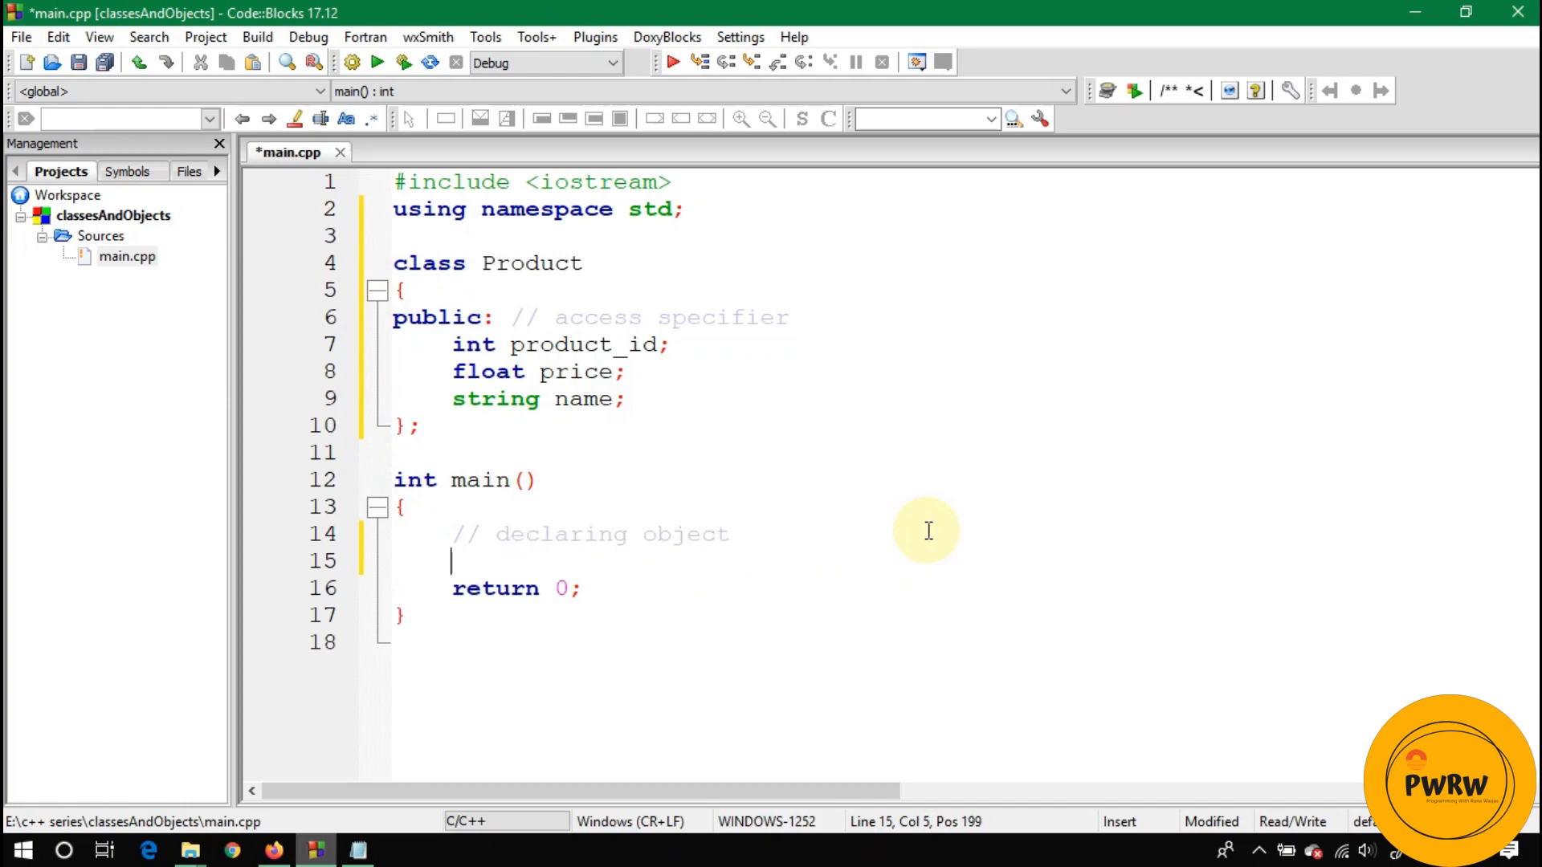
{"action": "type", "text": "Product"}
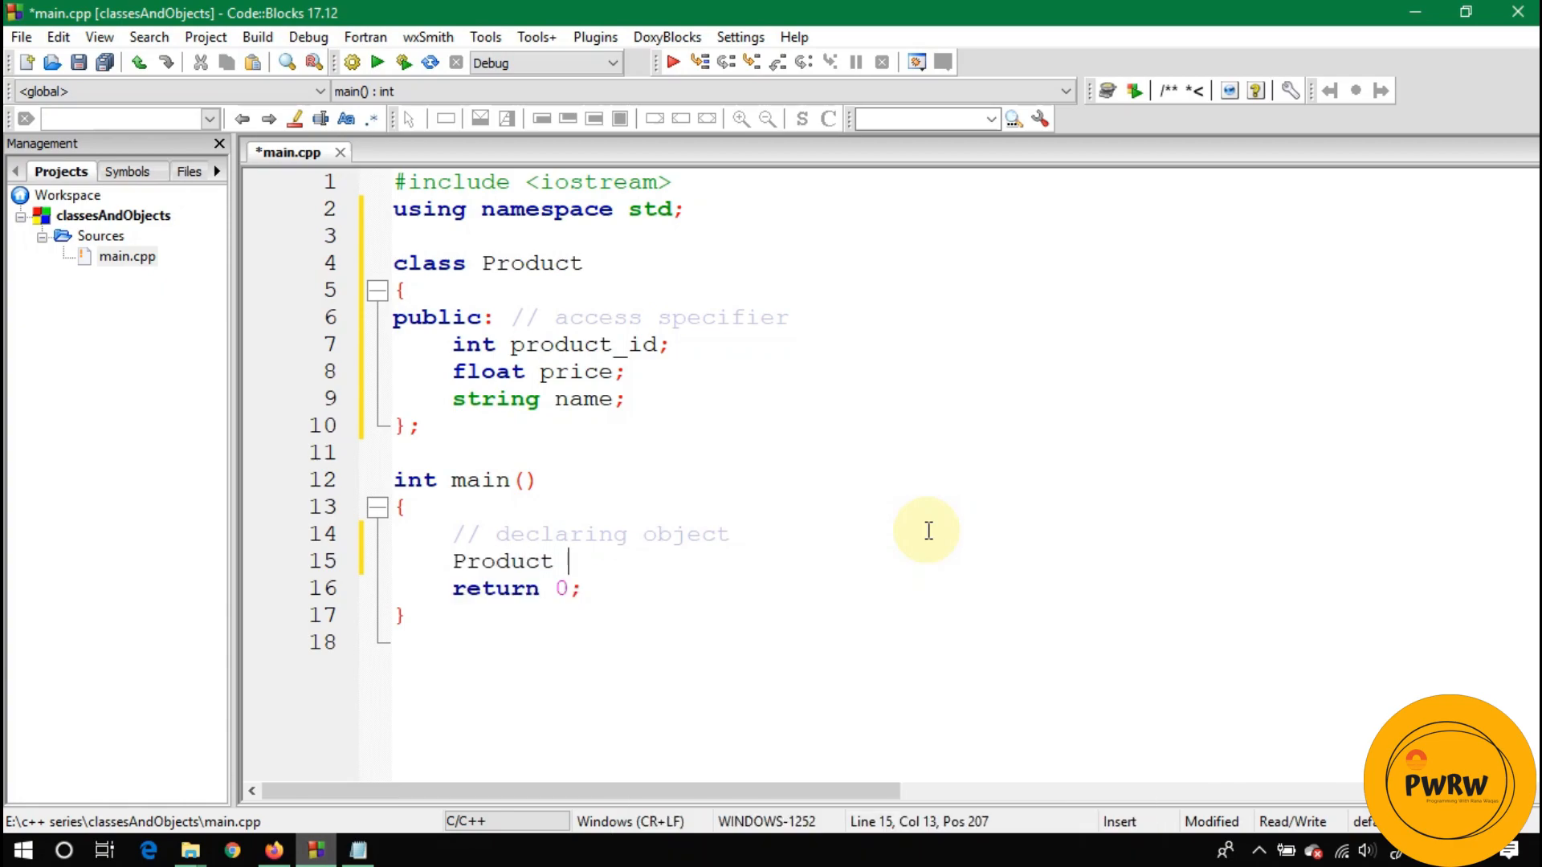
{"action": "type", "text": "p;"}
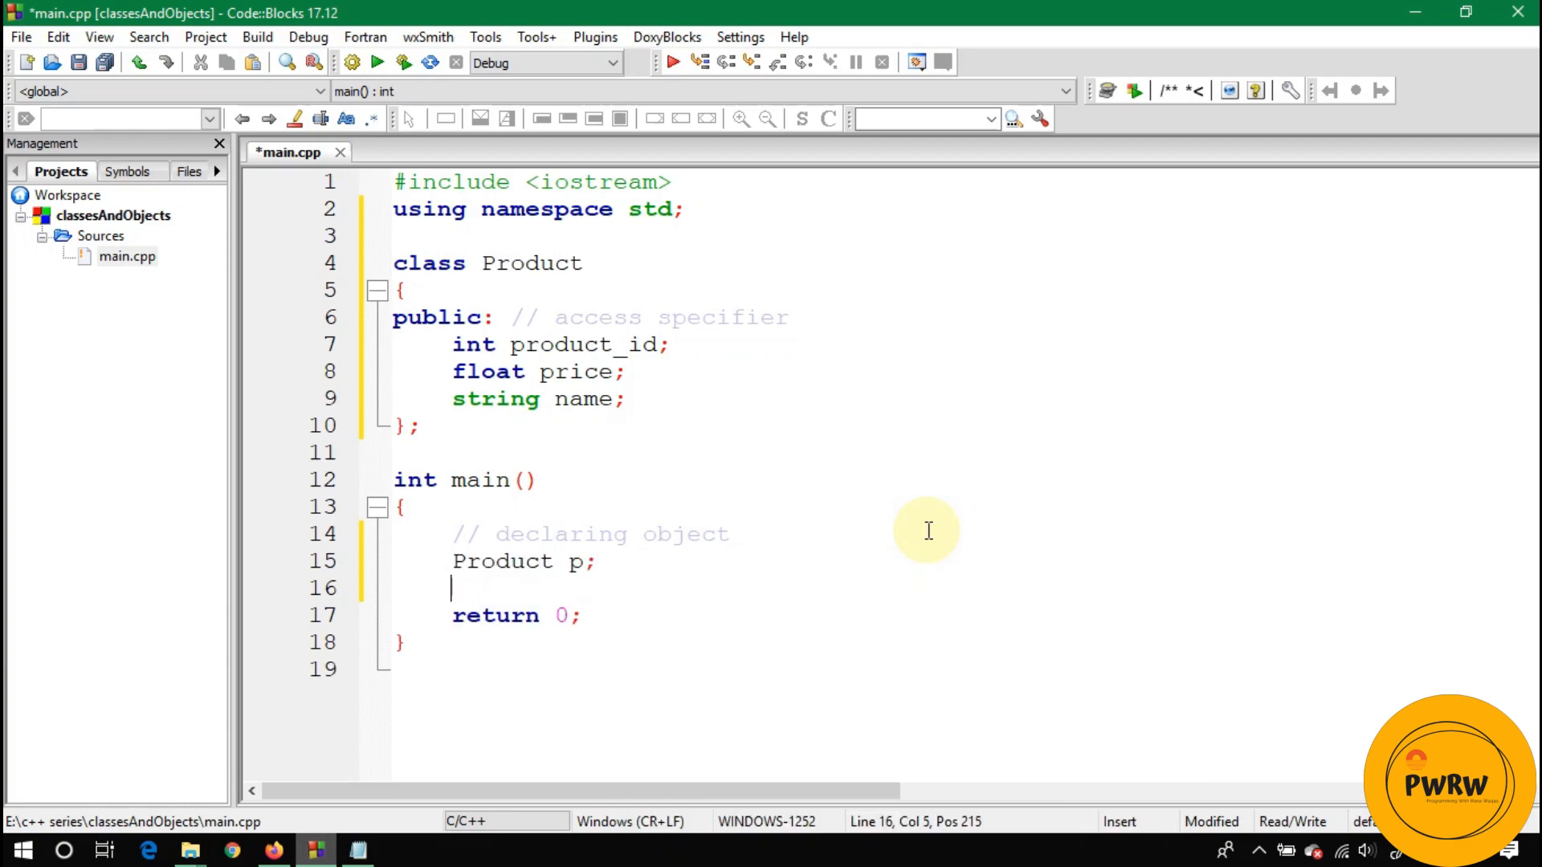
{"action": "type", "text": "p"}
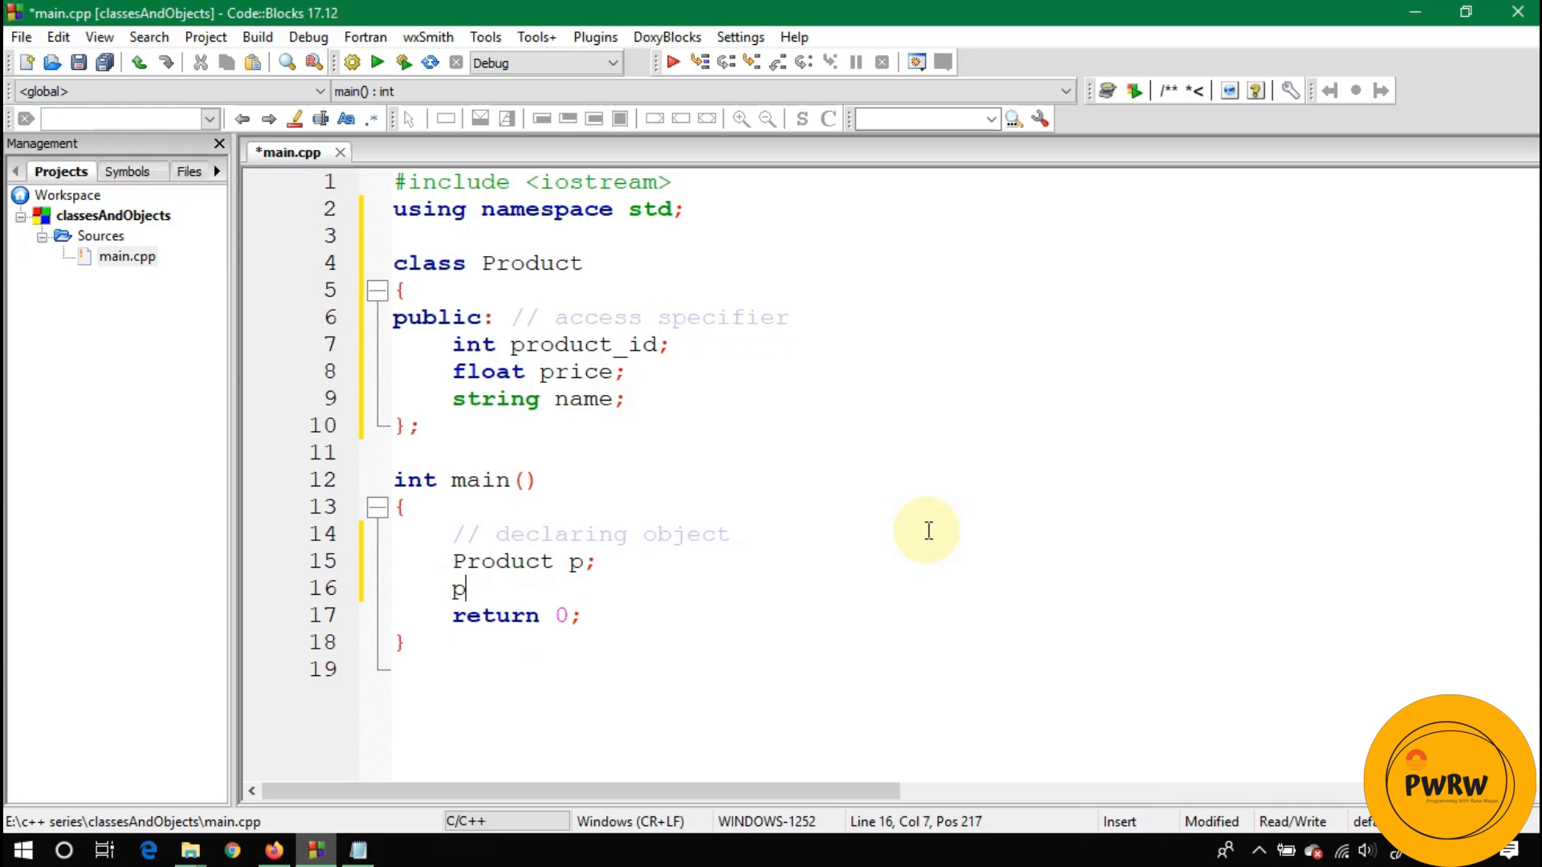
{"action": "type", "text": "."}
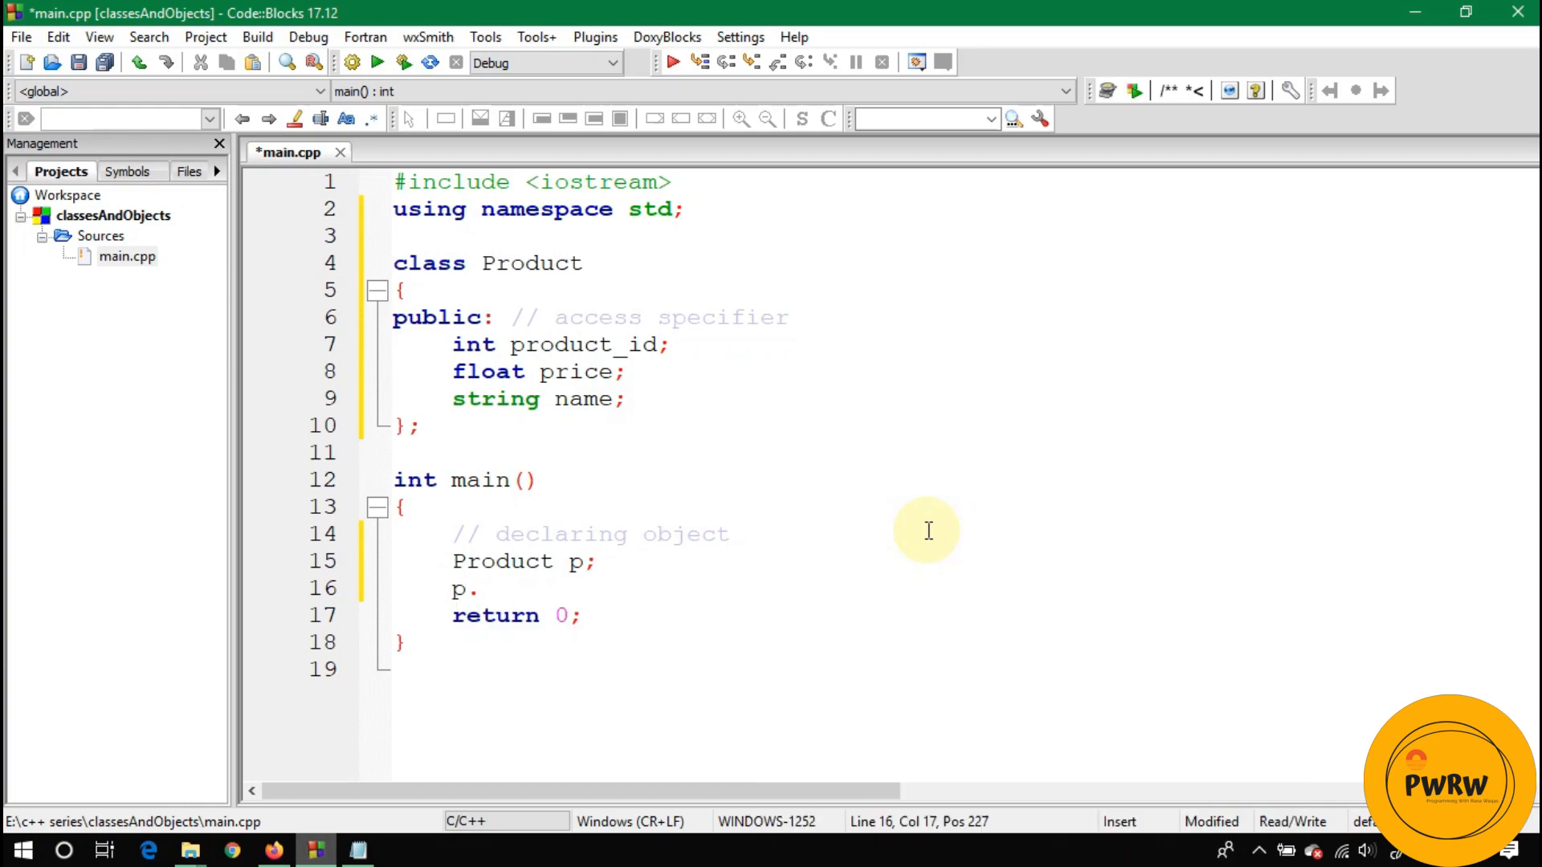
{"action": "type", "text": "product_id = 12"}
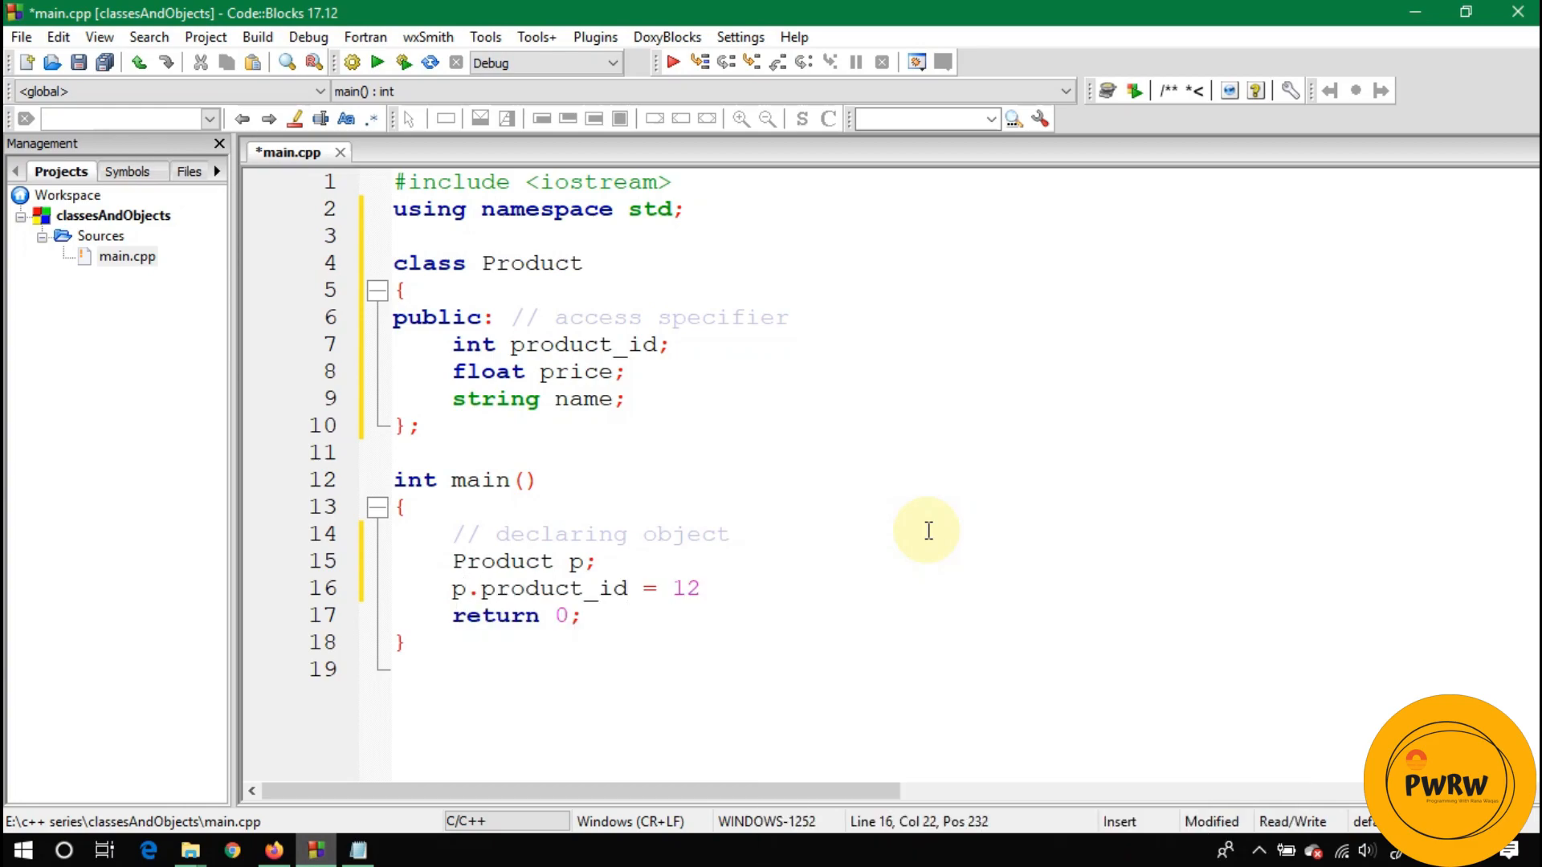
{"action": "type", "text": ";"}
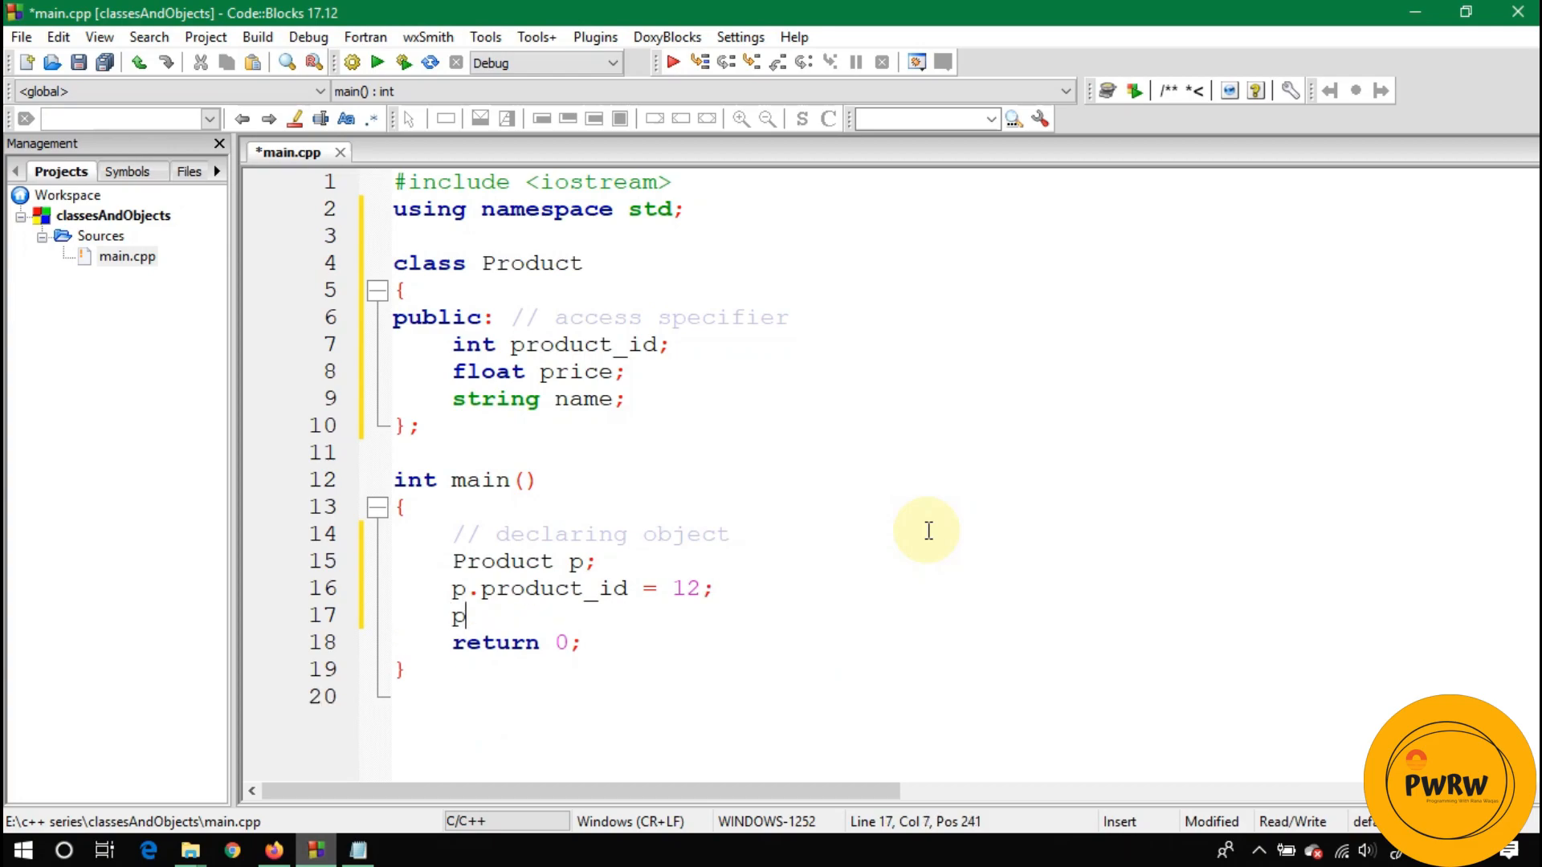
{"action": "type", "text": ".price"}
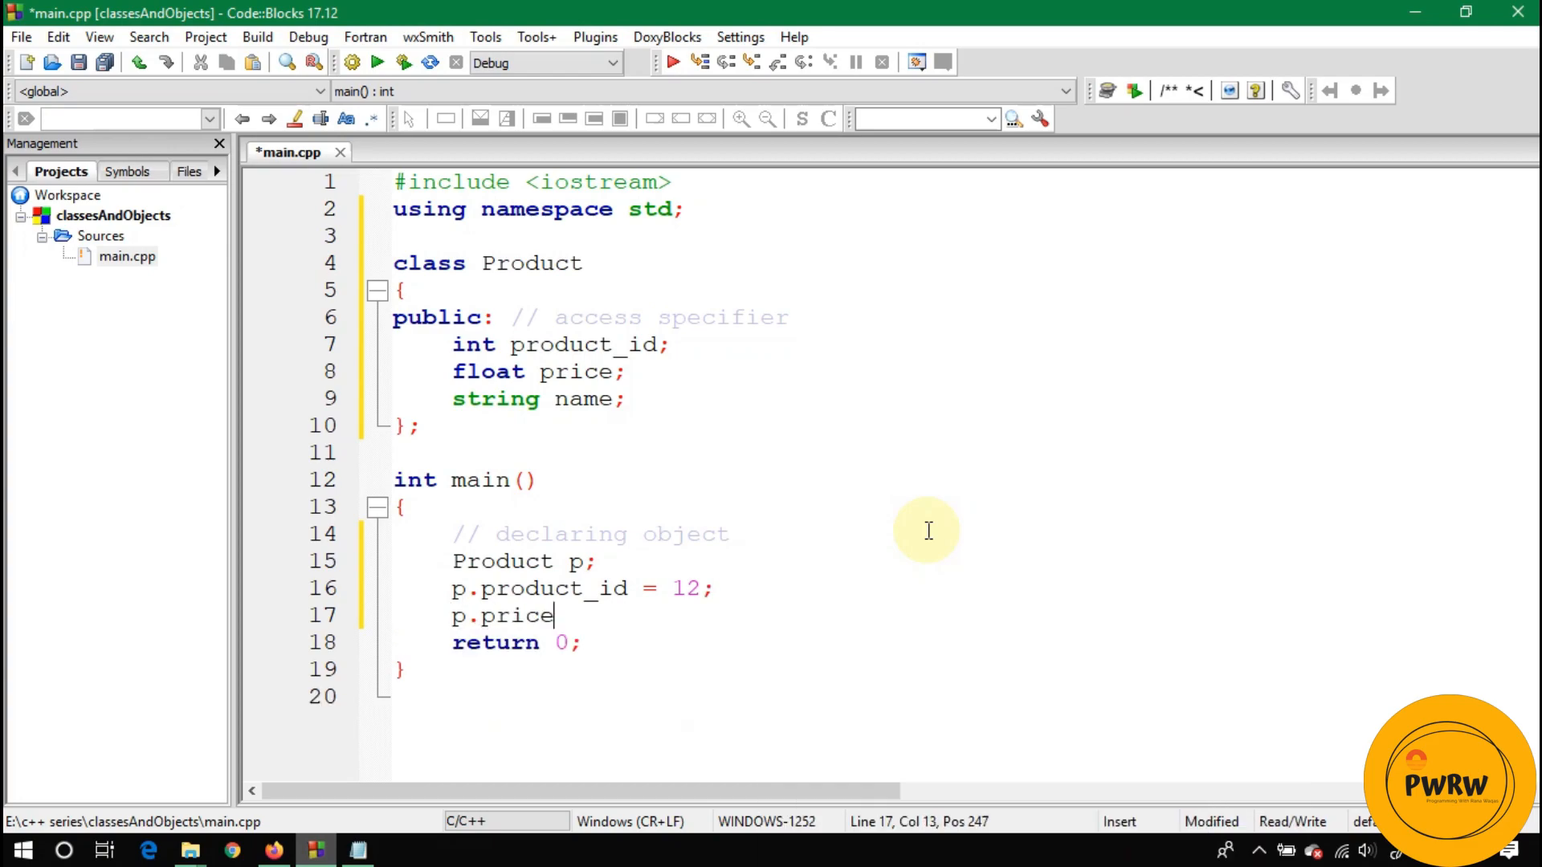
{"action": "type", "text": "= 2.5f;"}
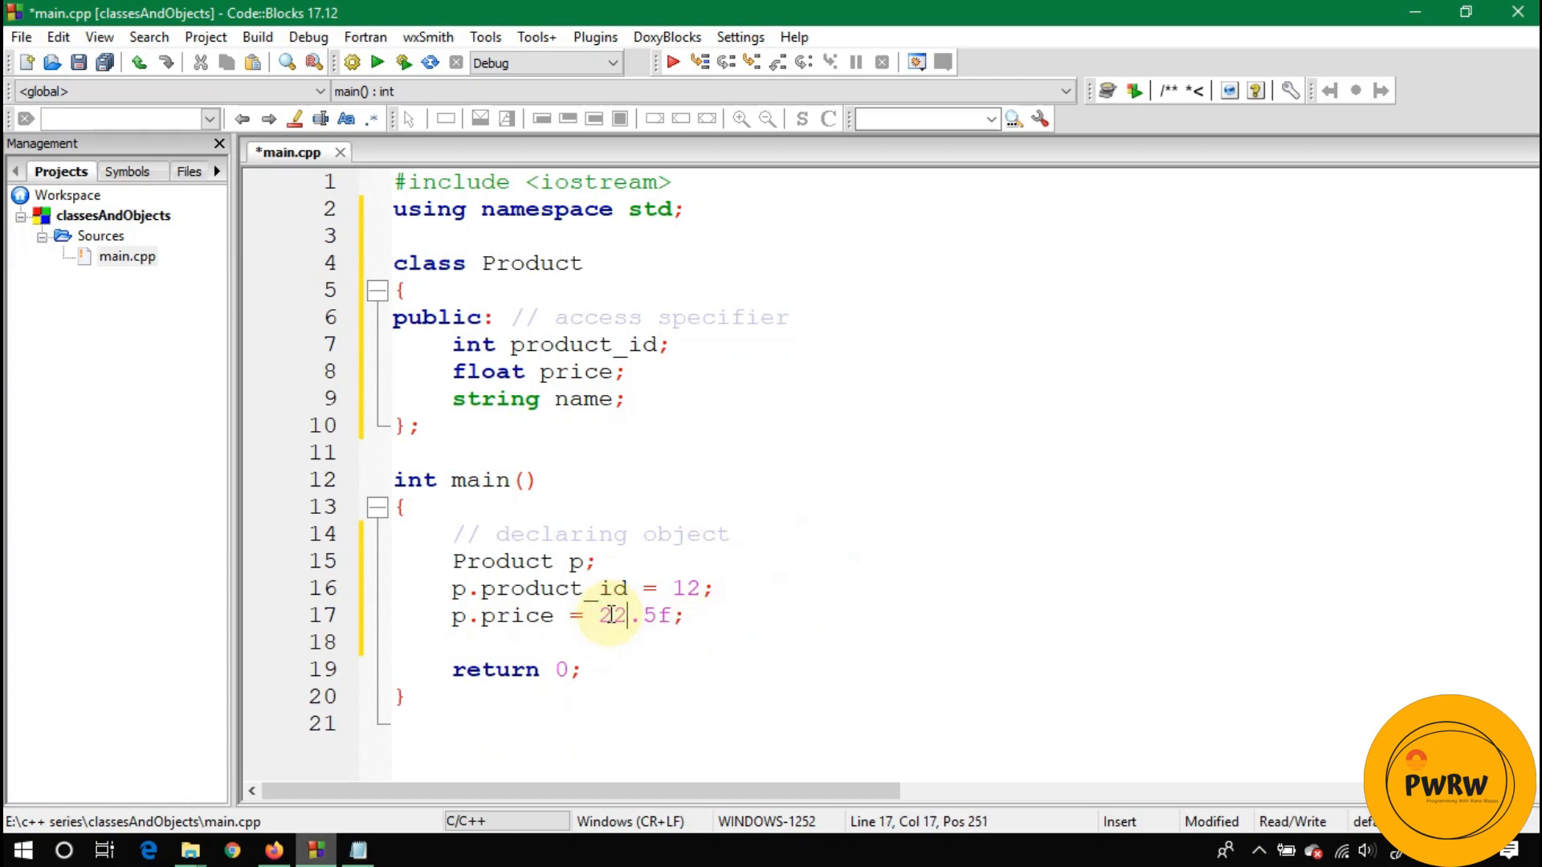
Step: Set p.name to "panadol" and print p.name with endl
{"action": "type", "text": "p"}
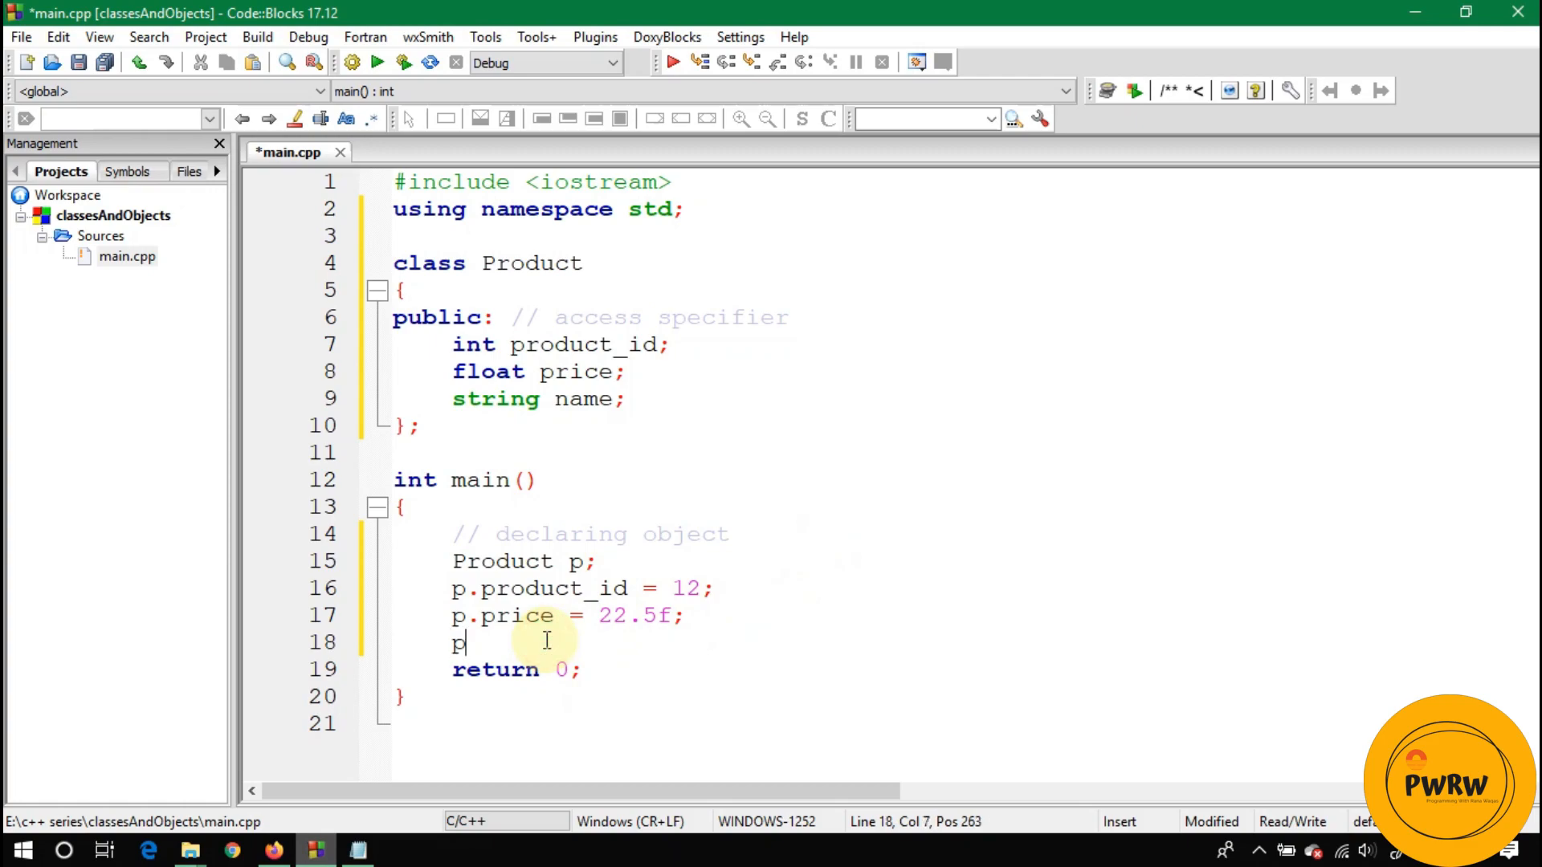
{"action": "type", "text": ".name ="}
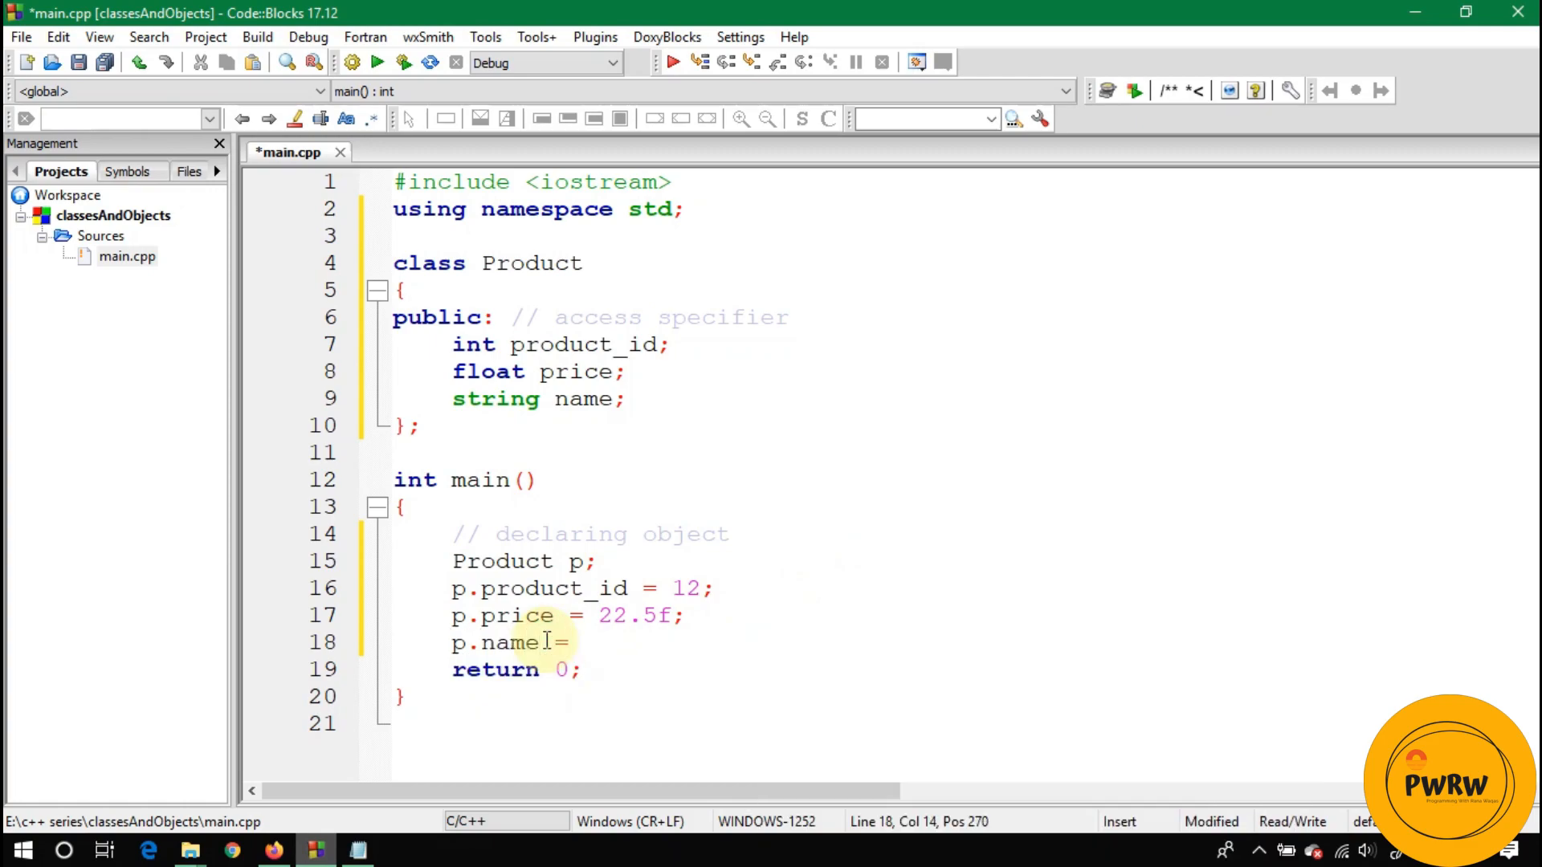
{"action": "type", "text": "\"\""}
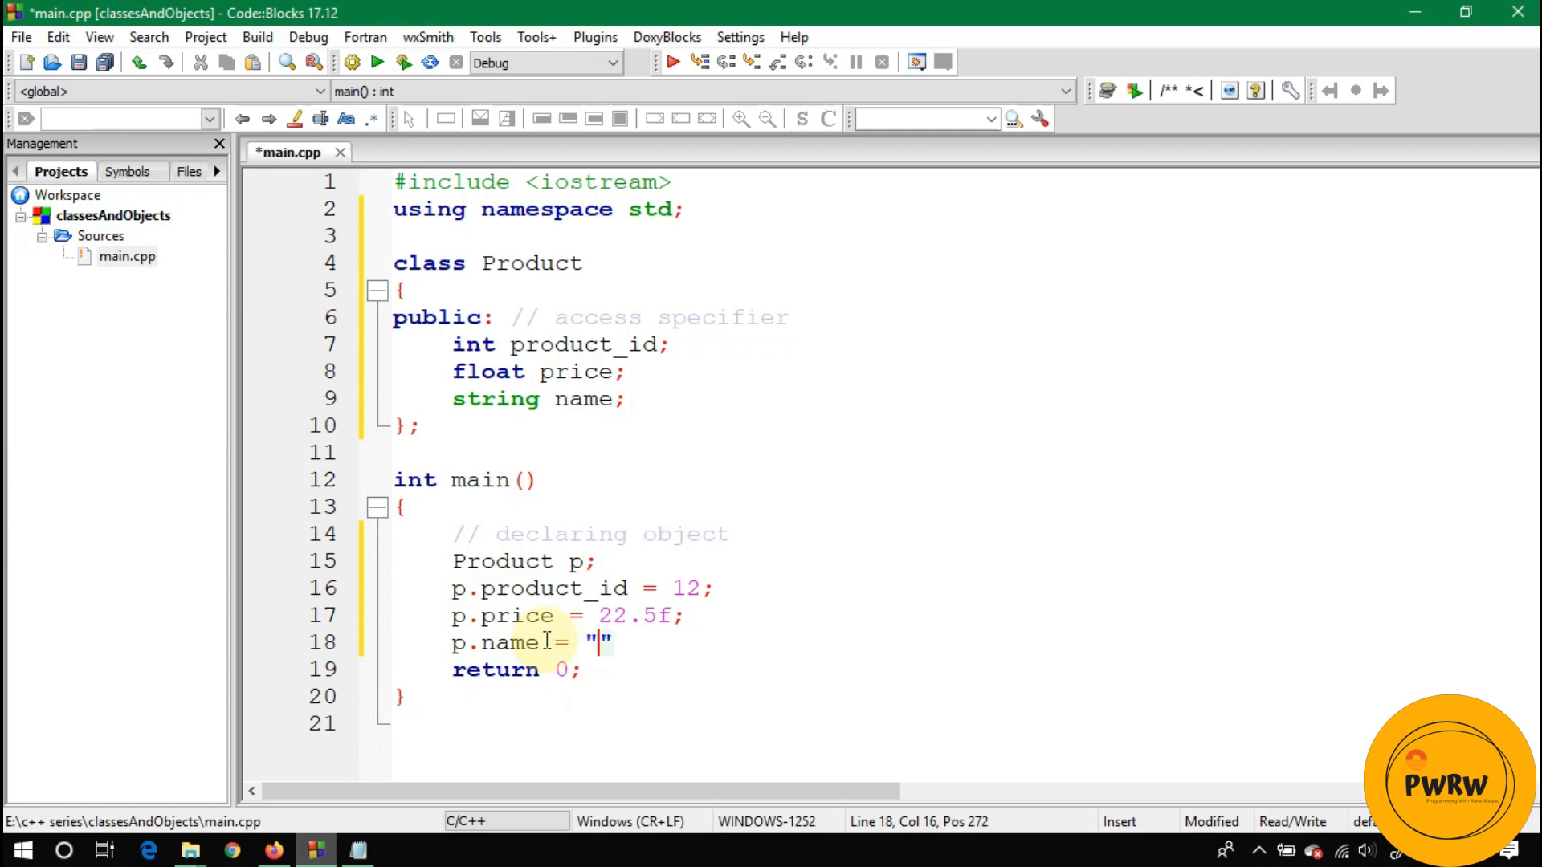
{"action": "type", "text": "pana"}
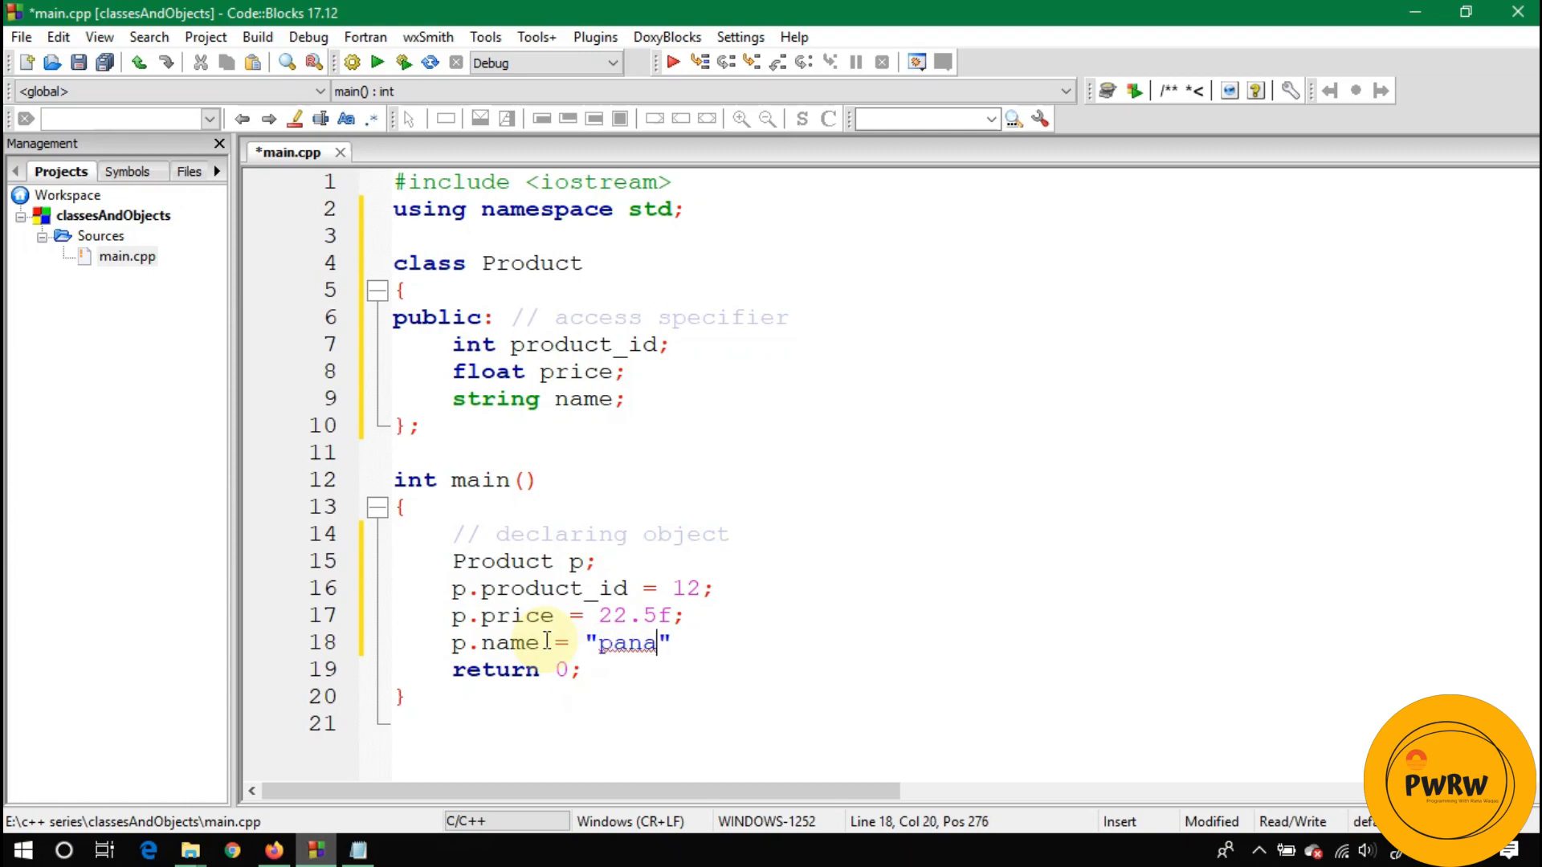
{"action": "type", "text": "dol\";"}
{"action": "type", "text": "c"}
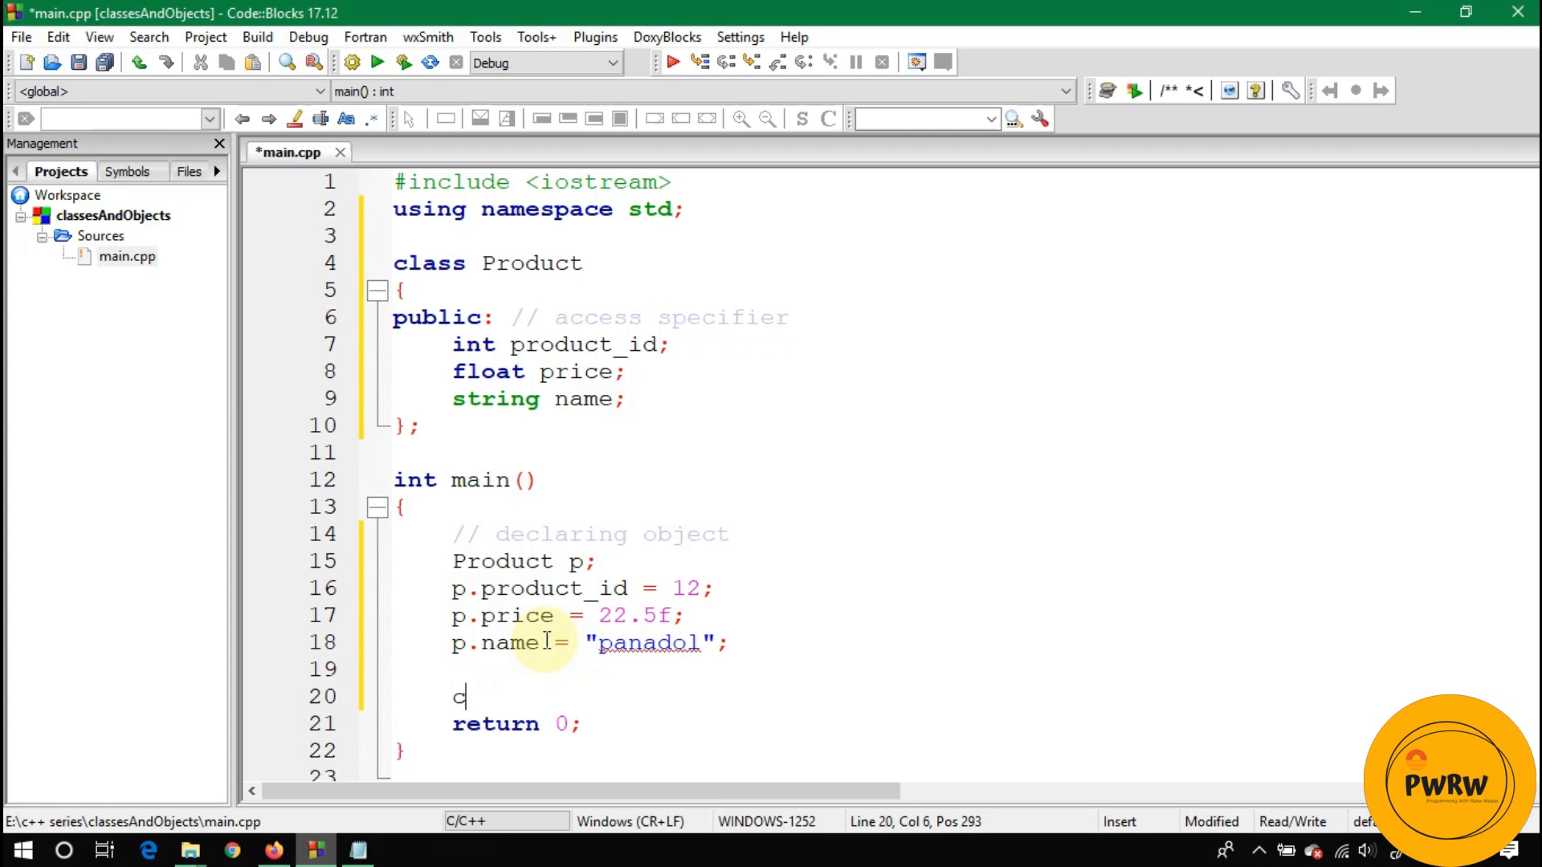
{"action": "type", "text": "out<<p"}
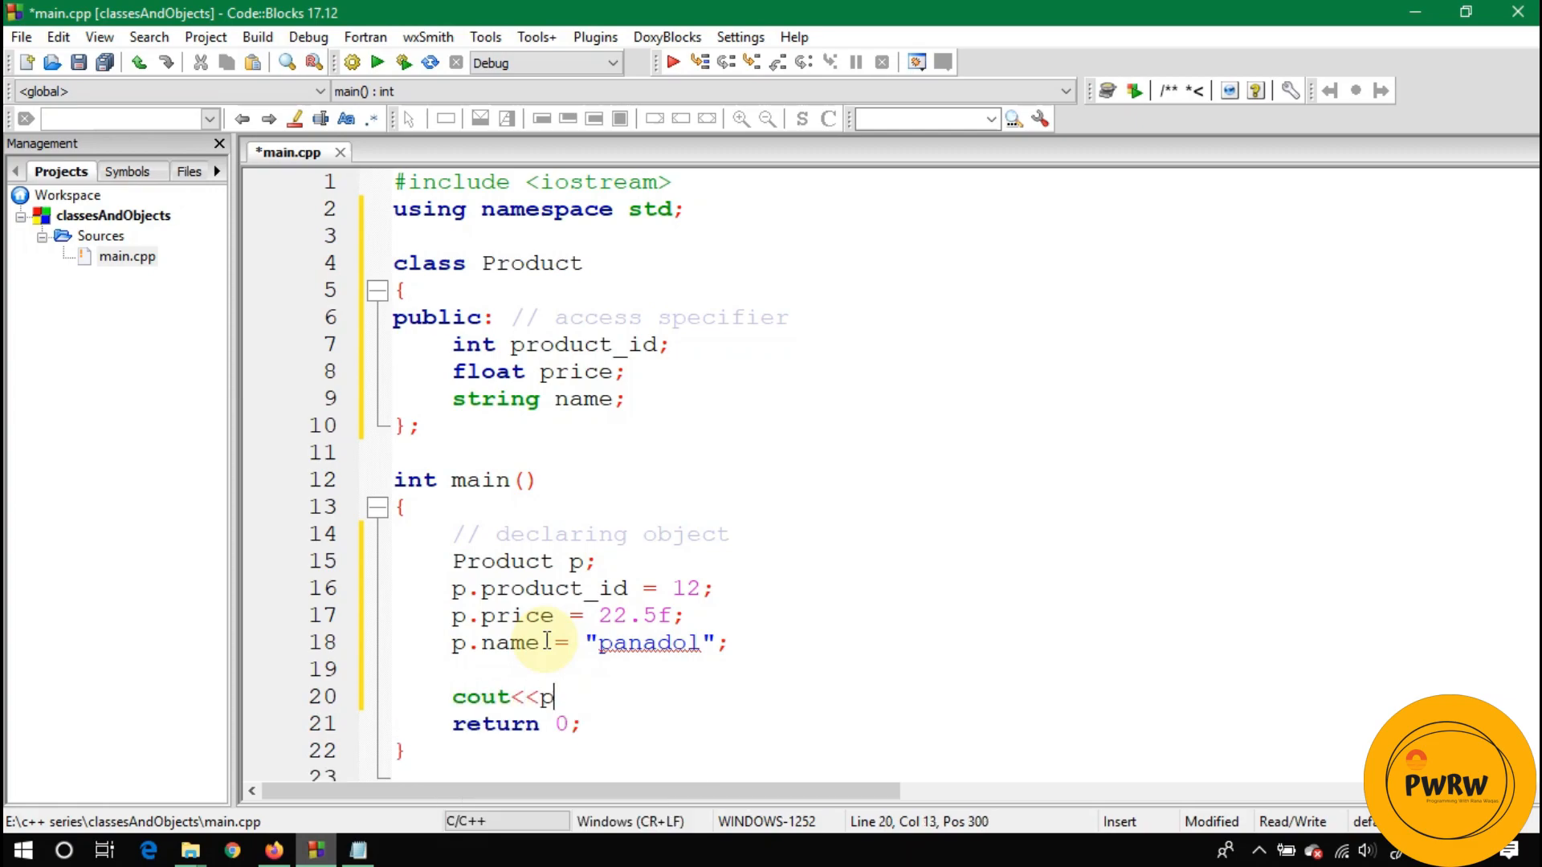
{"action": "type", "text": ".name<"}
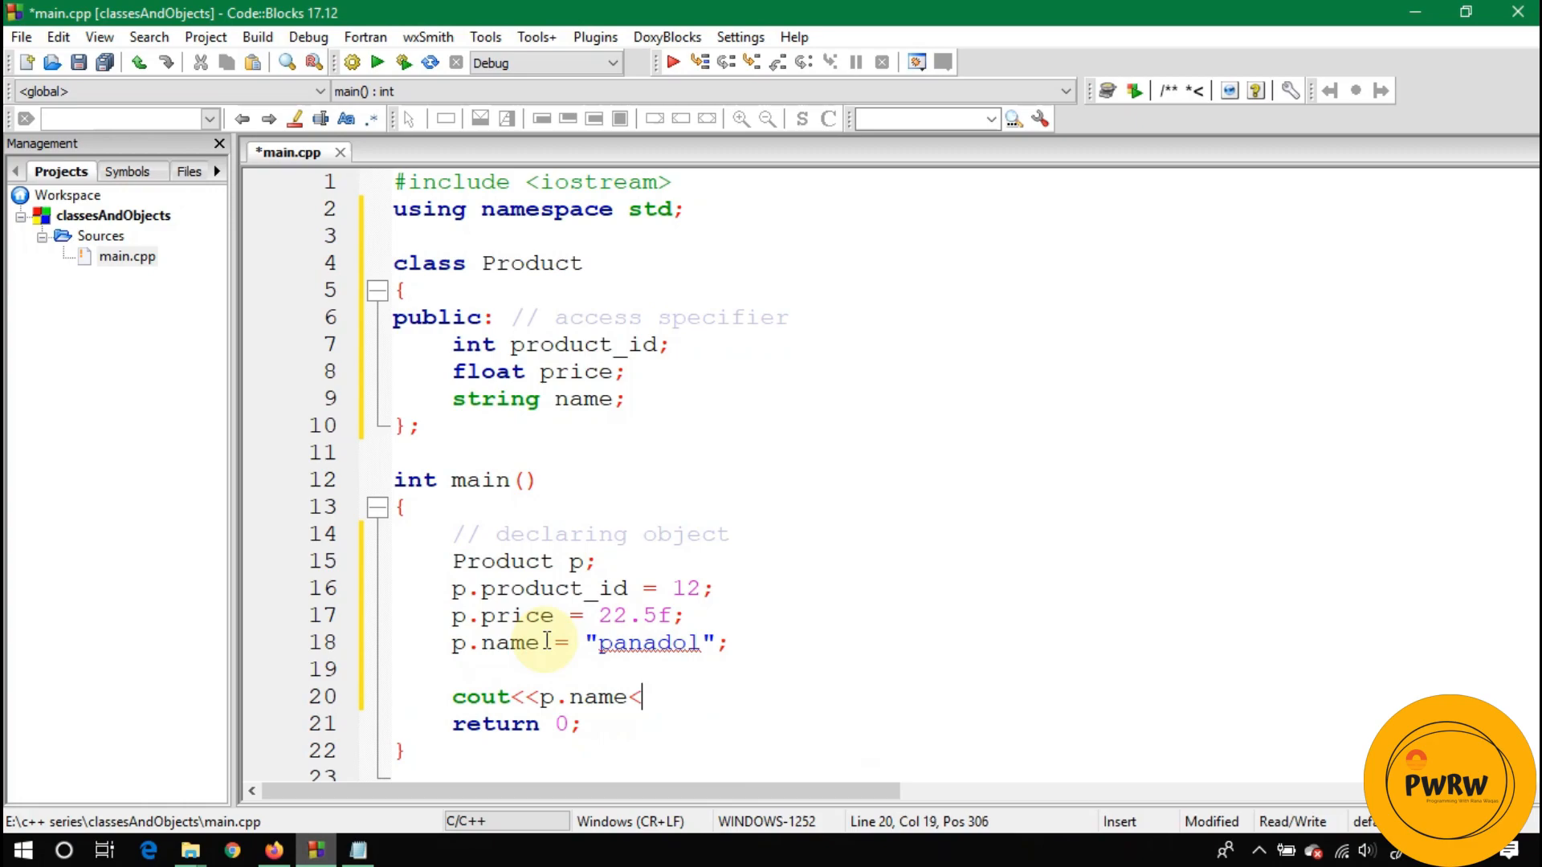
{"action": "type", "text": "<ndl;"}
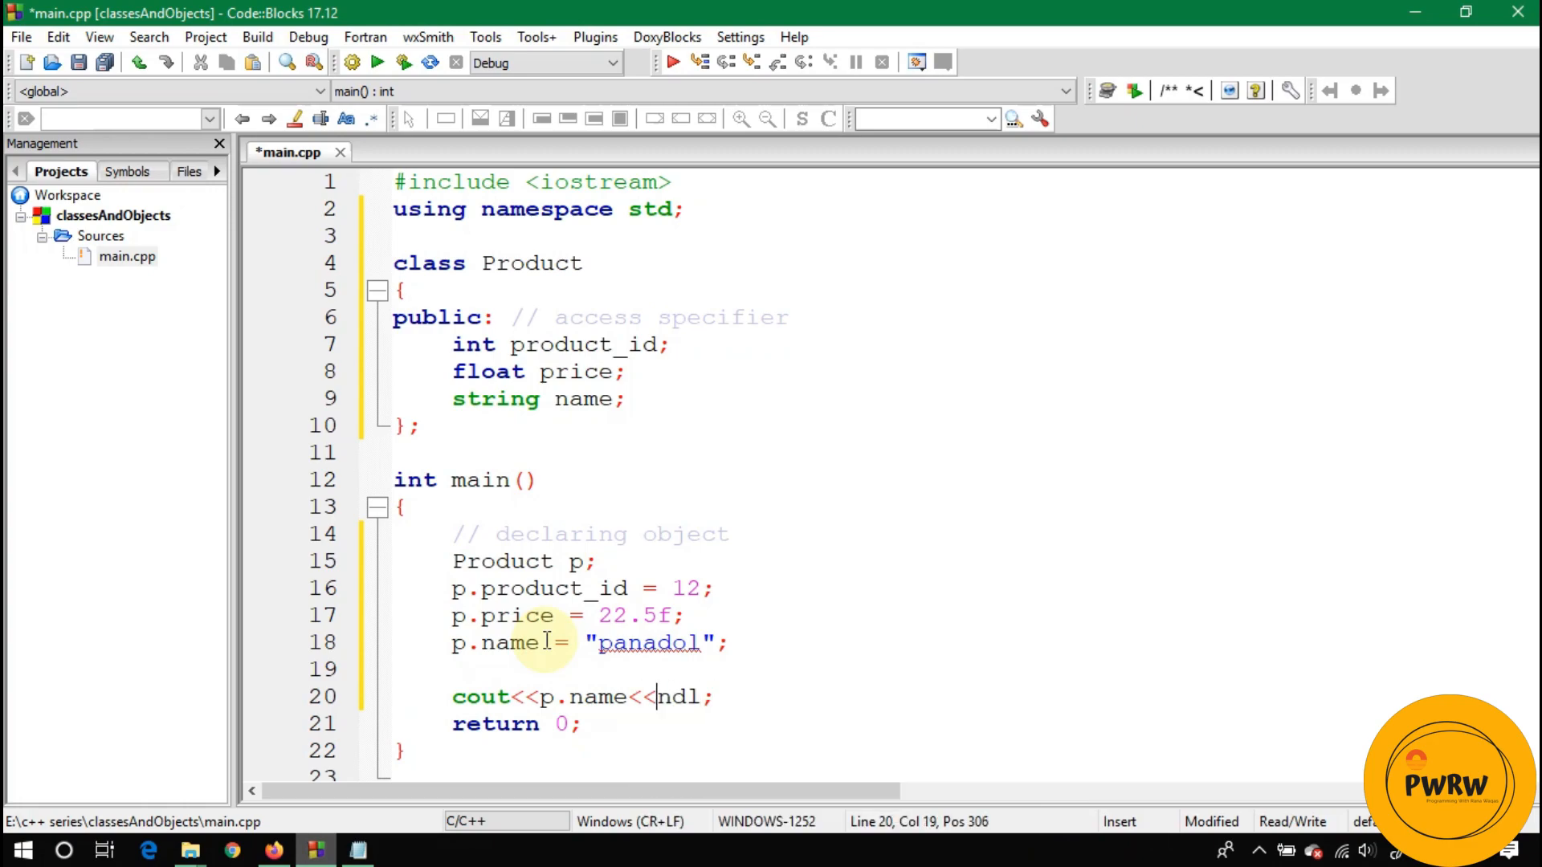
{"action": "type", "text": "endl"}
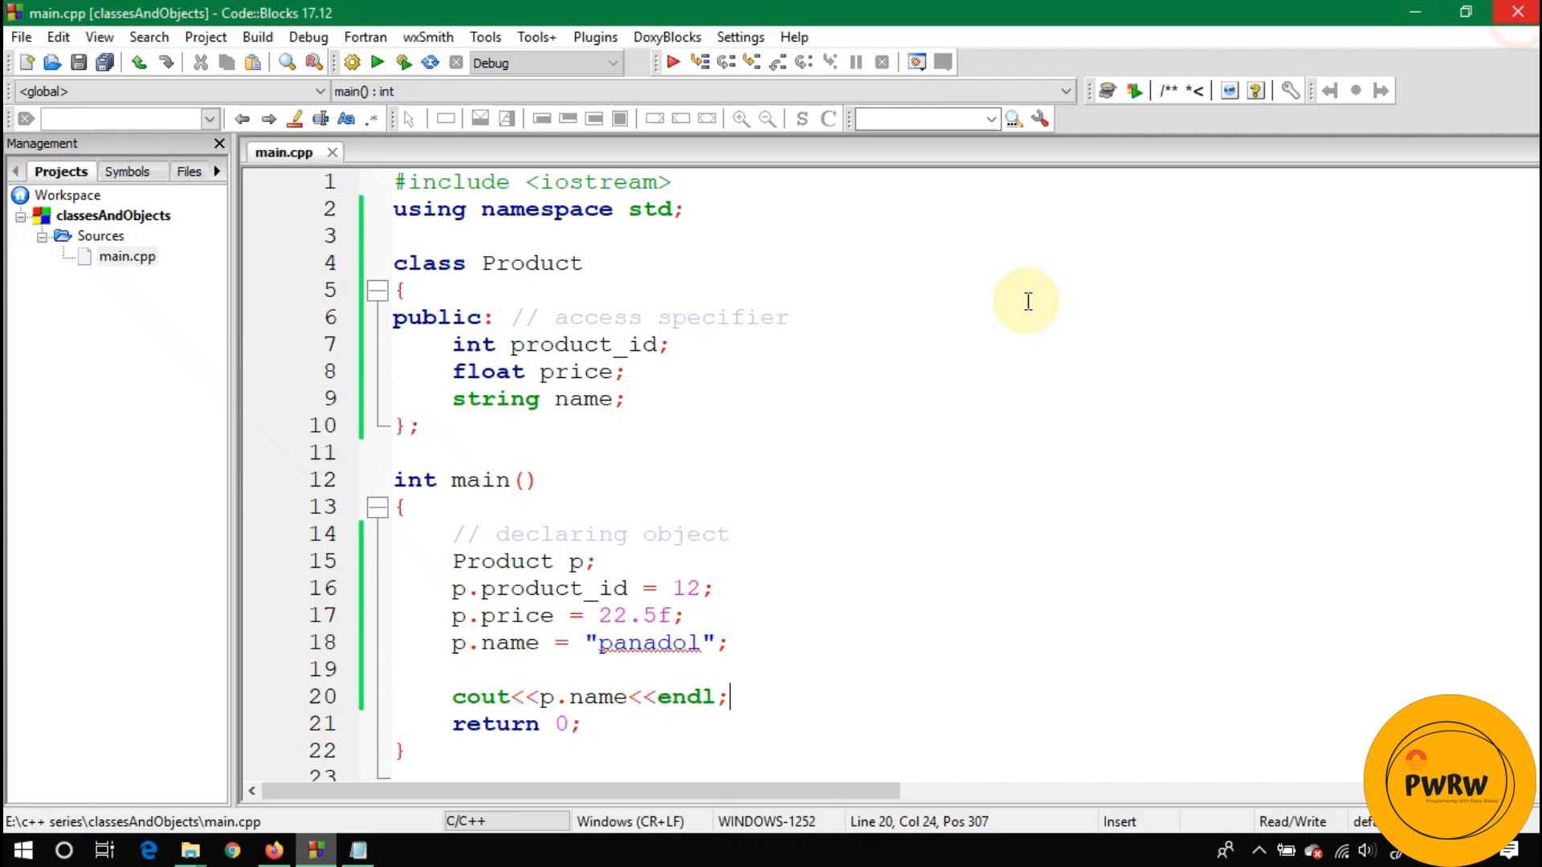
{"action": "mouse_move", "coordinate": [648, 345]}
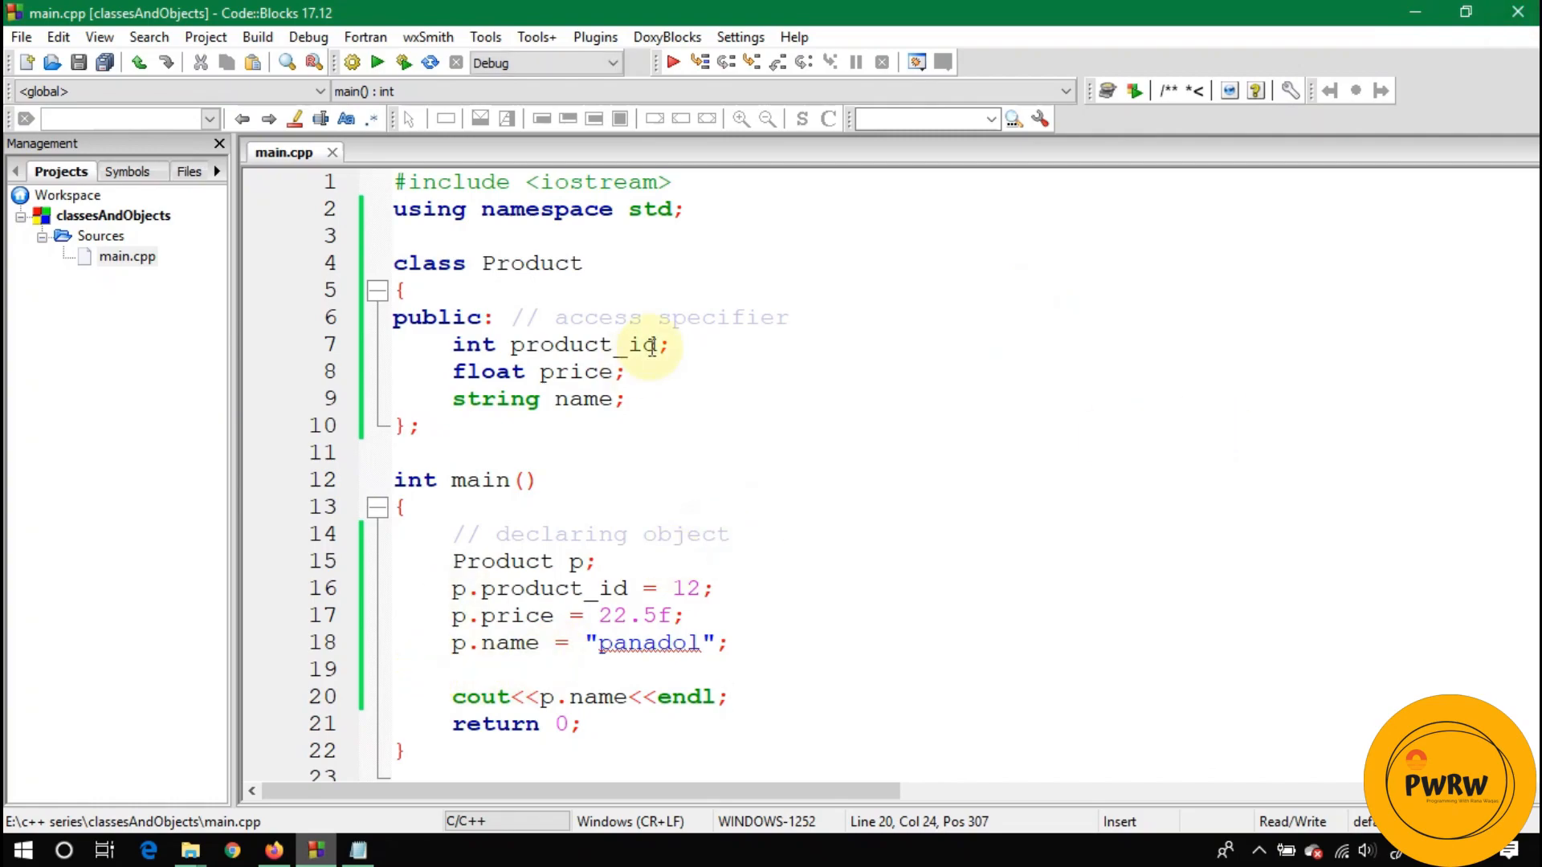
Step: Add cout lines printing p.price and p.product_id with endl, and save main.cpp
{"action": "left_click", "coordinate": [637, 400]}
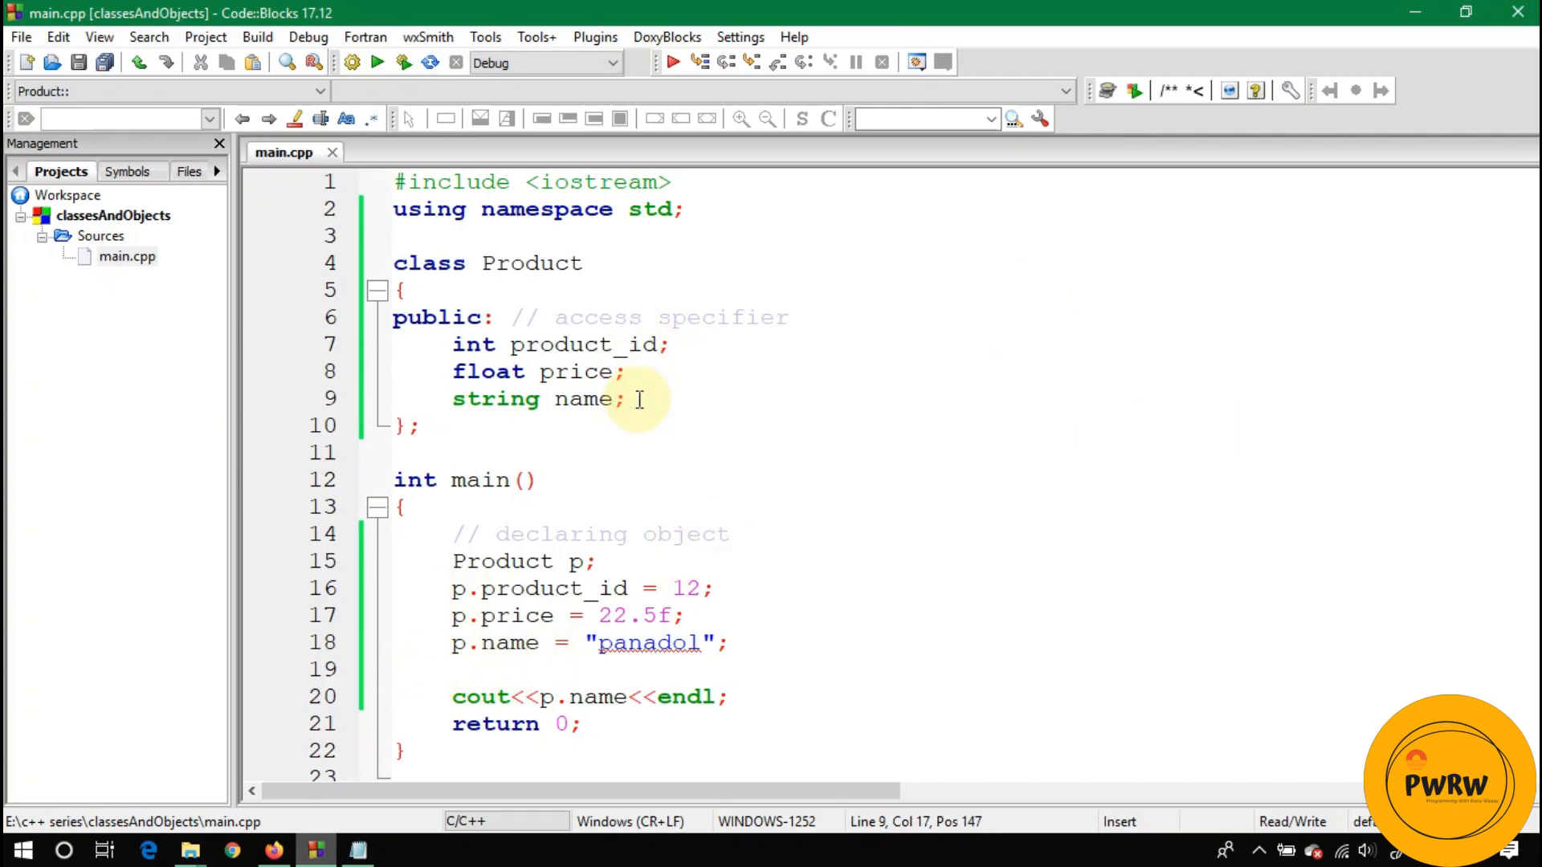
{"action": "left_click", "coordinate": [727, 696]}
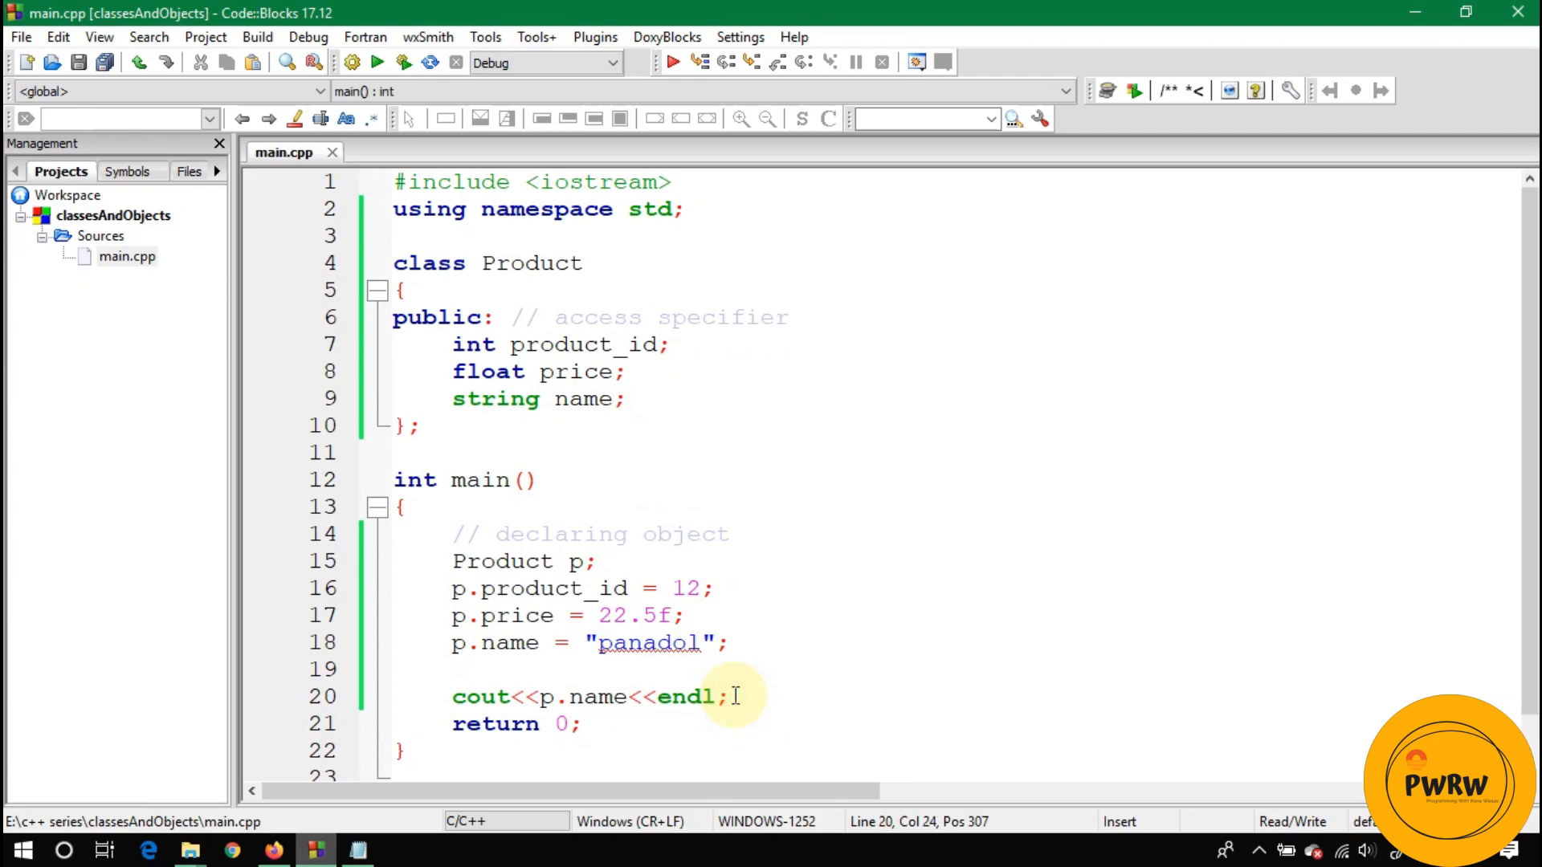
{"action": "type", "text": "cout<<p"}
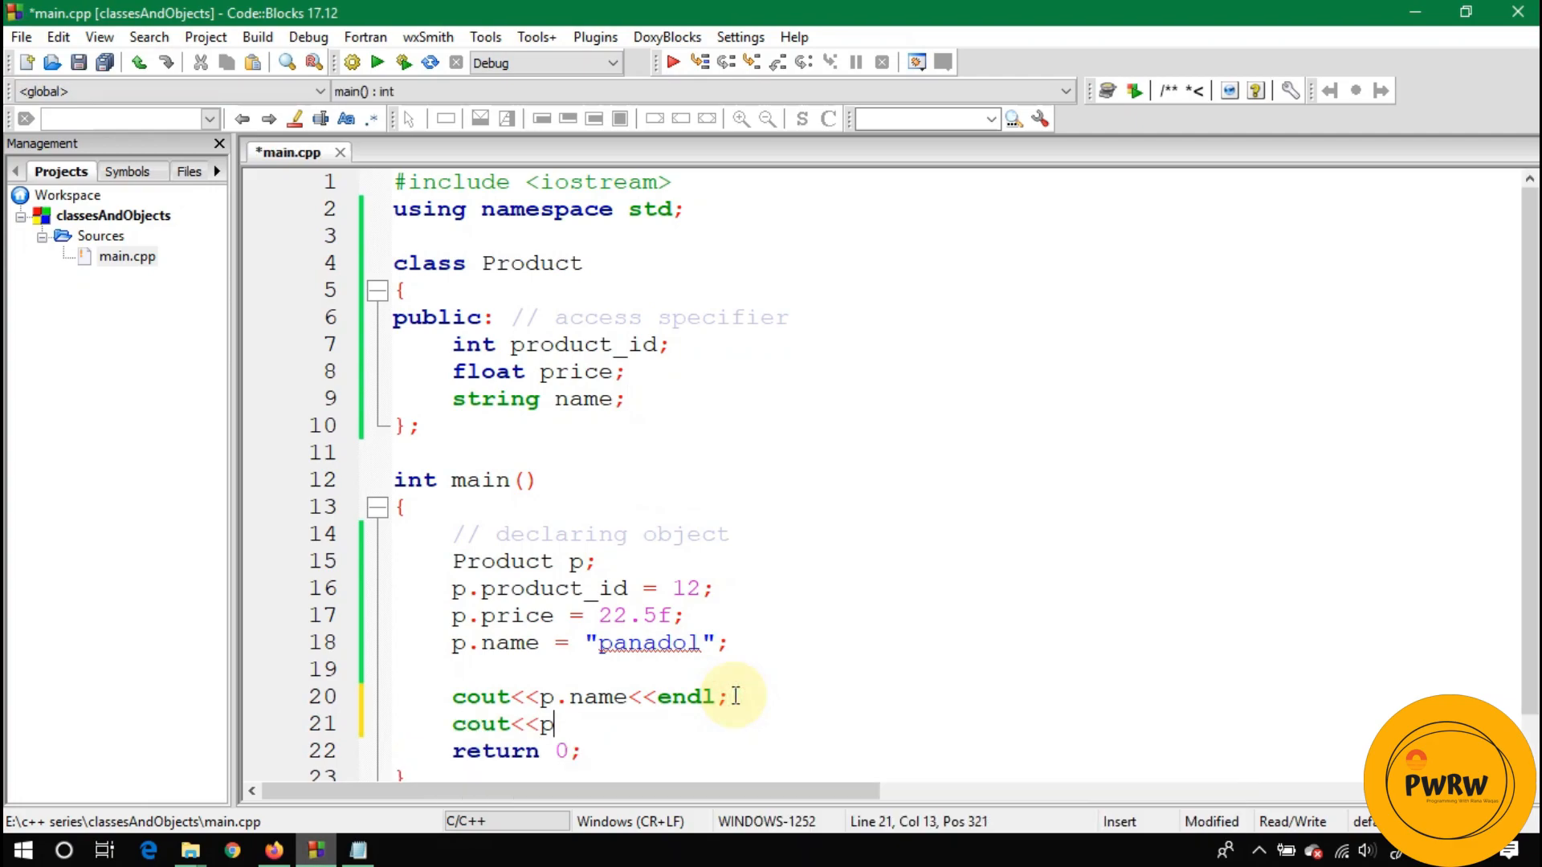
{"action": "type", "text": ".price"}
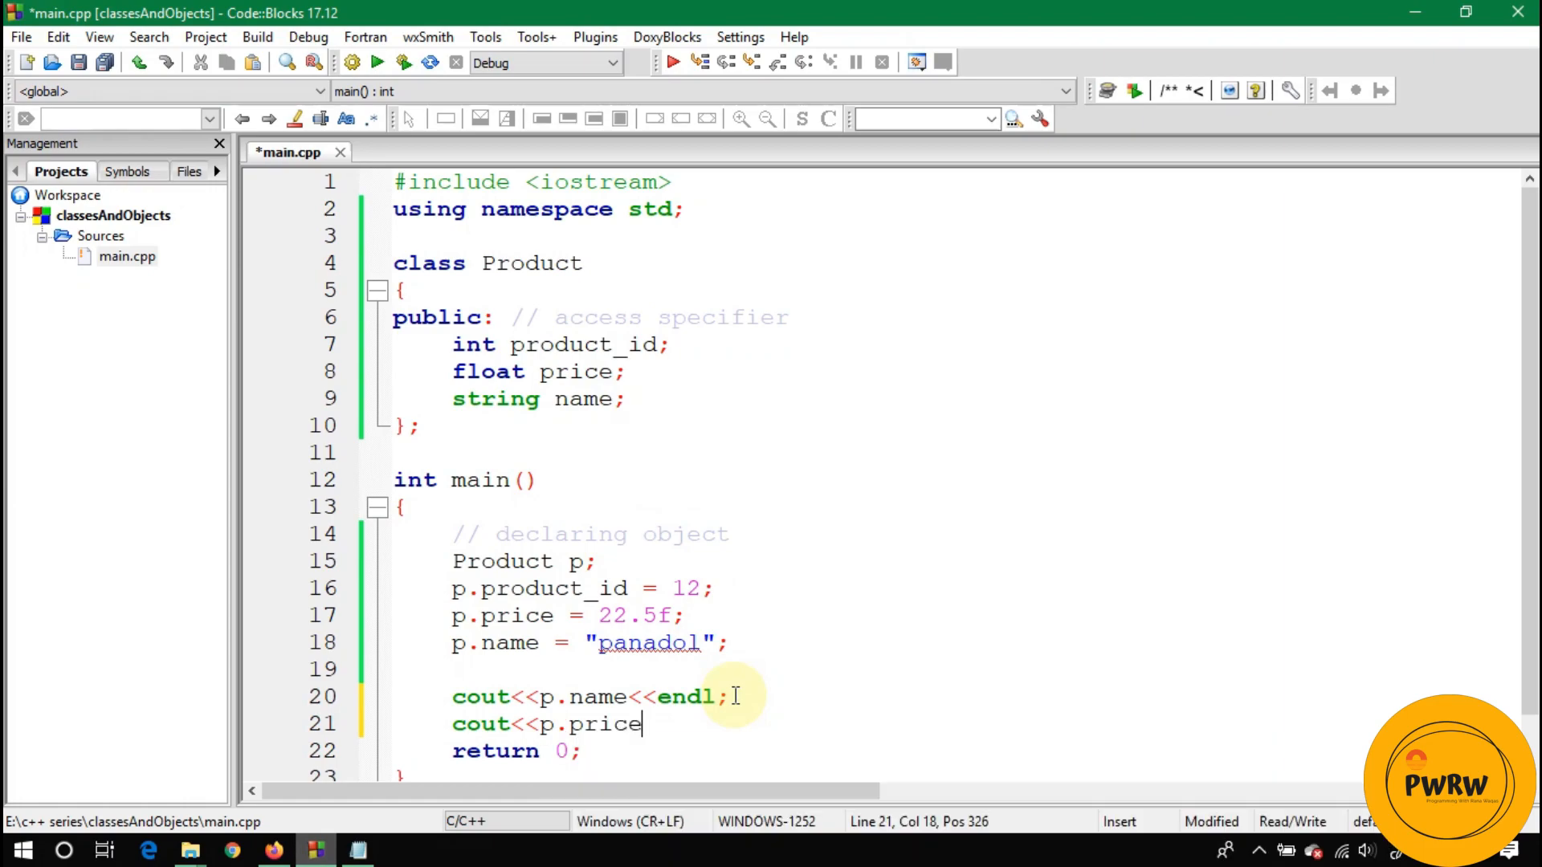
{"action": "type", "text": "<<endl;"}
{"action": "type", "text": "cou"}
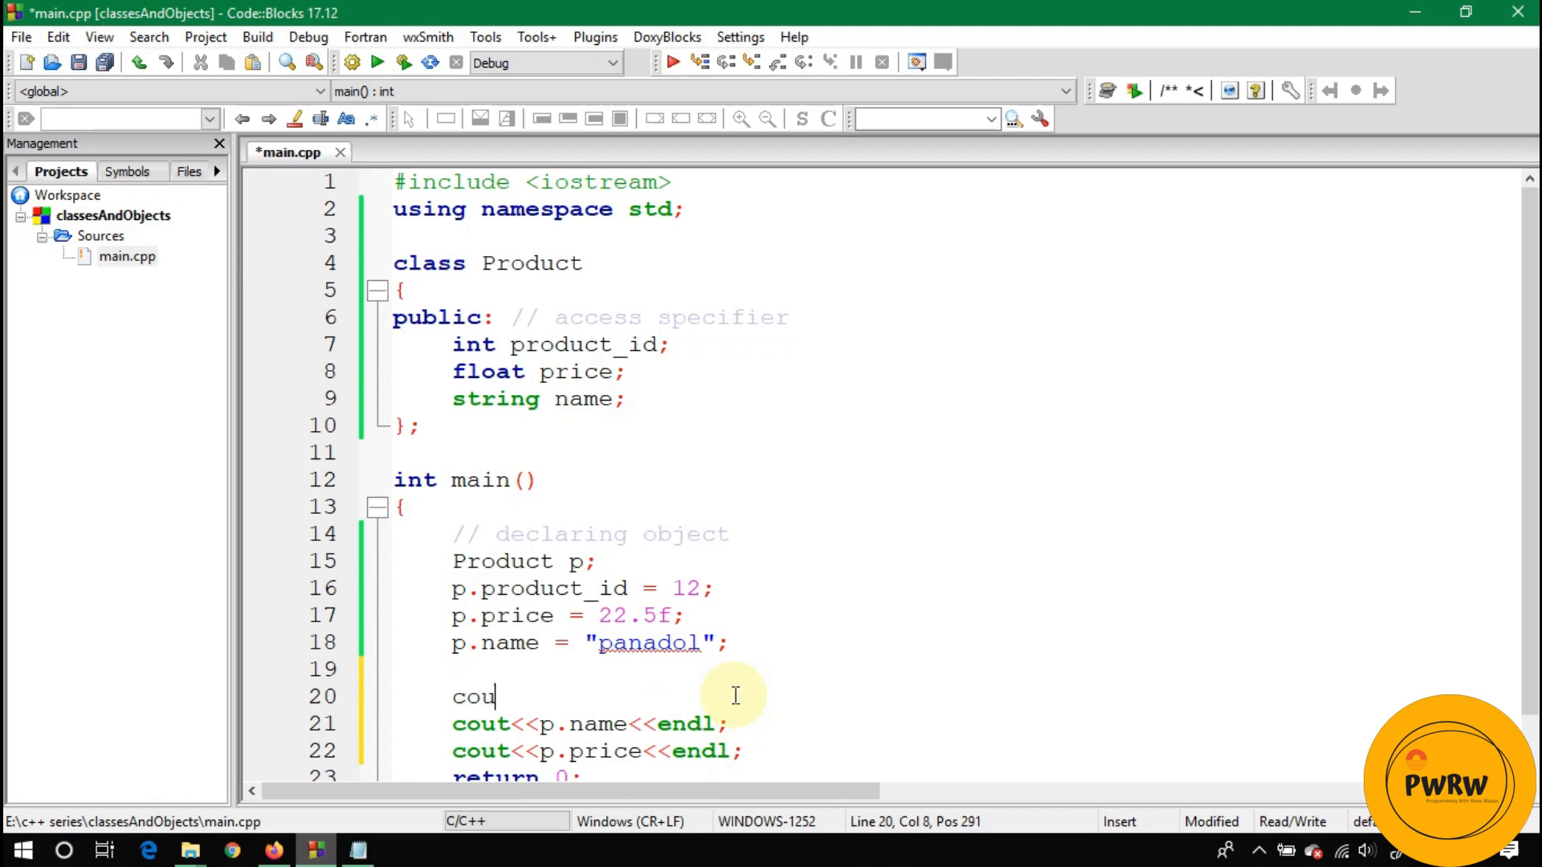
{"action": "type", "text": "t<<p.id"}
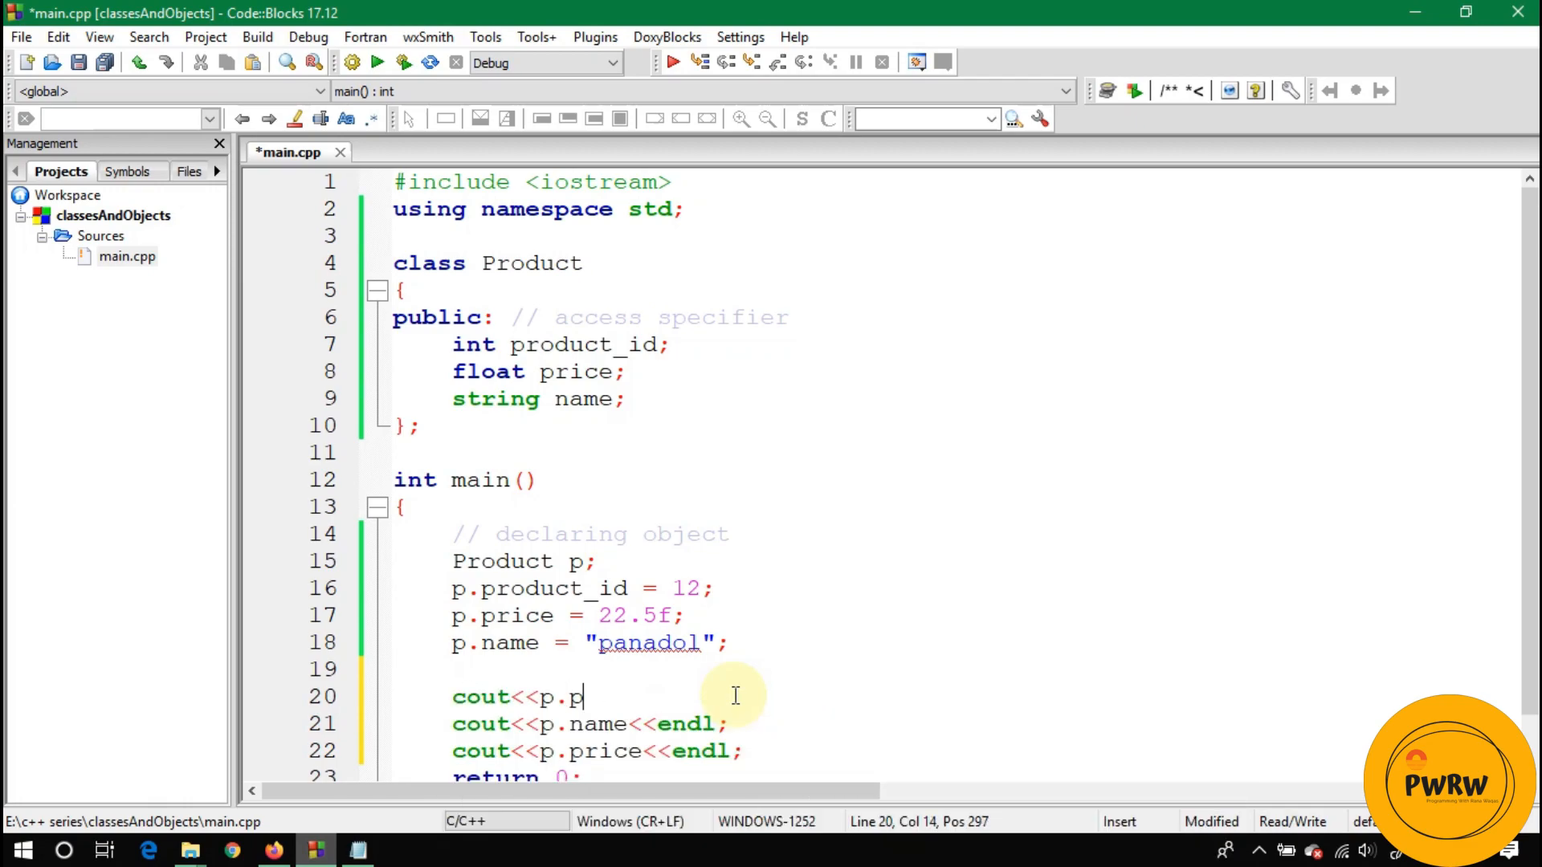
{"action": "type", "text": "roduct_id"}
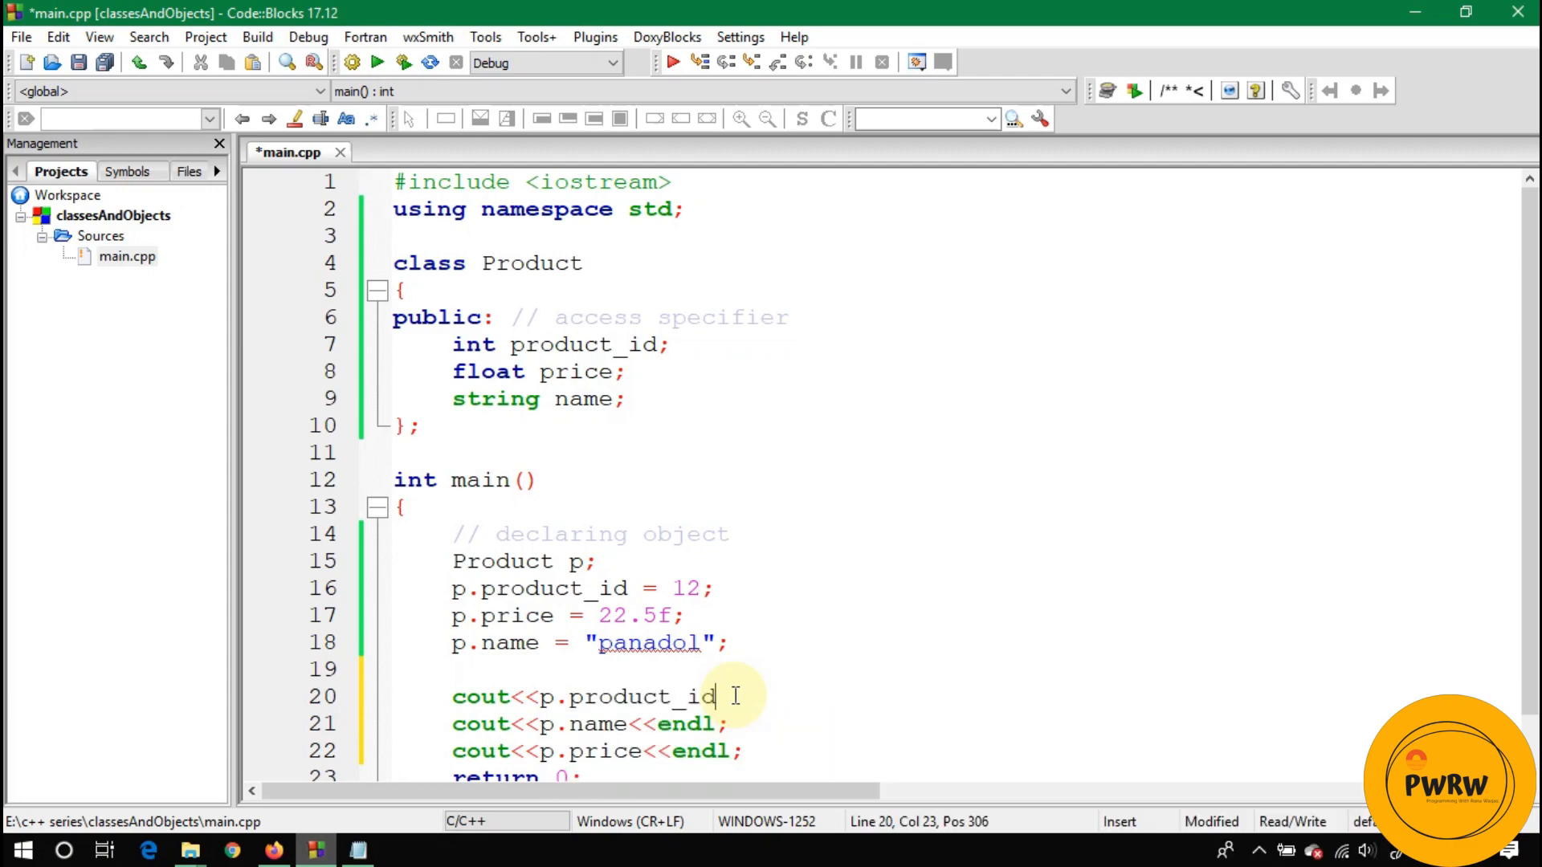
{"action": "type", "text": "<<endl;"}
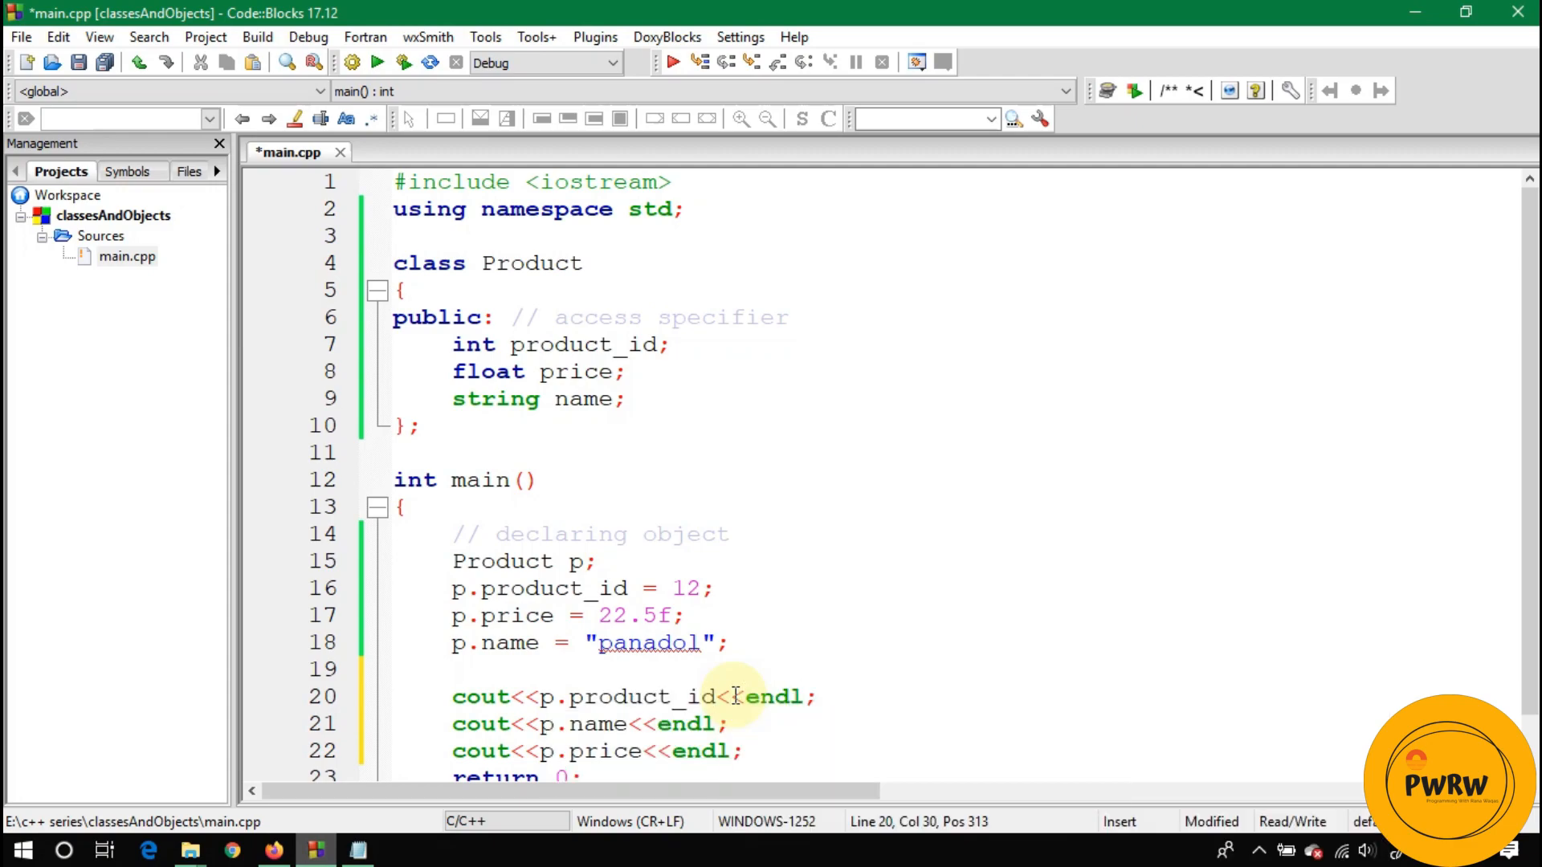
{"action": "key", "text": "ctrl+s"}
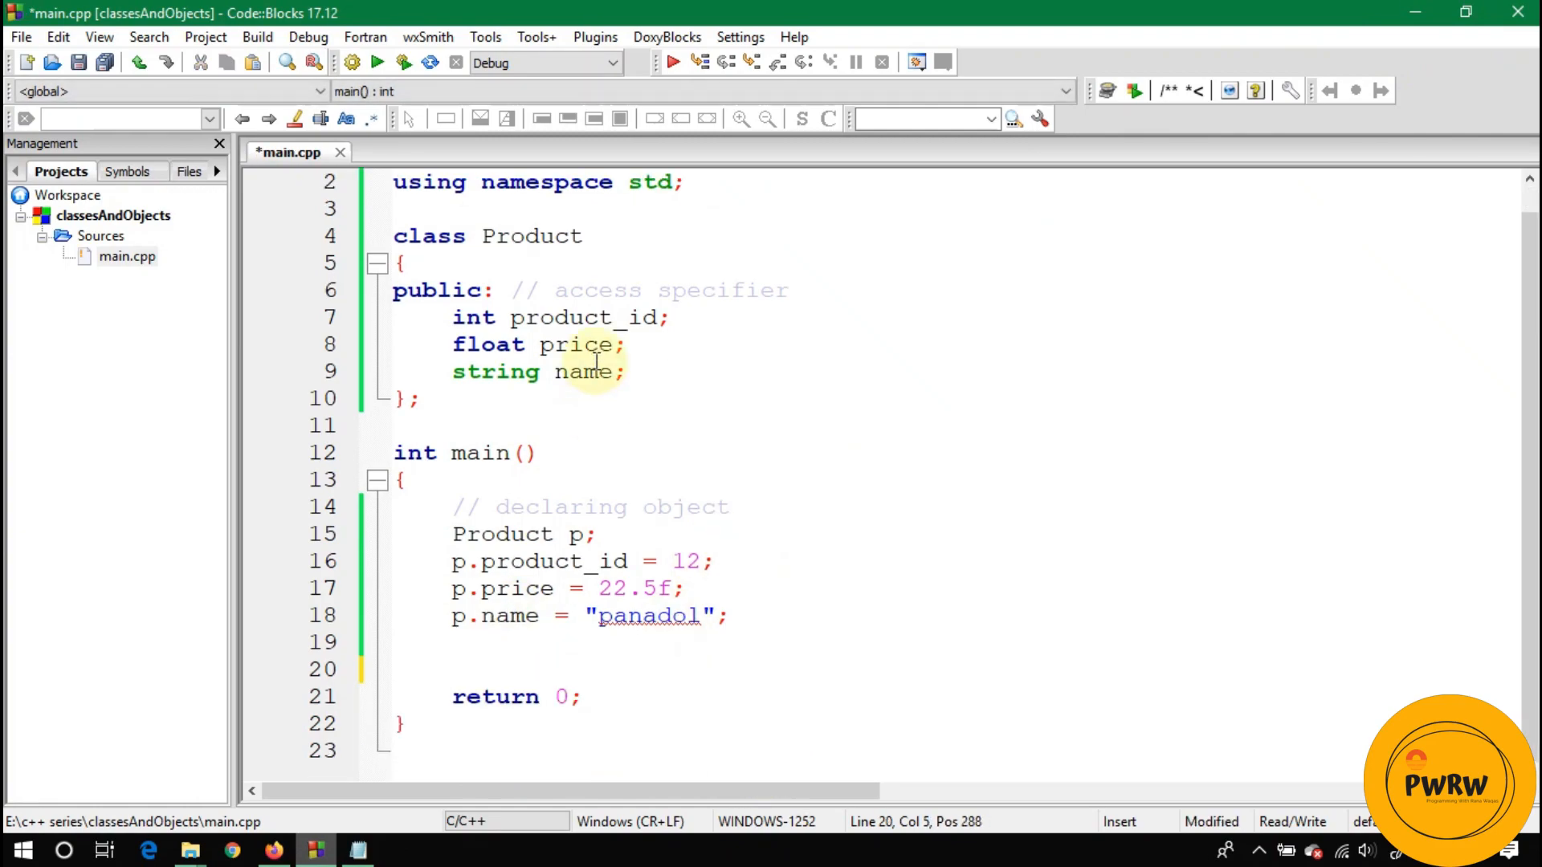
Step: Add a void display() member printing product_id, name and price, each with endl
{"action": "type", "text": "void"}
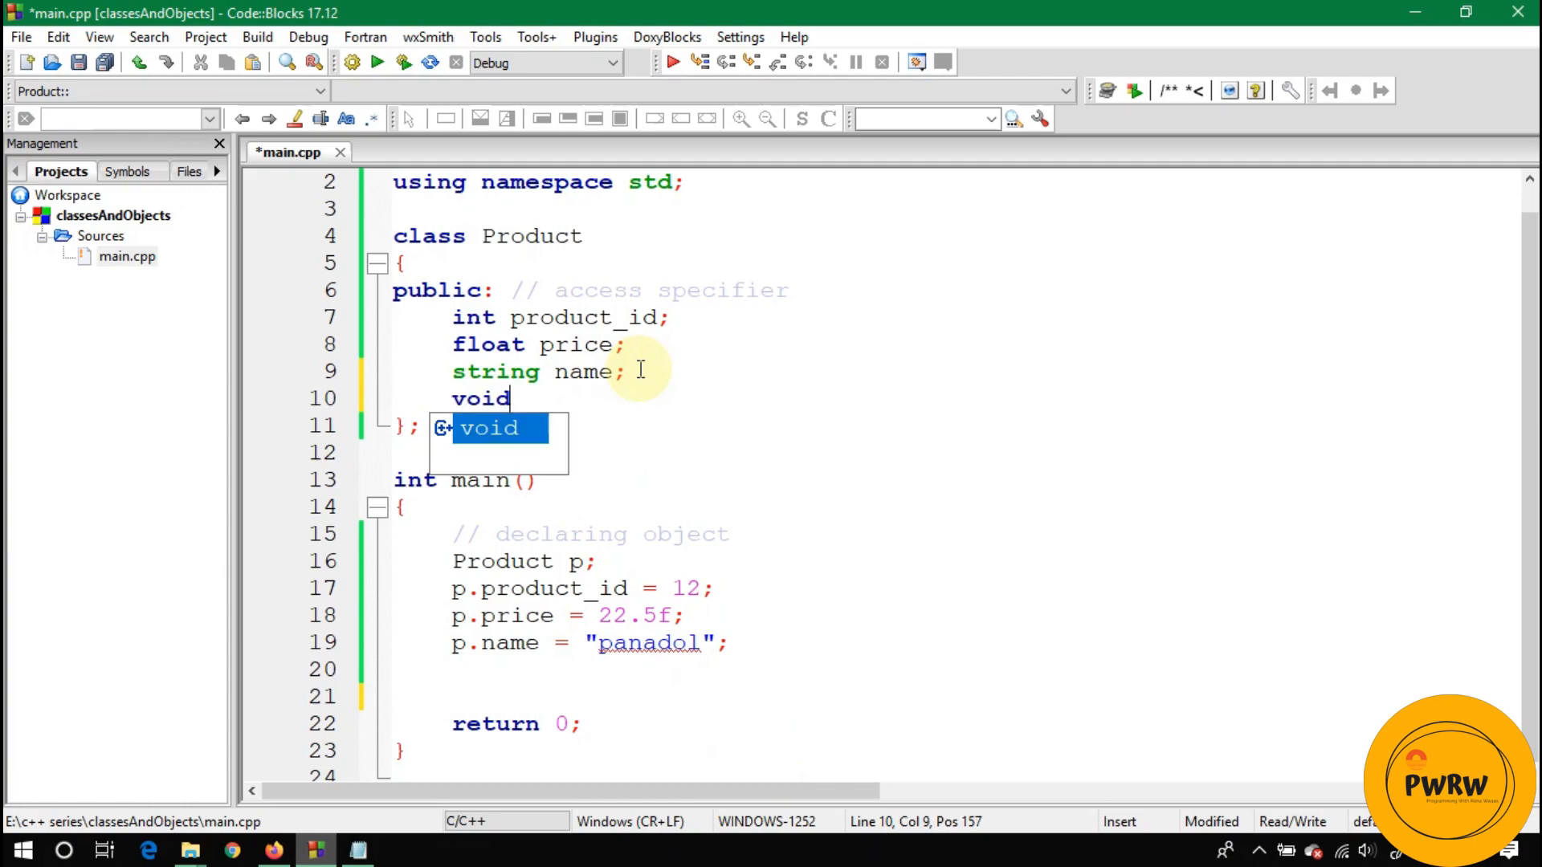
{"action": "type", "text": "display()"}
{"action": "type", "text": "{"}
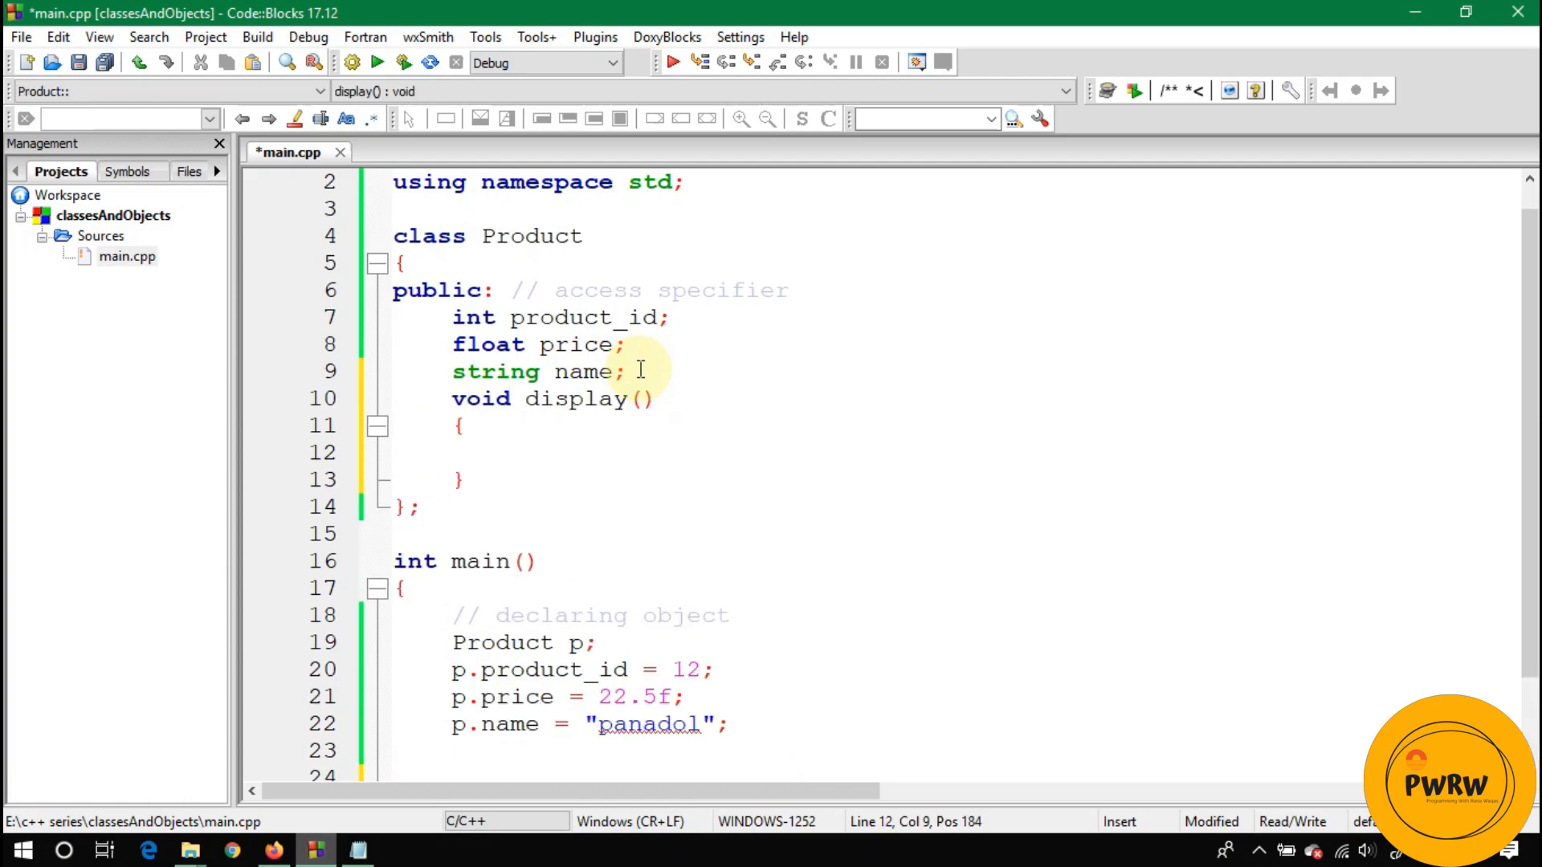
{"action": "type", "text": "cout<<"}
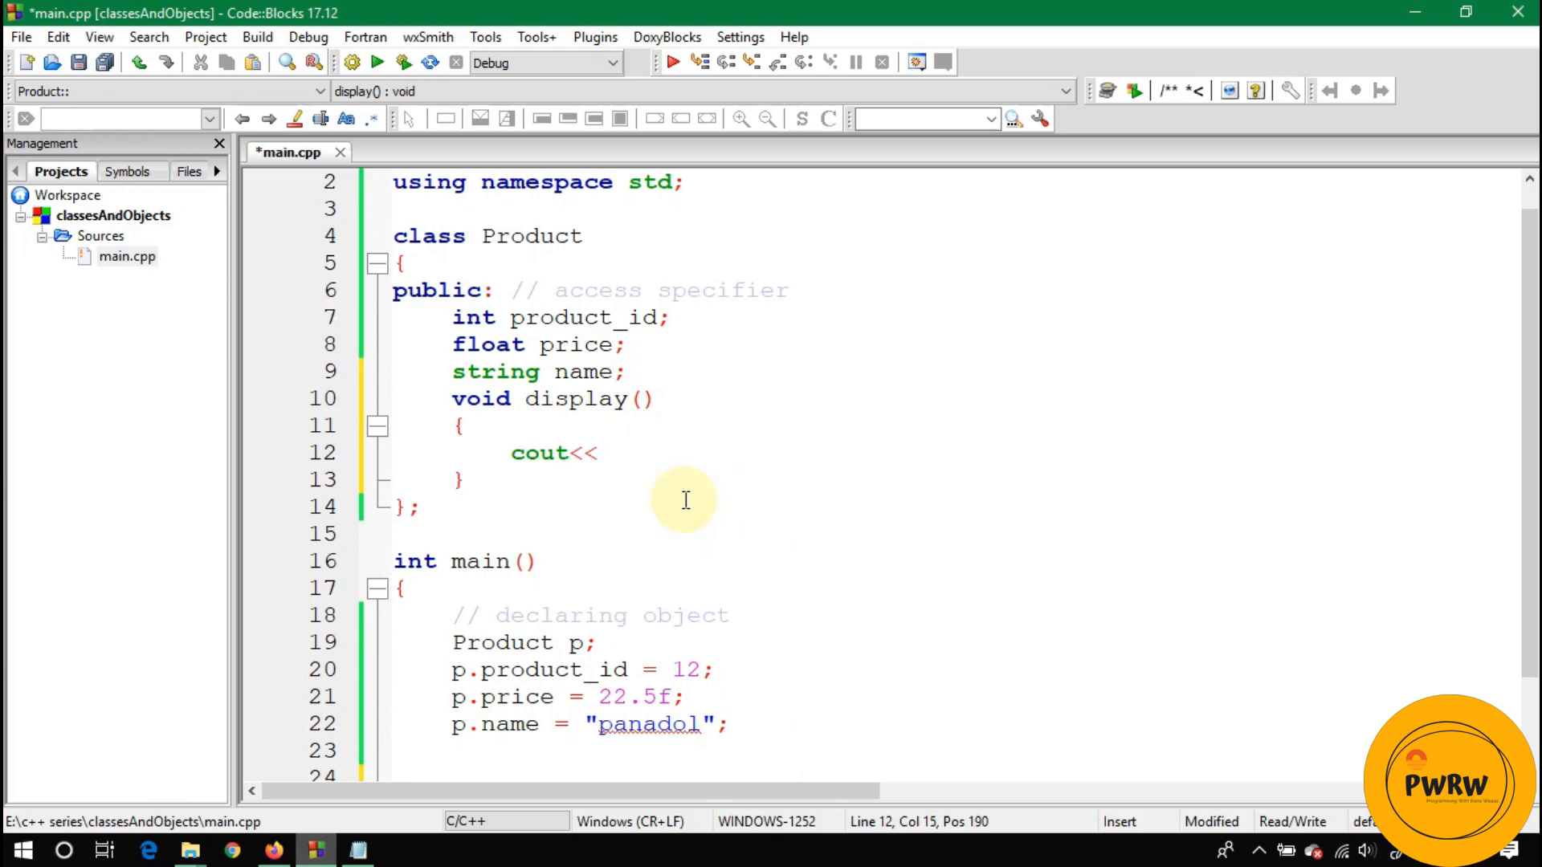
{"action": "type", "text": "product_id"}
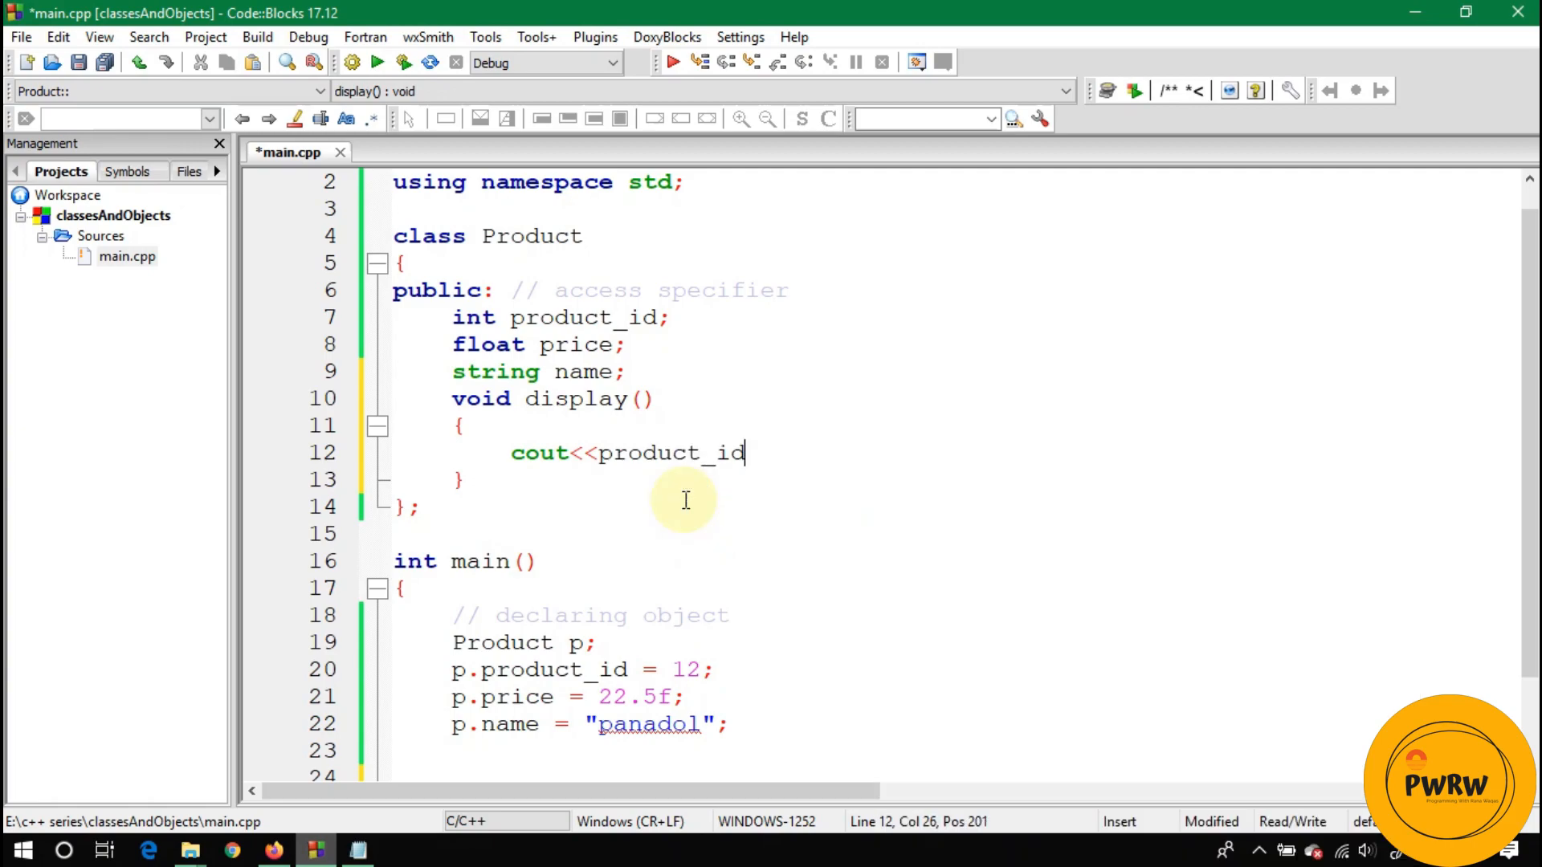
{"action": "type", "text": "<<endl;"}
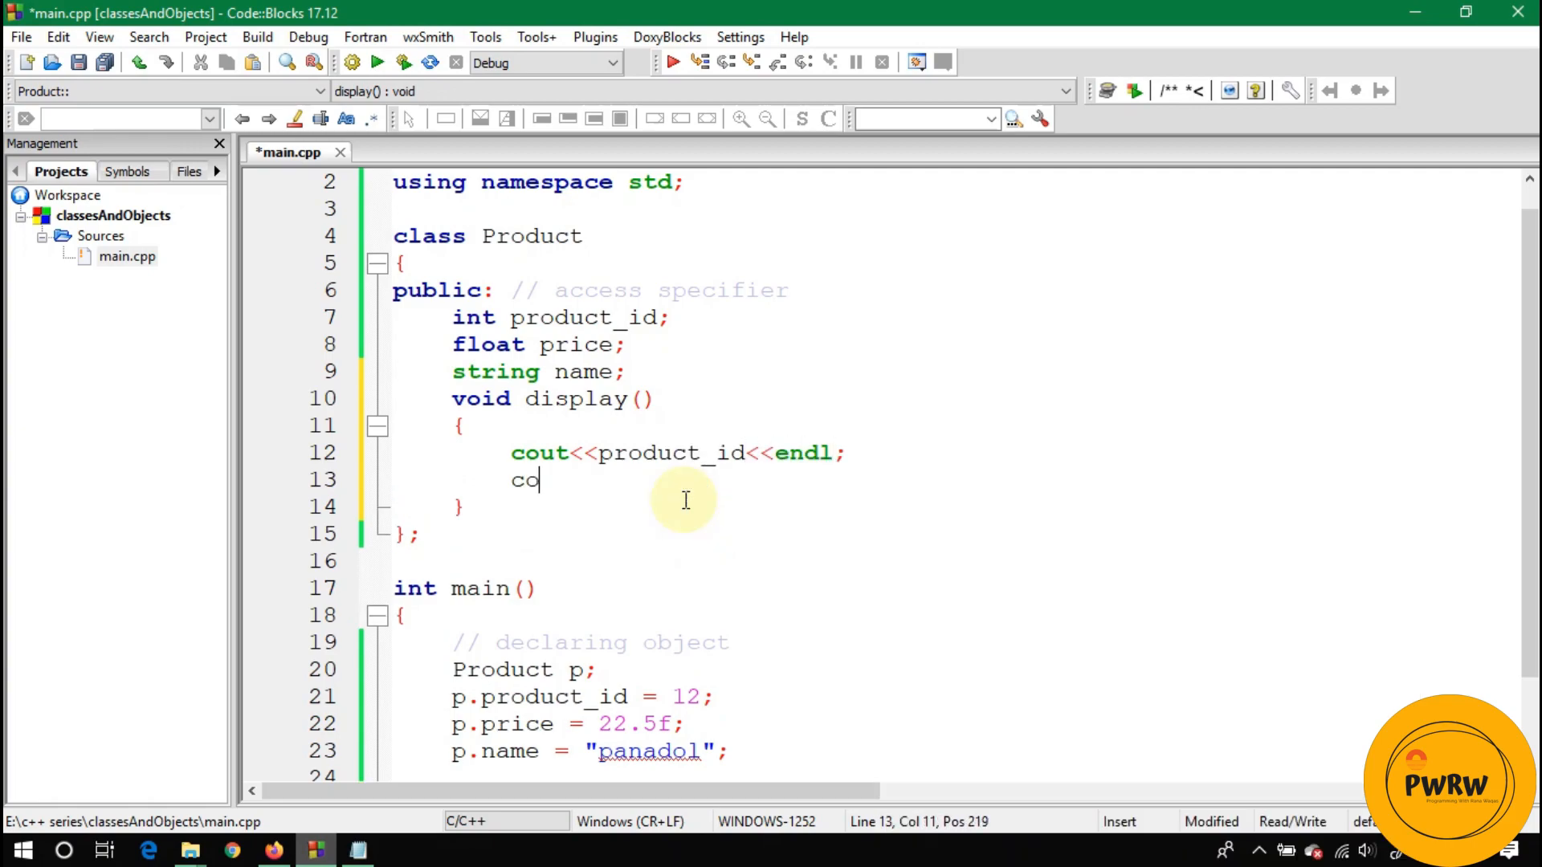
{"action": "type", "text": "ut<<p"}
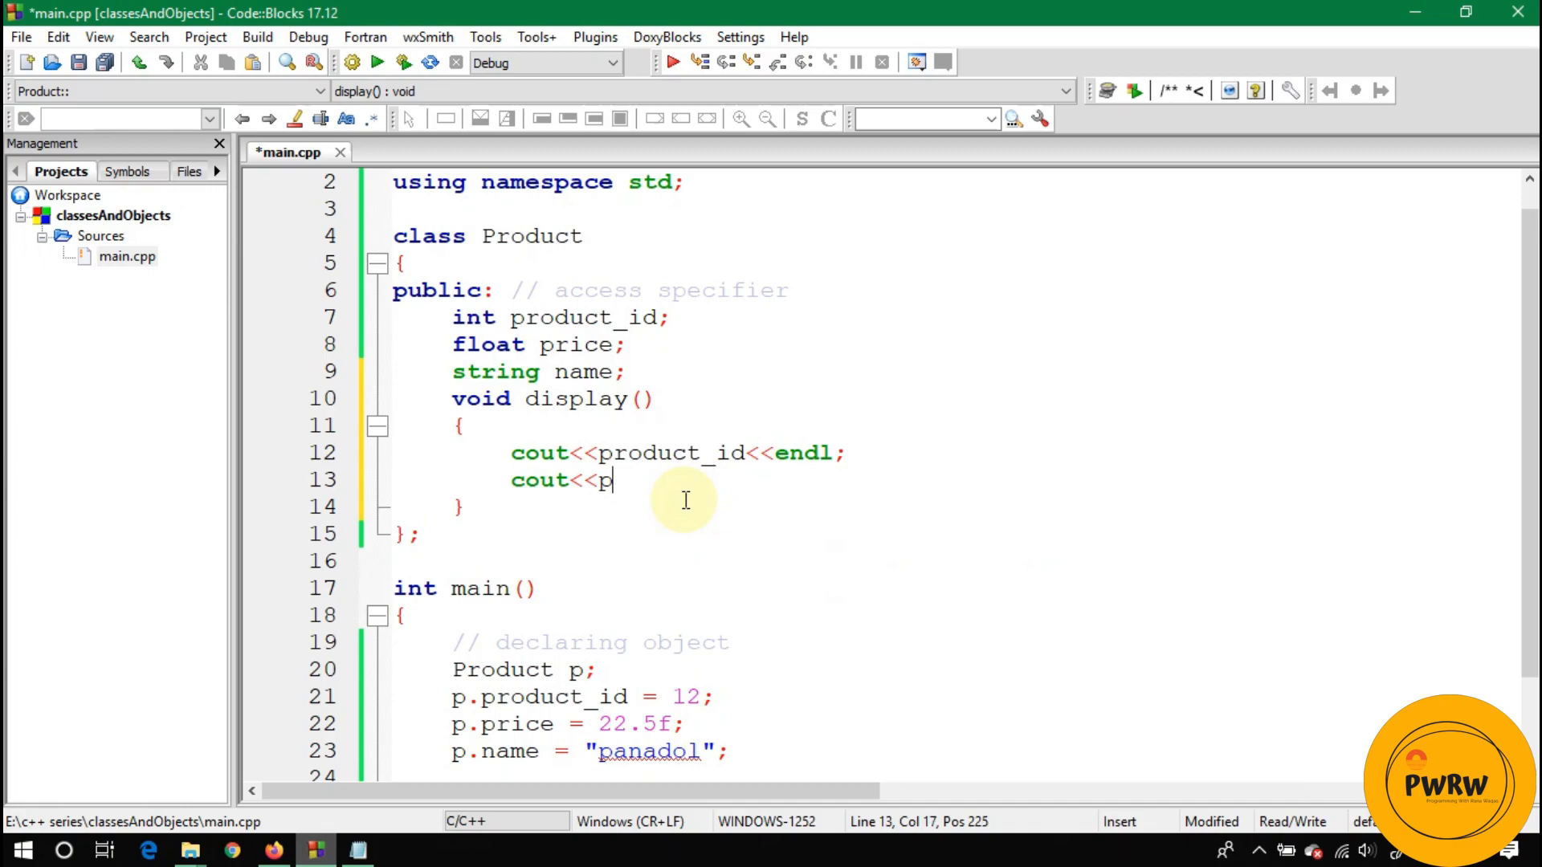
{"action": "type", "text": "name<<endl;"}
{"action": "type", "text": "cout"}
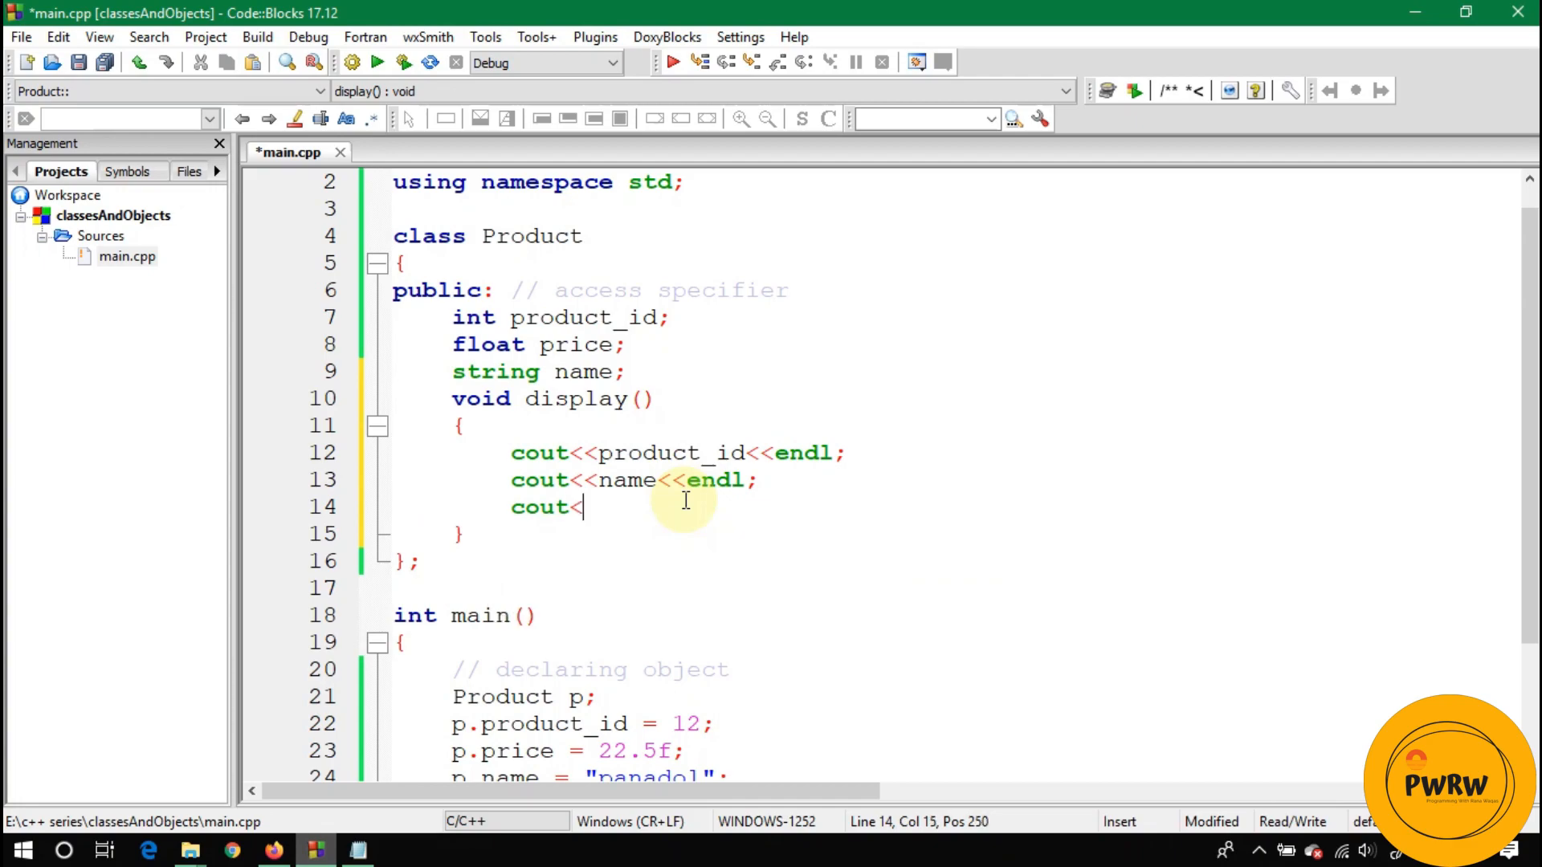
{"action": "type", "text": "<nam"}
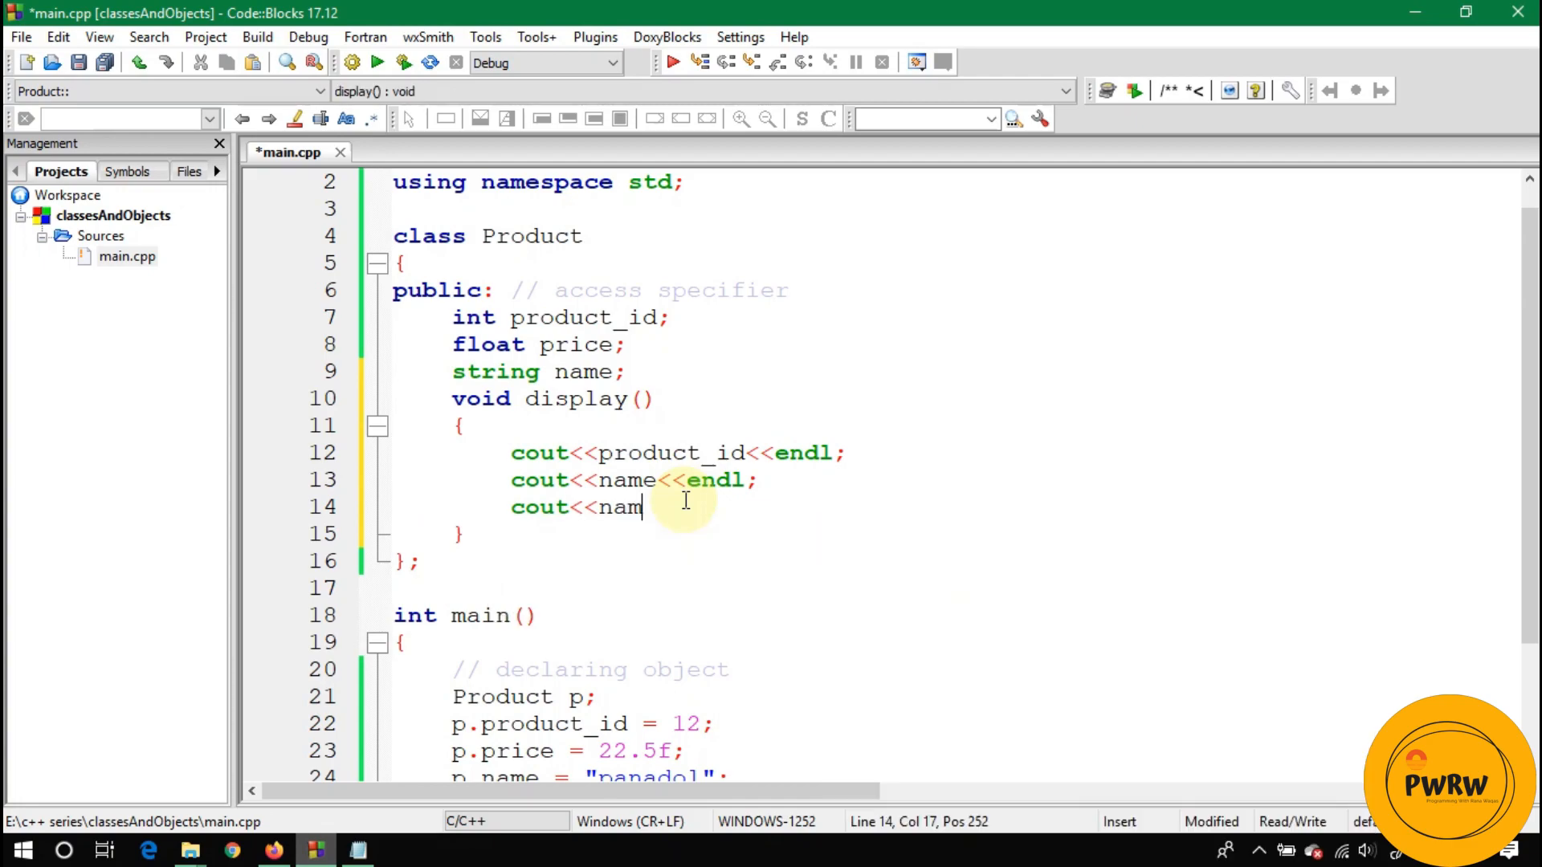
{"action": "type", "text": "pric"}
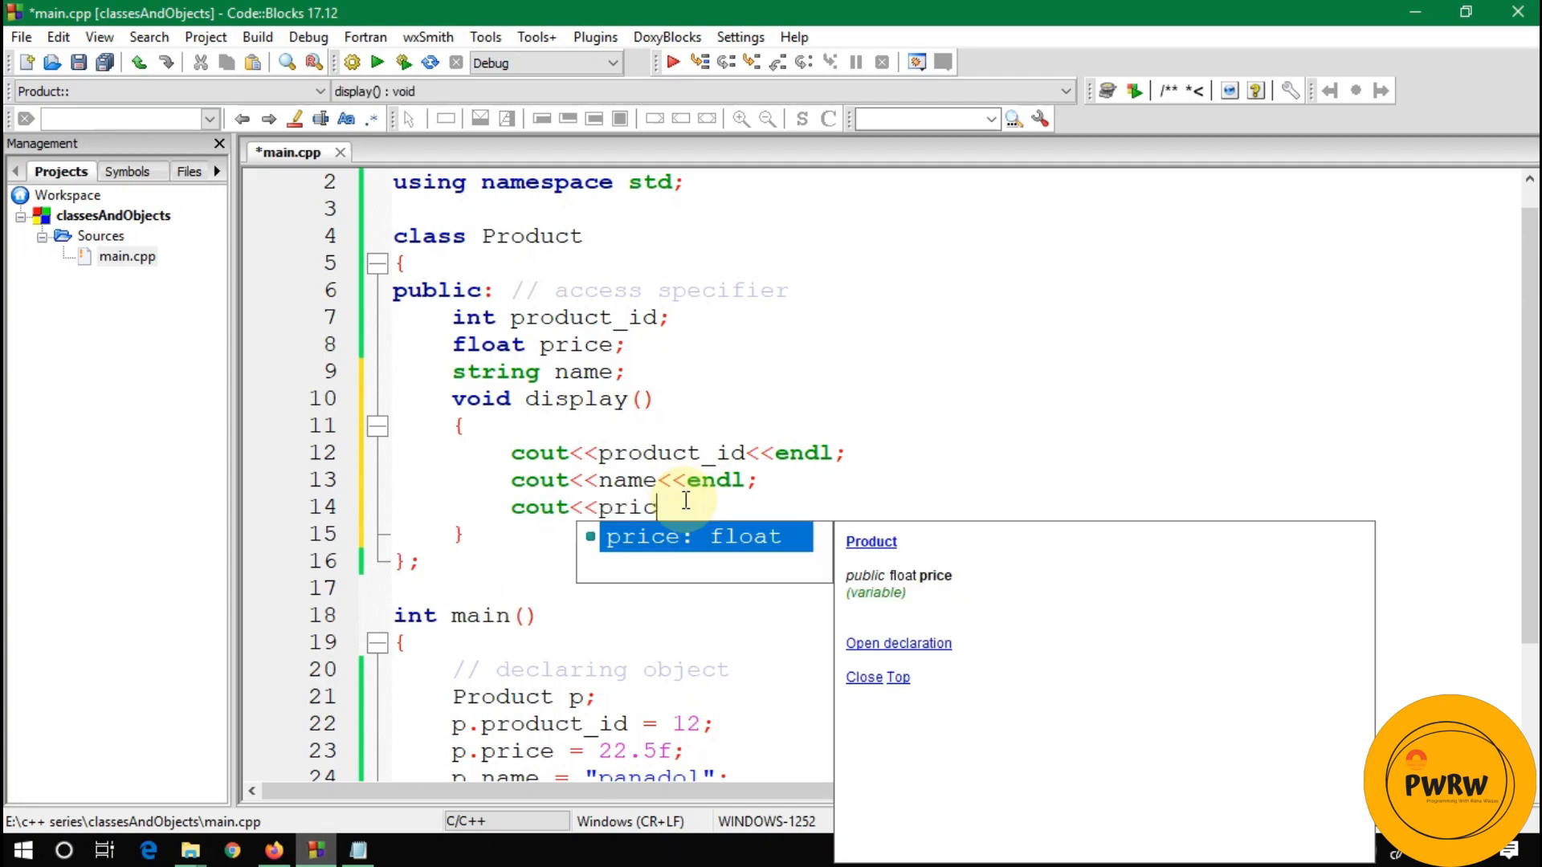
{"action": "type", "text": "<<Endl"}
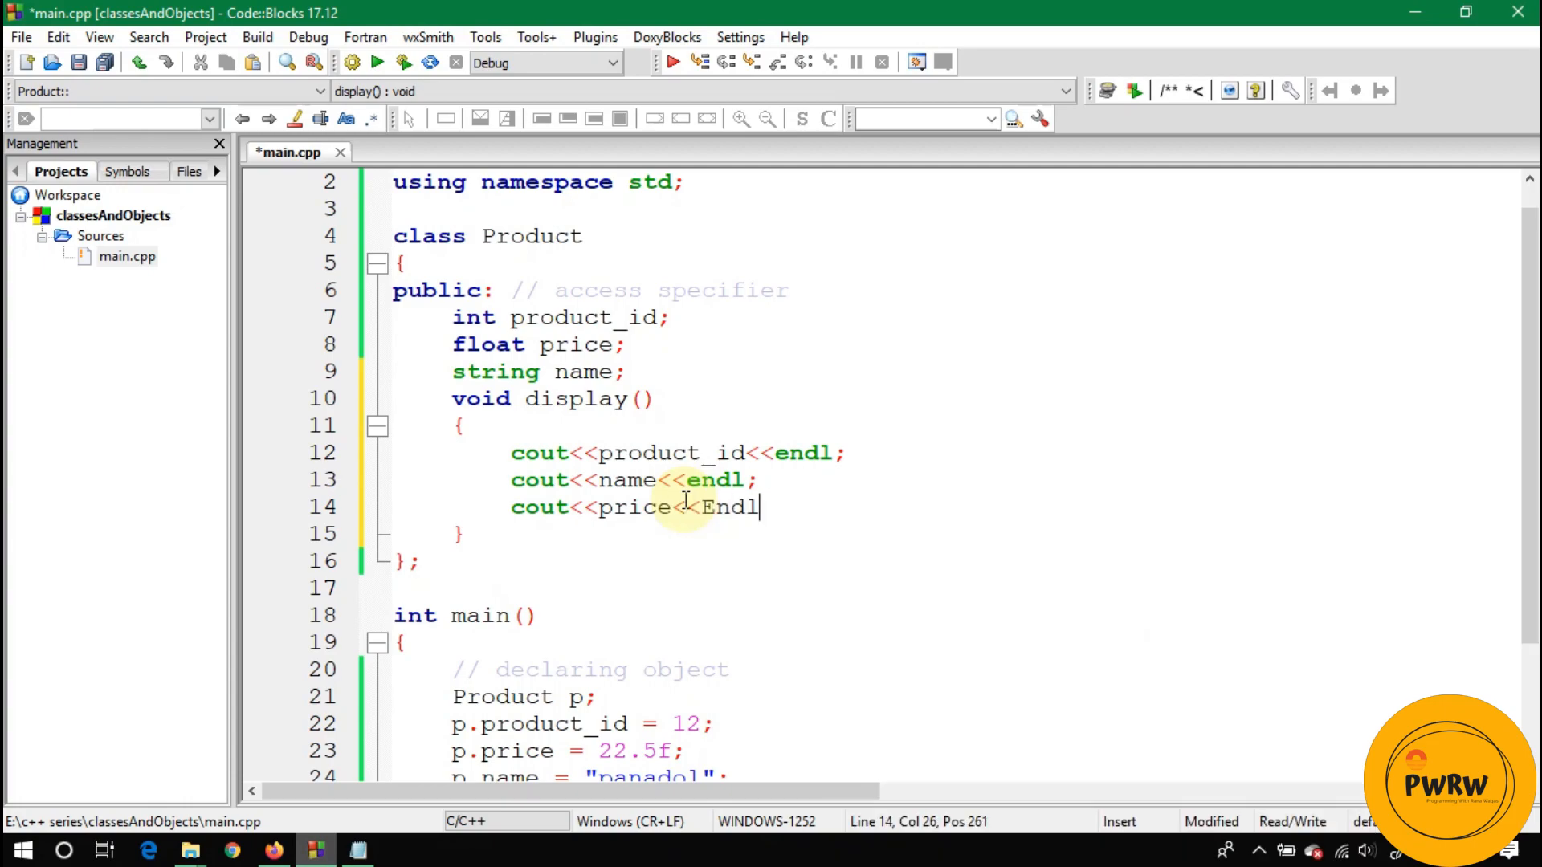
{"action": "type", "text": "endl;"}
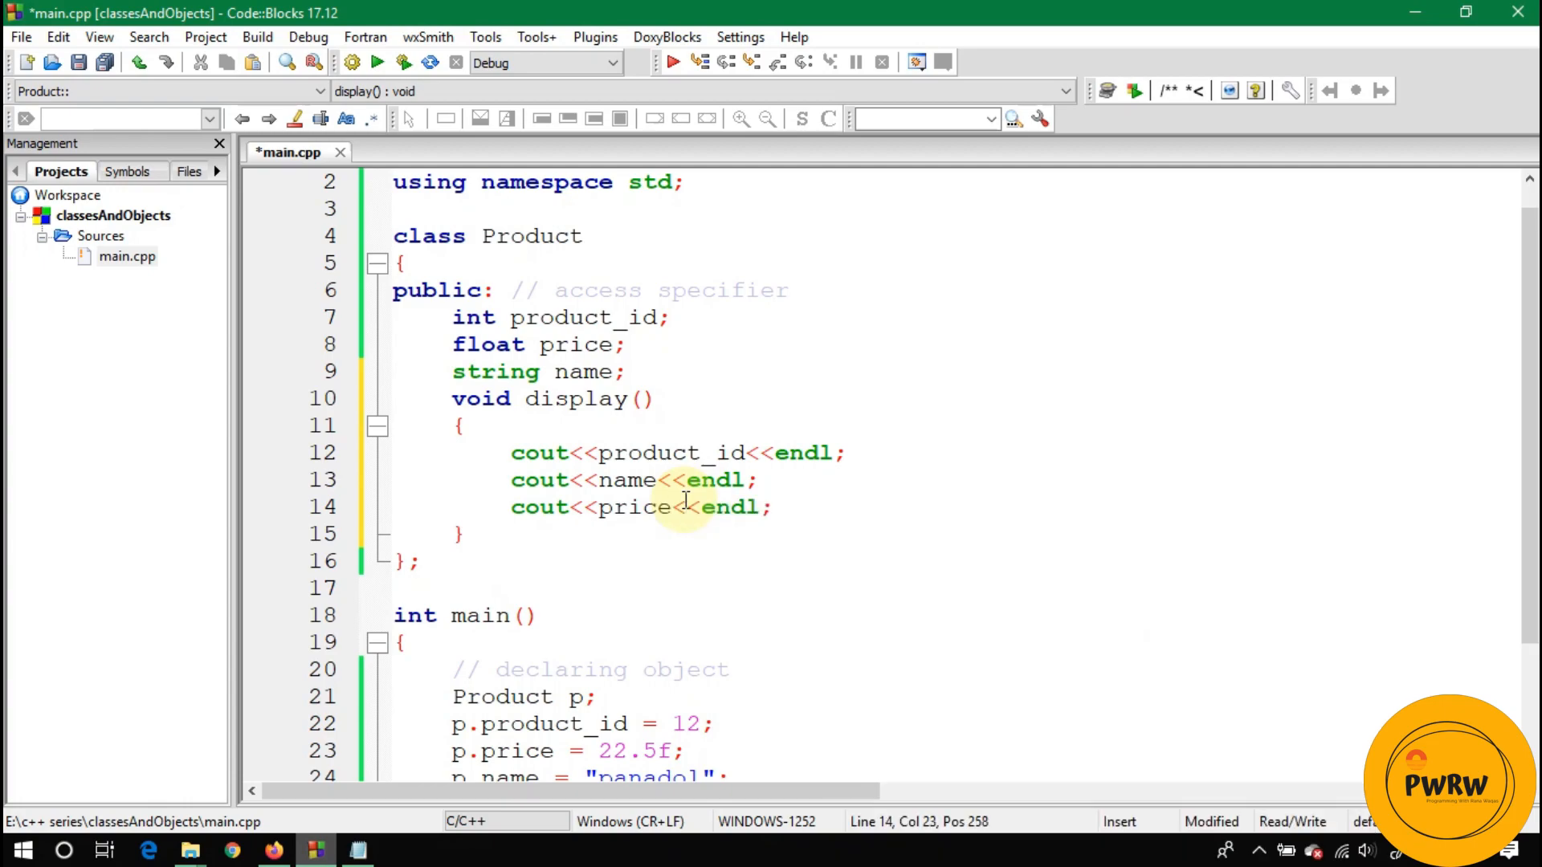
Step: Call p.display() in main, run to see 12, panadol, 22.5, and close the console
{"action": "scroll", "scroll_direction": "down", "scroll_amount": 3}
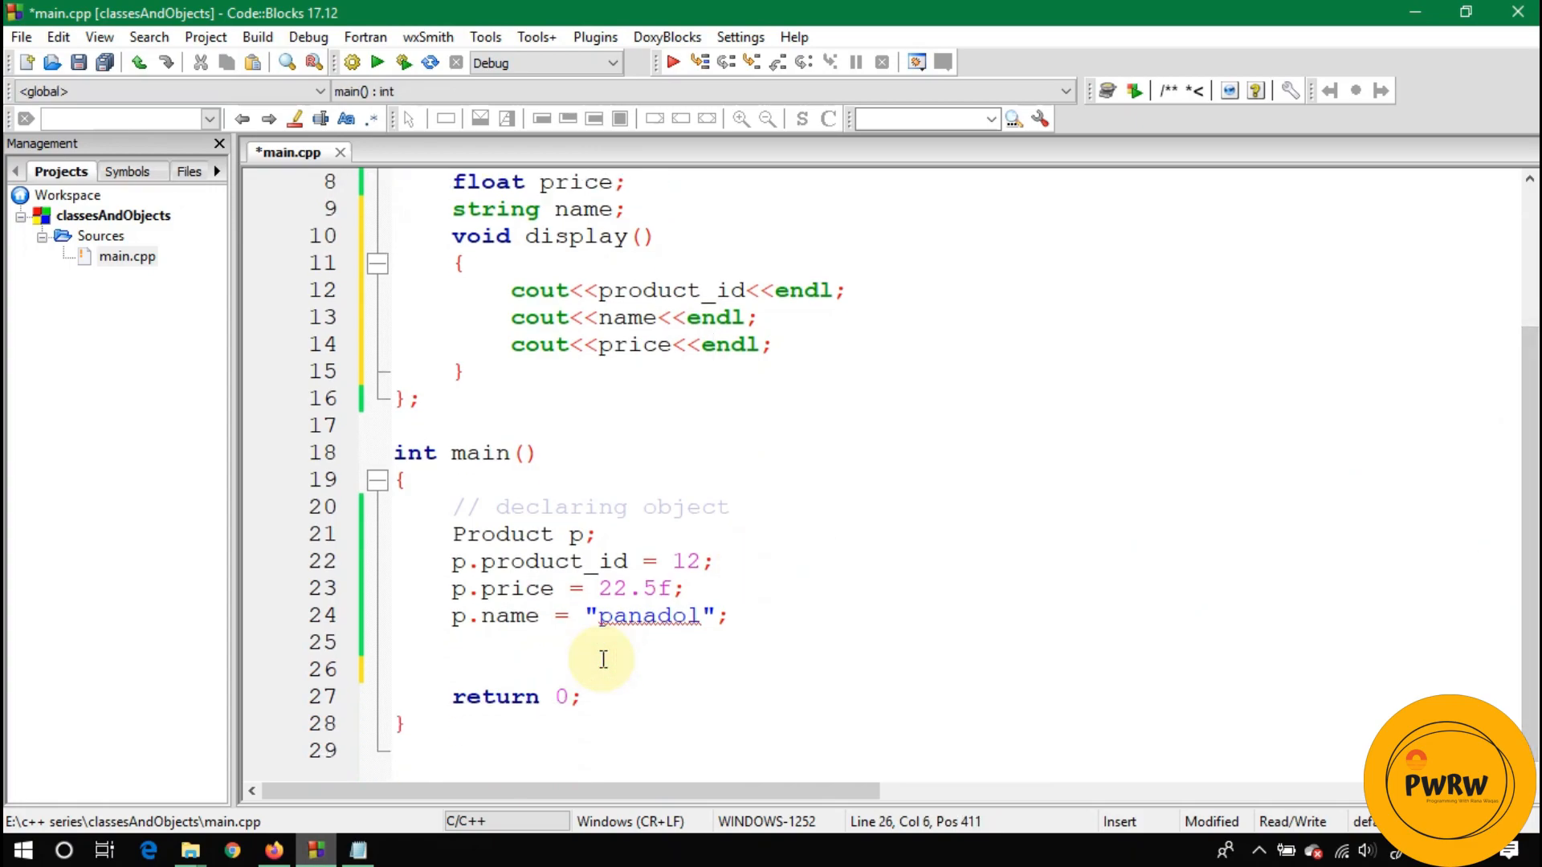
{"action": "type", "text": "p."}
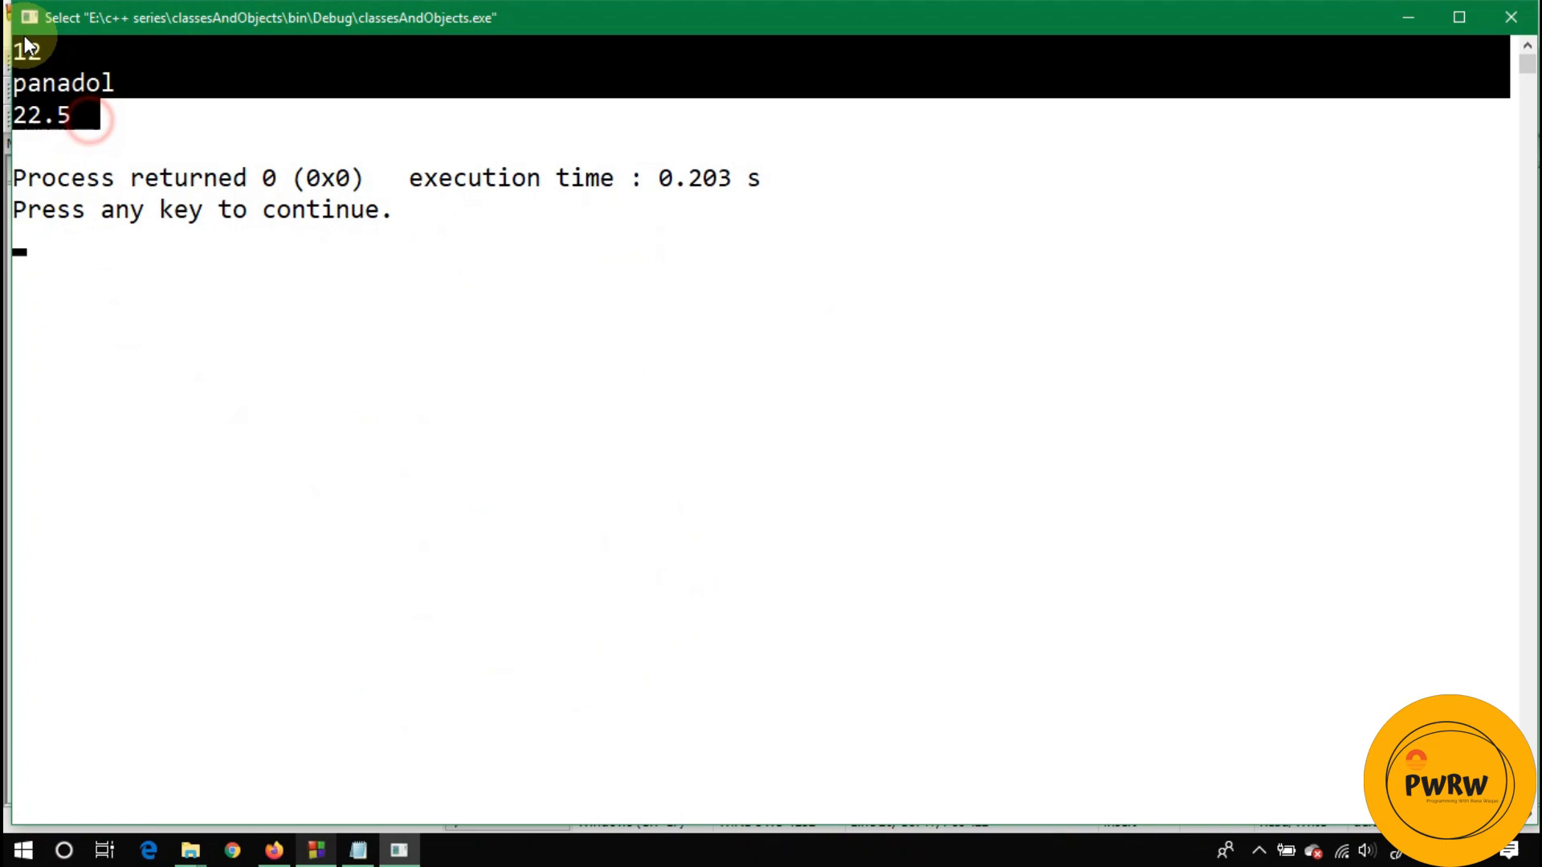
{"action": "mouse_move", "coordinate": [1512, 18]}
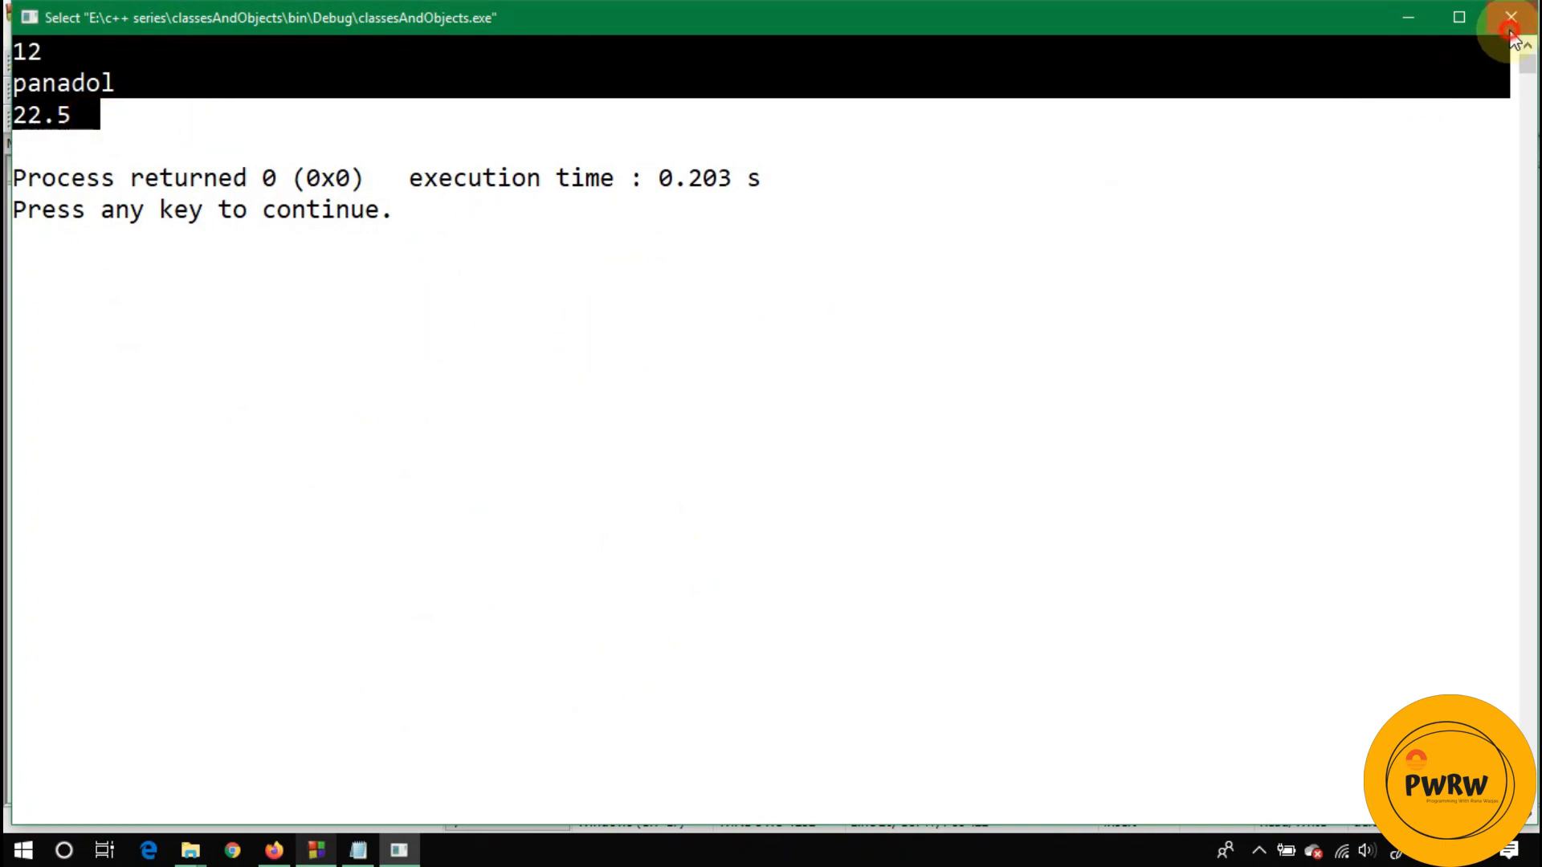
{"action": "left_click", "coordinate": [1511, 17]}
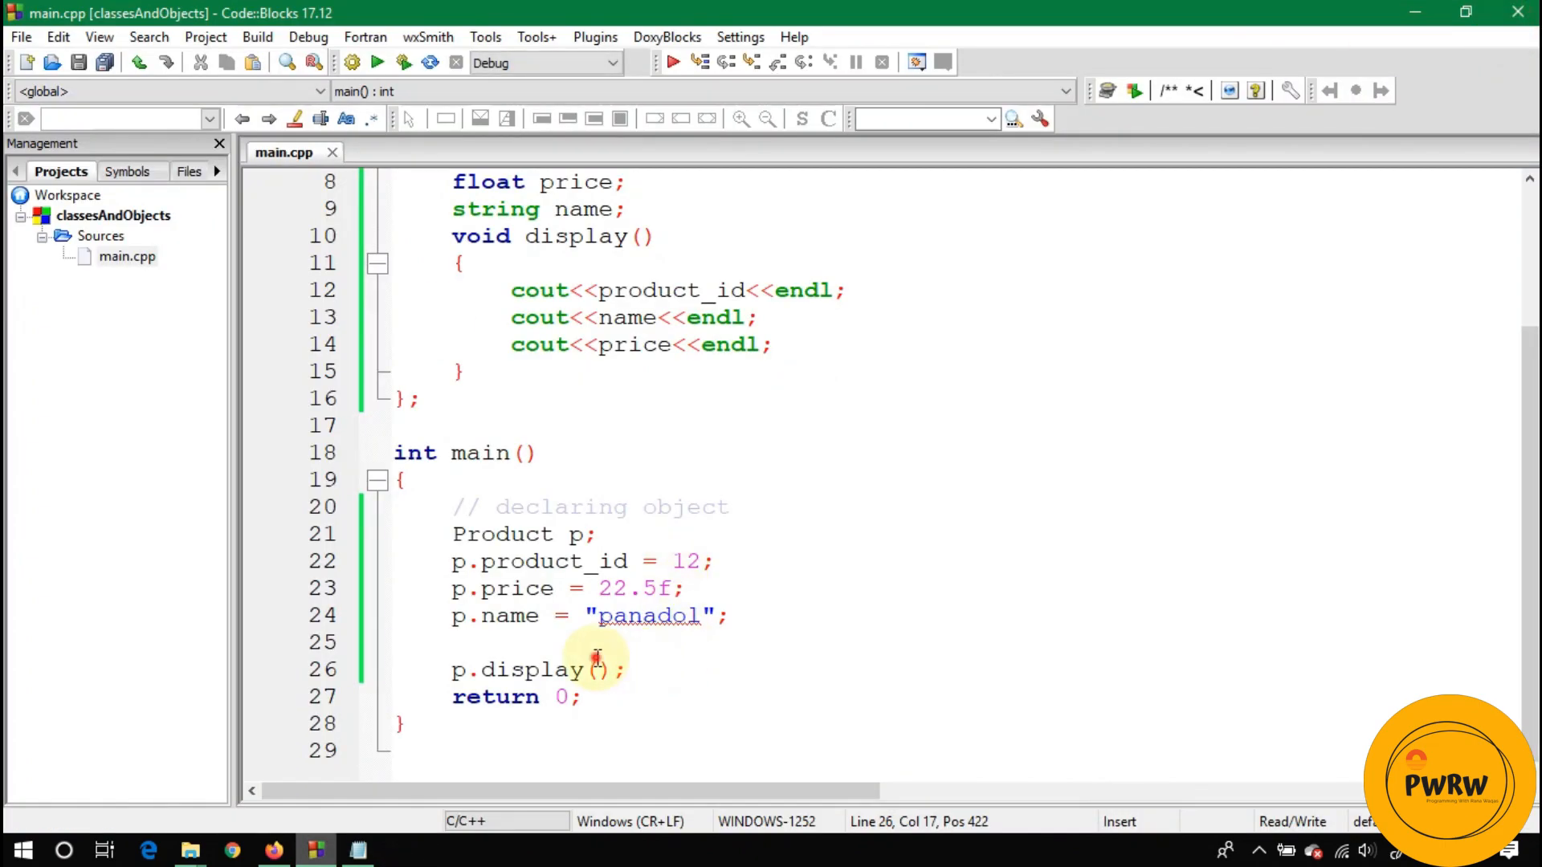
Step: Declare Product p2, assign id 15, price 36 and name "soap", then call p2.display()
{"action": "key", "text": "Return"}
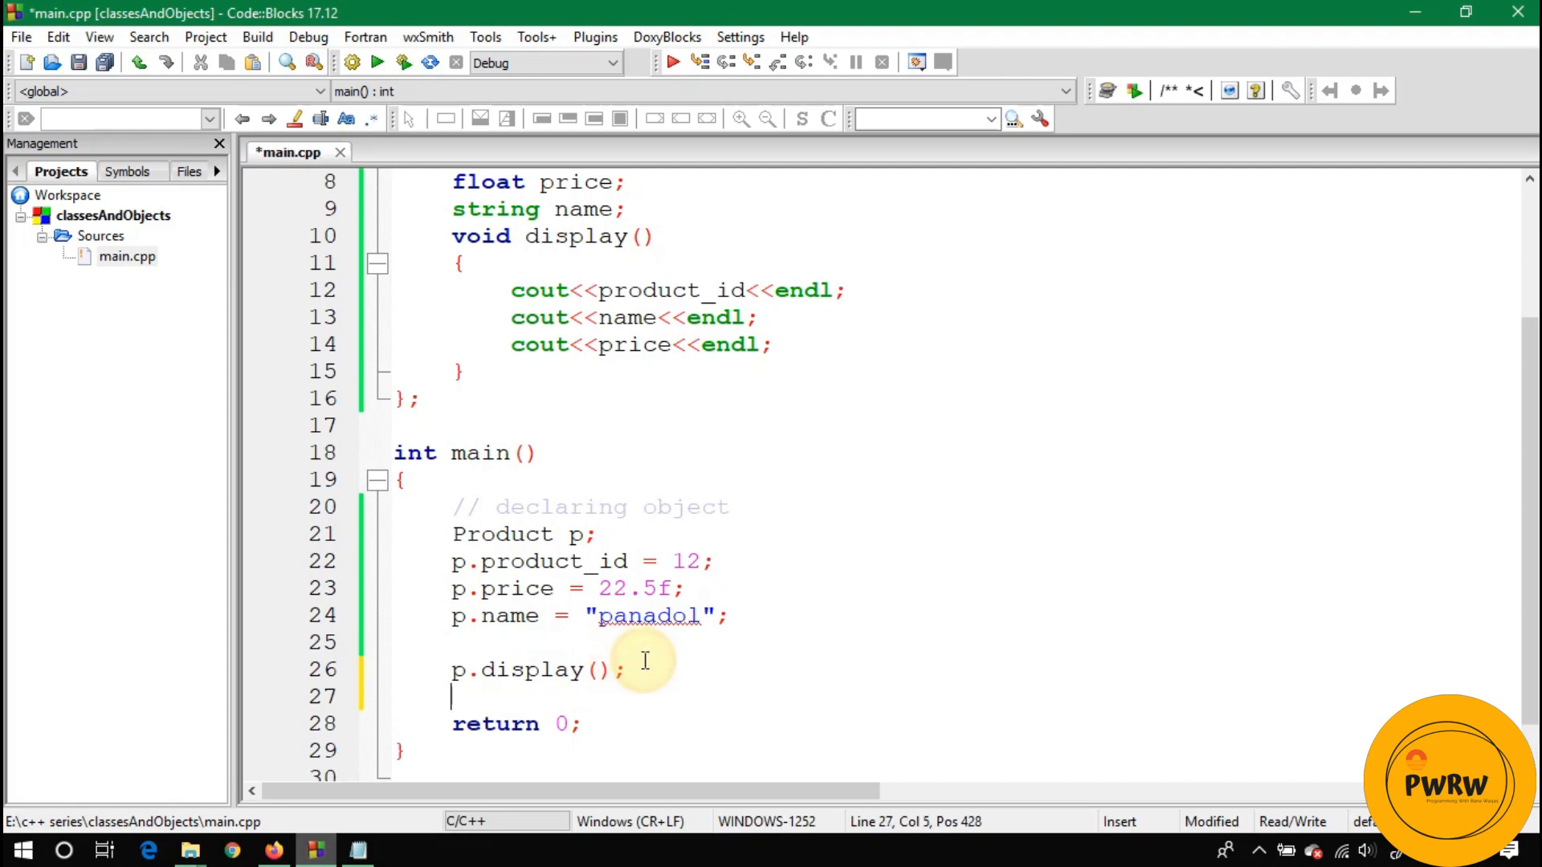
{"action": "type", "text": "Product"}
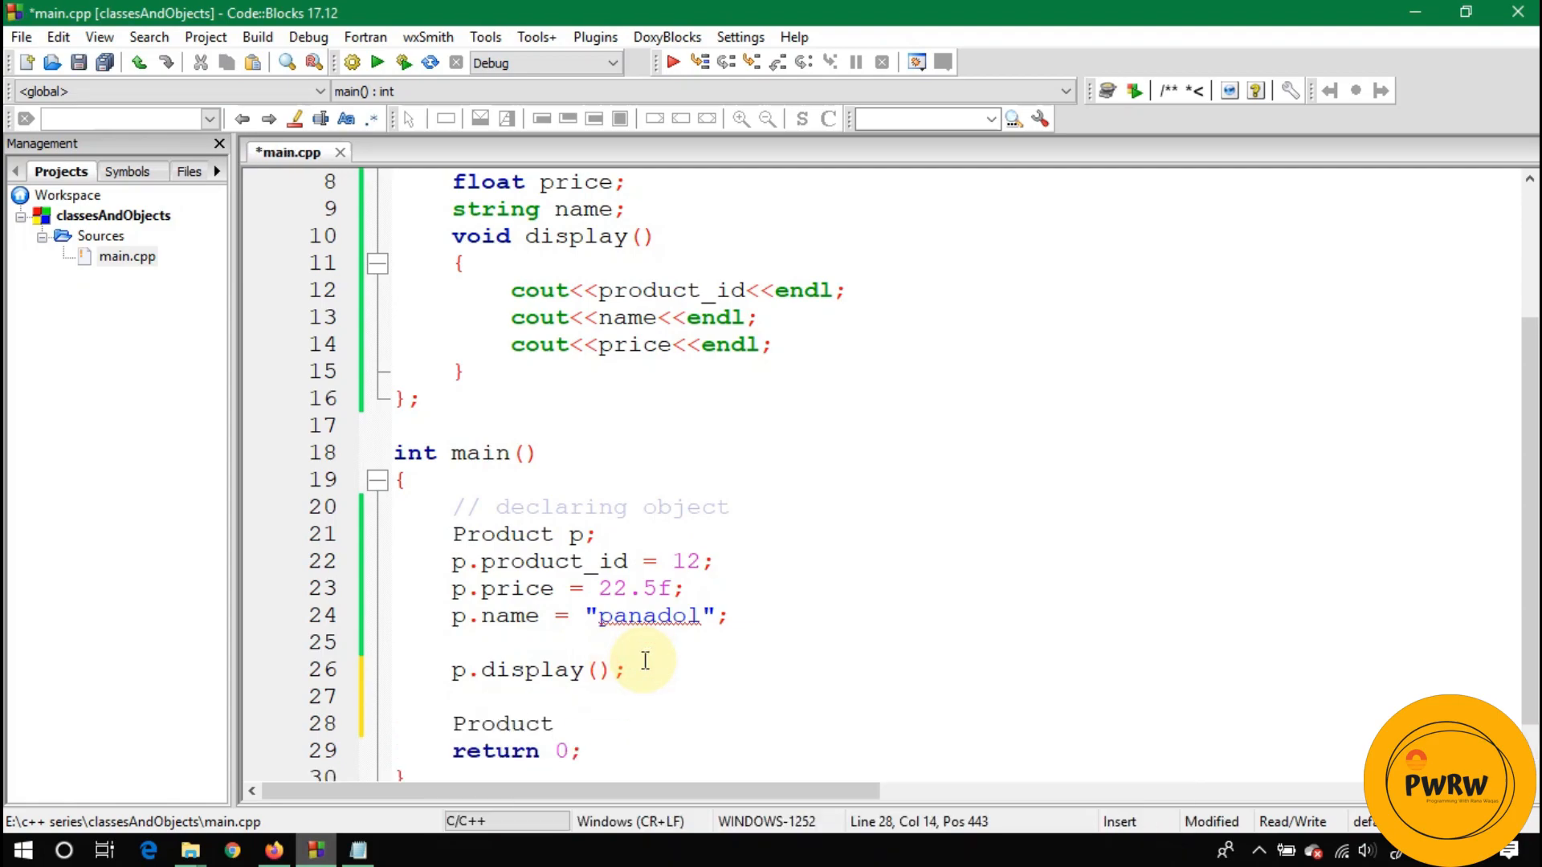
{"action": "type", "text": "p2;"}
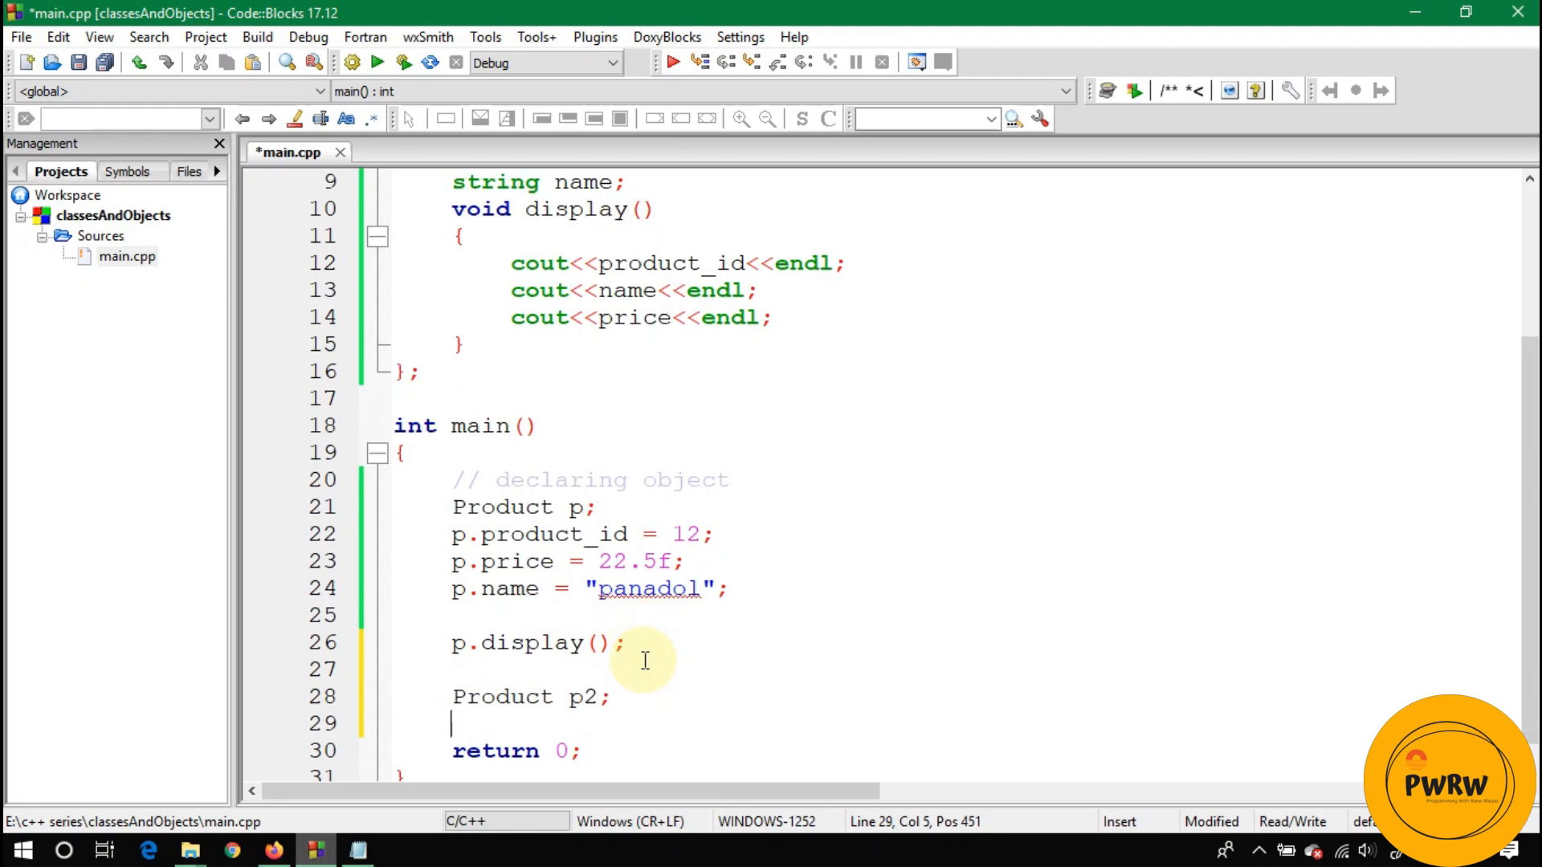
{"action": "type", "text": ".product_id"}
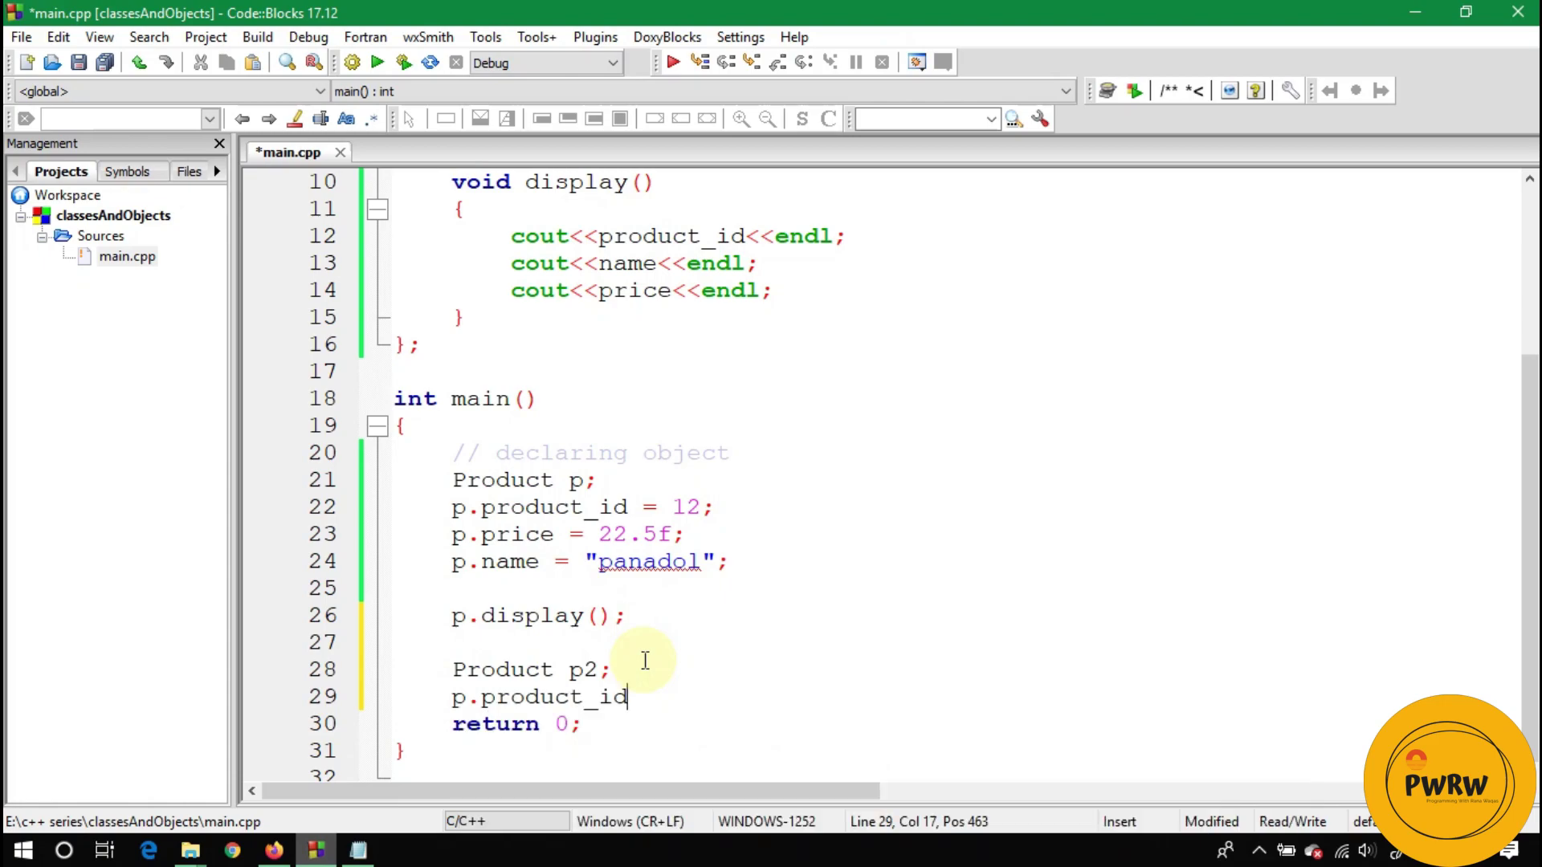
{"action": "type", "text": "= 15"}
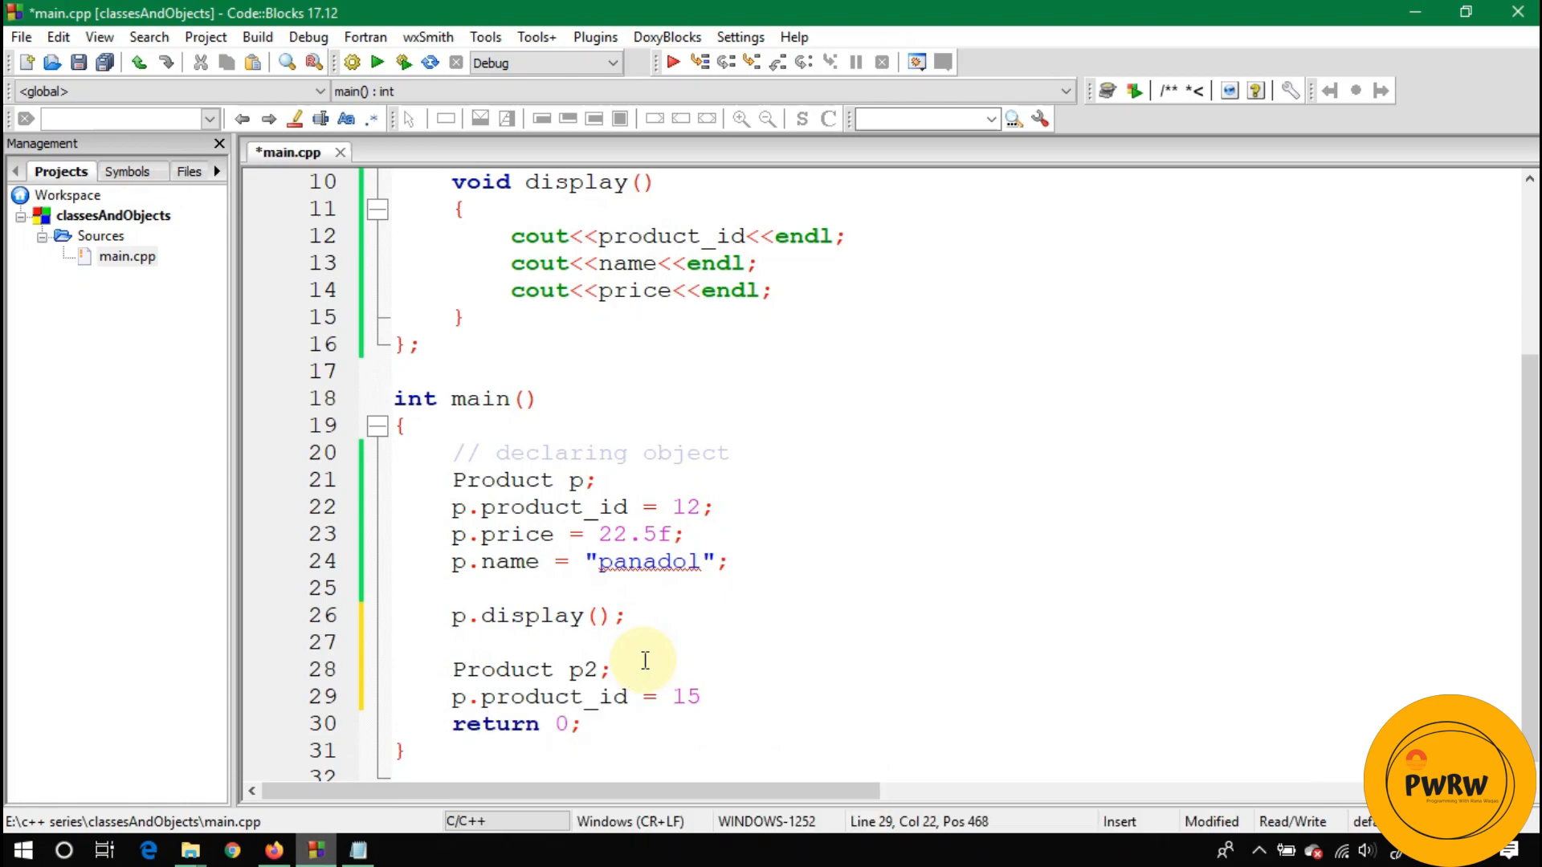
{"action": "type", "text": "."}
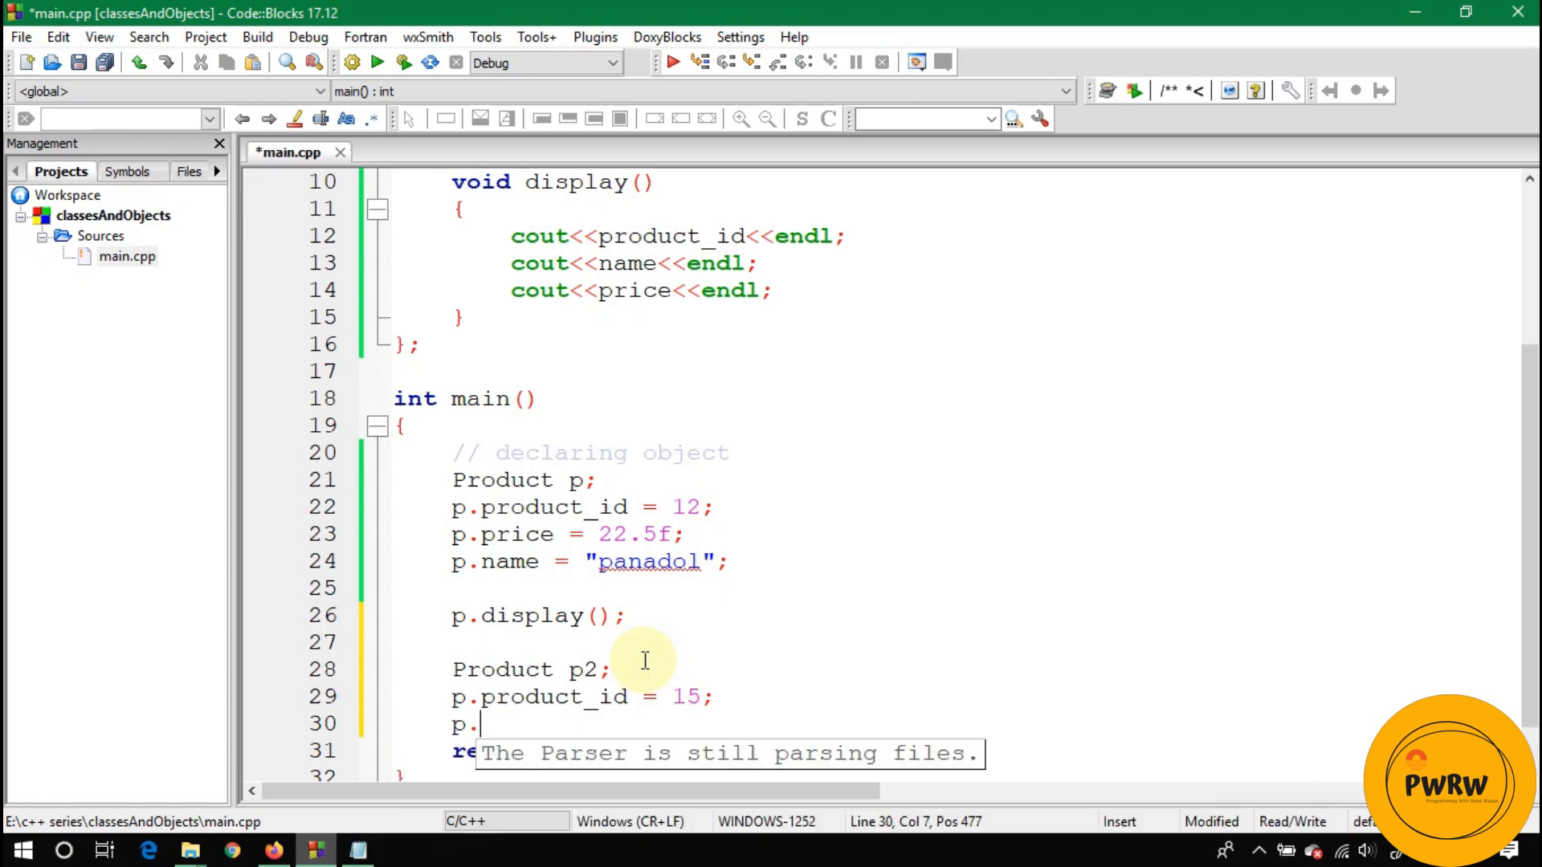
{"action": "type", "text": "price"}
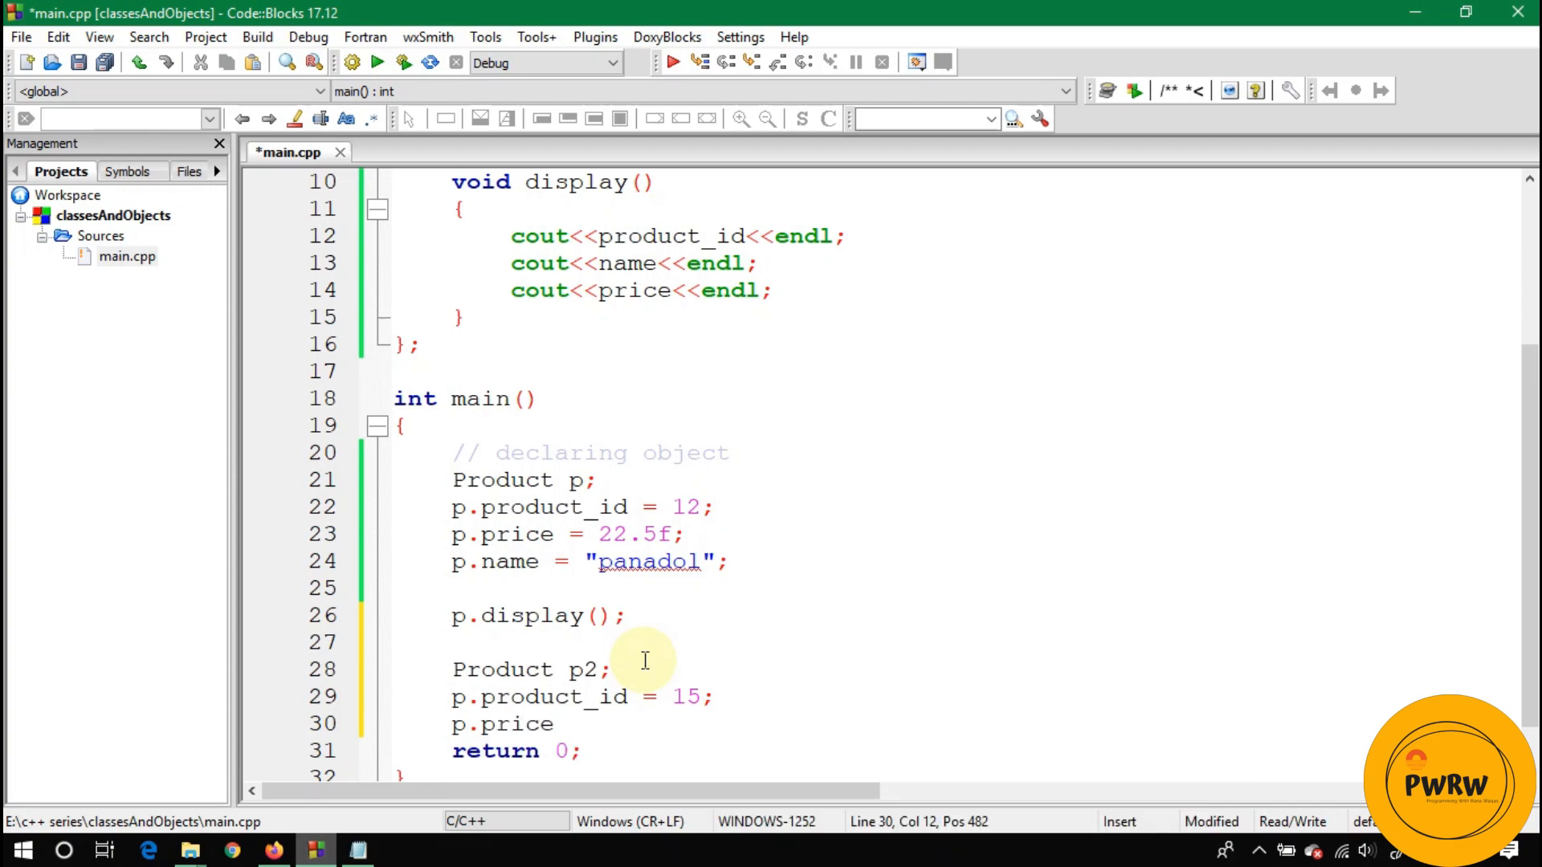
{"action": "type", "text": "= 36;"}
{"action": "type", "text": "p.name = \""}
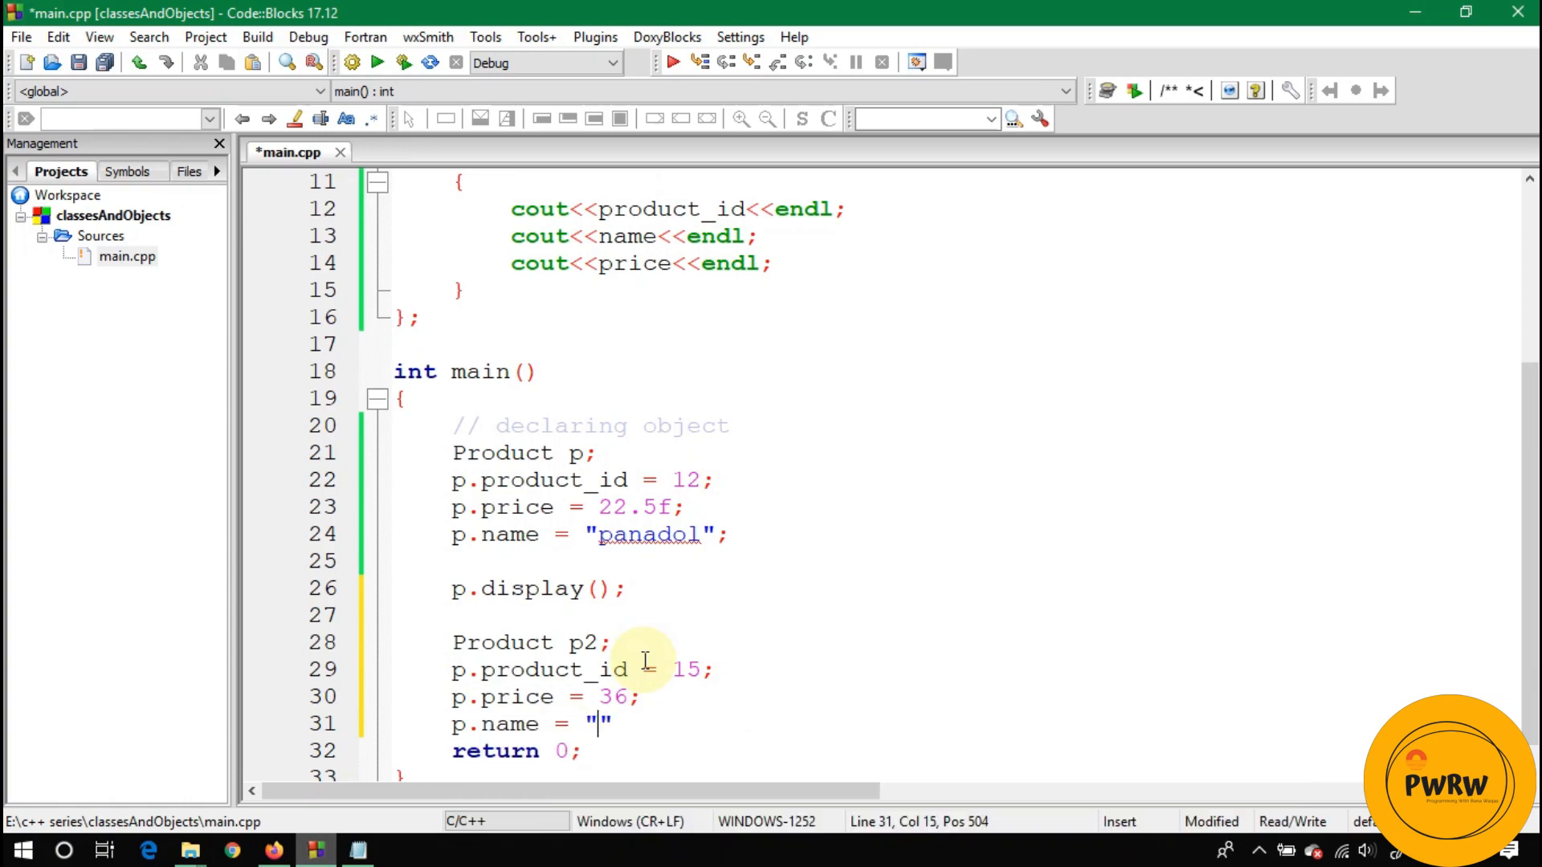
{"action": "type", "text": "\""}
{"action": "type", "text": "p"}
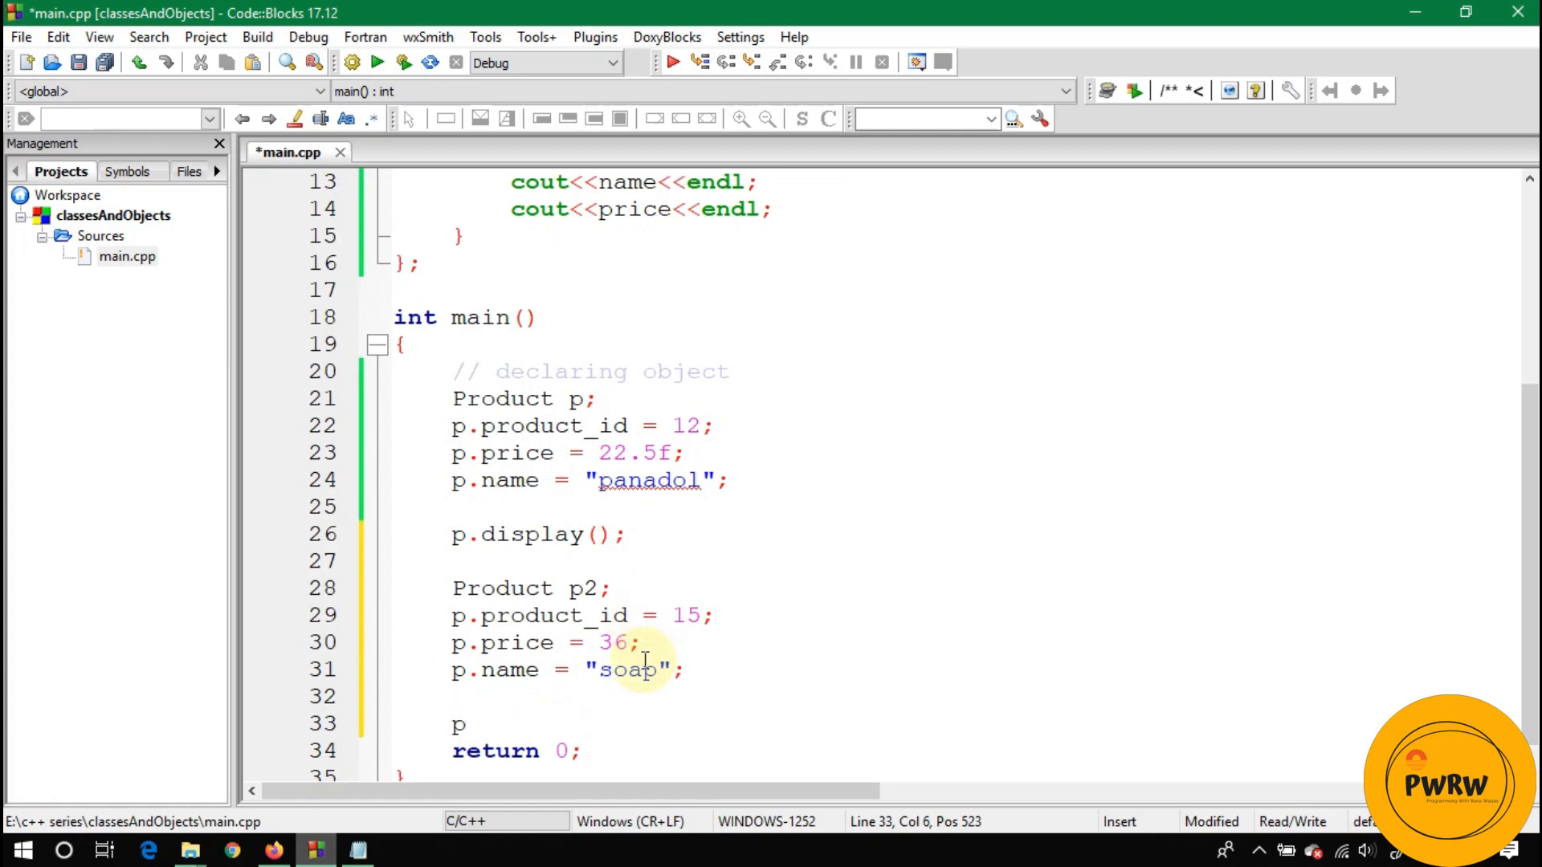
{"action": "type", "text": "2.display("}
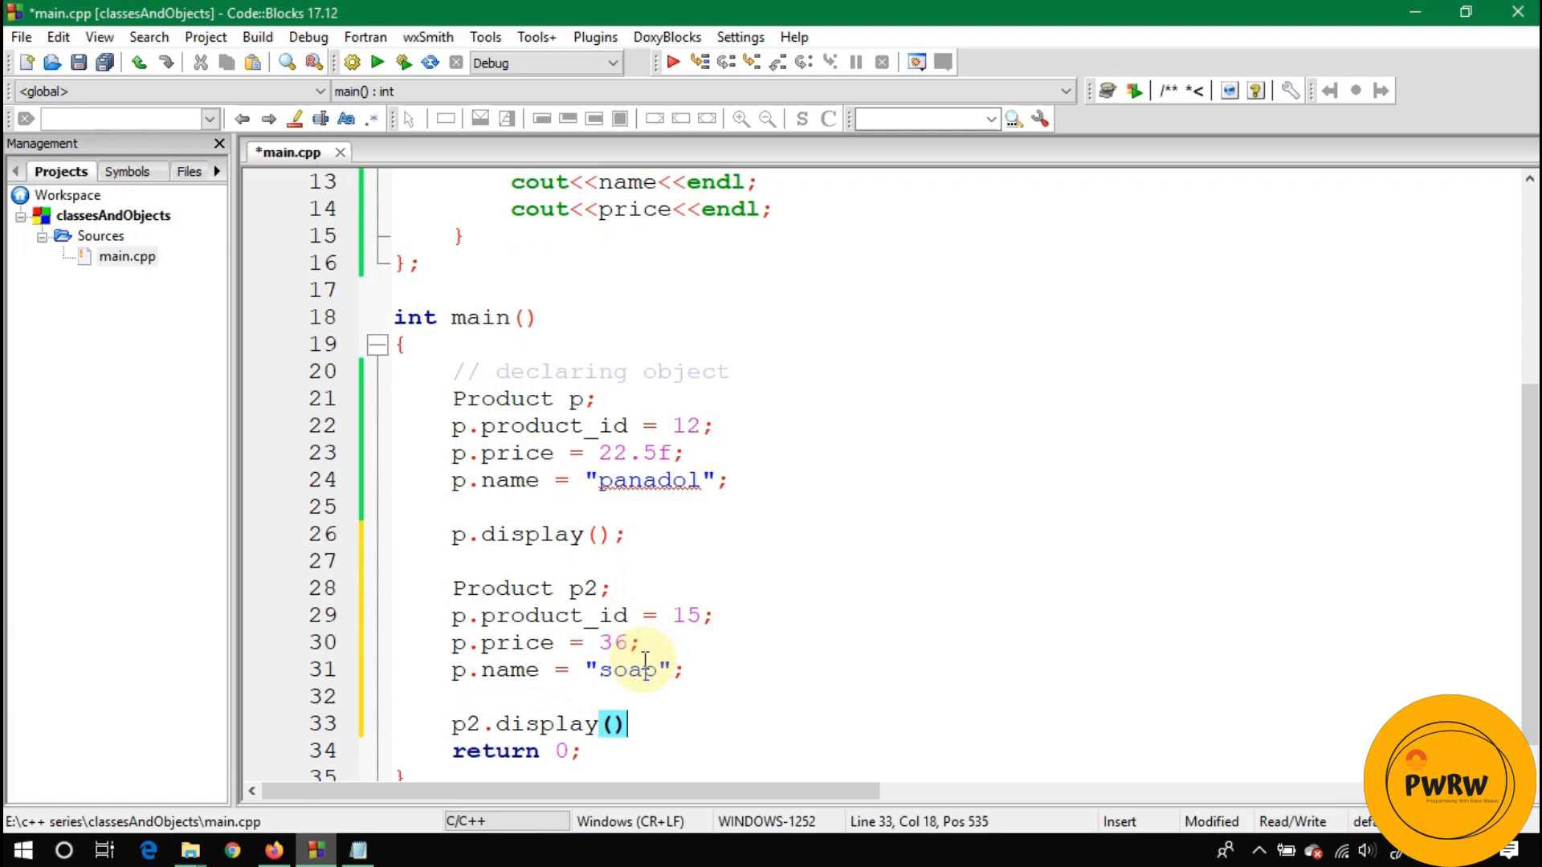
{"action": "left_click", "coordinate": [470, 561]}
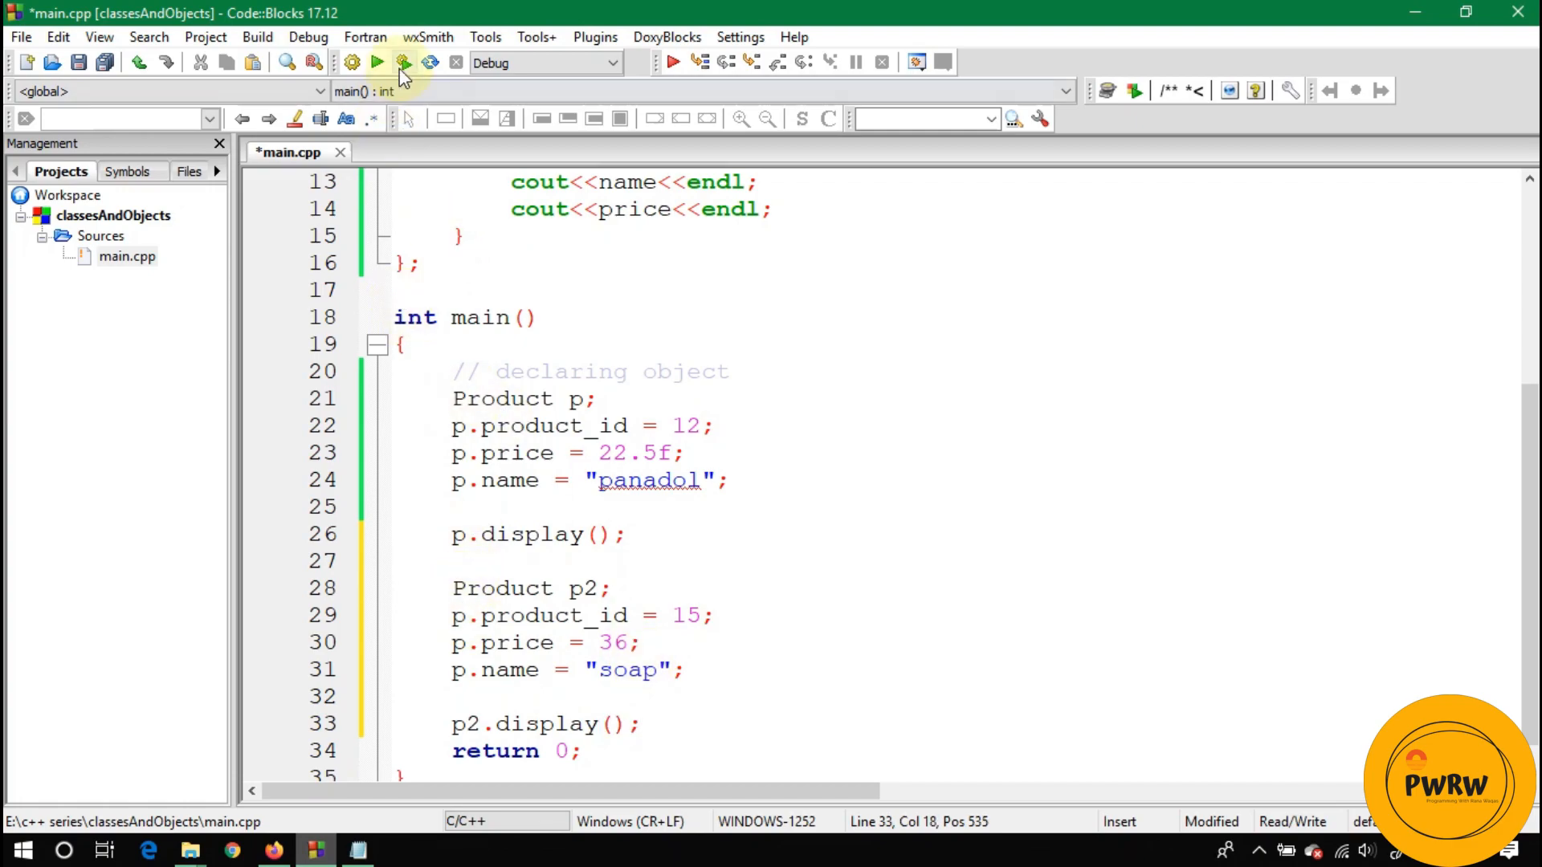
Step: Run the program, see garbage p2 output, and retarget the id, price and name lines to p2
{"action": "left_click", "coordinate": [377, 62]}
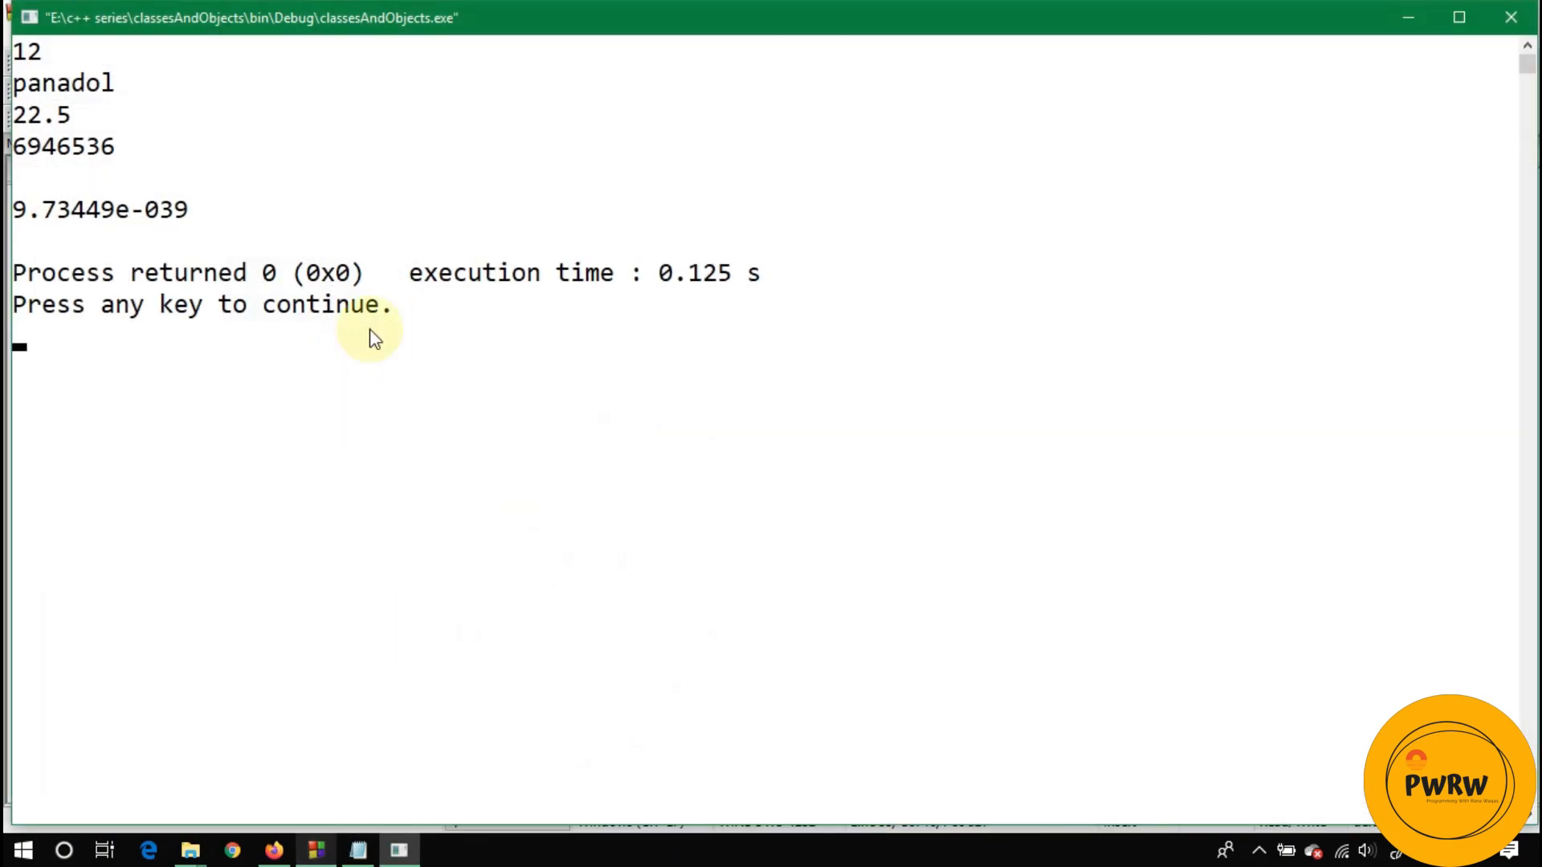
{"action": "double_click", "coordinate": [98, 210]}
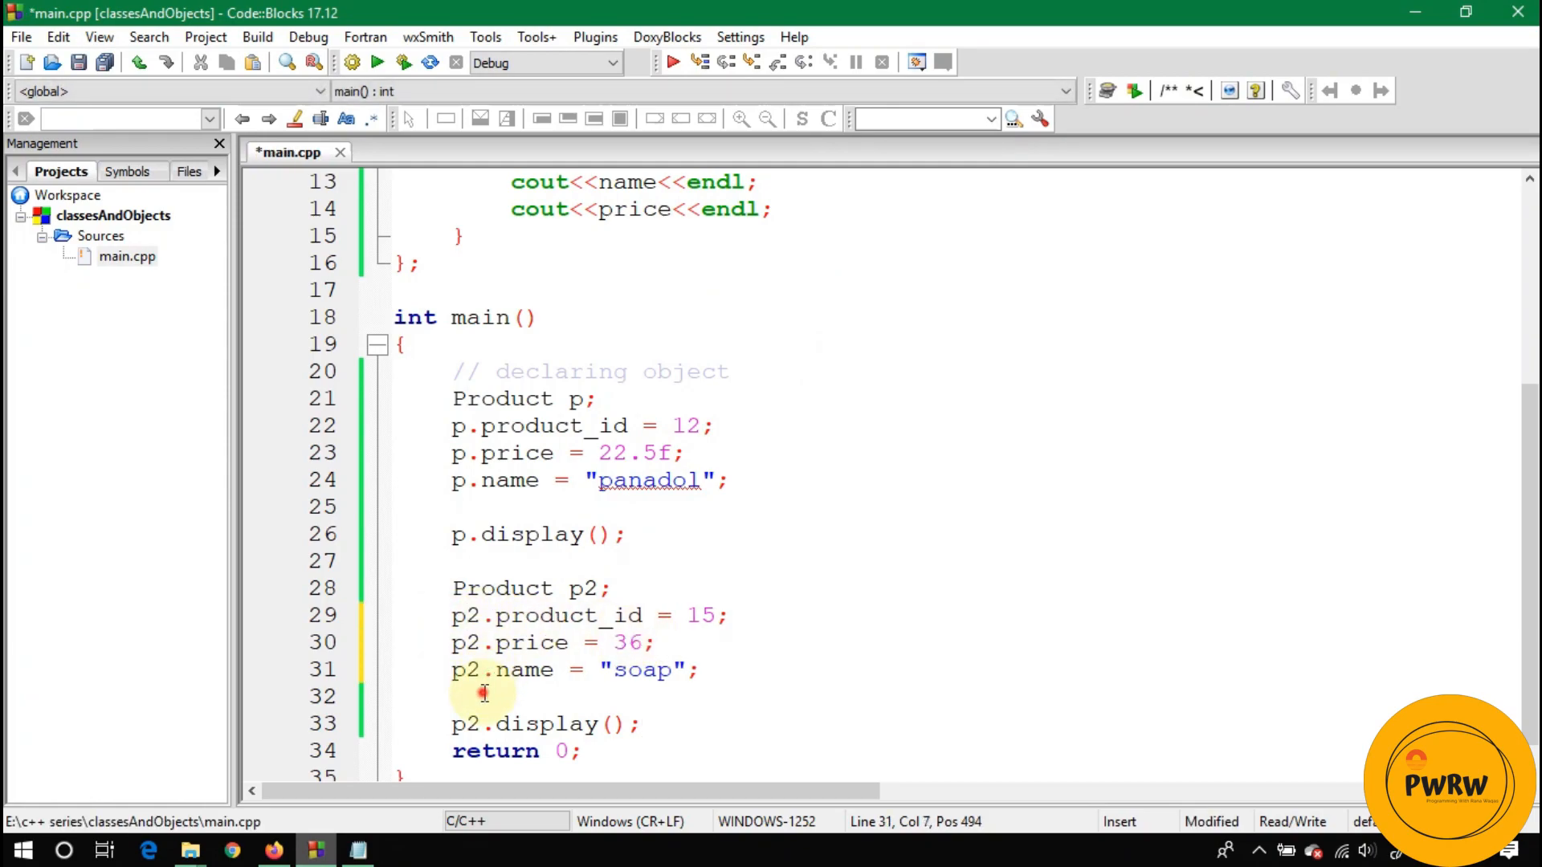
{"action": "left_click", "coordinate": [378, 61]}
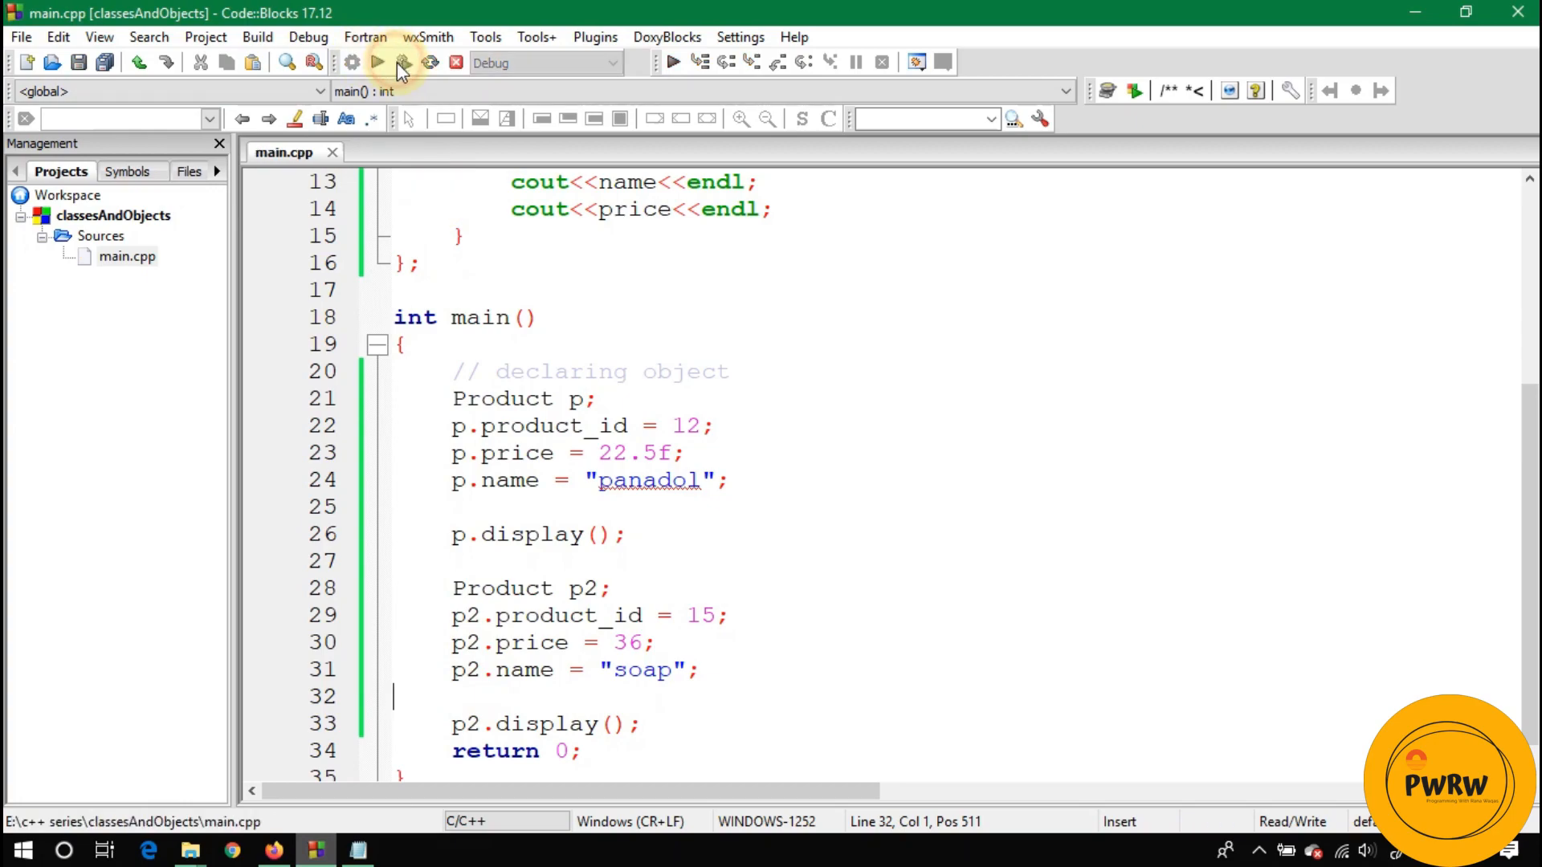
Step: Rerun to see p2 print 15, soap and 36, then close the classesAndObjects.exe console
{"action": "left_click", "coordinate": [378, 62]}
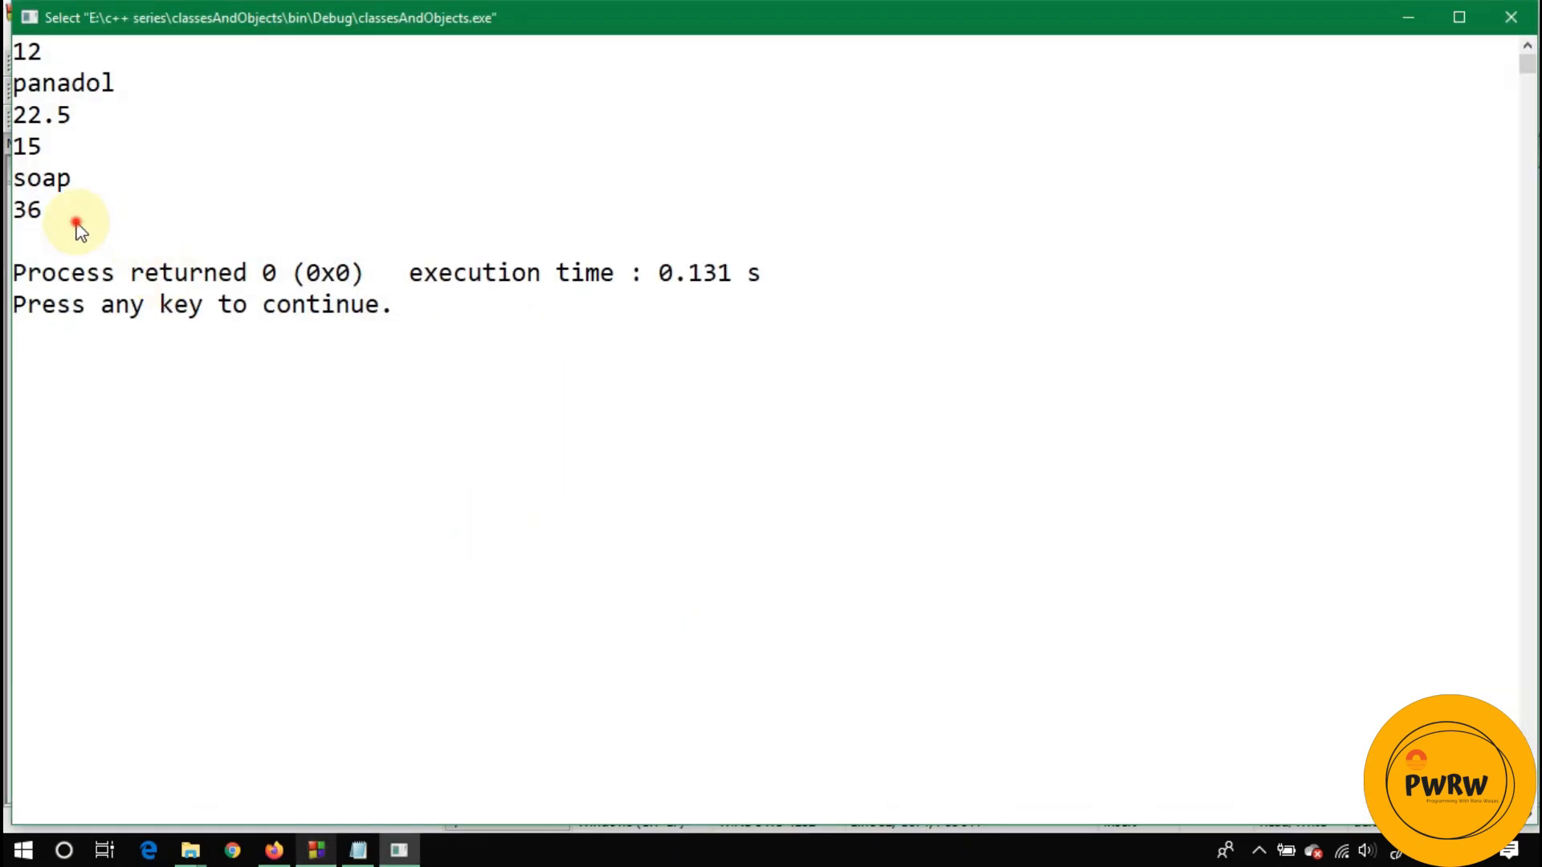
{"action": "mouse_move", "coordinate": [1455, 62]}
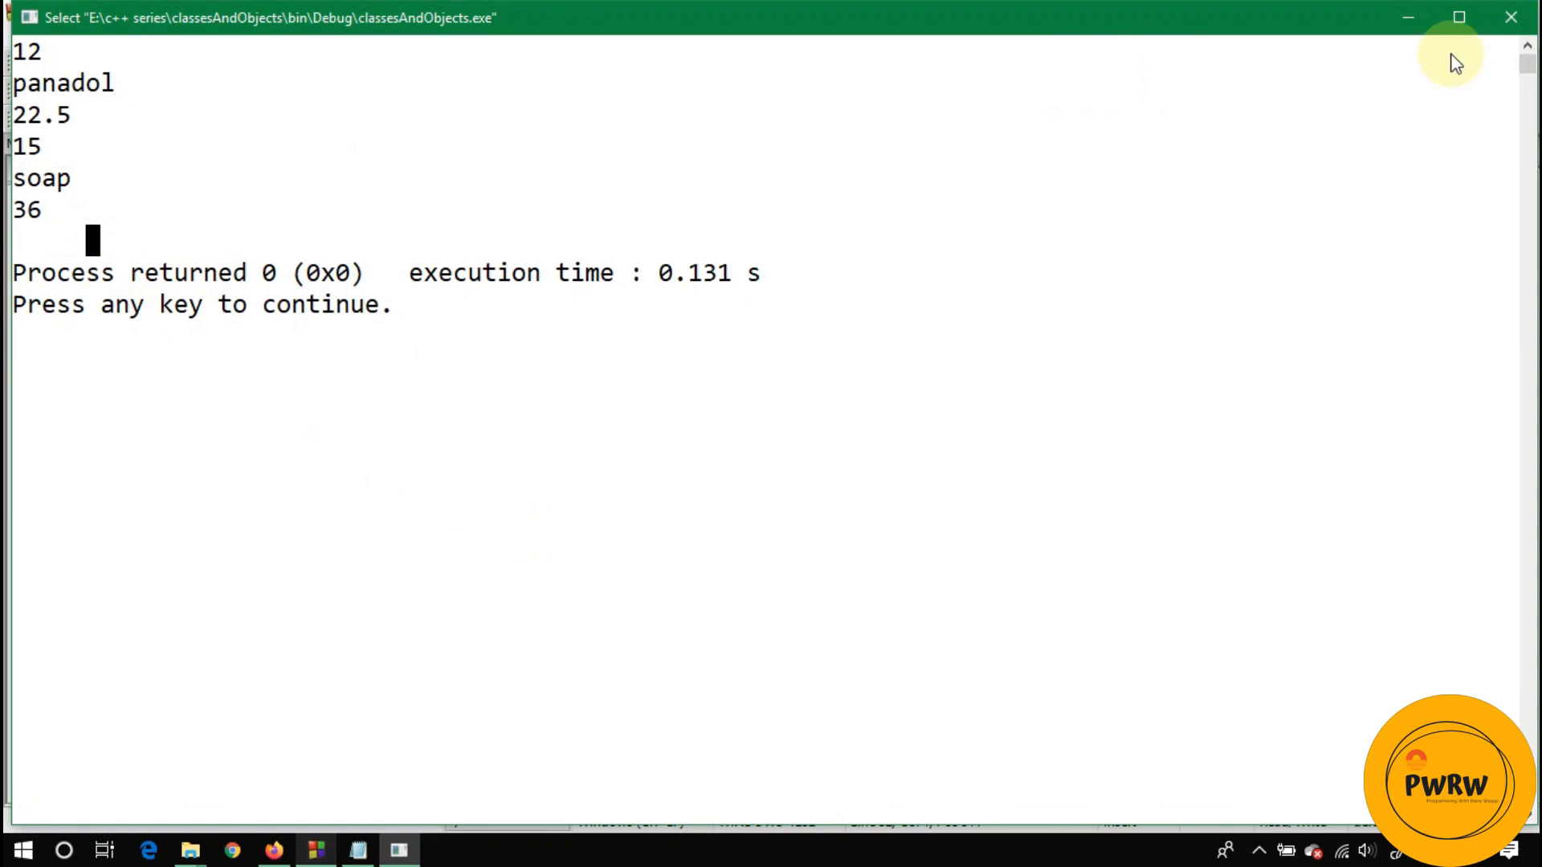
{"action": "left_click", "coordinate": [315, 850]}
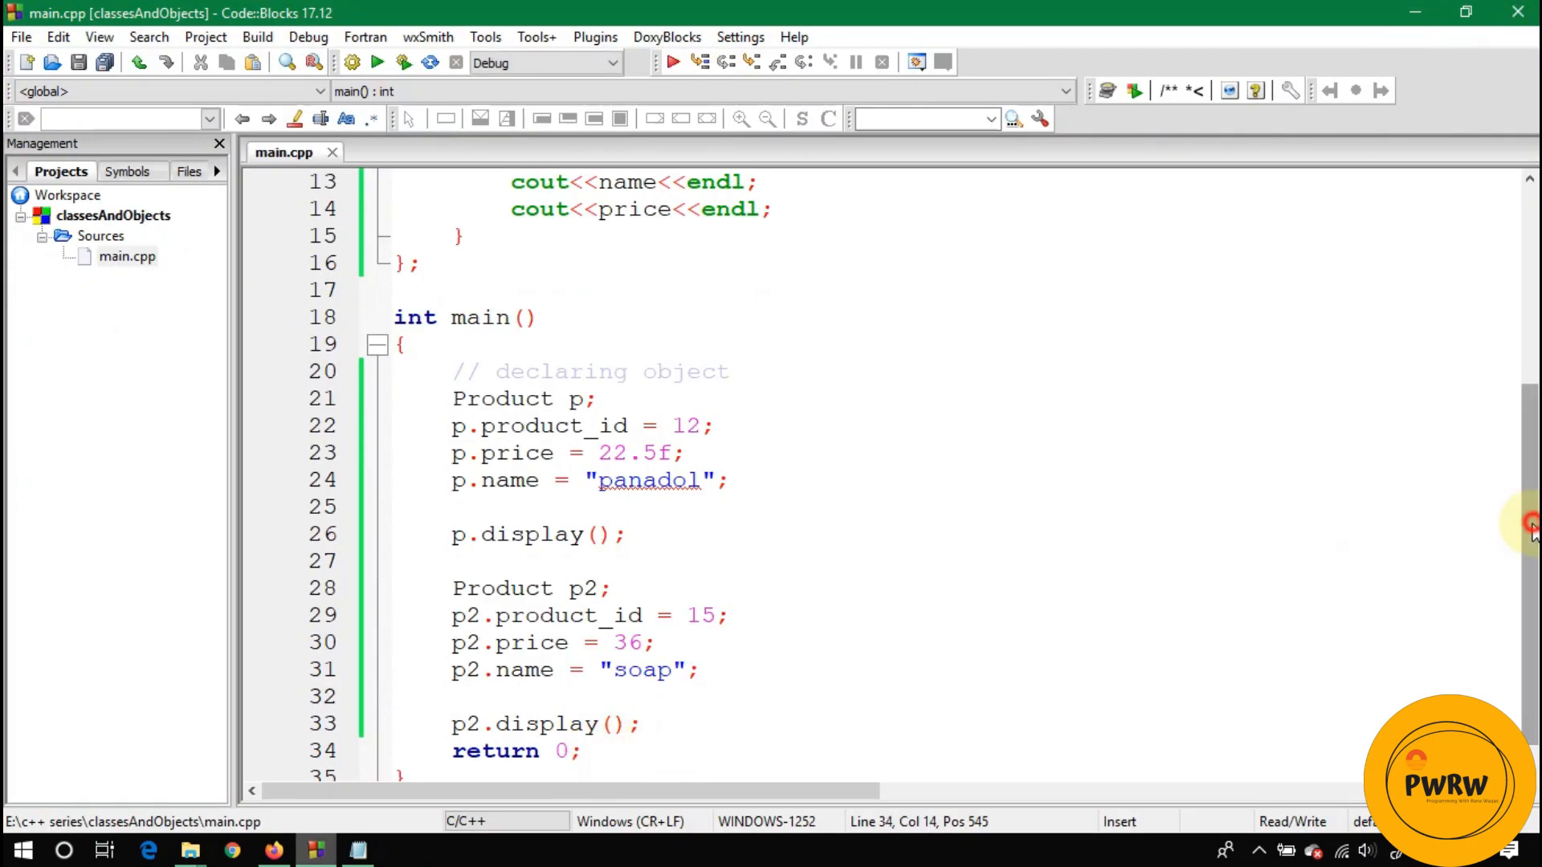
Step: Add the comment '// multiple objects of same type' after p2.display() and save main.cpp
{"action": "key", "text": "enter"}
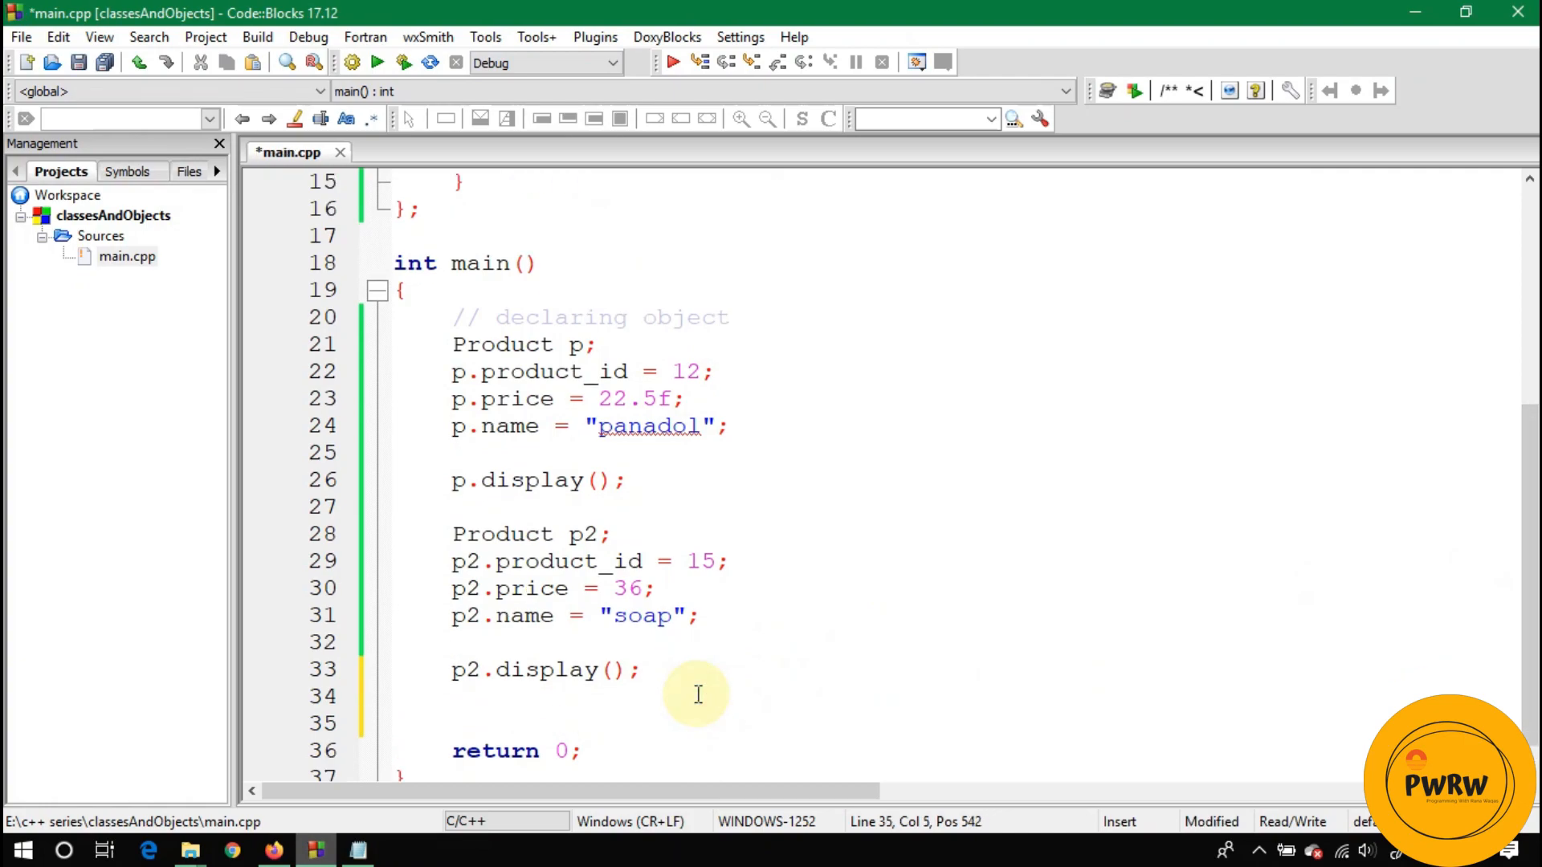
{"action": "type", "text": "//"}
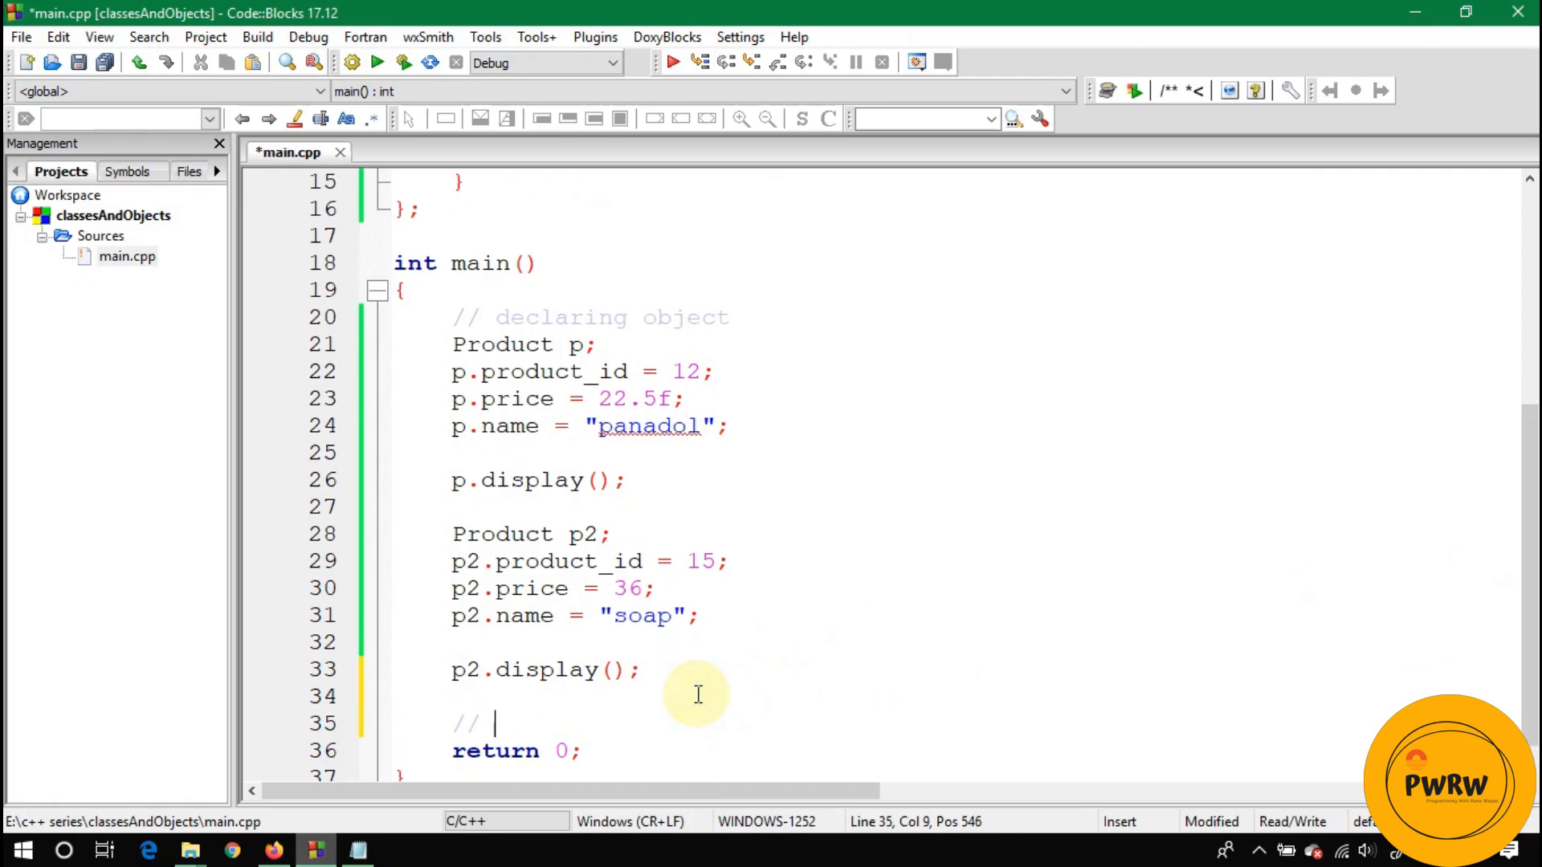
{"action": "type", "text": "multiple"}
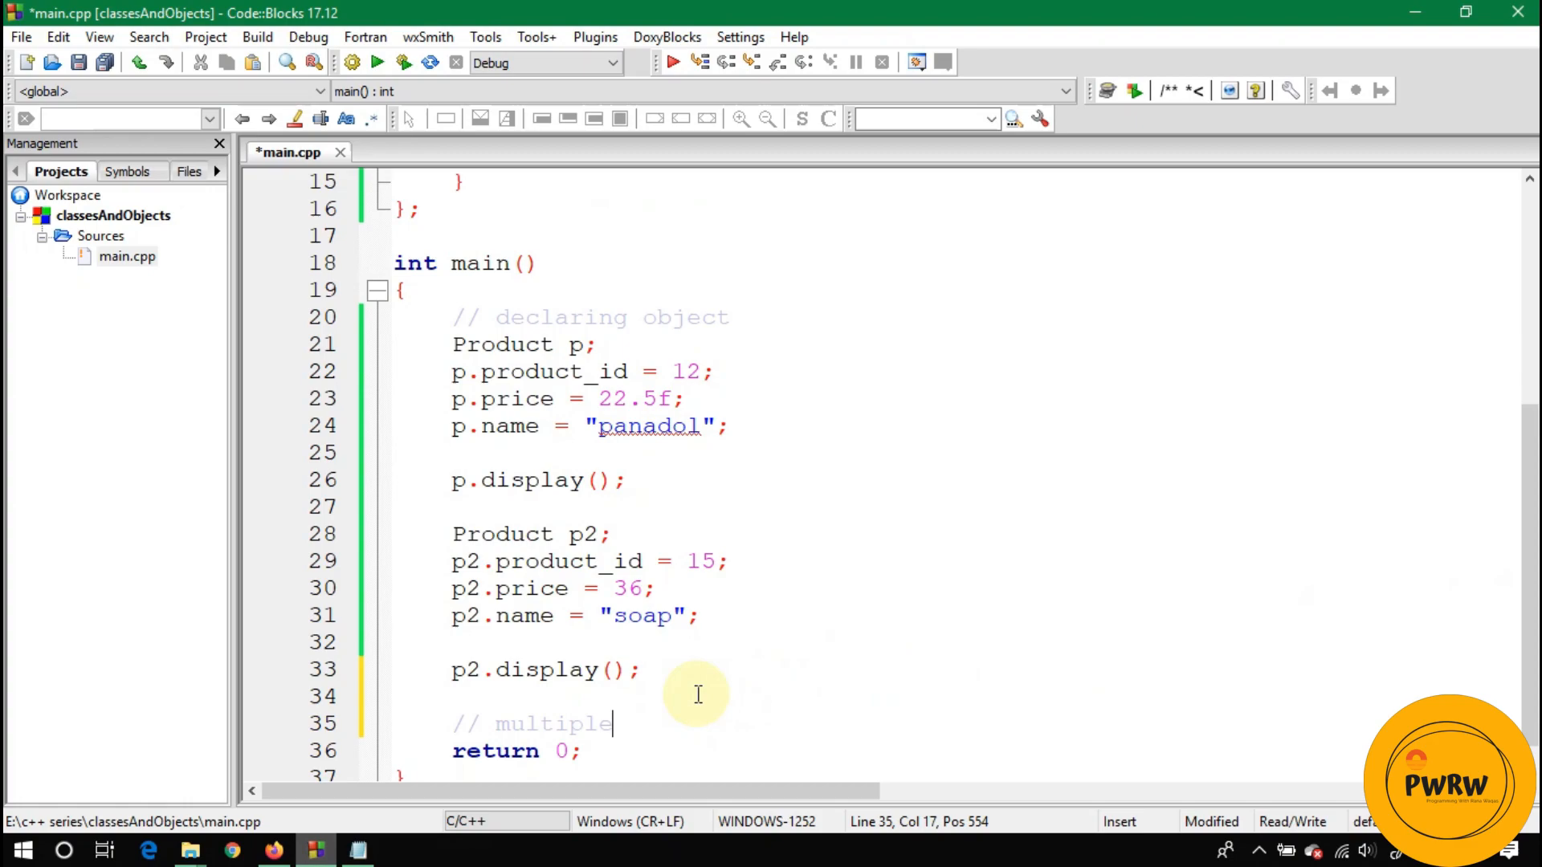
{"action": "type", "text": "objects of same"}
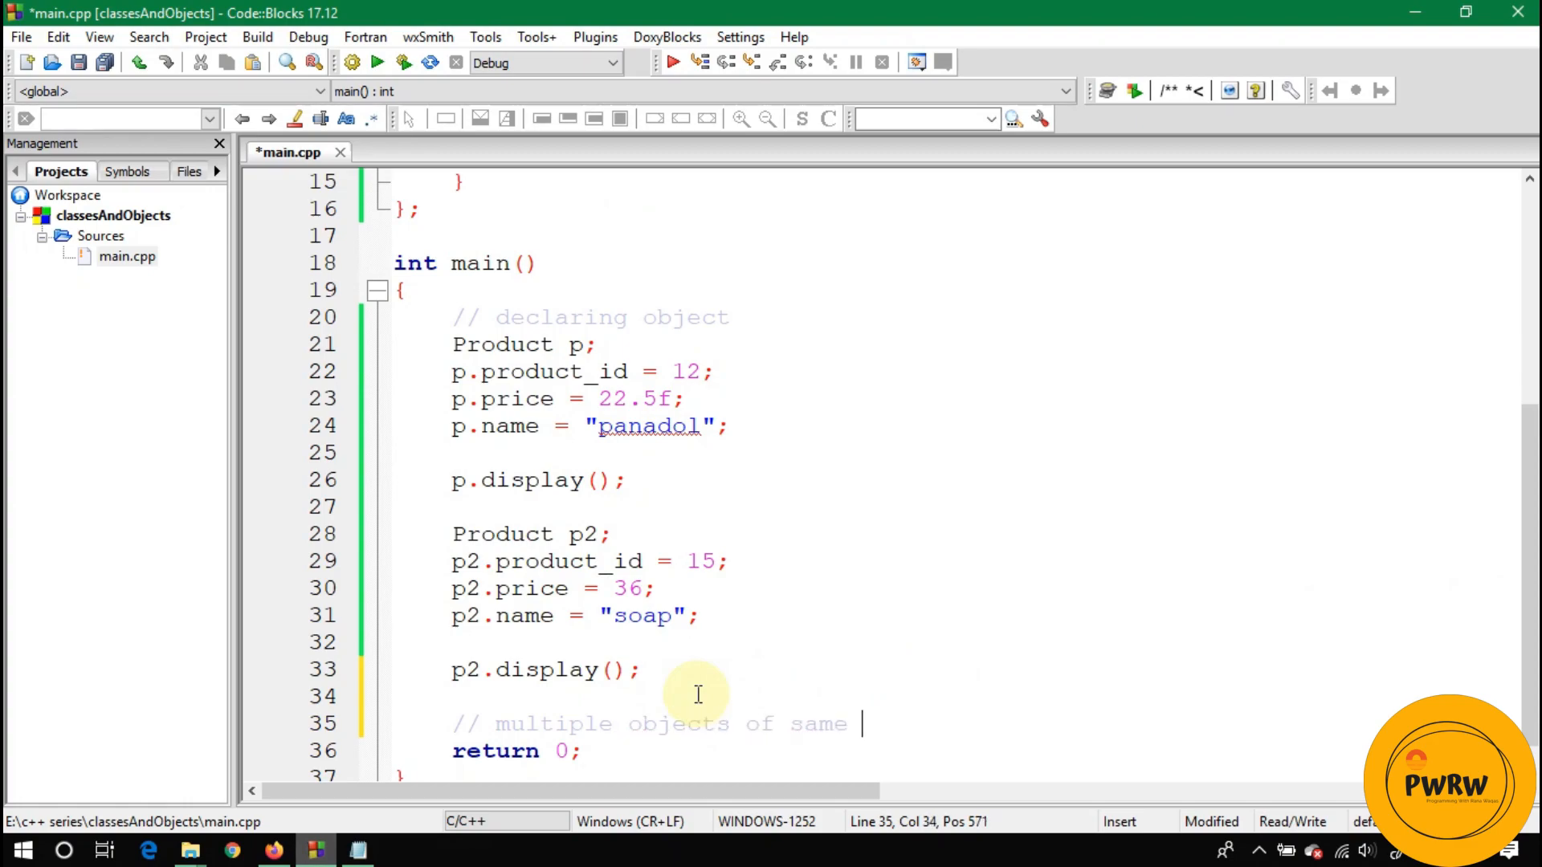
{"action": "type", "text": "type"}
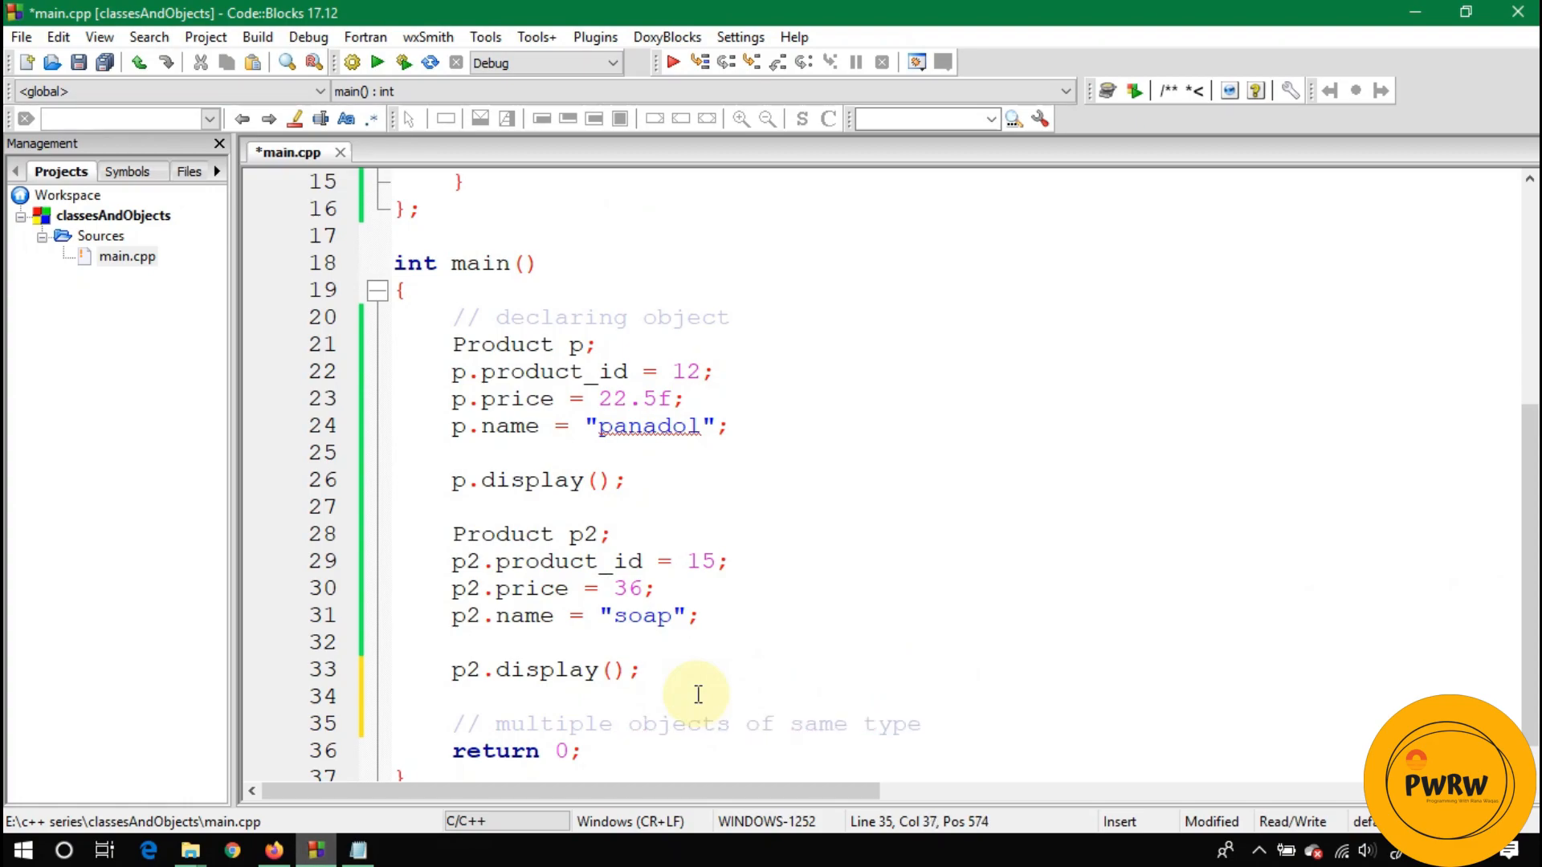
{"action": "key", "text": "ctrl+s"}
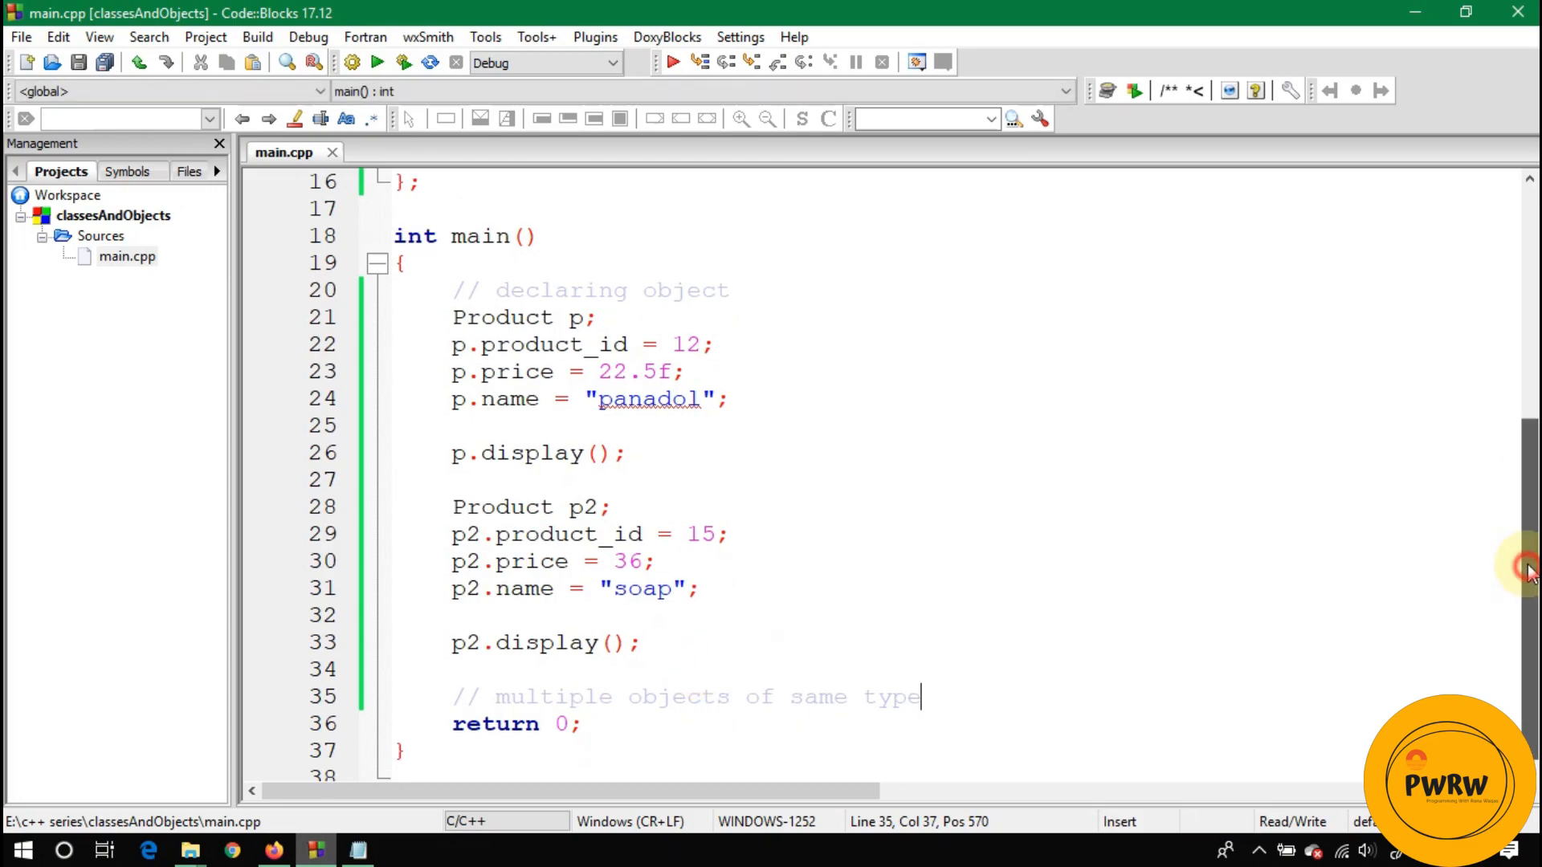
{"action": "scroll", "scroll_direction": "up", "scroll_amount": 3}
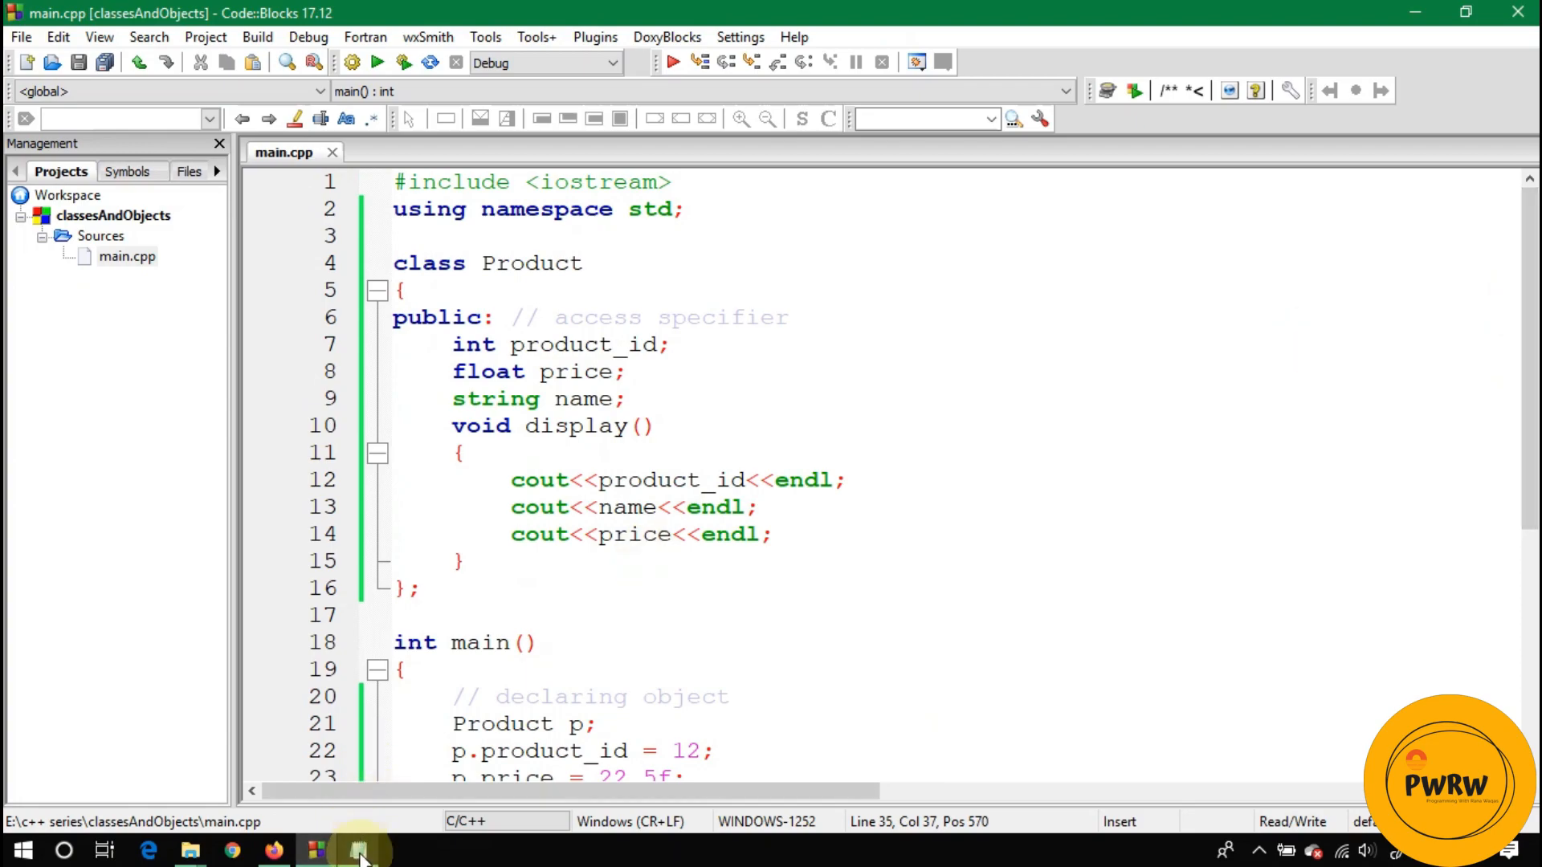
Step: Append 'Task: Declare a class of medicine and think how many possible data members…' to the Notepad note, closing the Filmora pop-up
{"action": "left_click", "coordinate": [358, 851]}
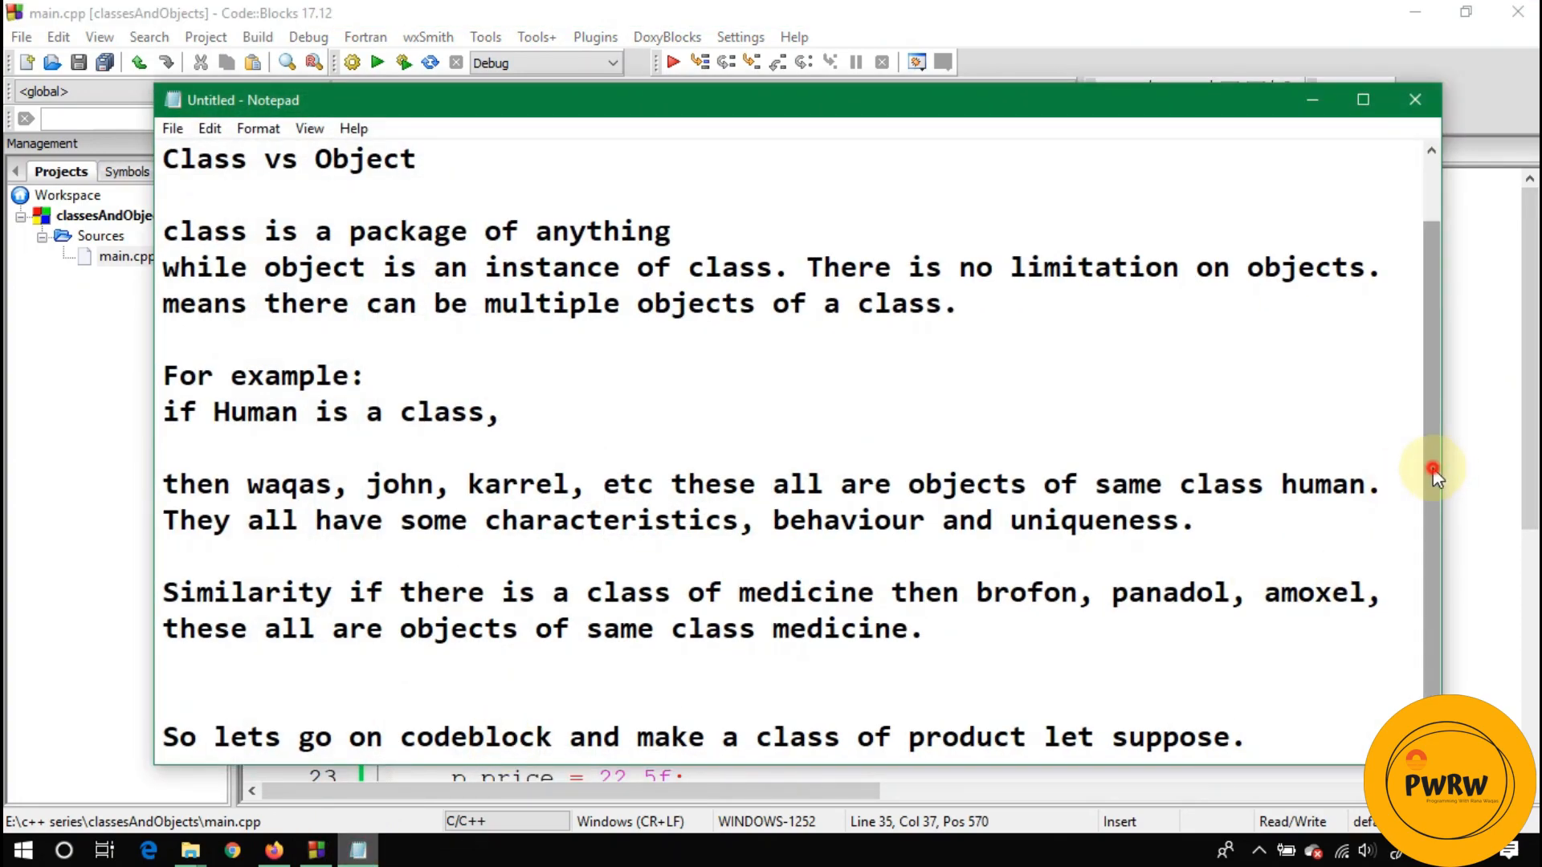
{"action": "scroll", "scroll_direction": "down", "scroll_amount": 3}
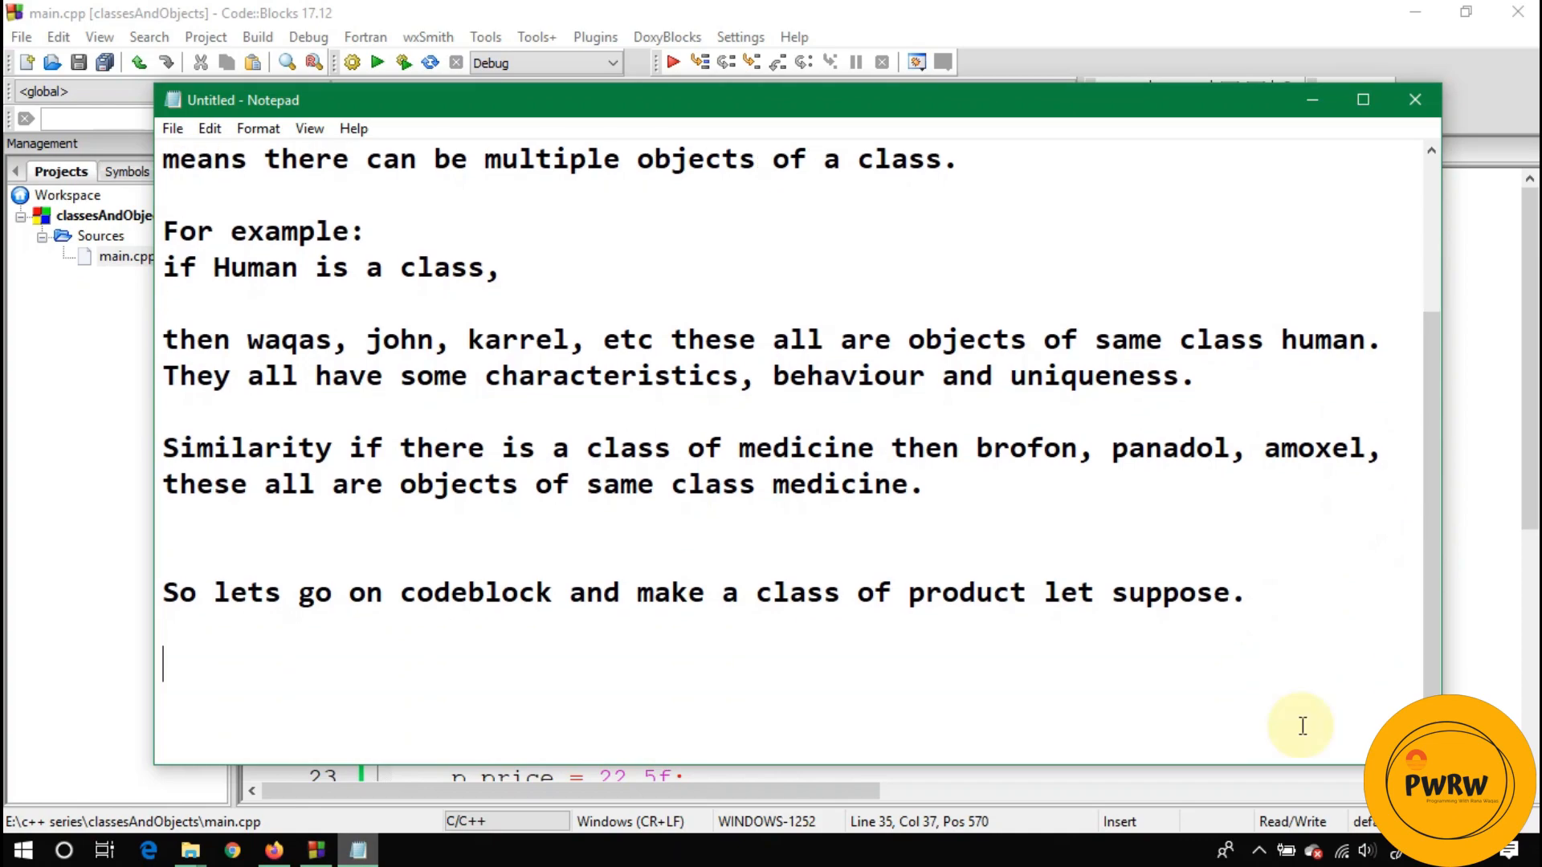
{"action": "type", "text": "Task:"}
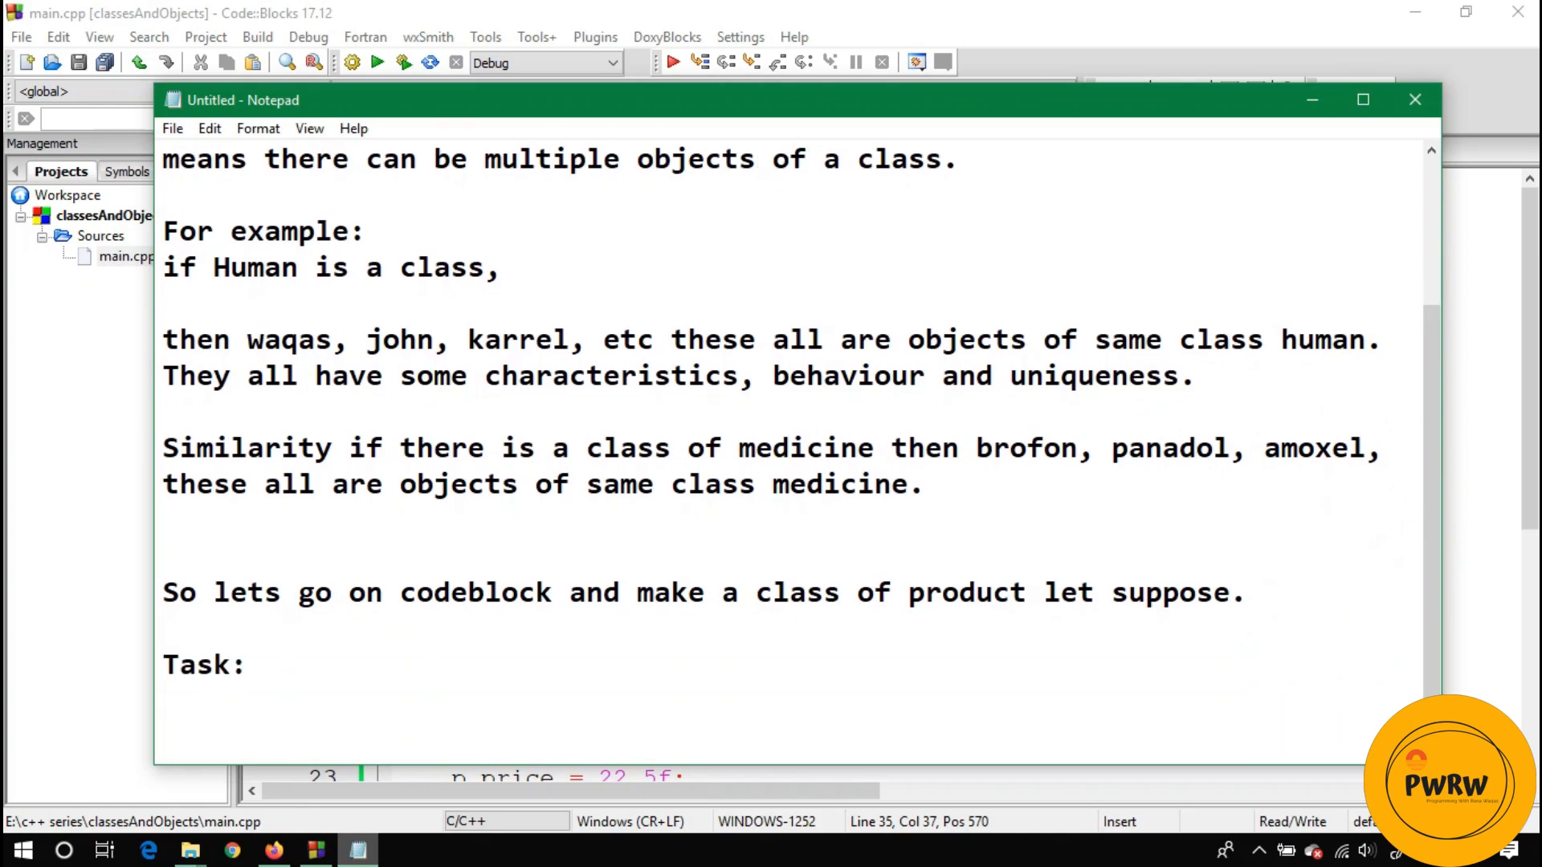
{"action": "type", "text": "Declar"}
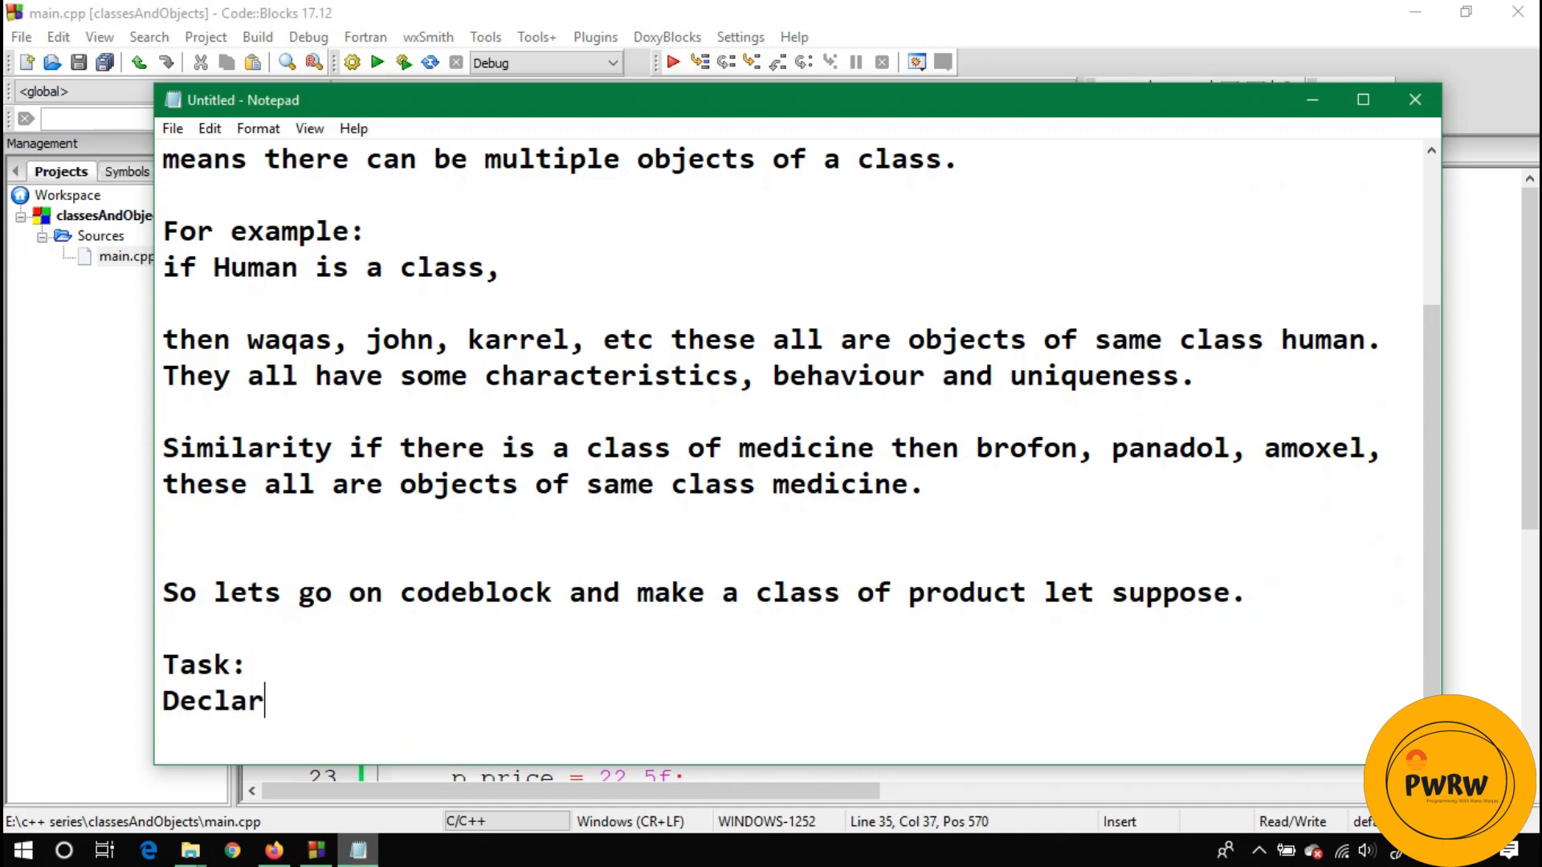
{"action": "type", "text": "e a class of"}
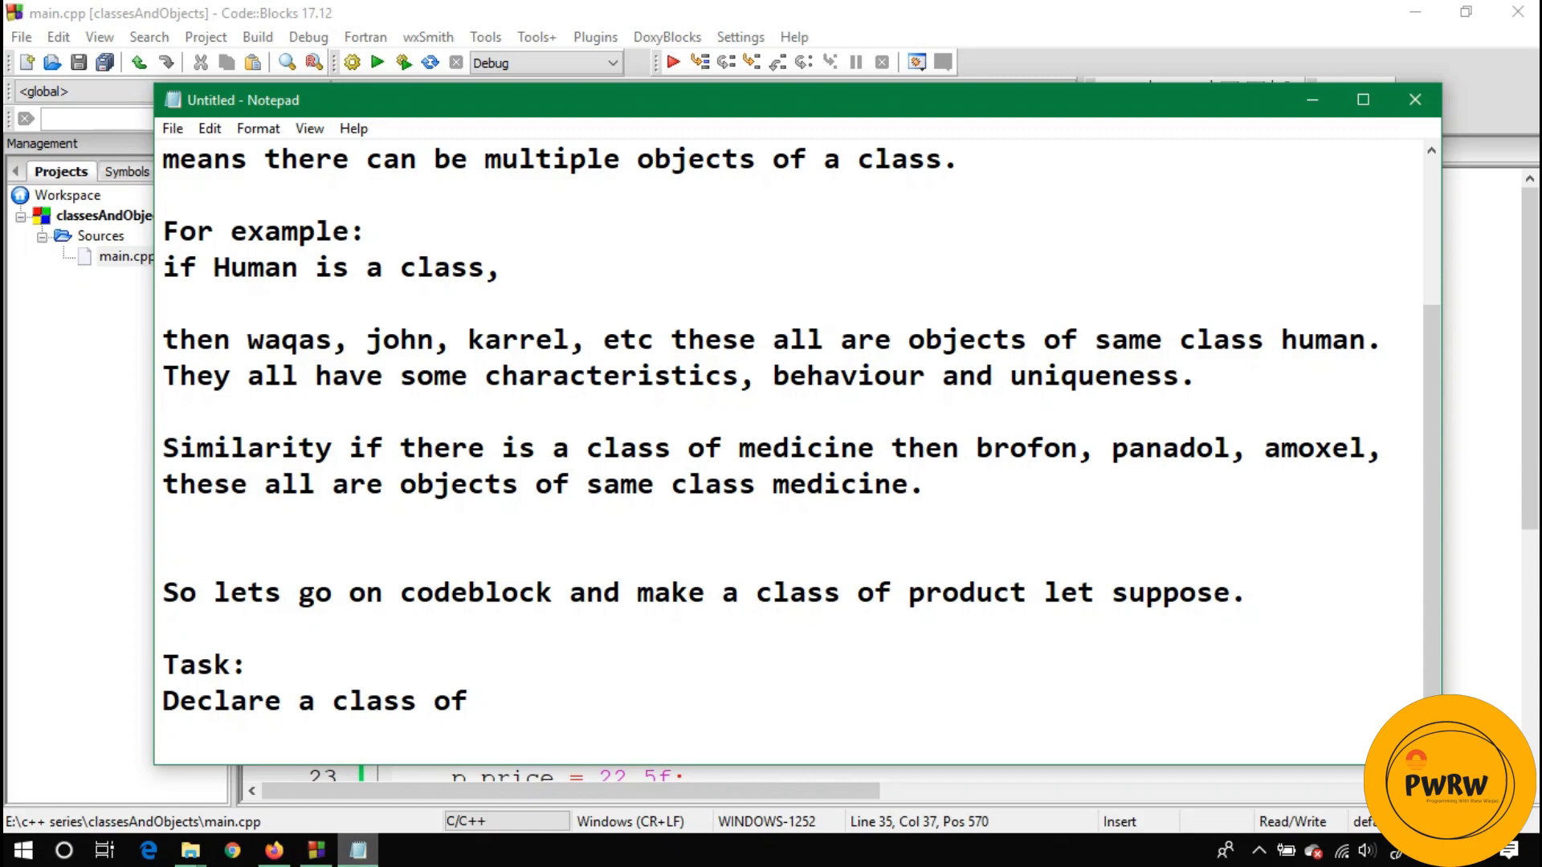
{"action": "type", "text": "medici"}
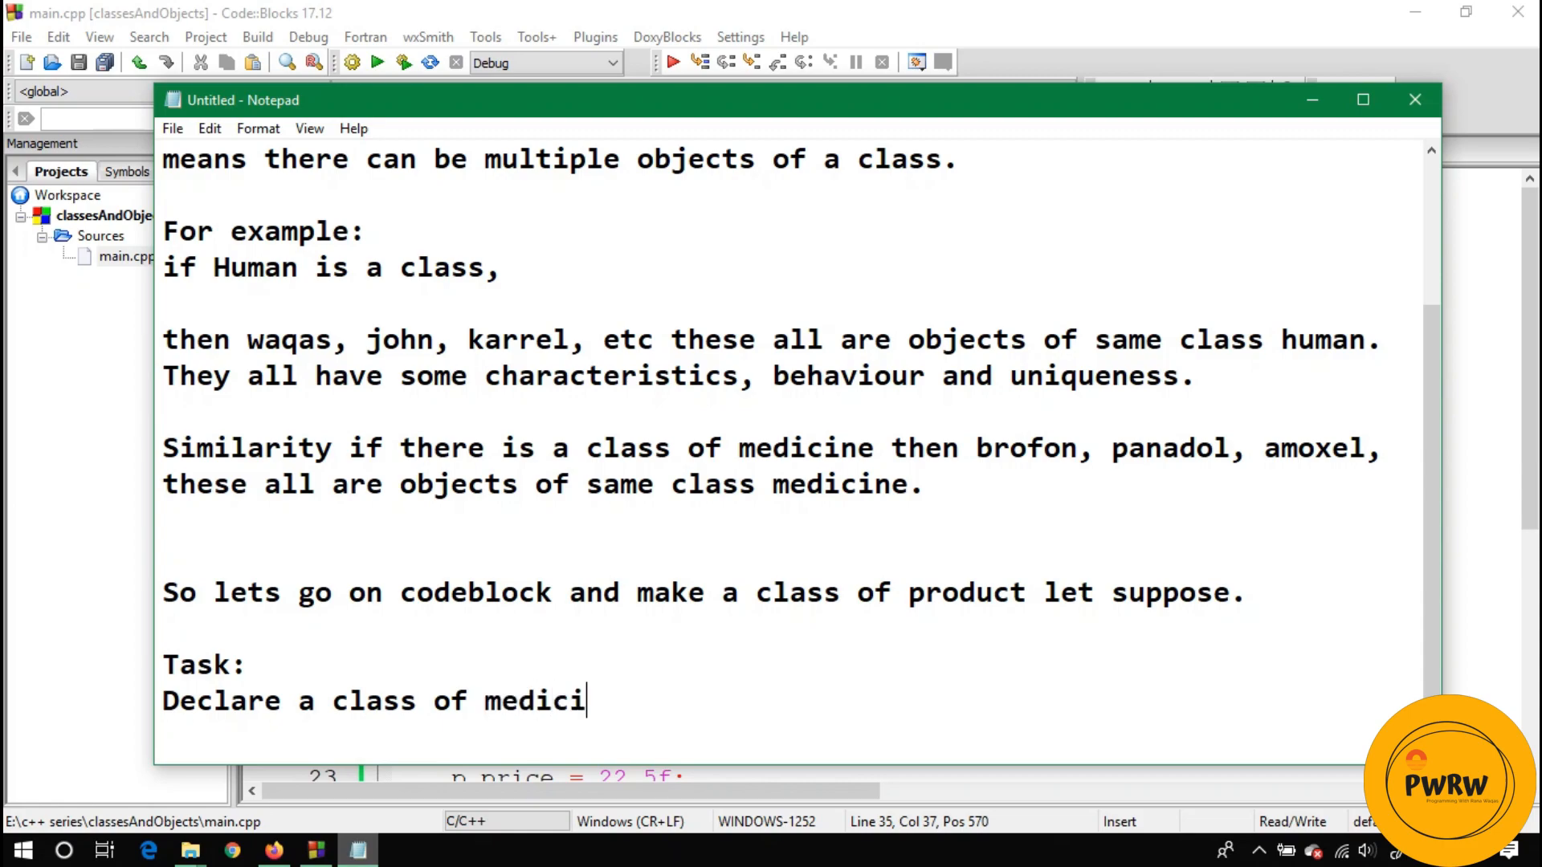
{"action": "type", "text": "ne and"}
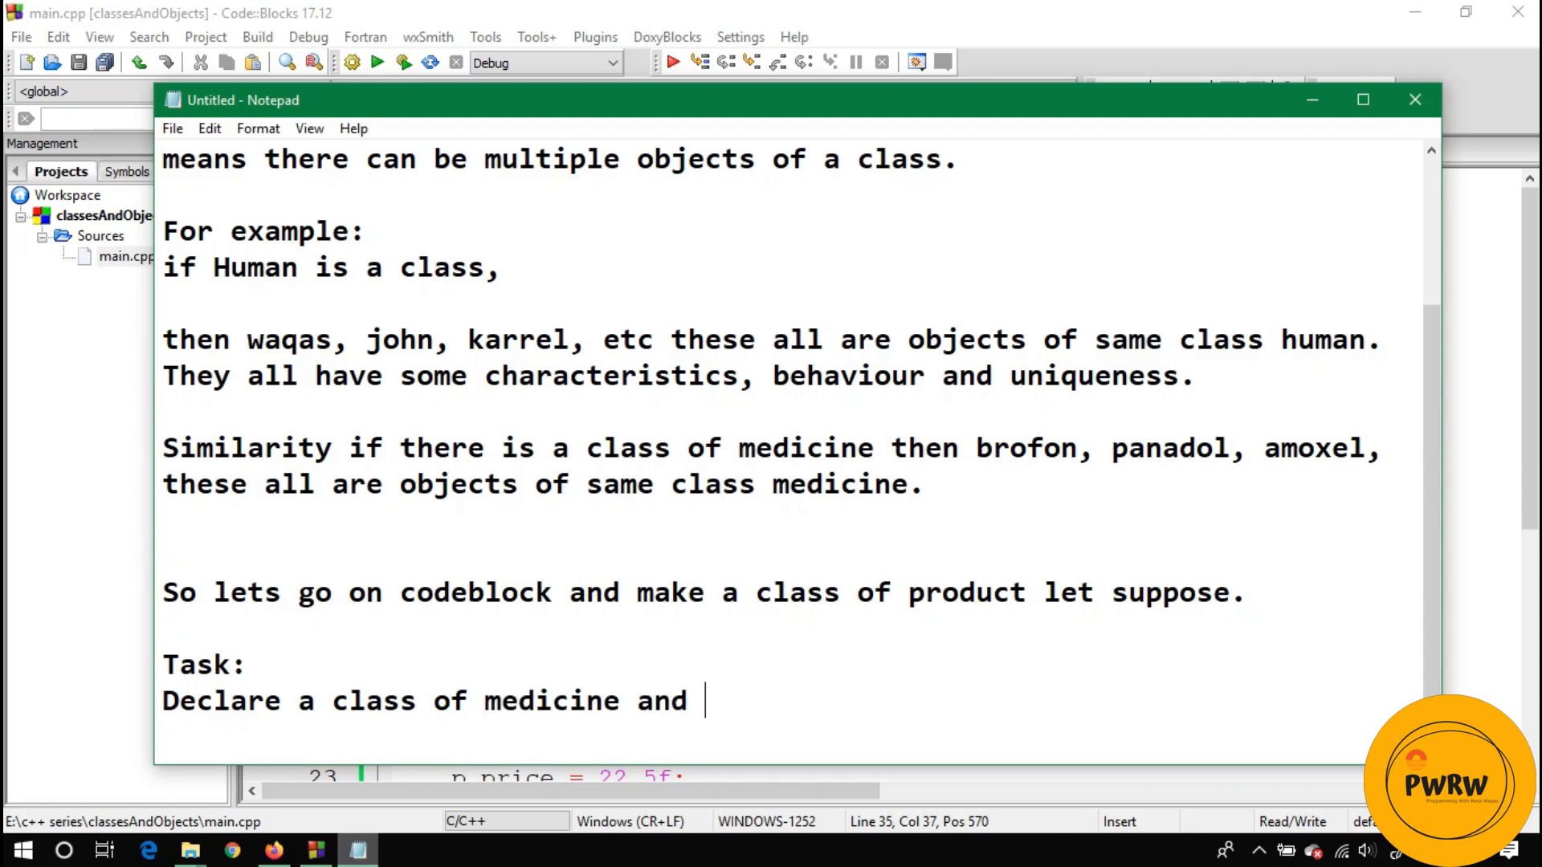
{"action": "type", "text": "think t"}
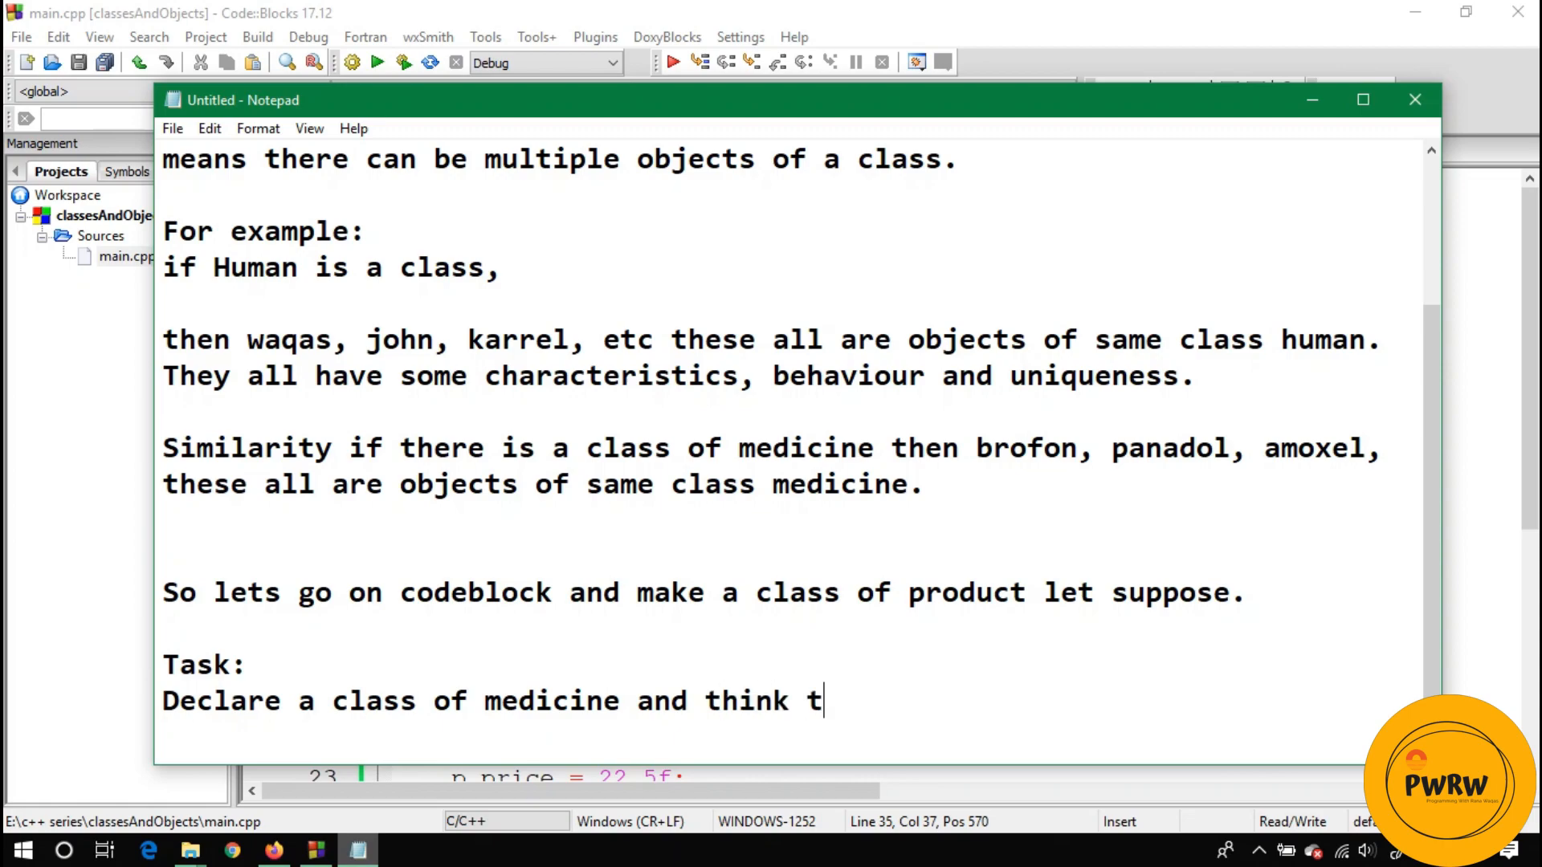
{"action": "type", "text": "hat how many pos"}
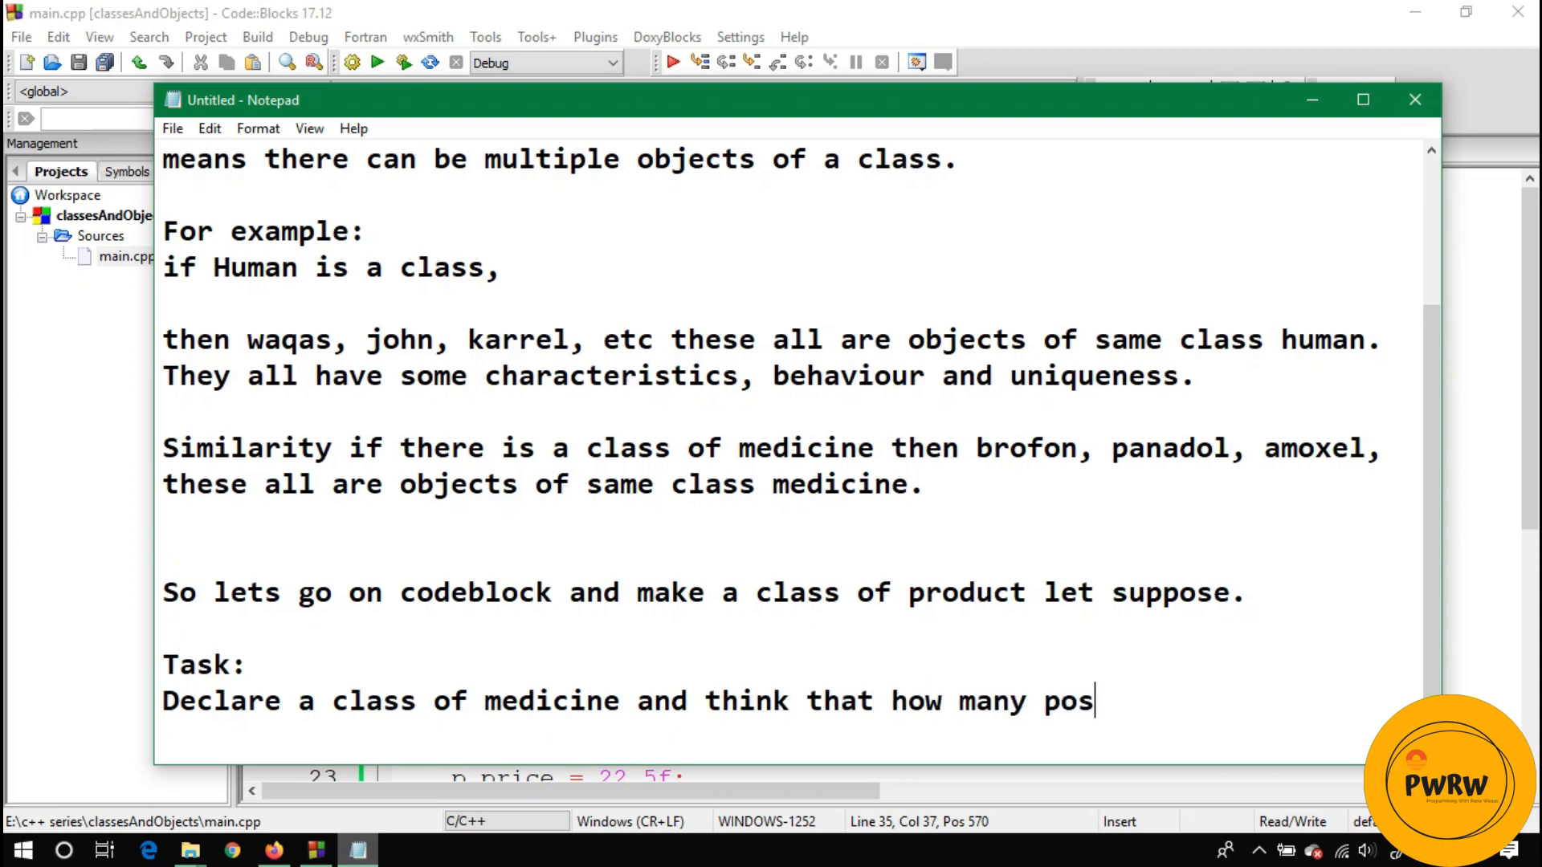
{"action": "type", "text": "sible data members of"}
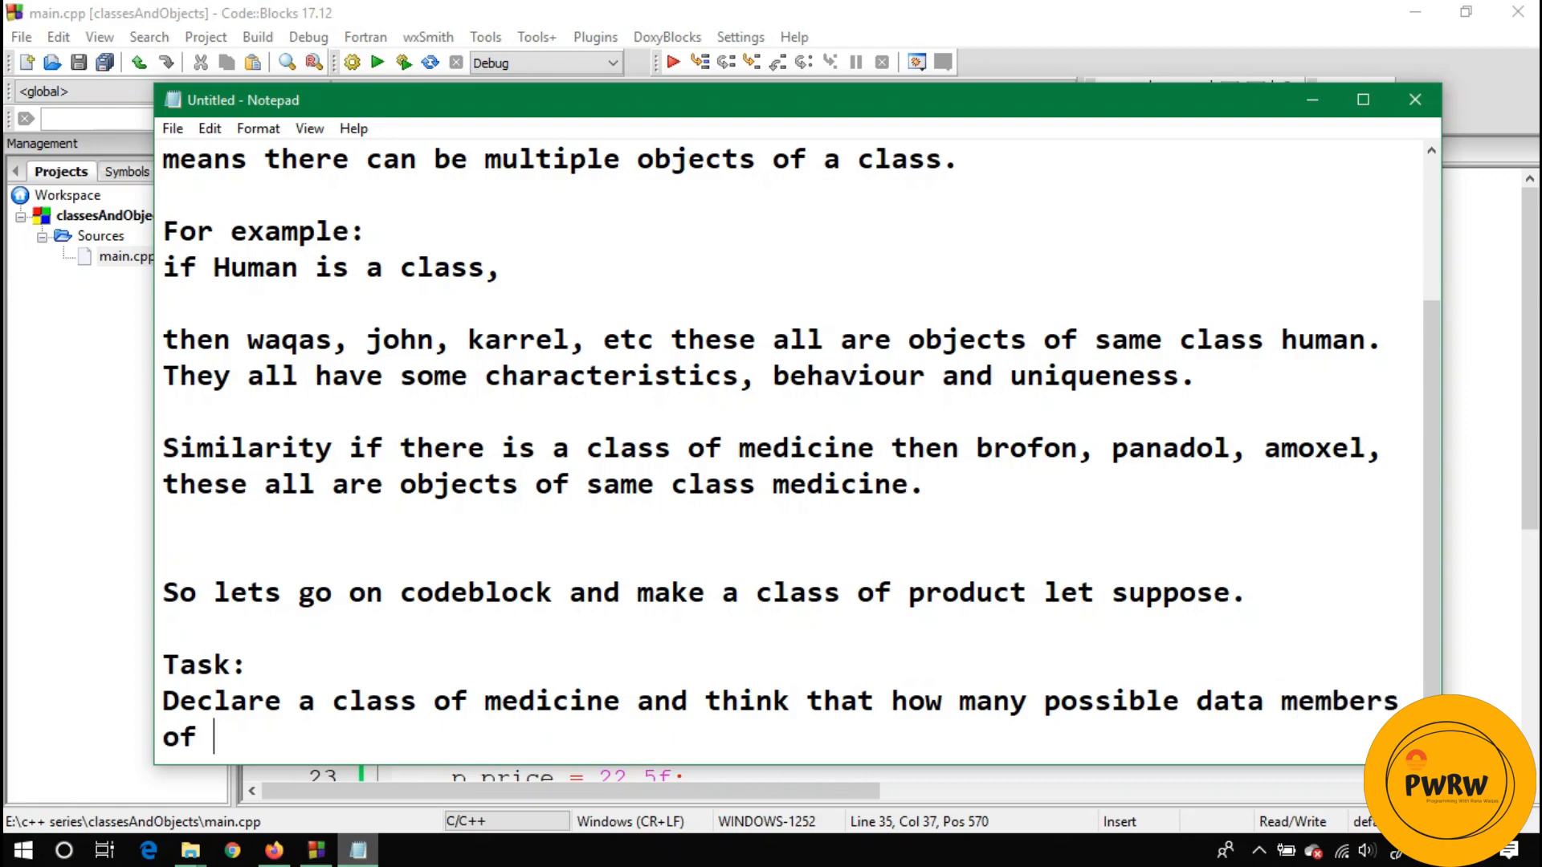
{"action": "type", "text": "t"}
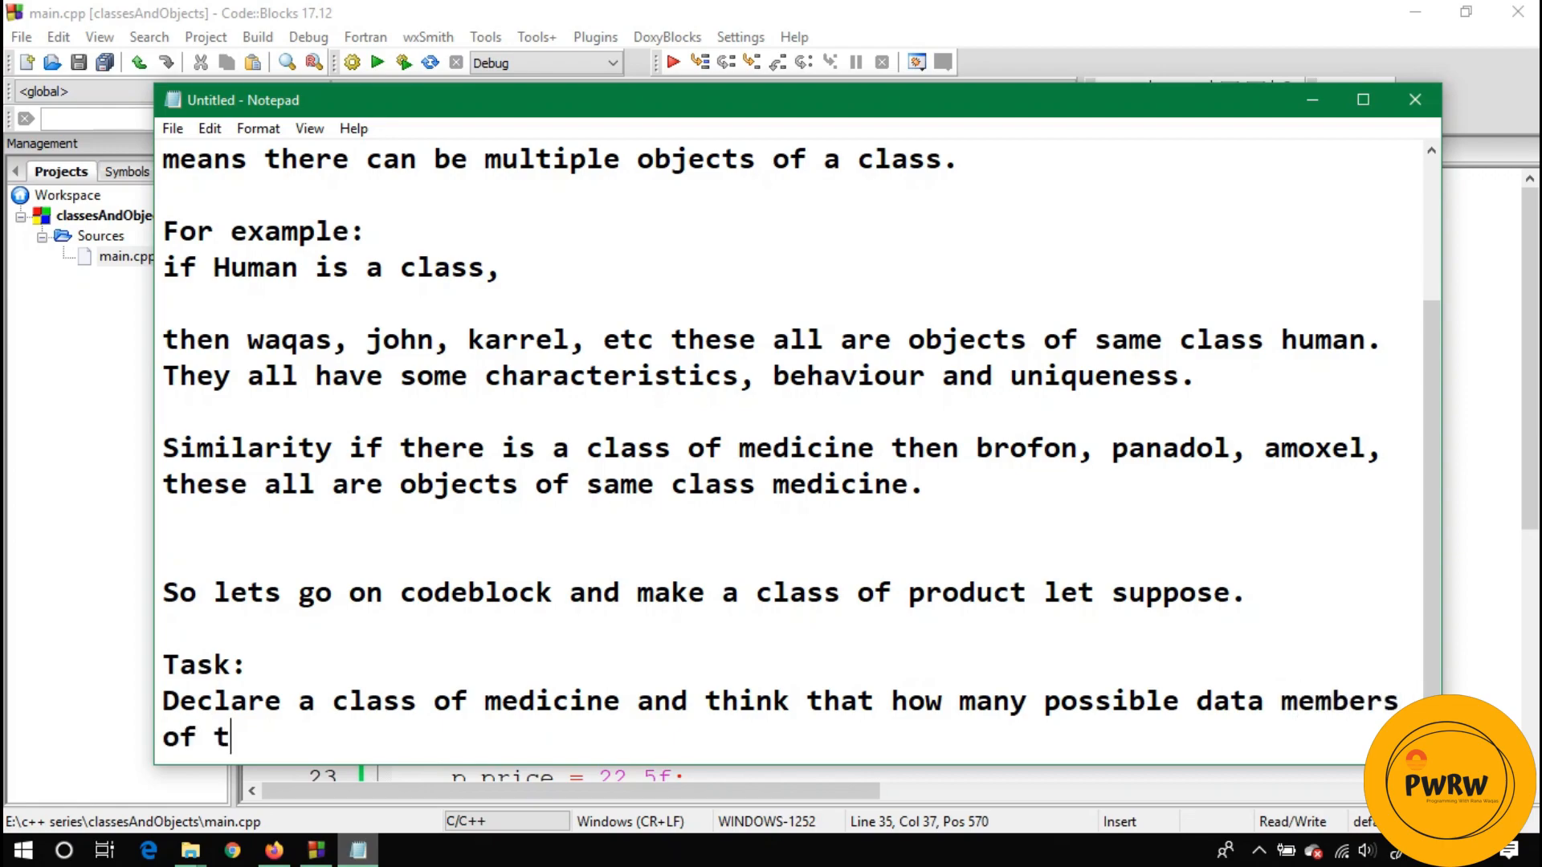
{"action": "type", "text": "his class can ve"}
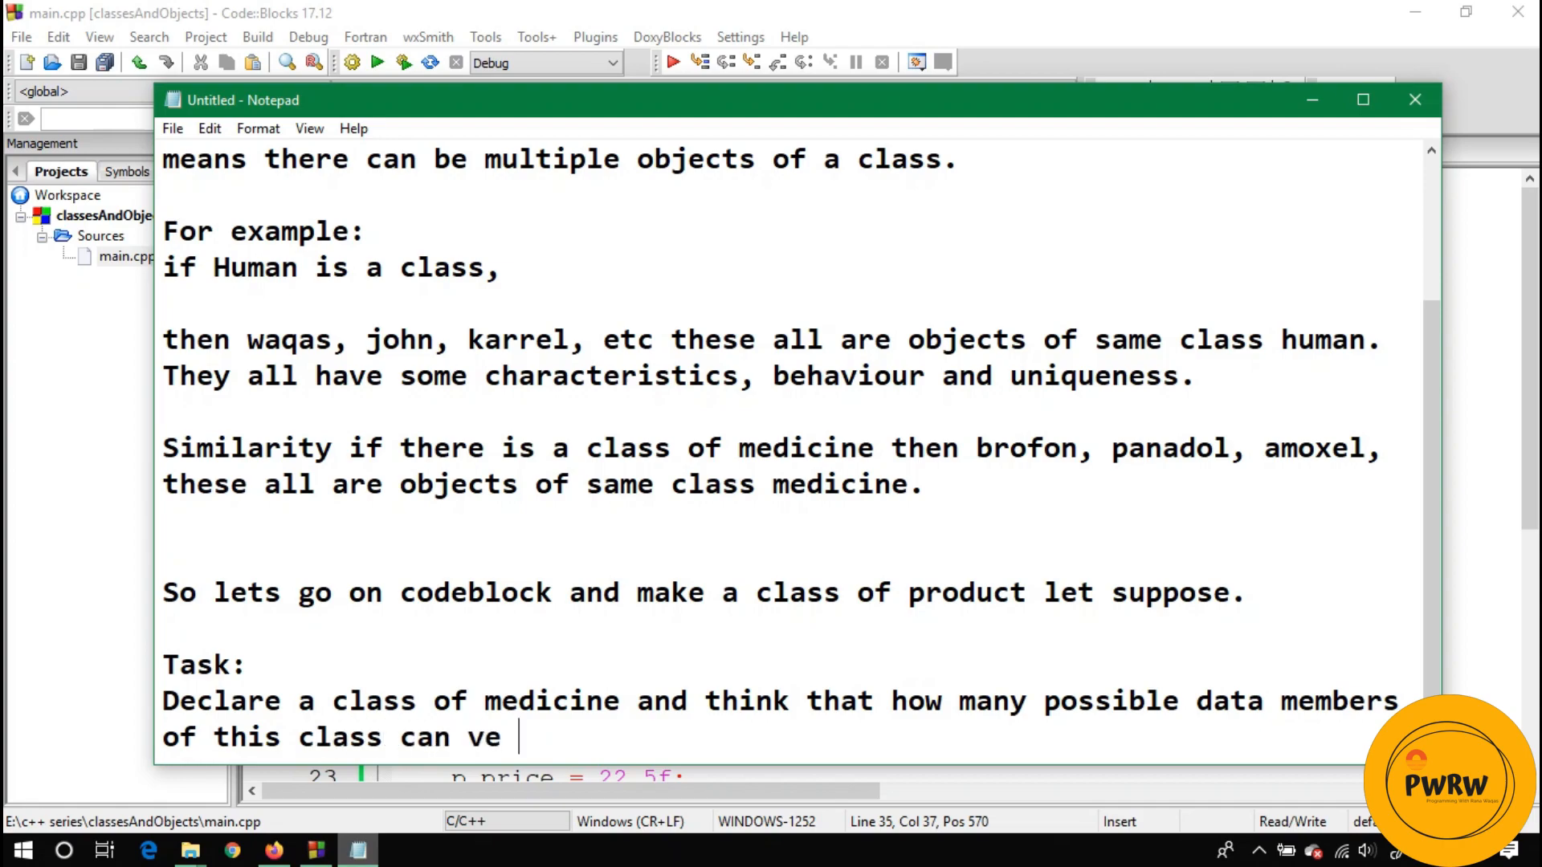
{"action": "type", "text": "be e"}
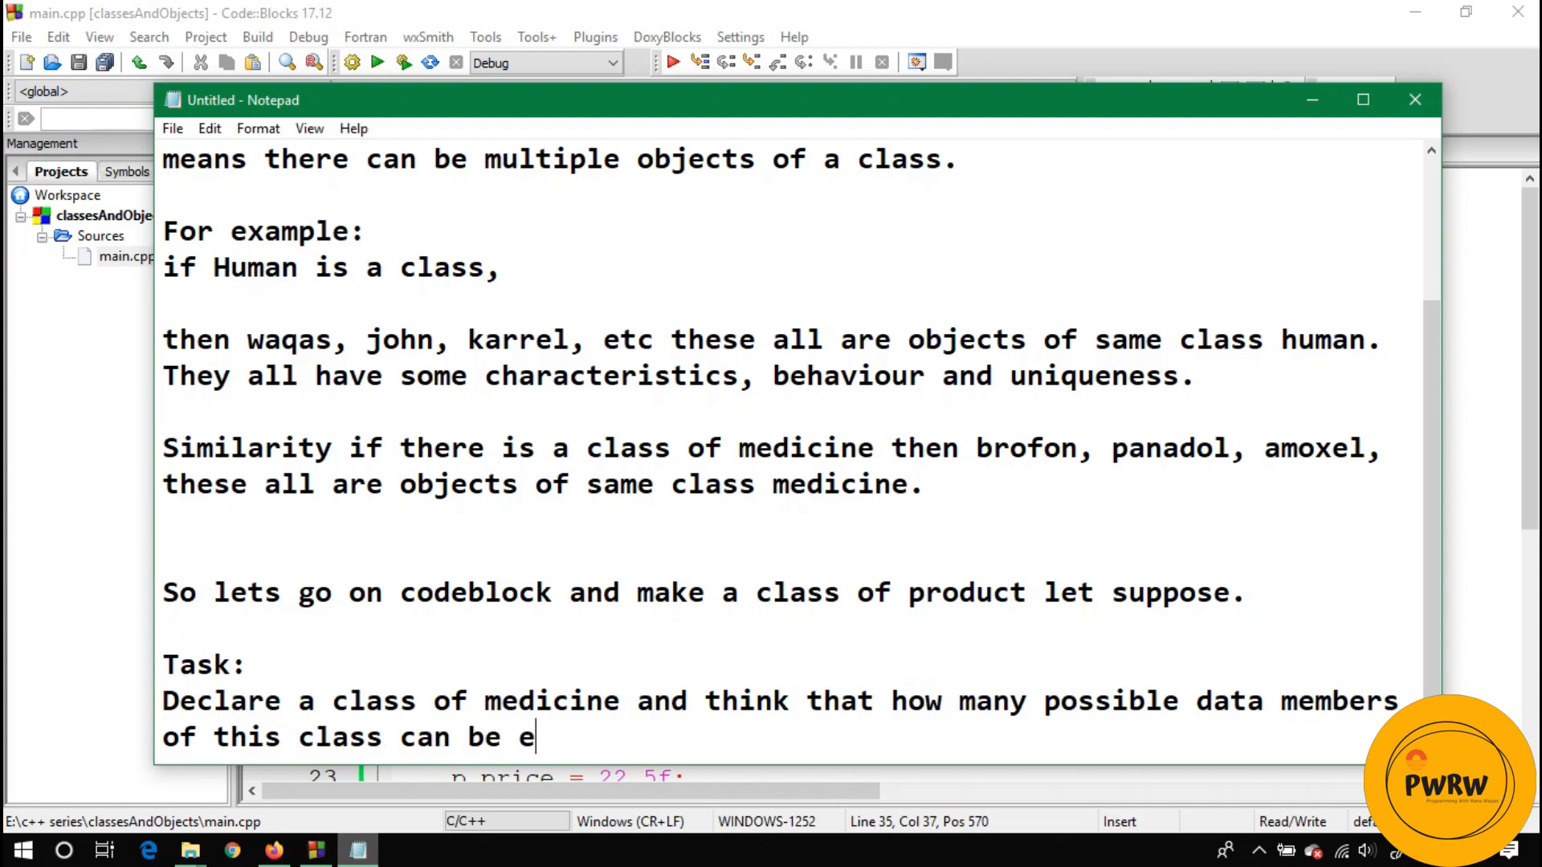
{"action": "type", "text": "xist."}
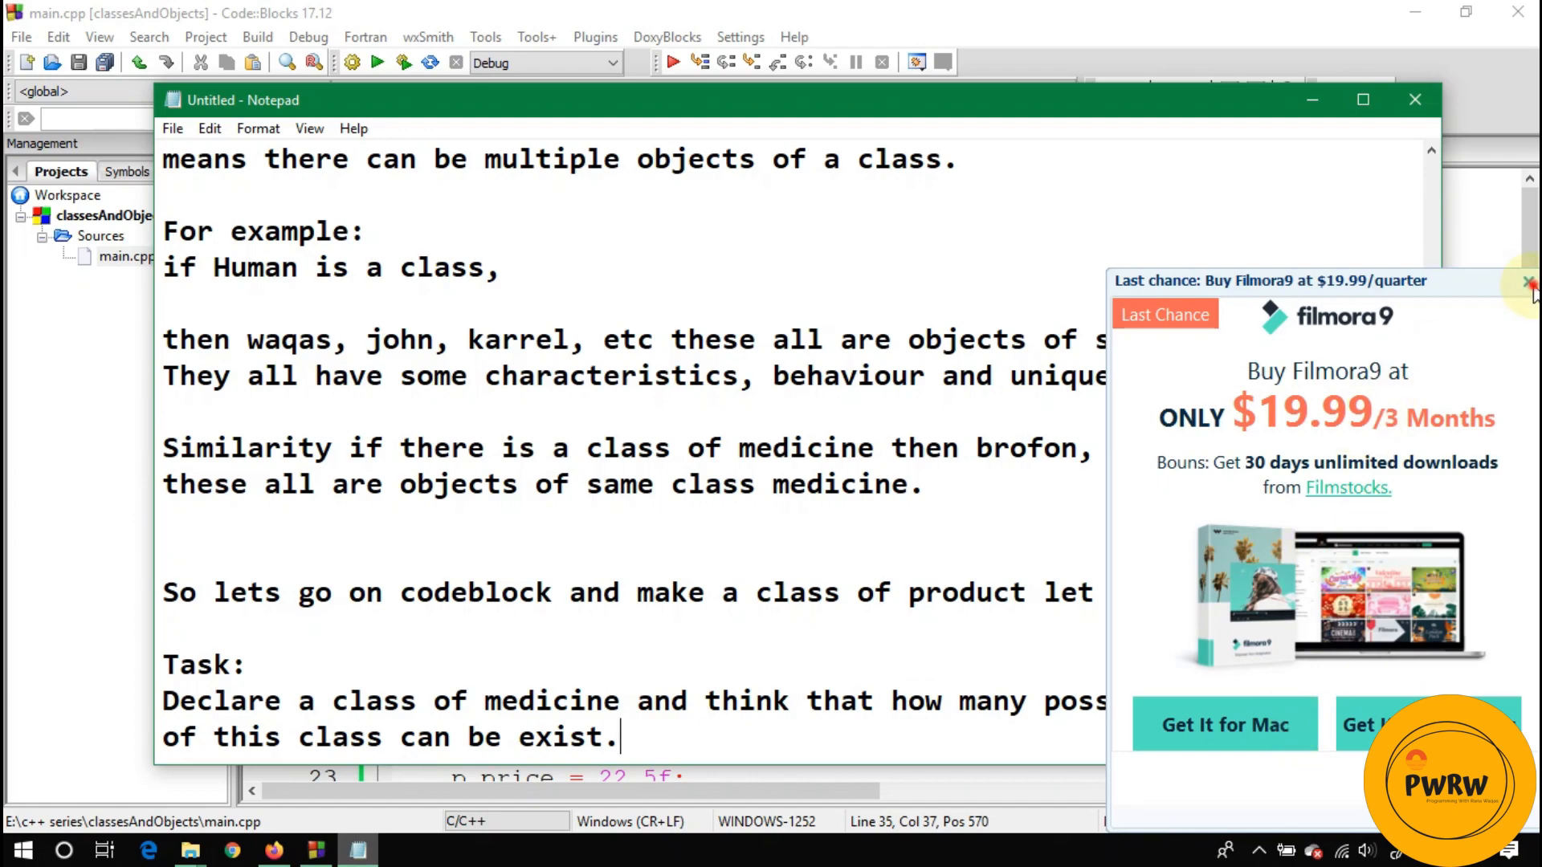
{"action": "left_click", "coordinate": [1530, 284]}
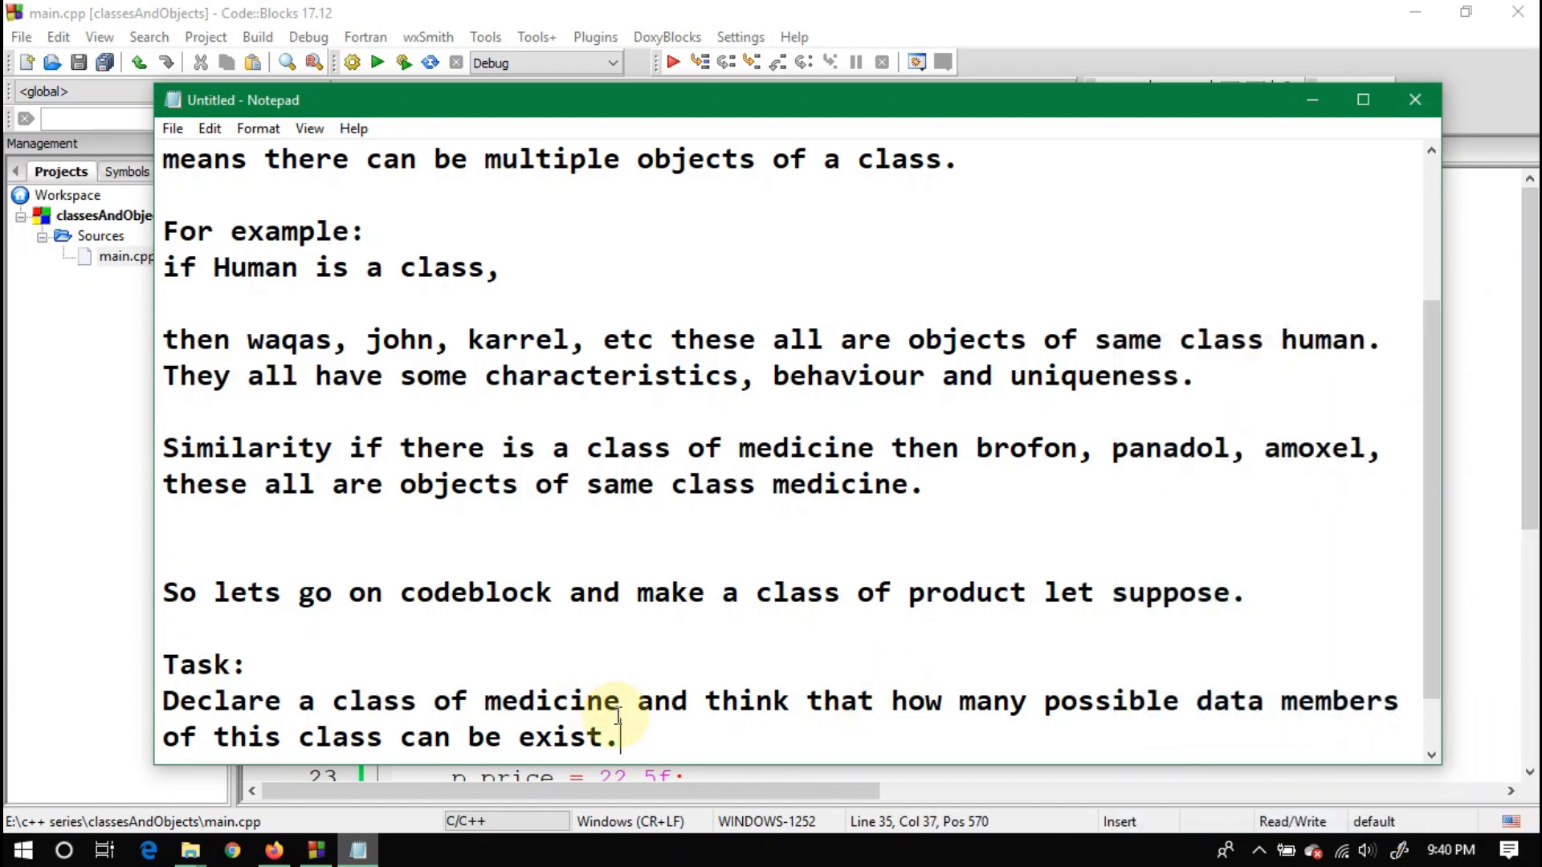
{"action": "mouse_move", "coordinate": [625, 737]}
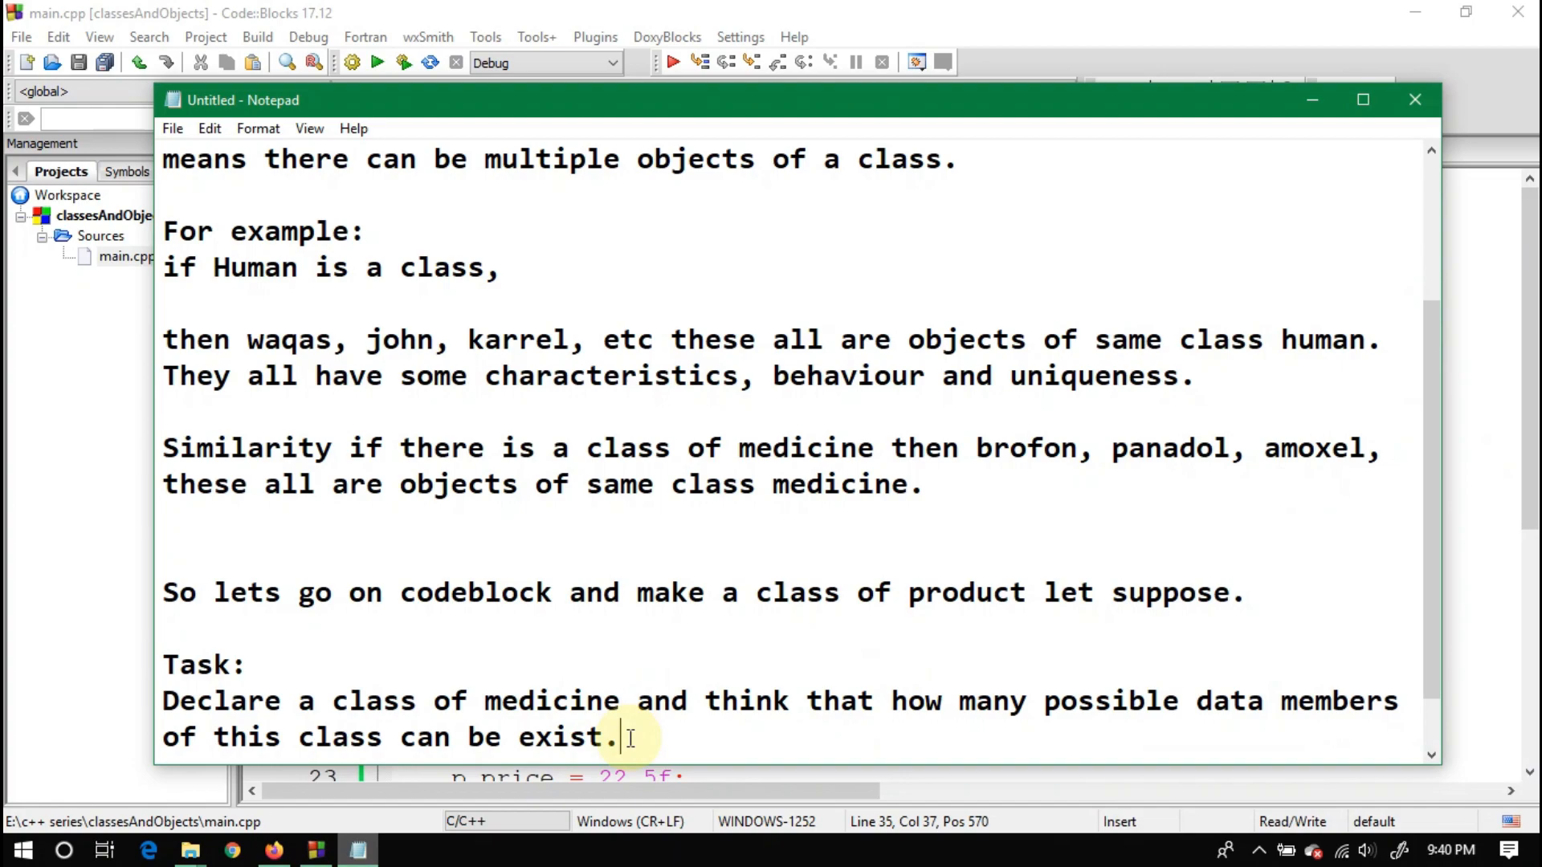